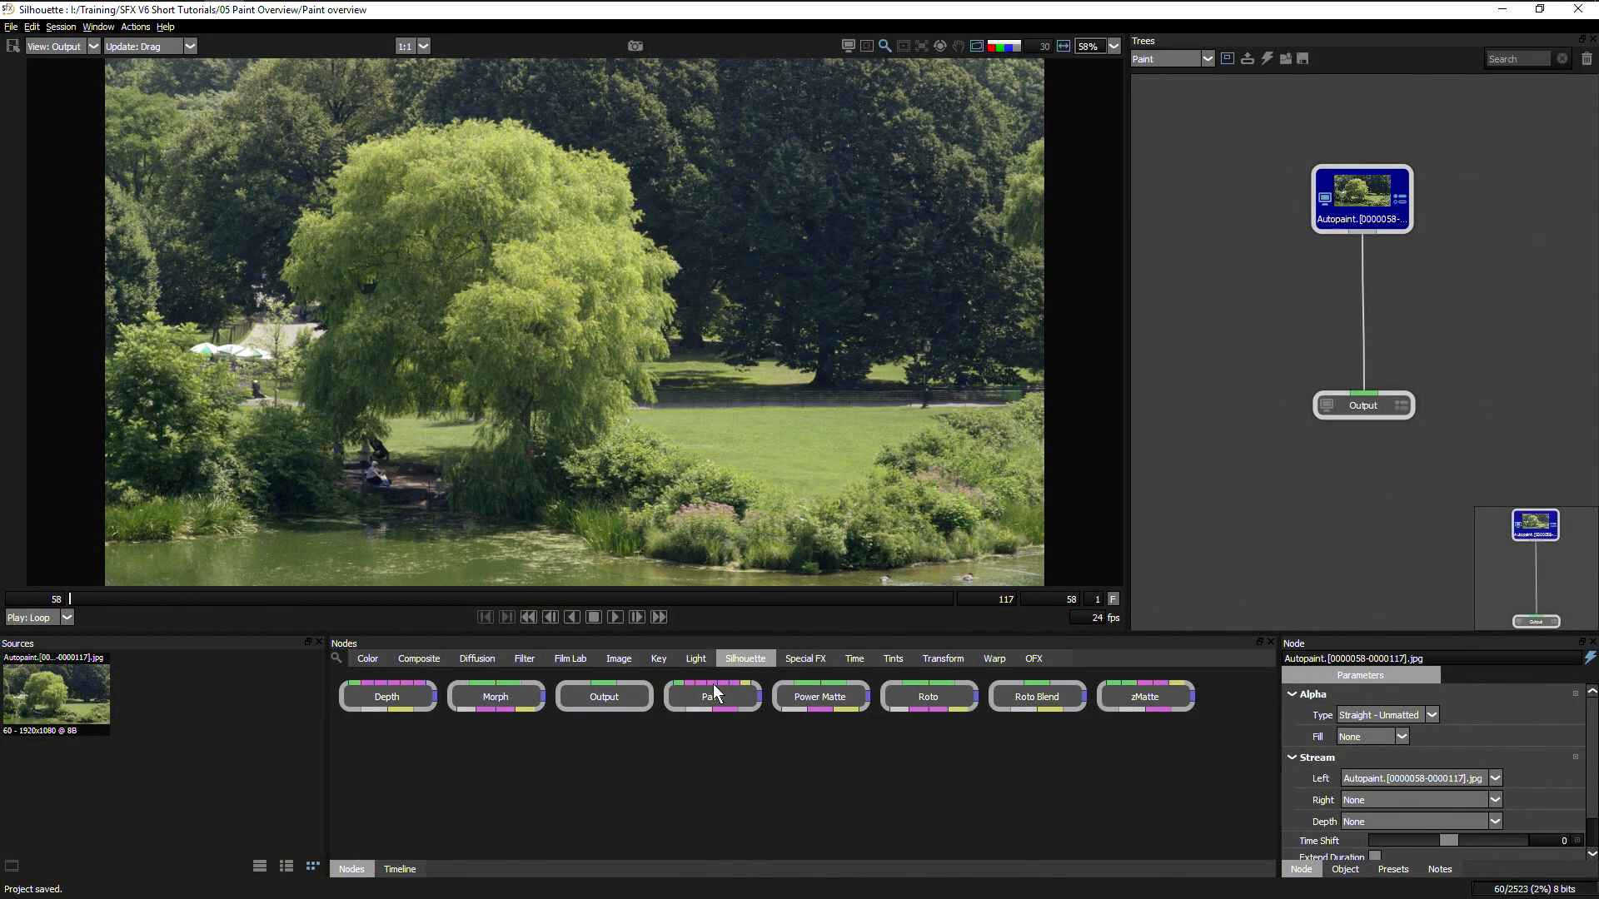
Add a Paint node between the Autopaint source and Output and activate its paint tools.
{"action": "left_click", "coordinate": [712, 696]}
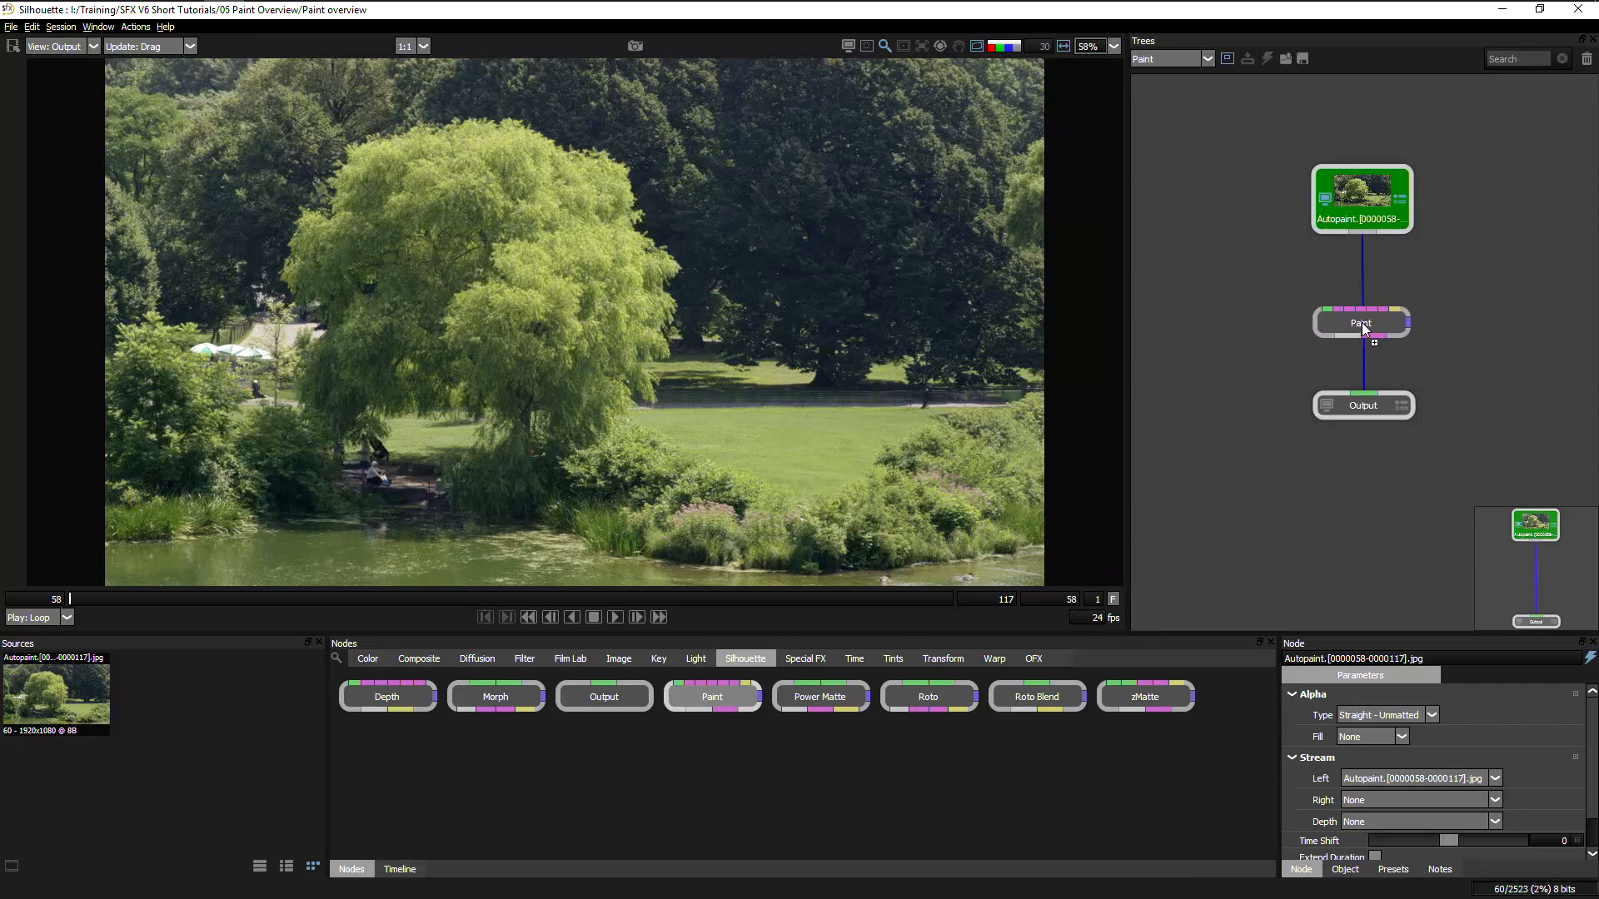
{"action": "double_click", "coordinate": [1361, 324]}
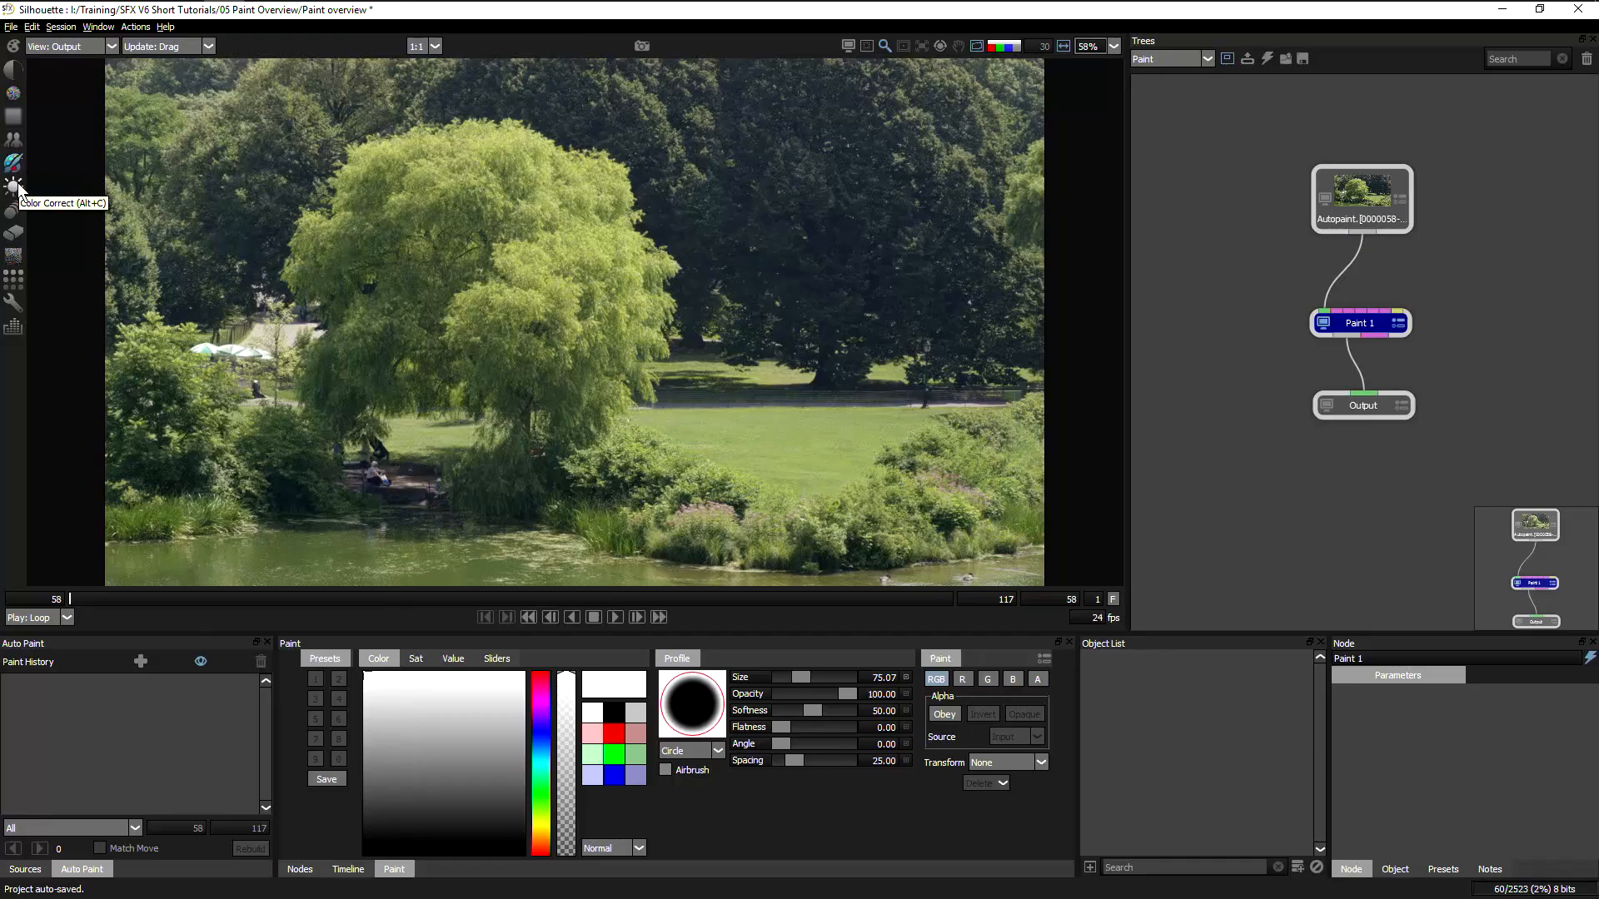
Try the B&W brush in Average and Green modes on the park shot, then undo the strokes.
{"action": "left_click", "coordinate": [14, 255]}
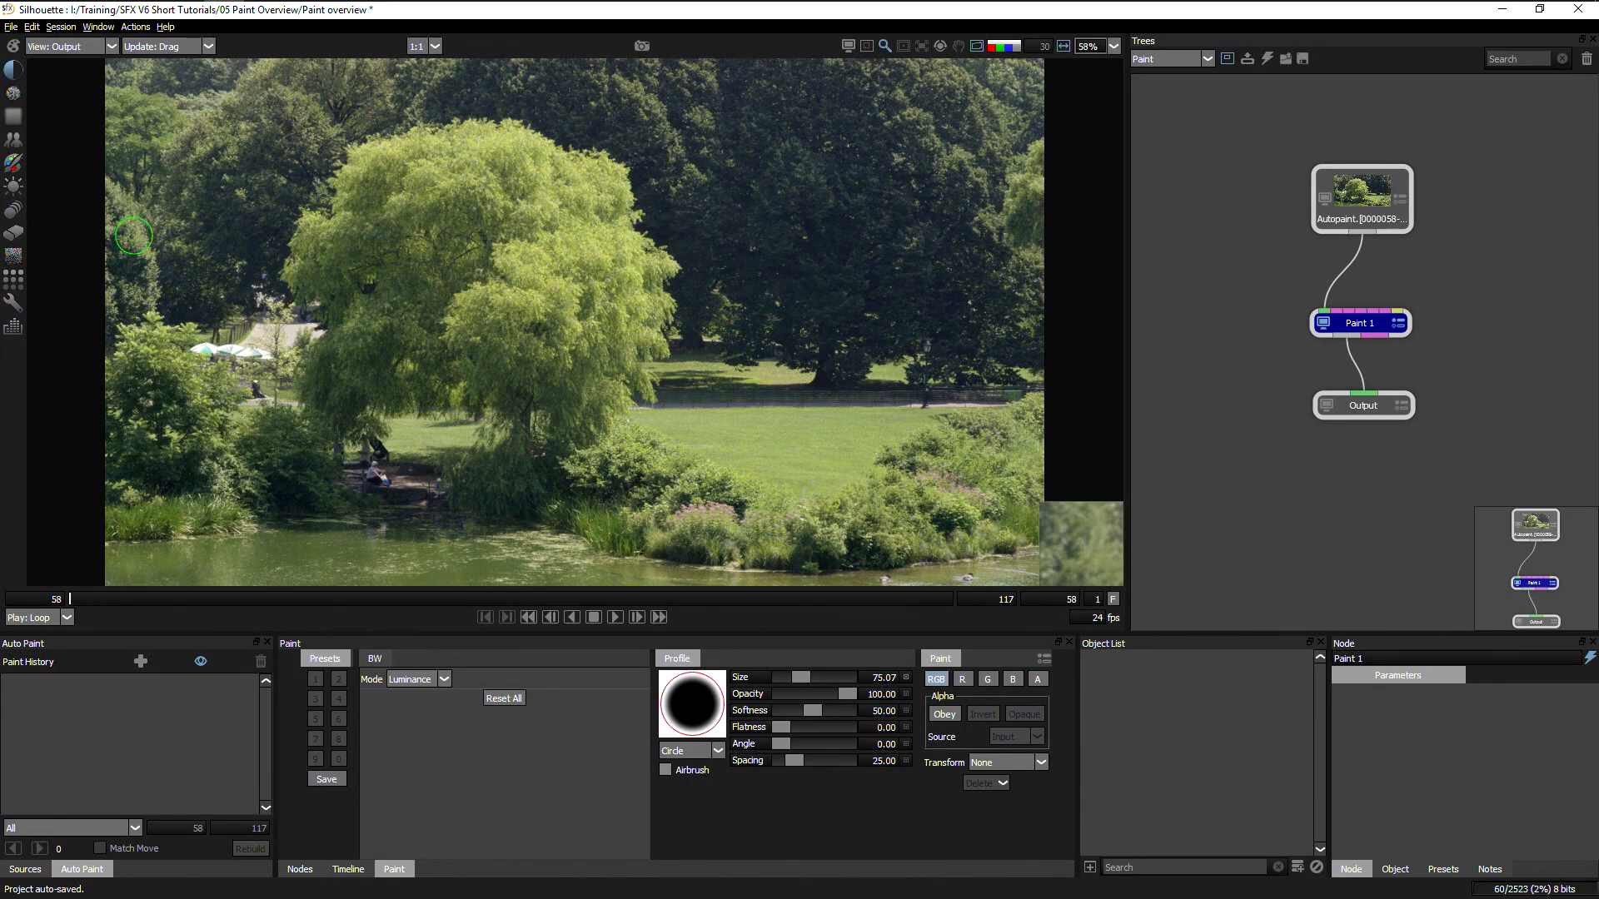
{"action": "mouse_move", "coordinate": [748, 446]}
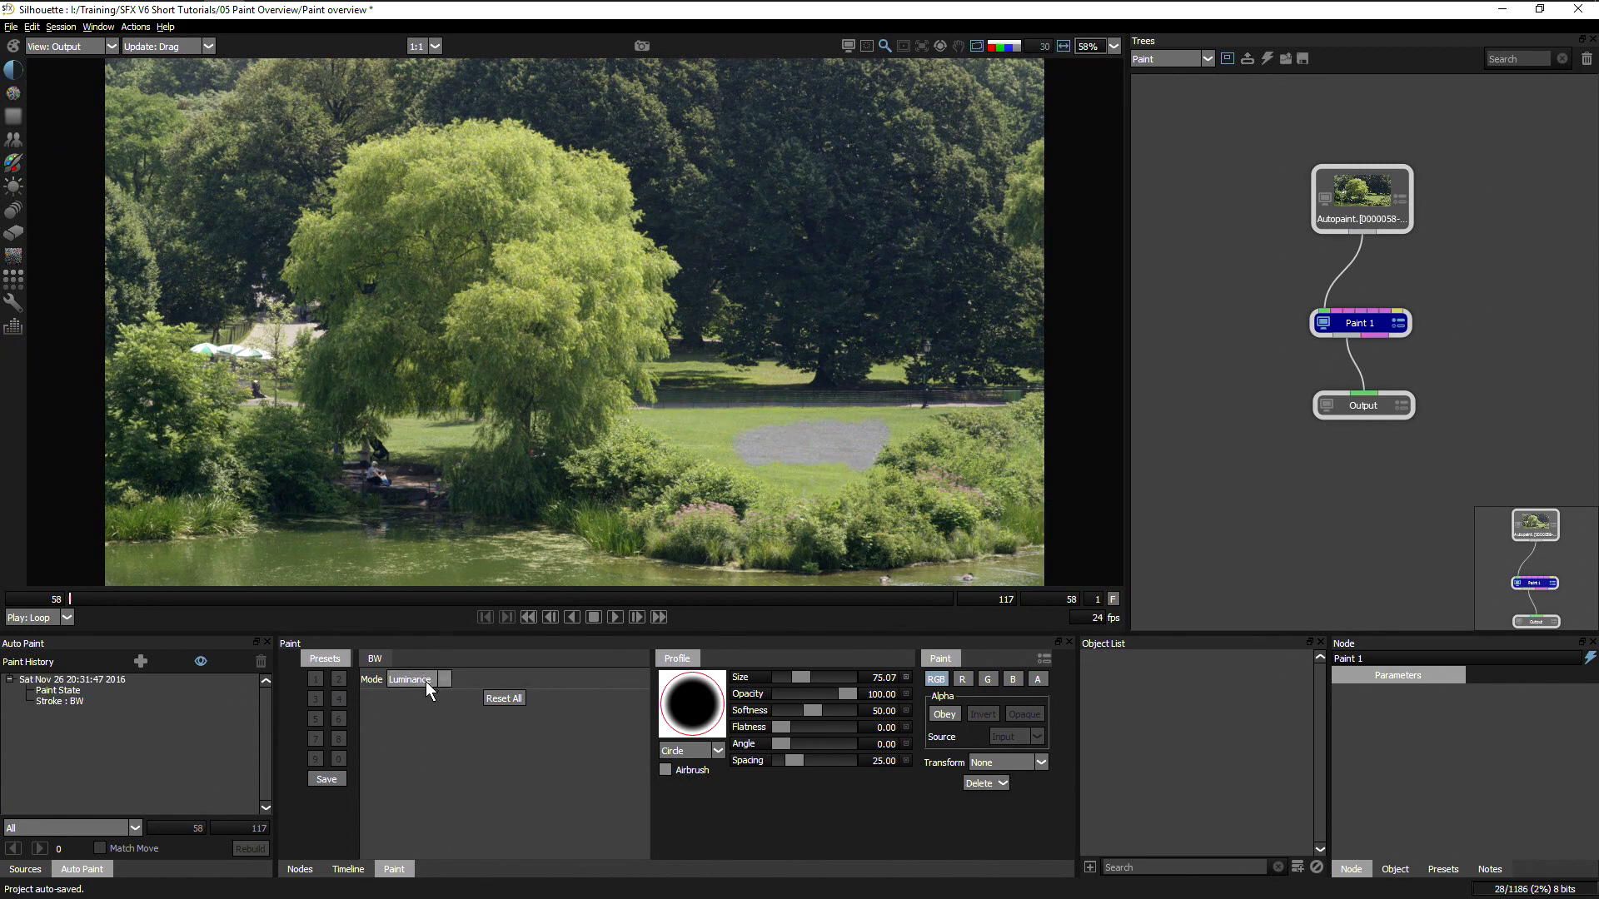
{"action": "left_click", "coordinate": [417, 680]}
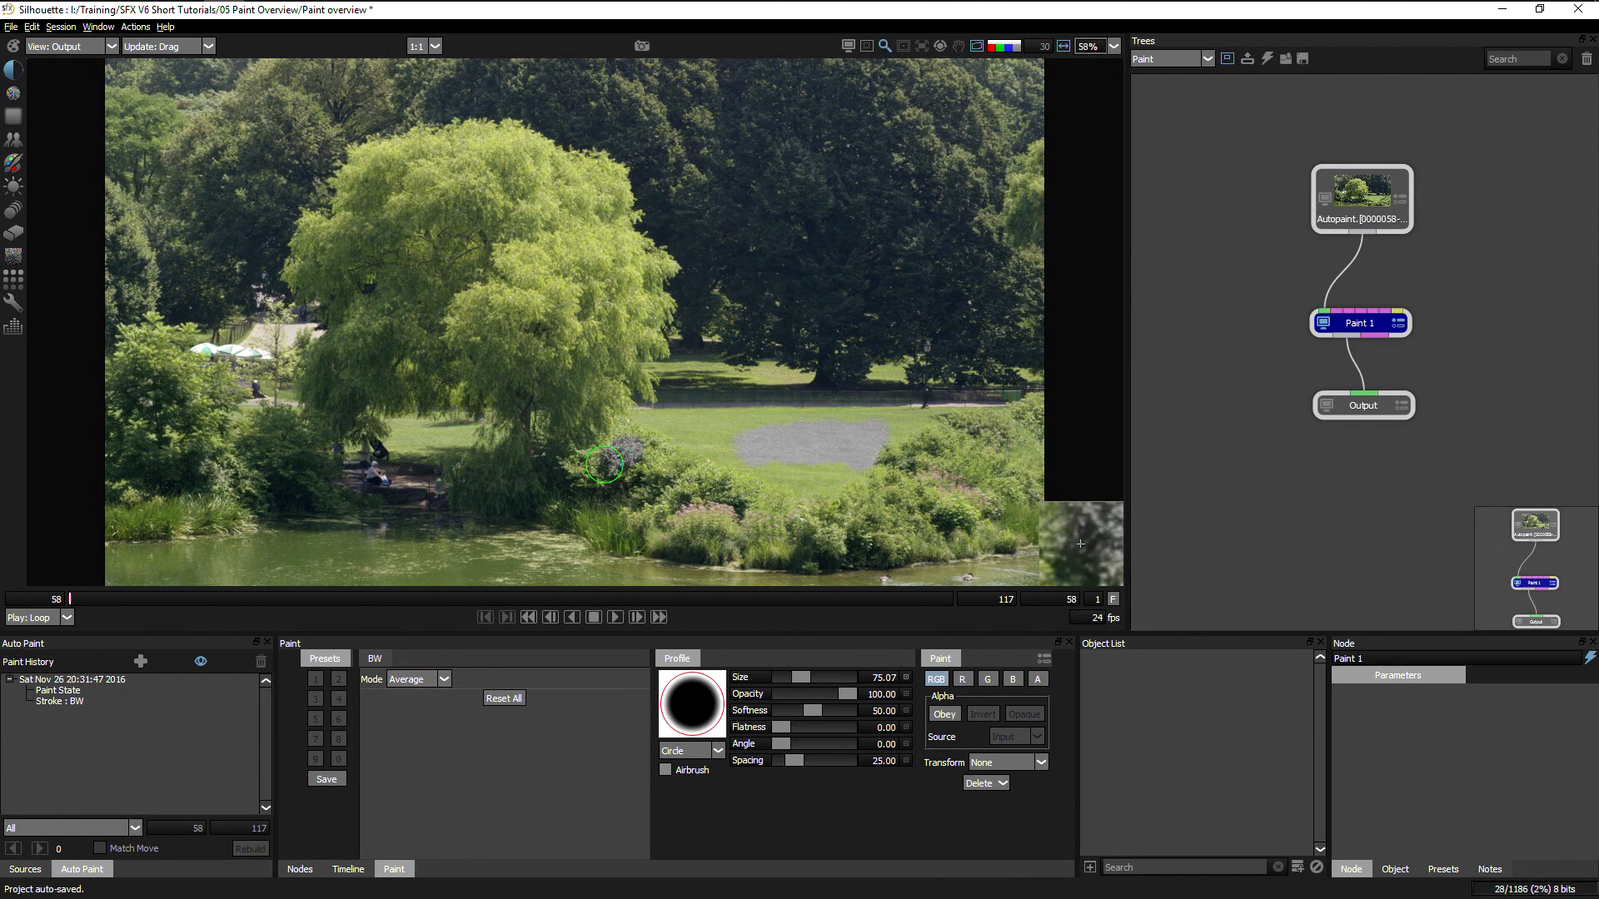
{"action": "left_click", "coordinate": [416, 679]}
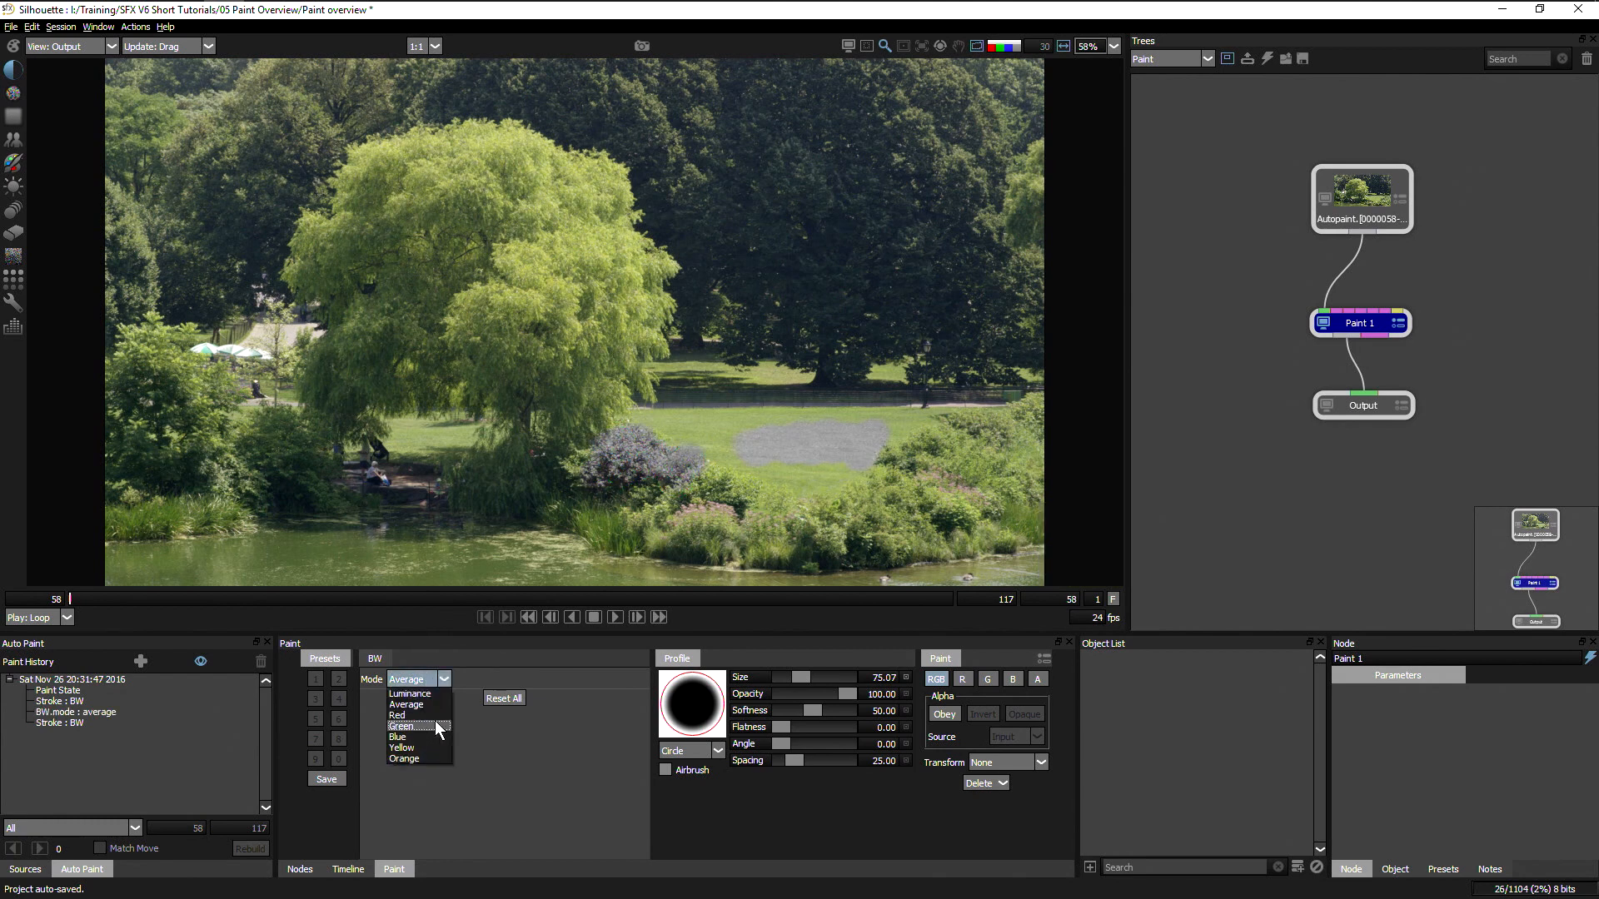
{"action": "left_click", "coordinate": [401, 726]}
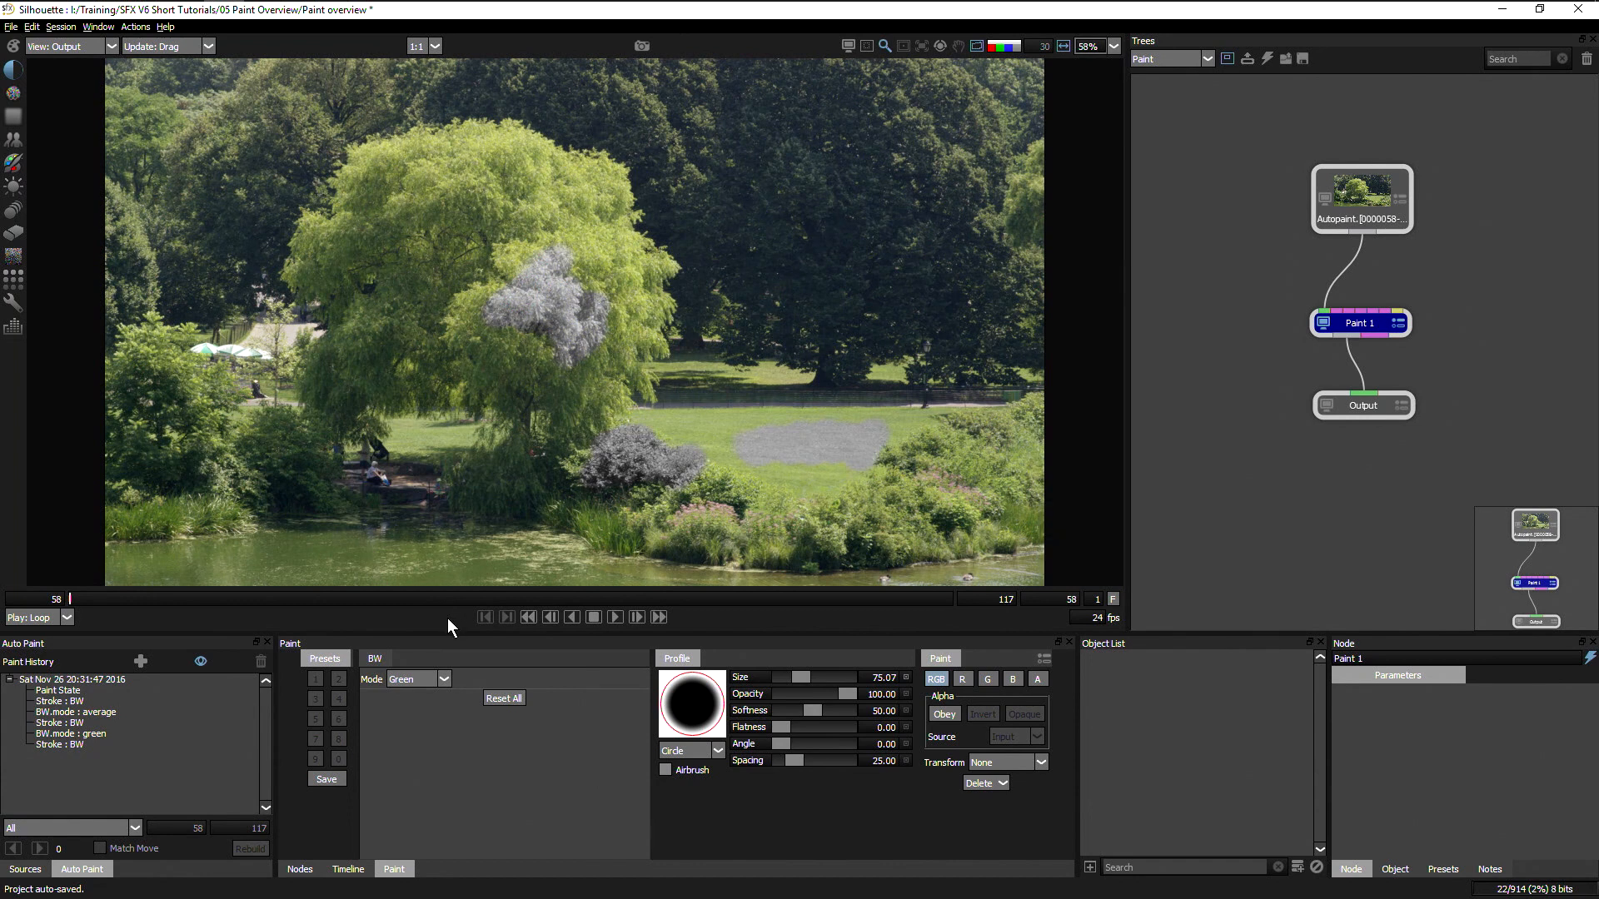
{"action": "left_click", "coordinate": [418, 679]}
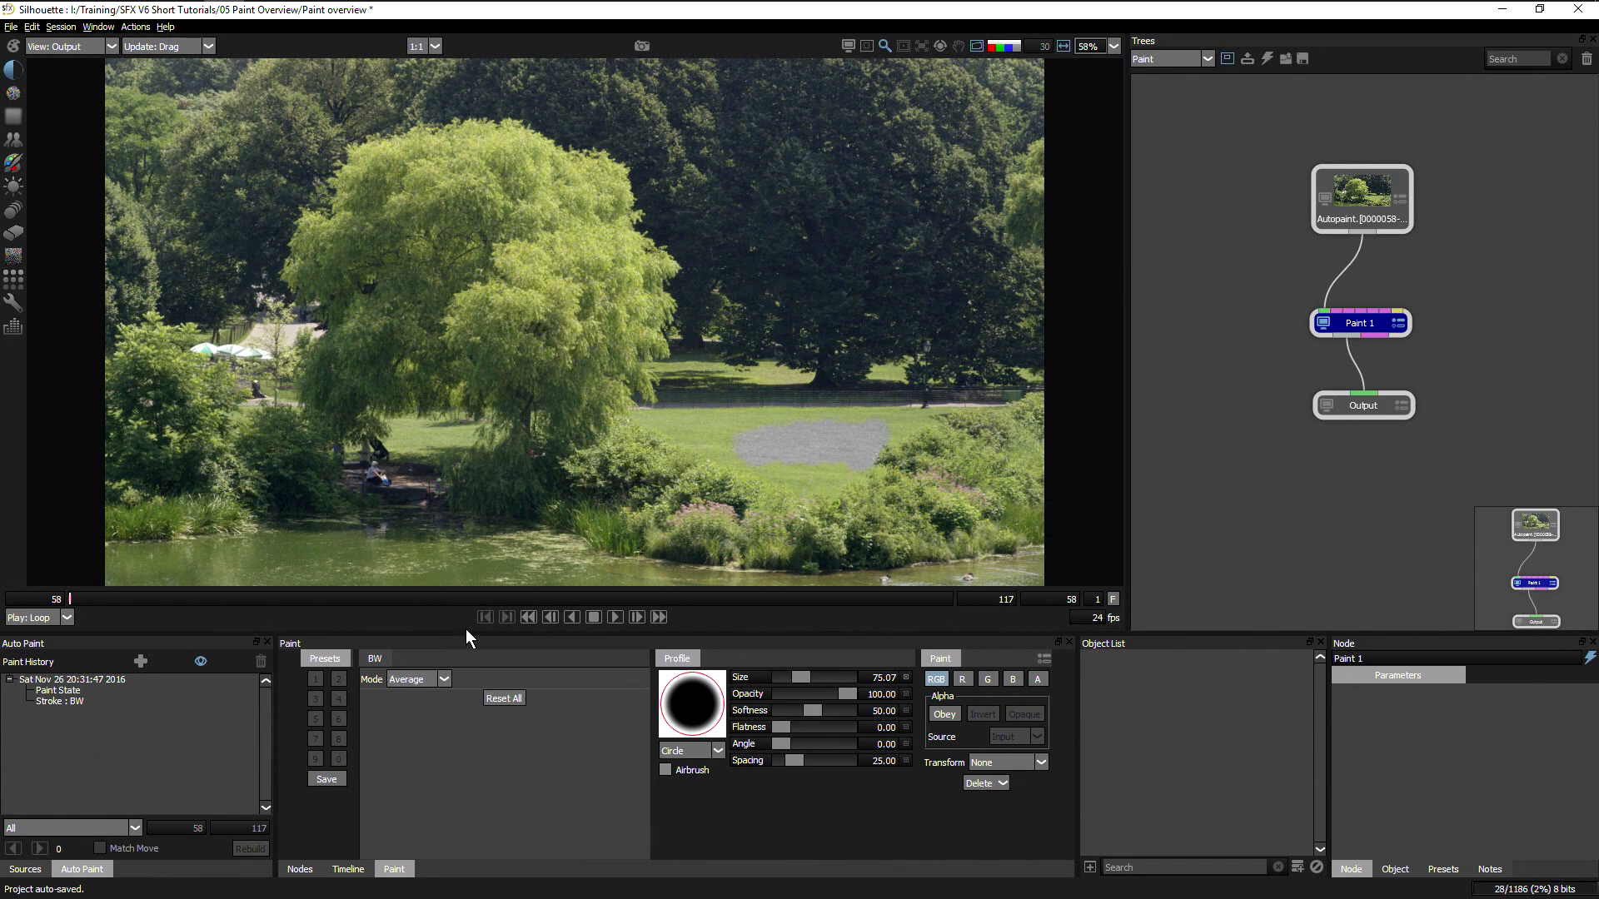
{"action": "left_click", "coordinate": [414, 679]}
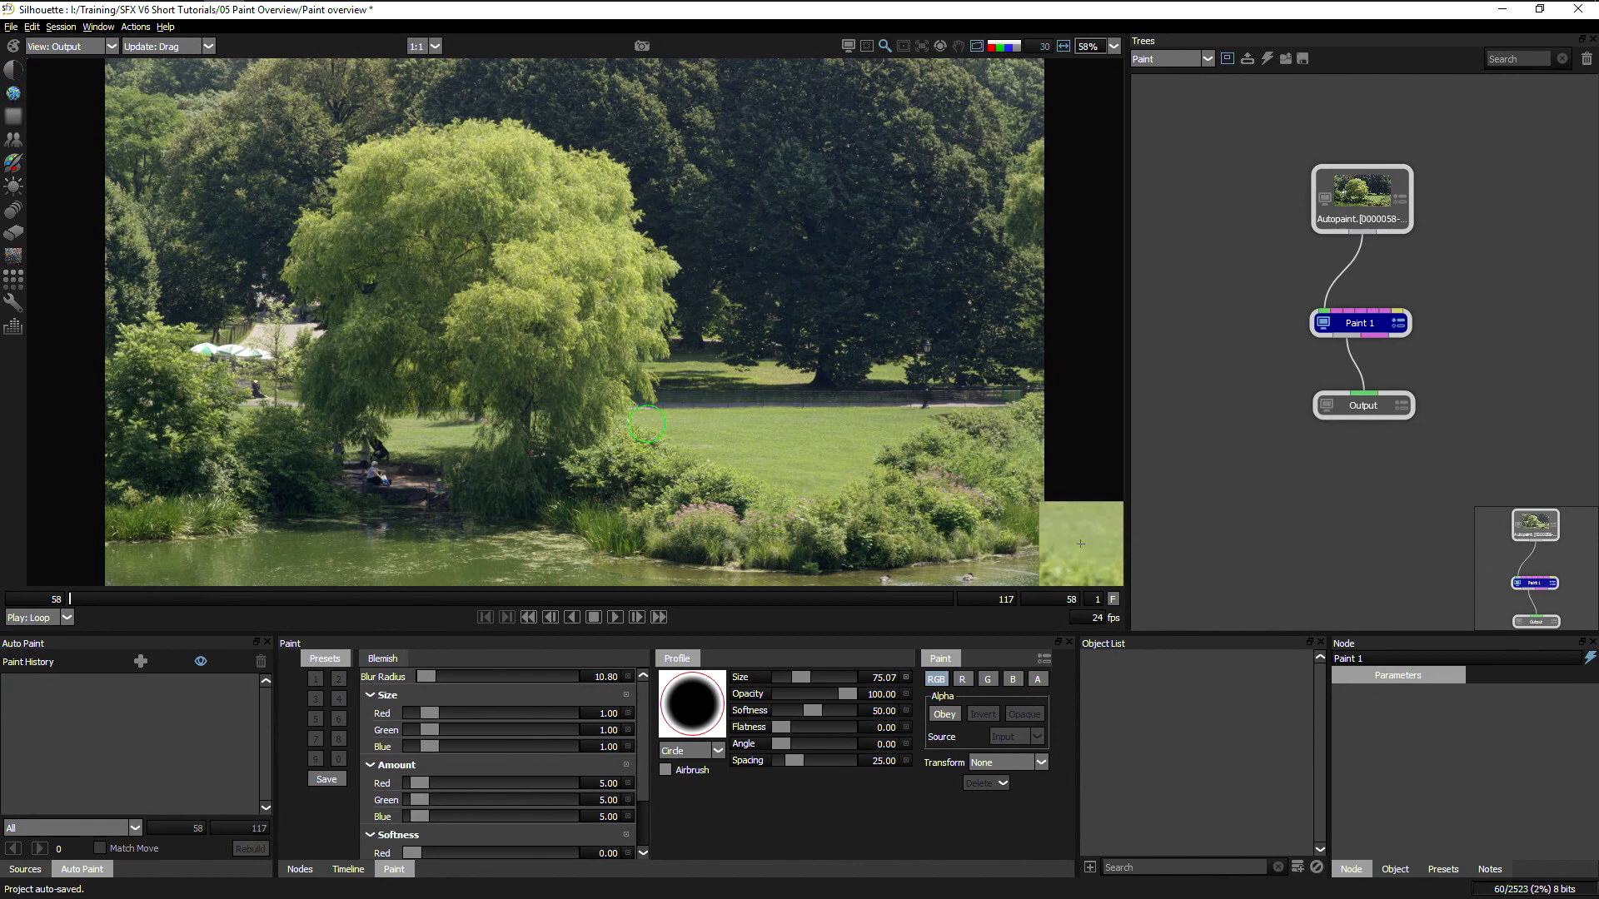
{"action": "mouse_move", "coordinate": [751, 327]}
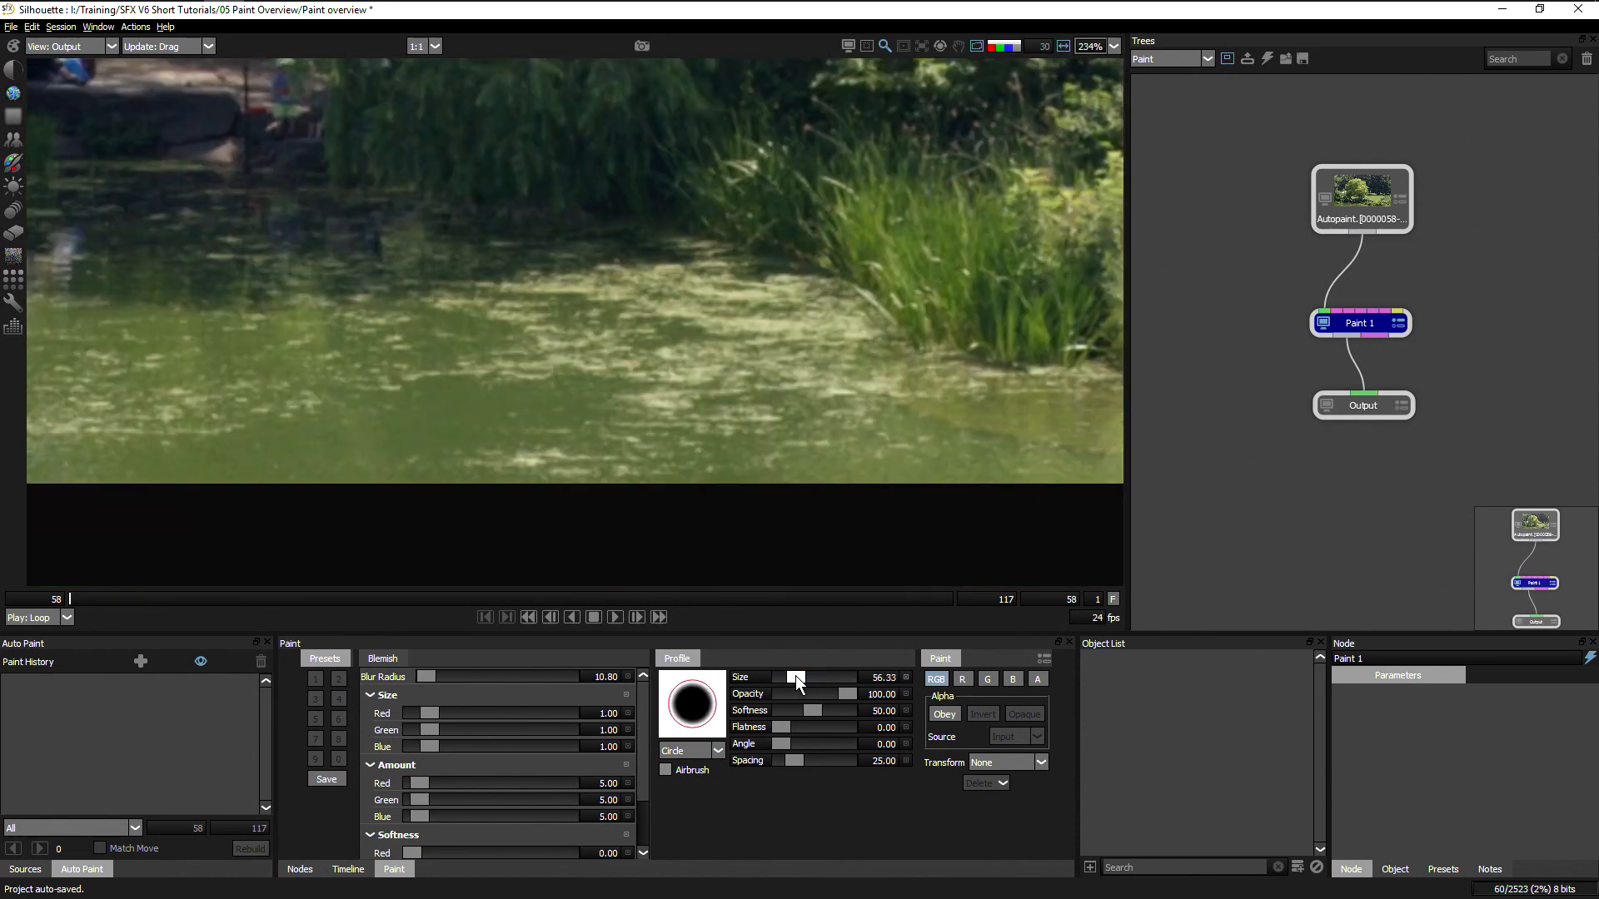
Shrink the Blemish brush to about 28 for painting the pond water.
{"action": "left_click", "coordinate": [518, 372]}
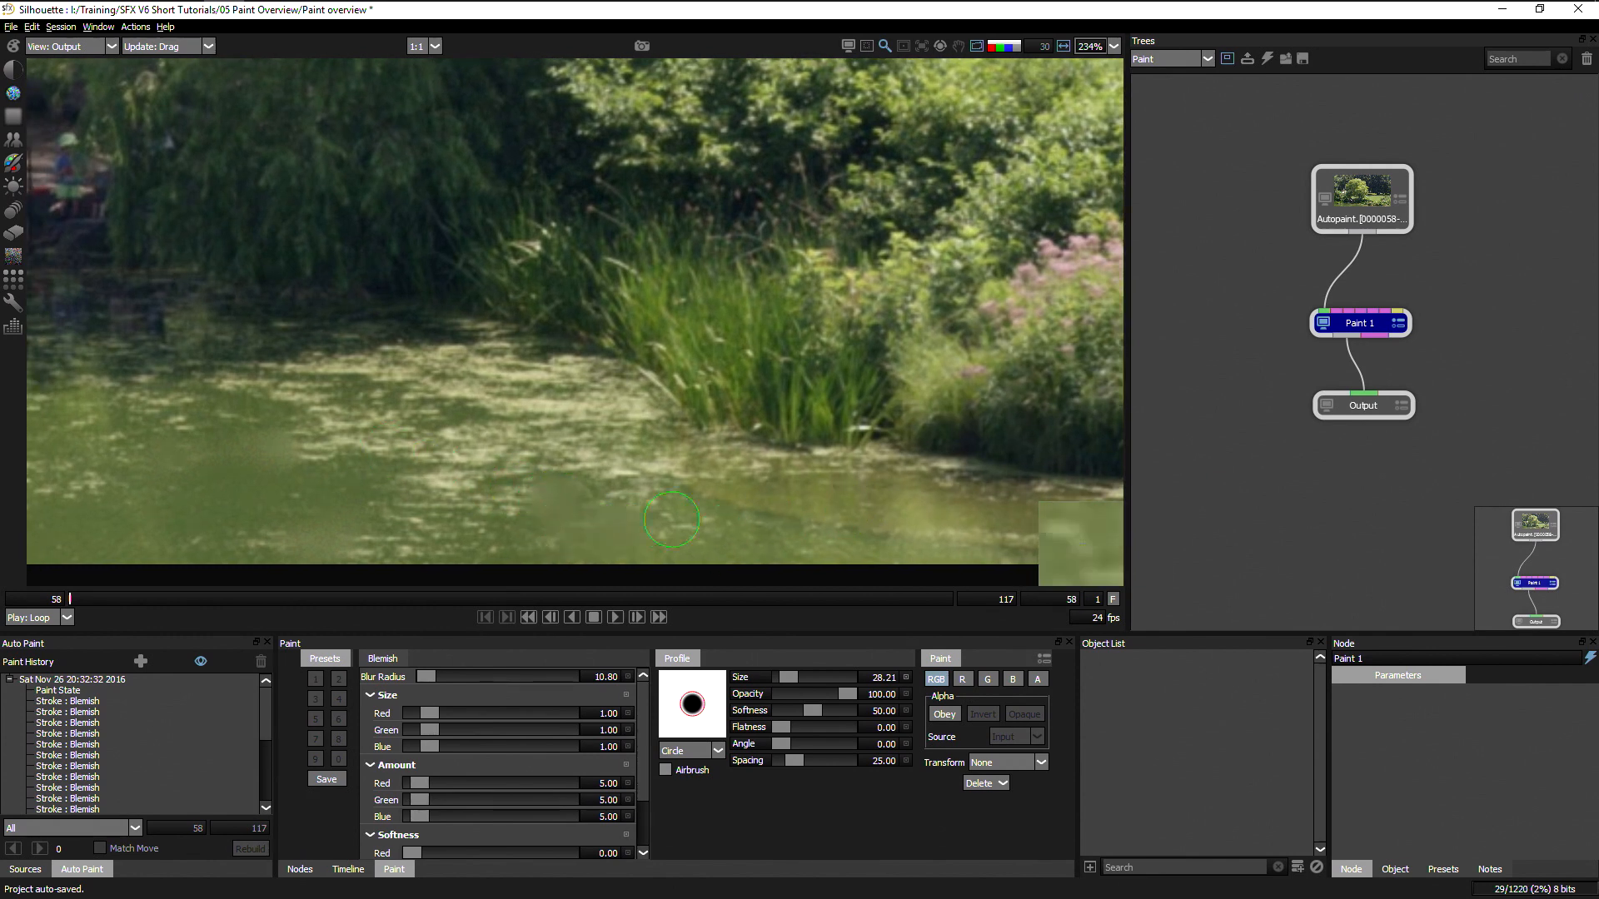
{"action": "mouse_move", "coordinate": [763, 269]}
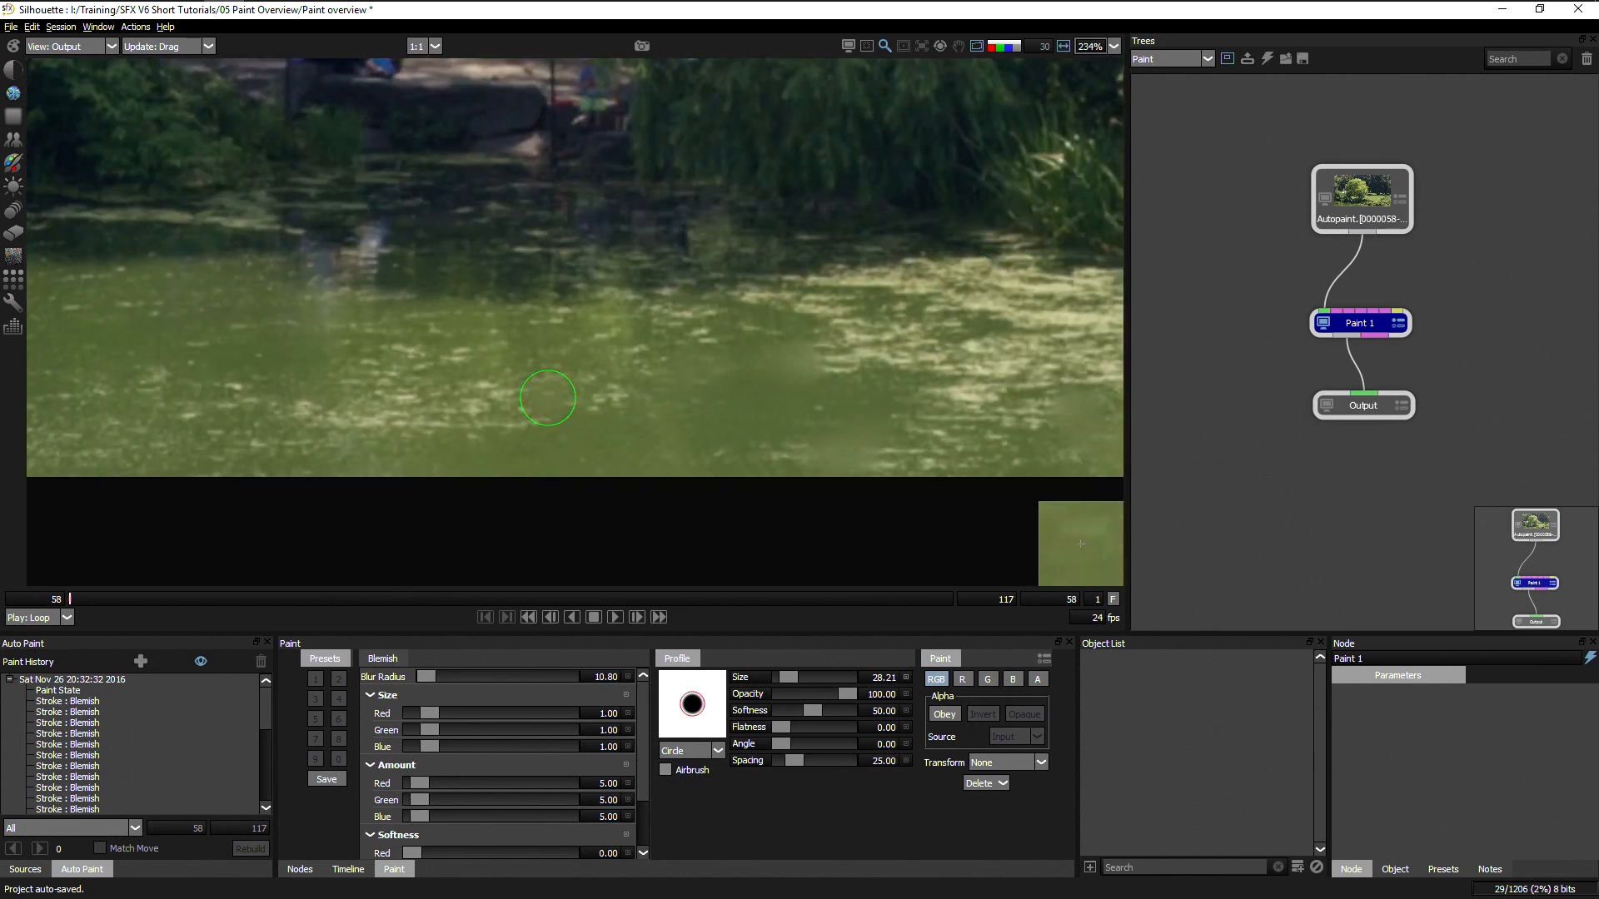
{"action": "mouse_move", "coordinate": [1096, 252]}
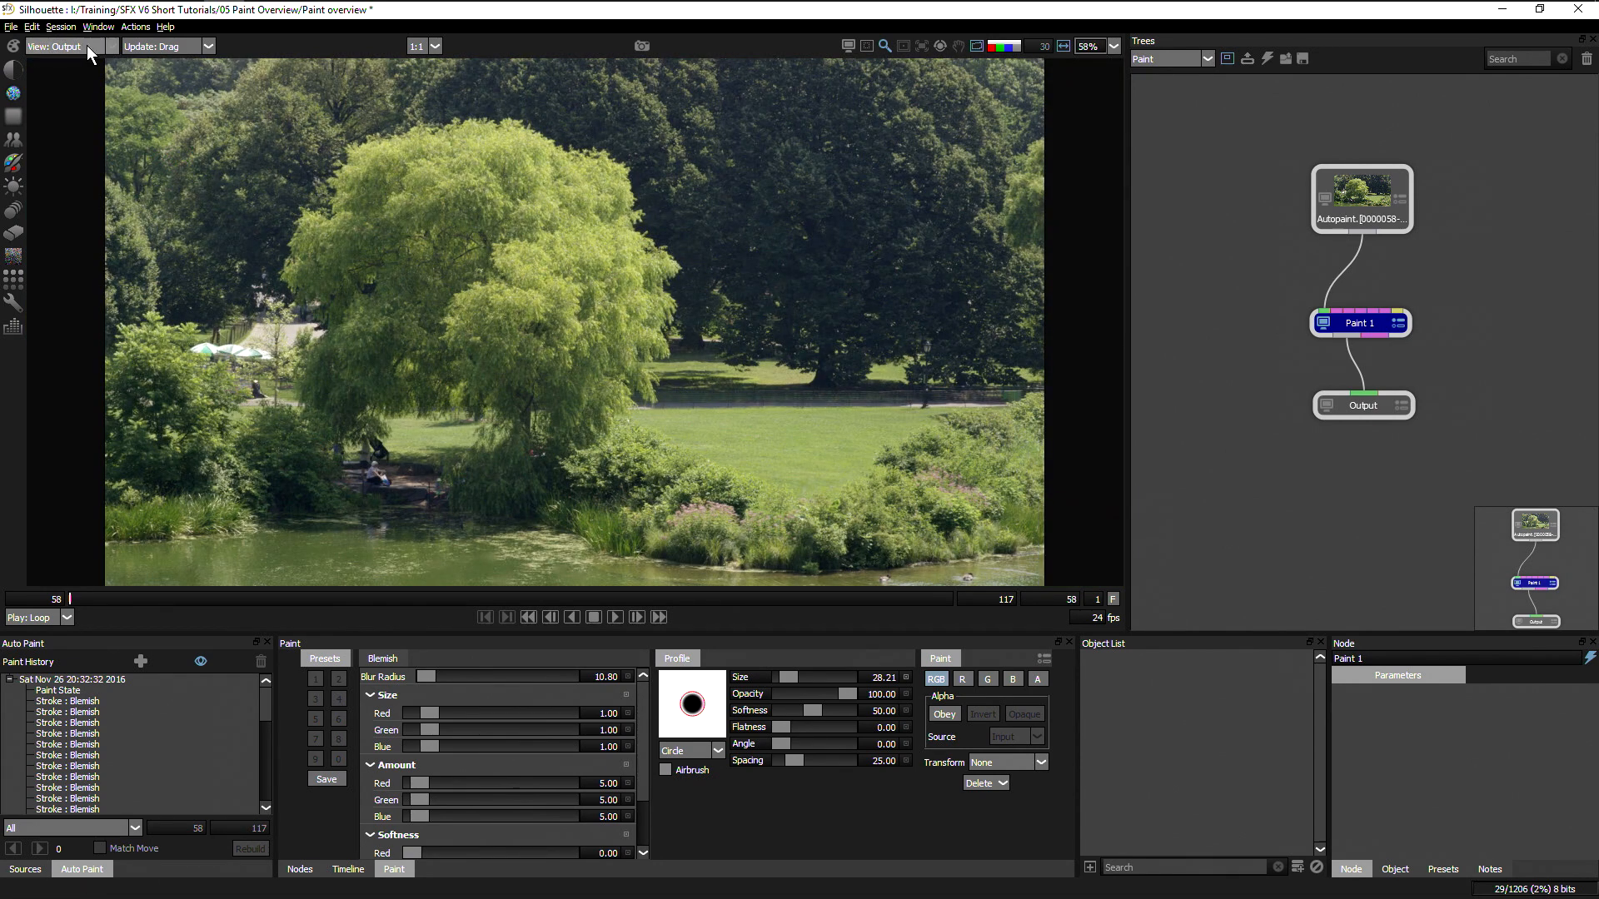
{"action": "left_click", "coordinate": [55, 46]}
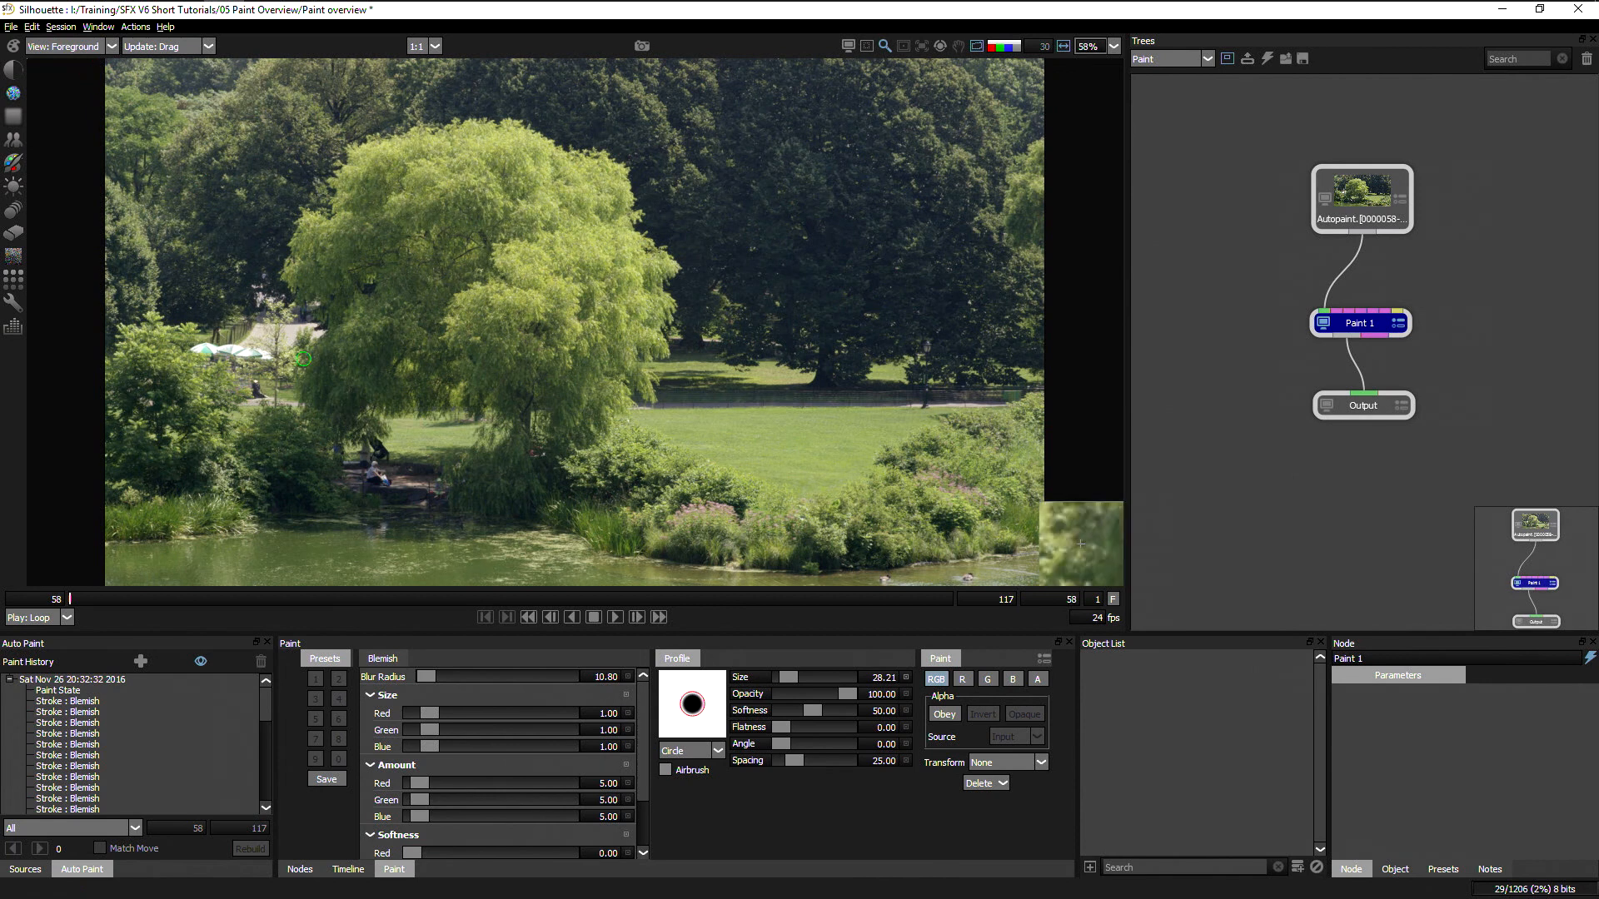
{"action": "mouse_move", "coordinate": [626, 342]}
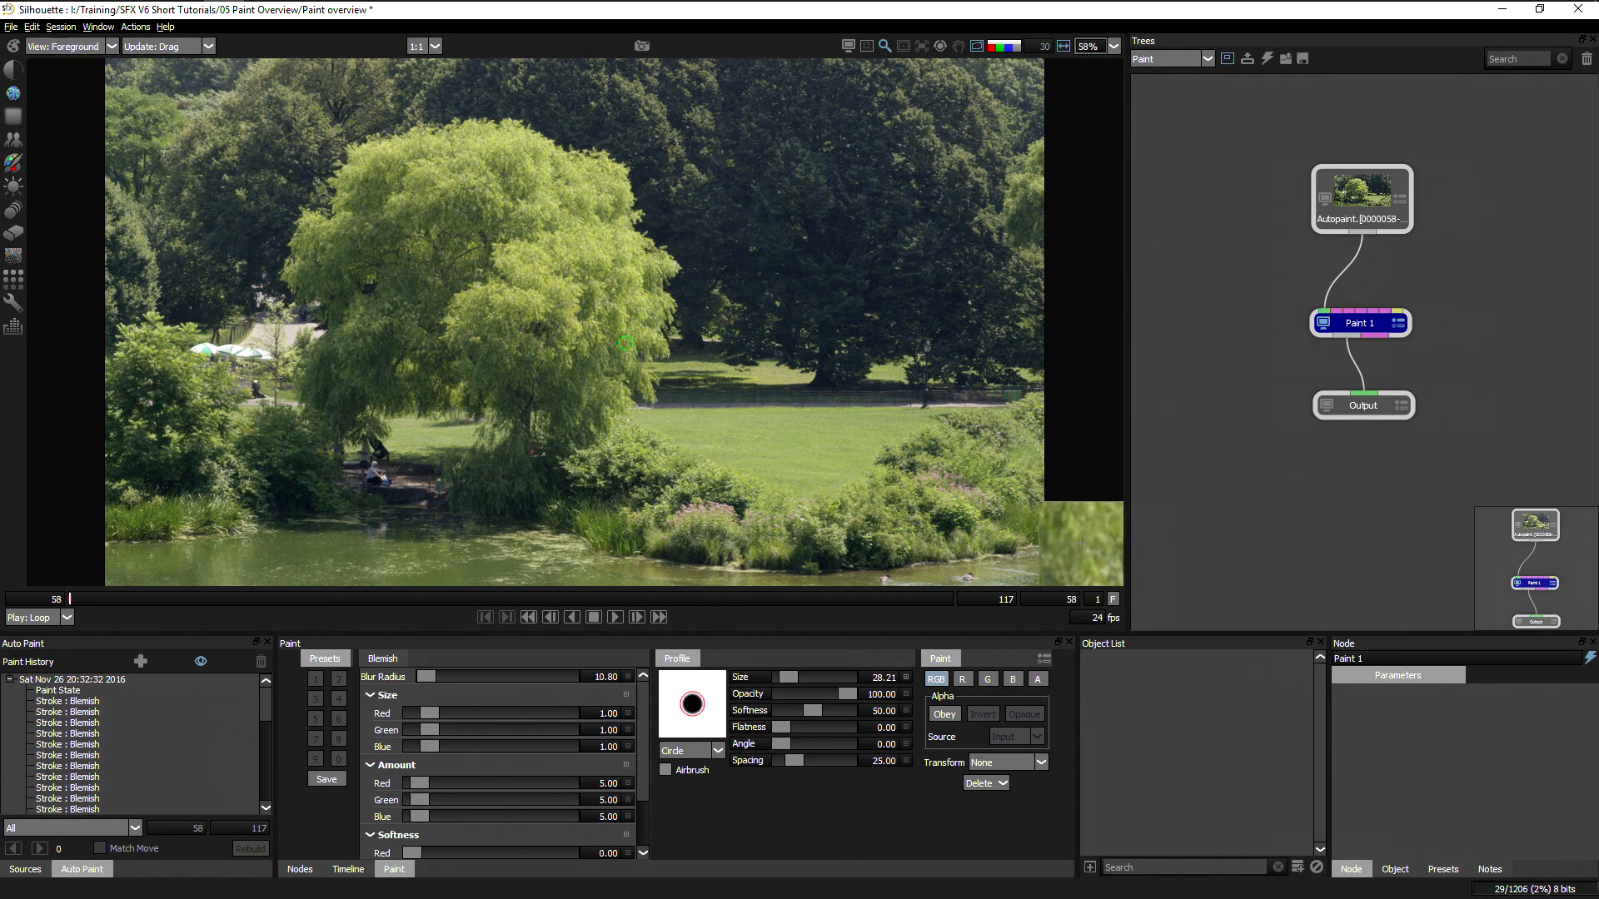
{"action": "left_click", "coordinate": [68, 45]}
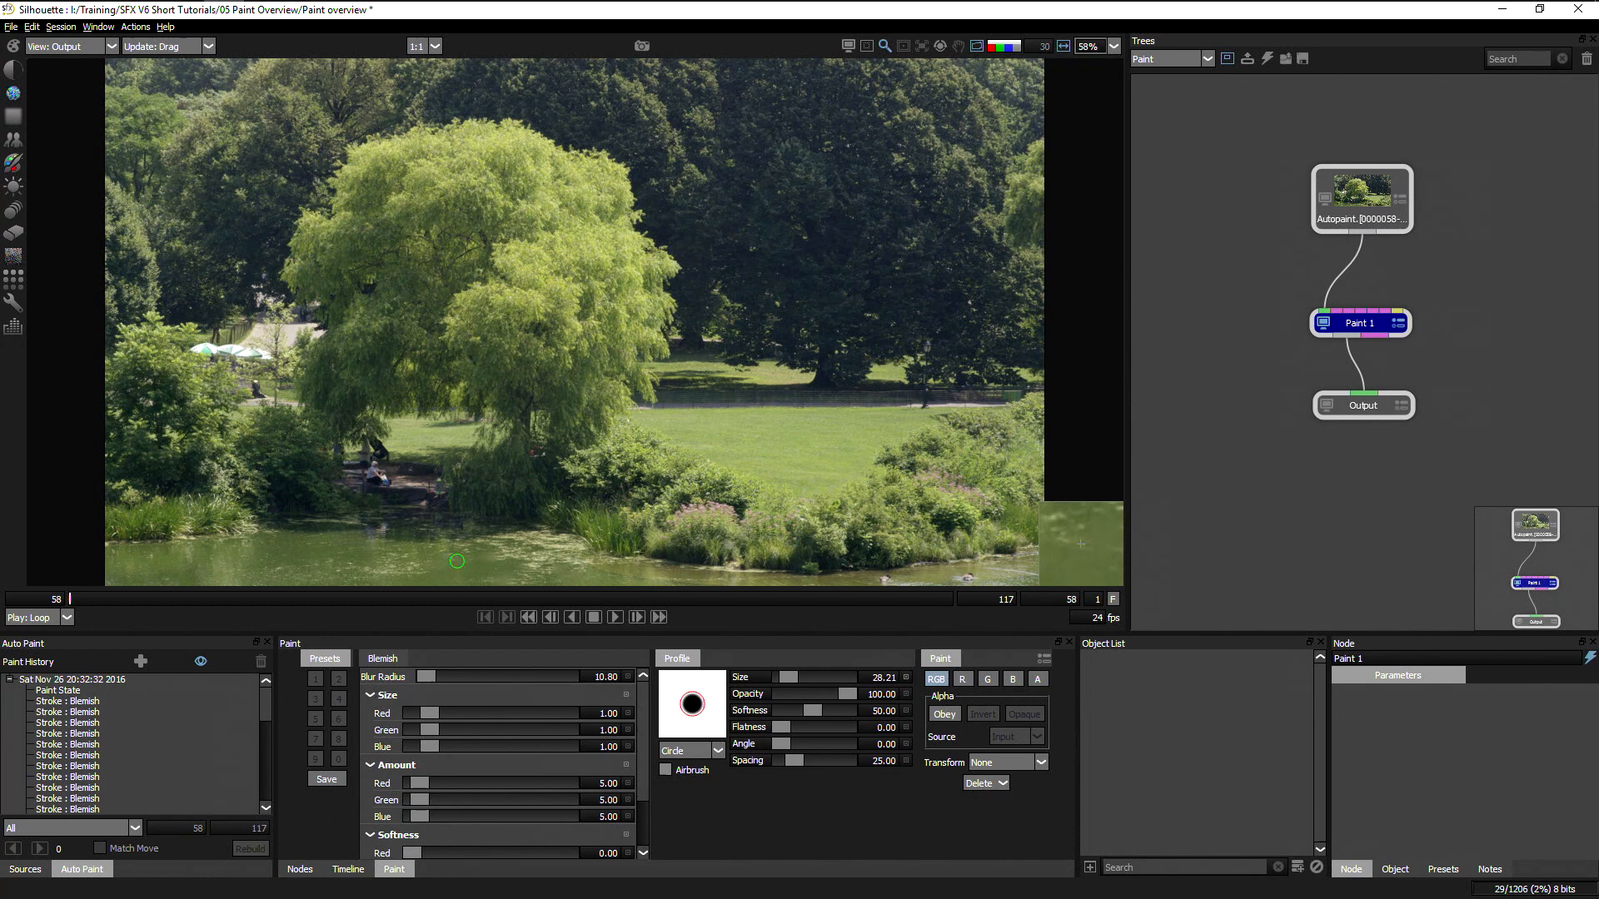
{"action": "mouse_move", "coordinate": [500, 314]}
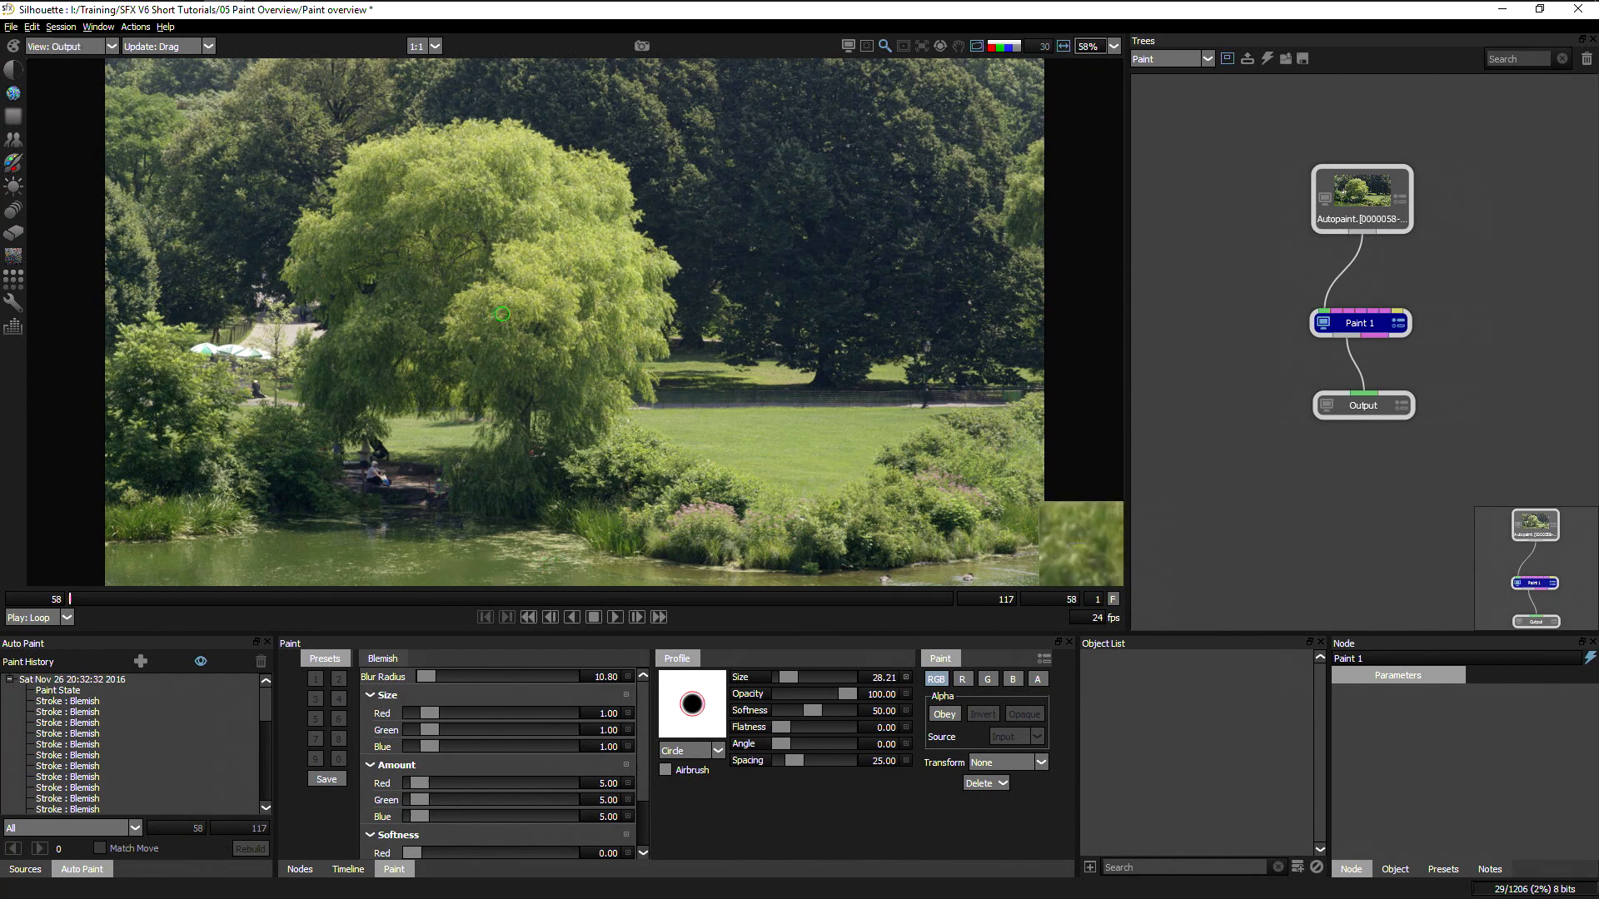
{"action": "mouse_move", "coordinate": [509, 320]}
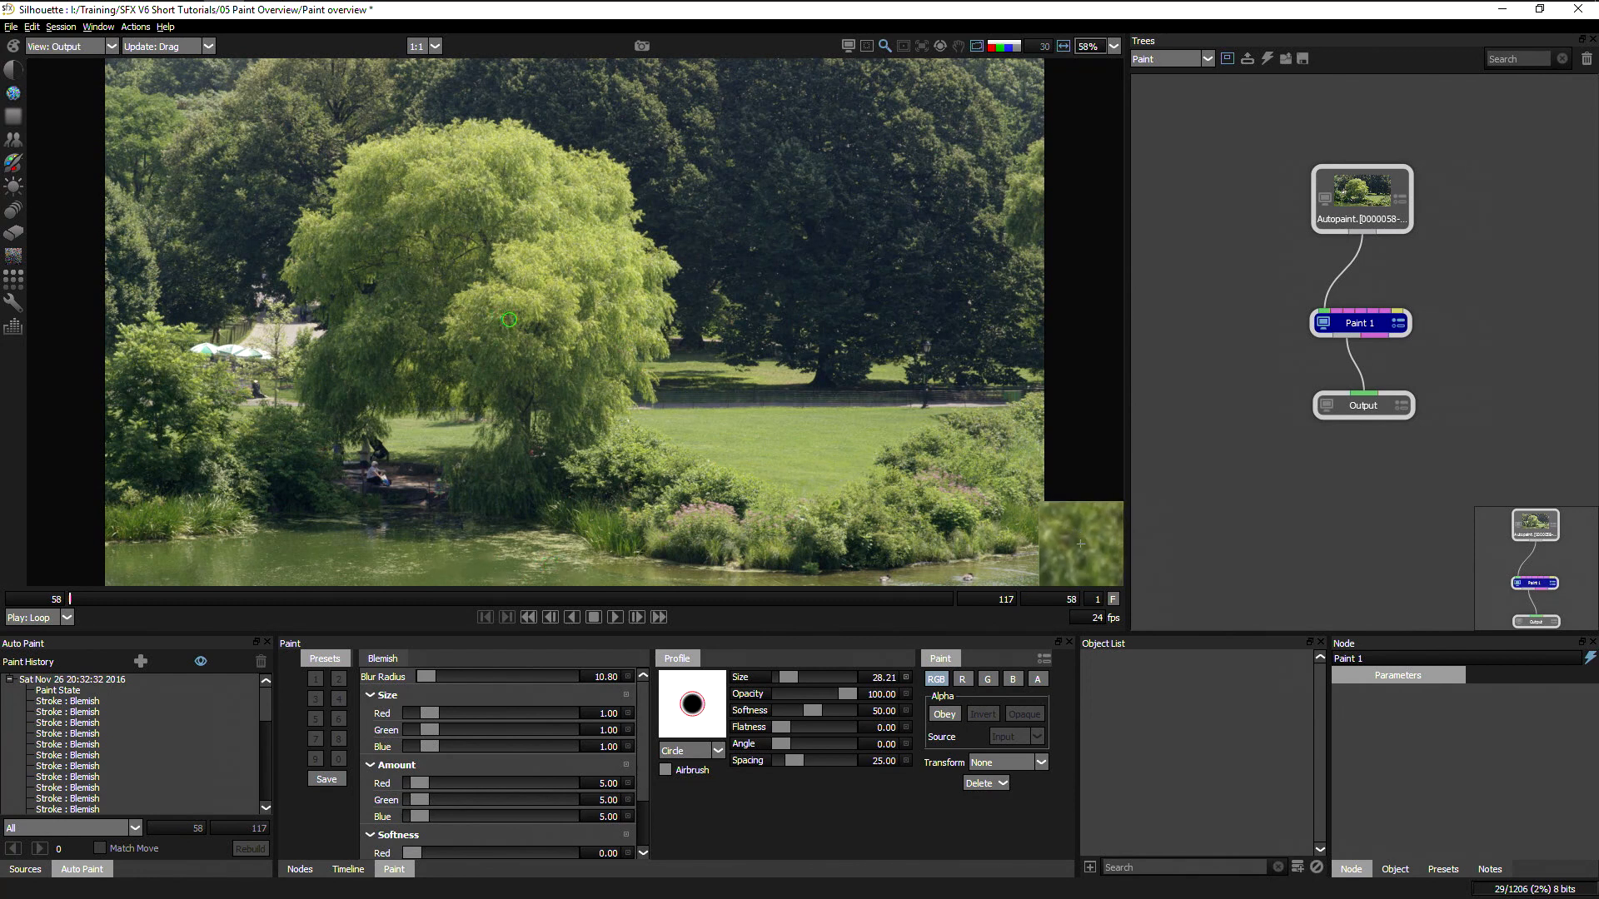
{"action": "left_click", "coordinate": [67, 46]}
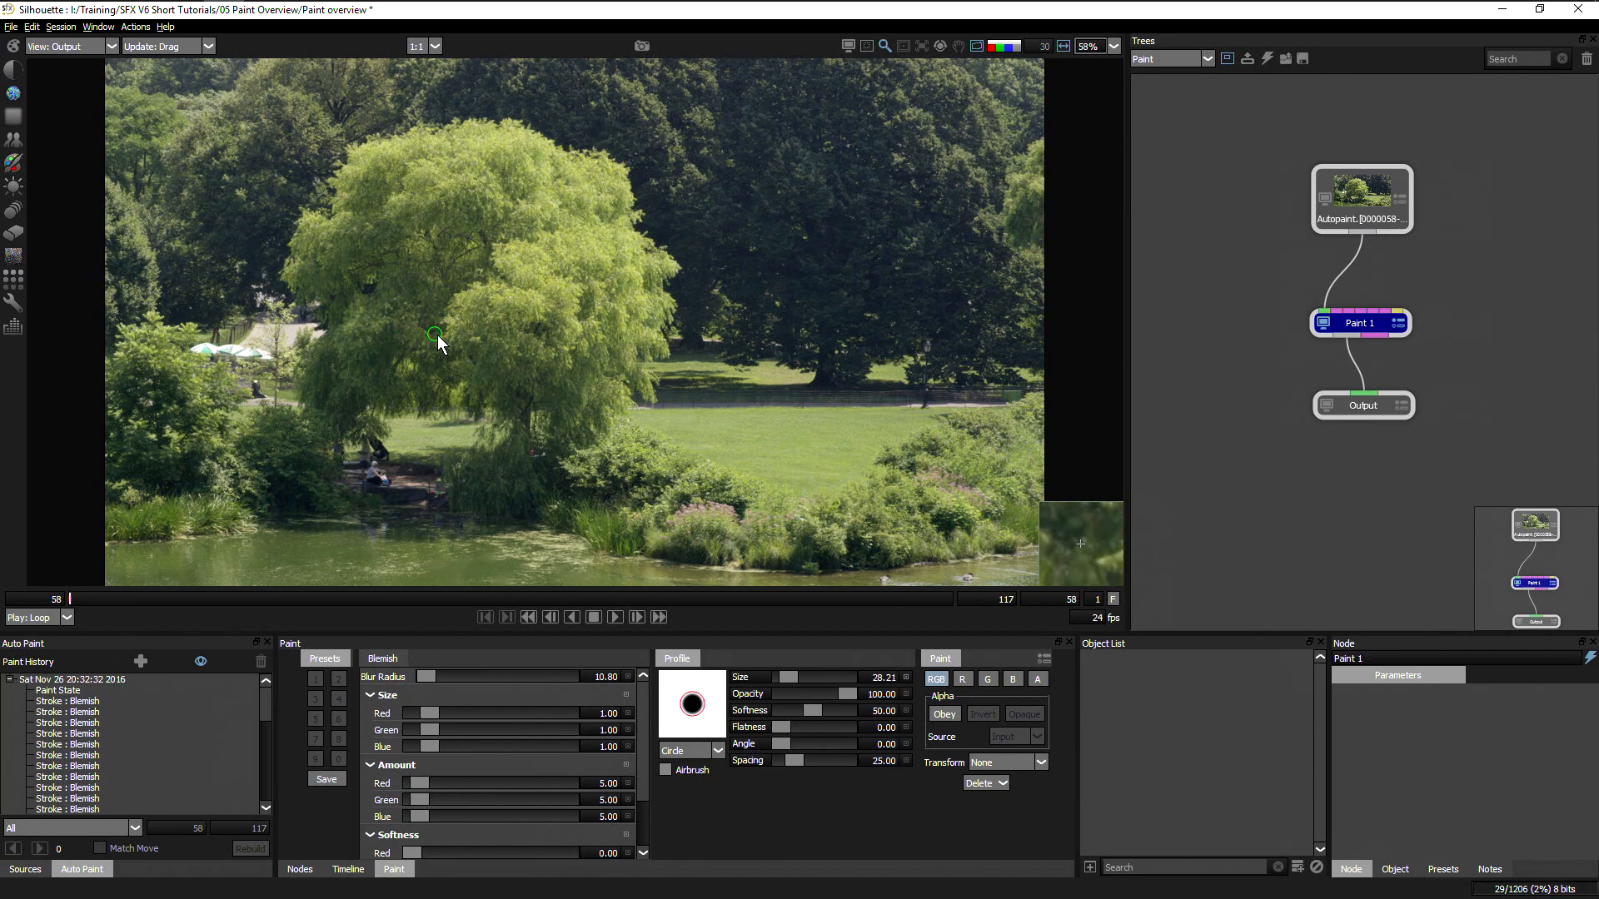
{"action": "mouse_move", "coordinate": [558, 446]}
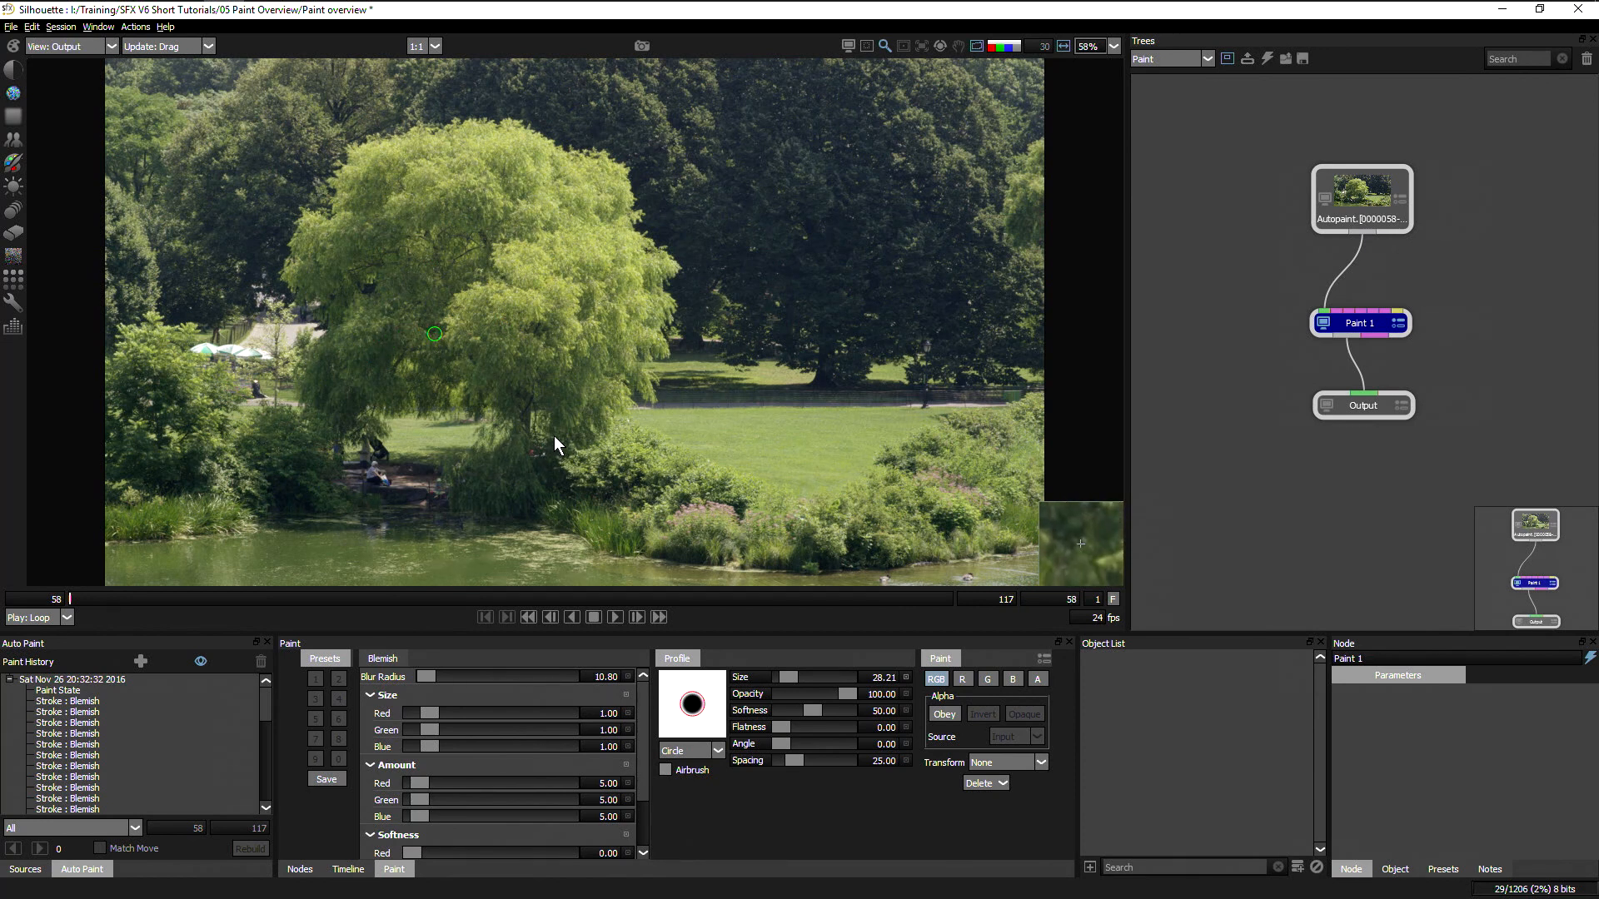
{"action": "mouse_move", "coordinate": [483, 538]}
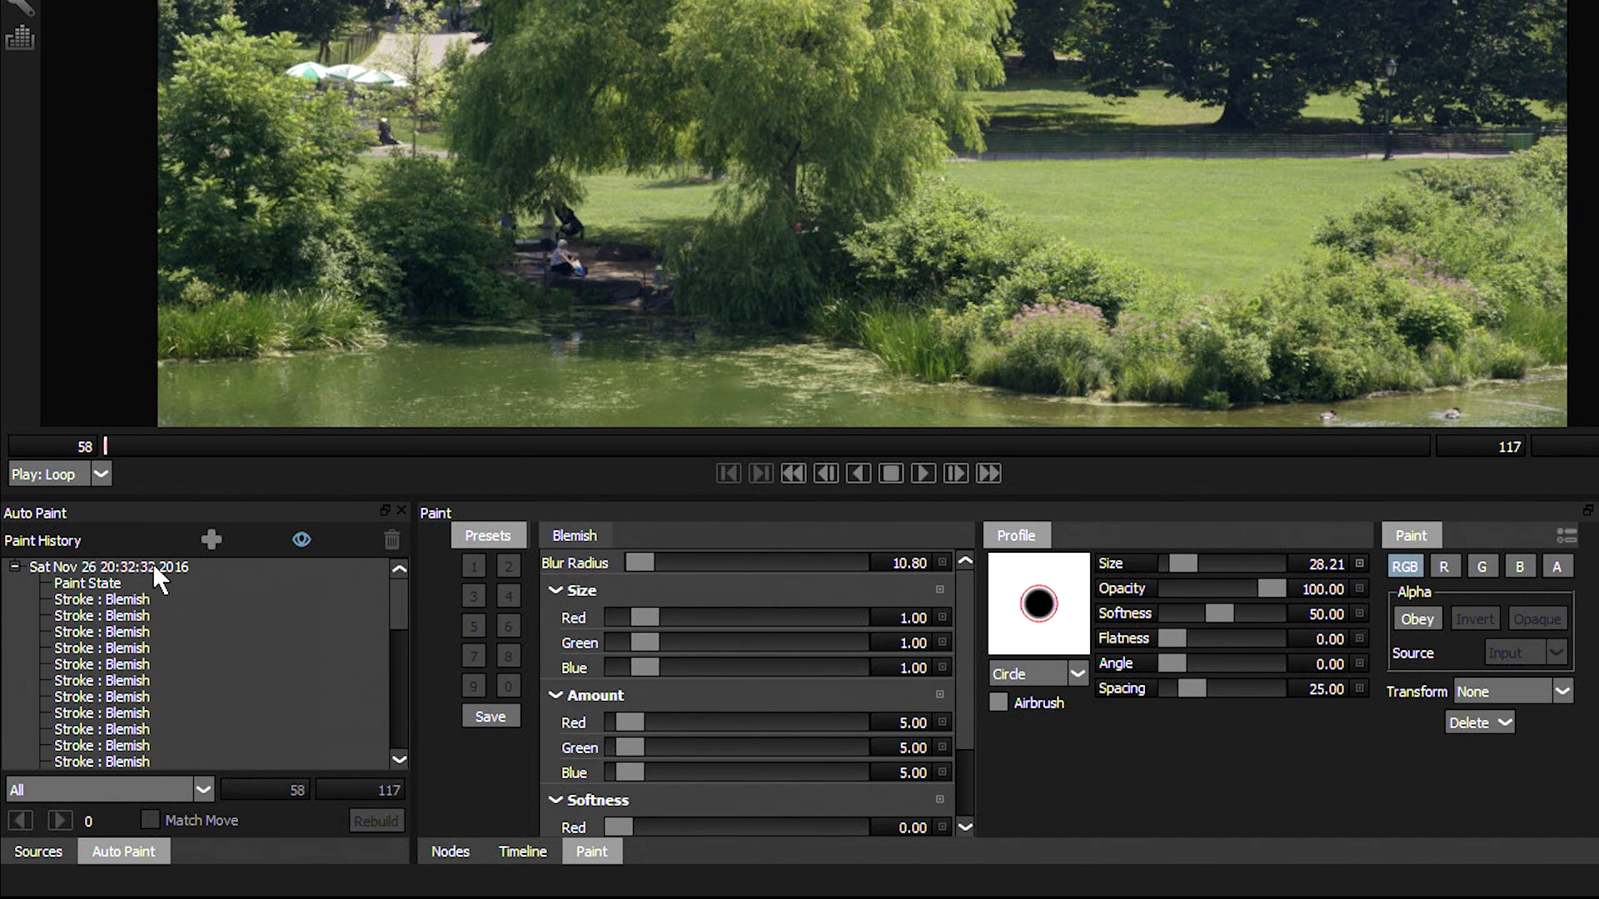
{"action": "mouse_move", "coordinate": [314, 641]}
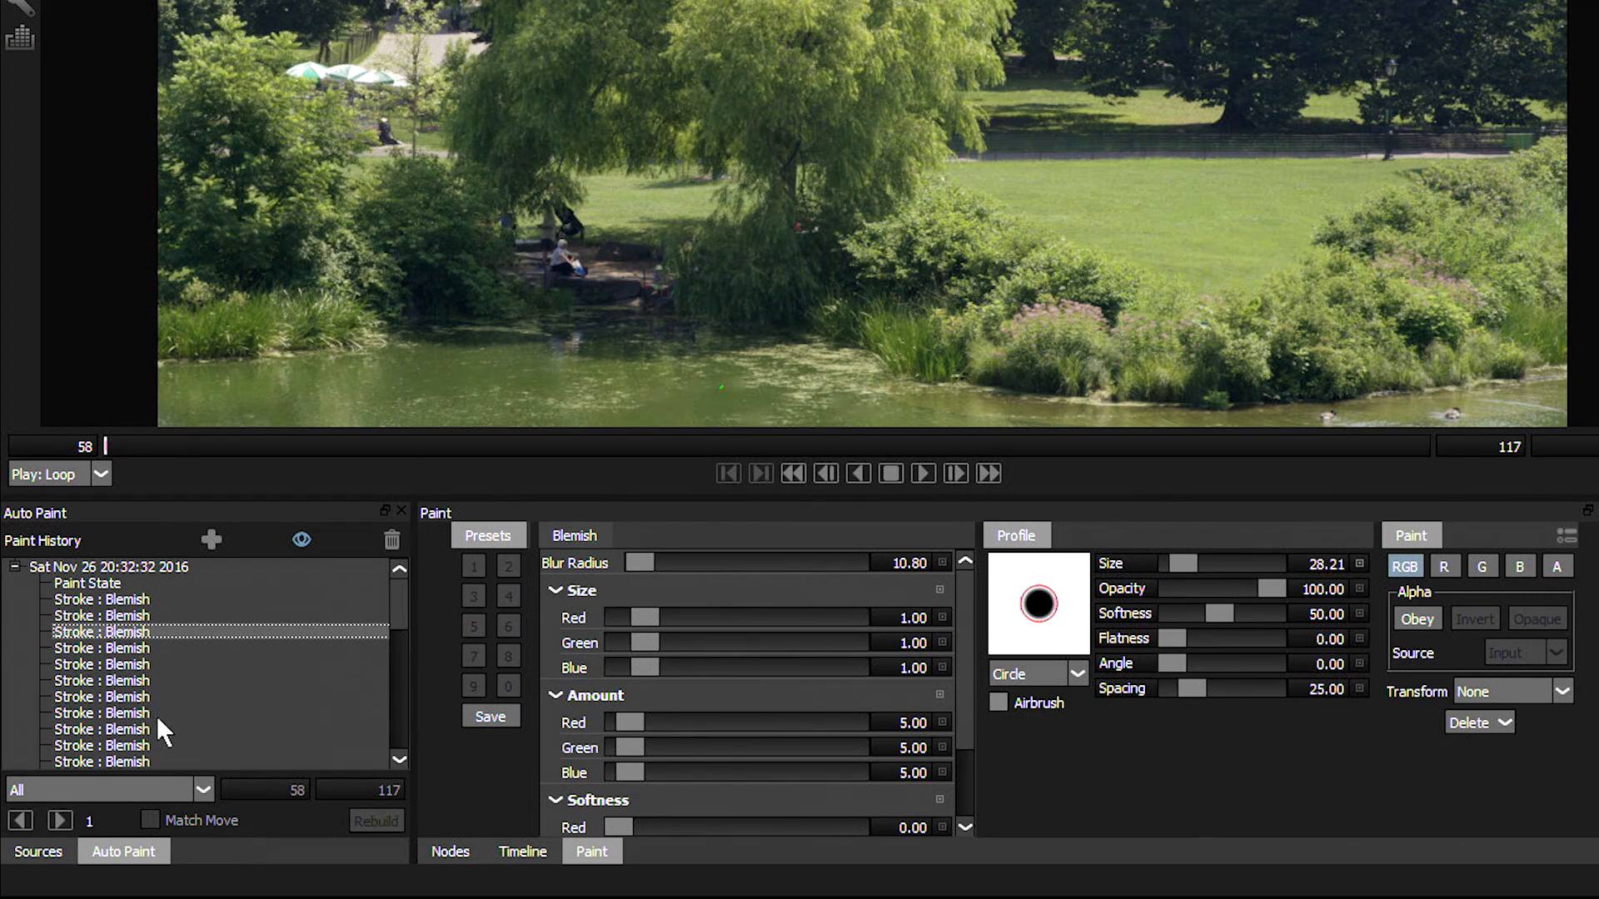
Shift-select ten Stroke : Blemish entries in Paint History and delete them.
{"action": "scroll", "scroll_direction": "up", "scroll_amount": 3}
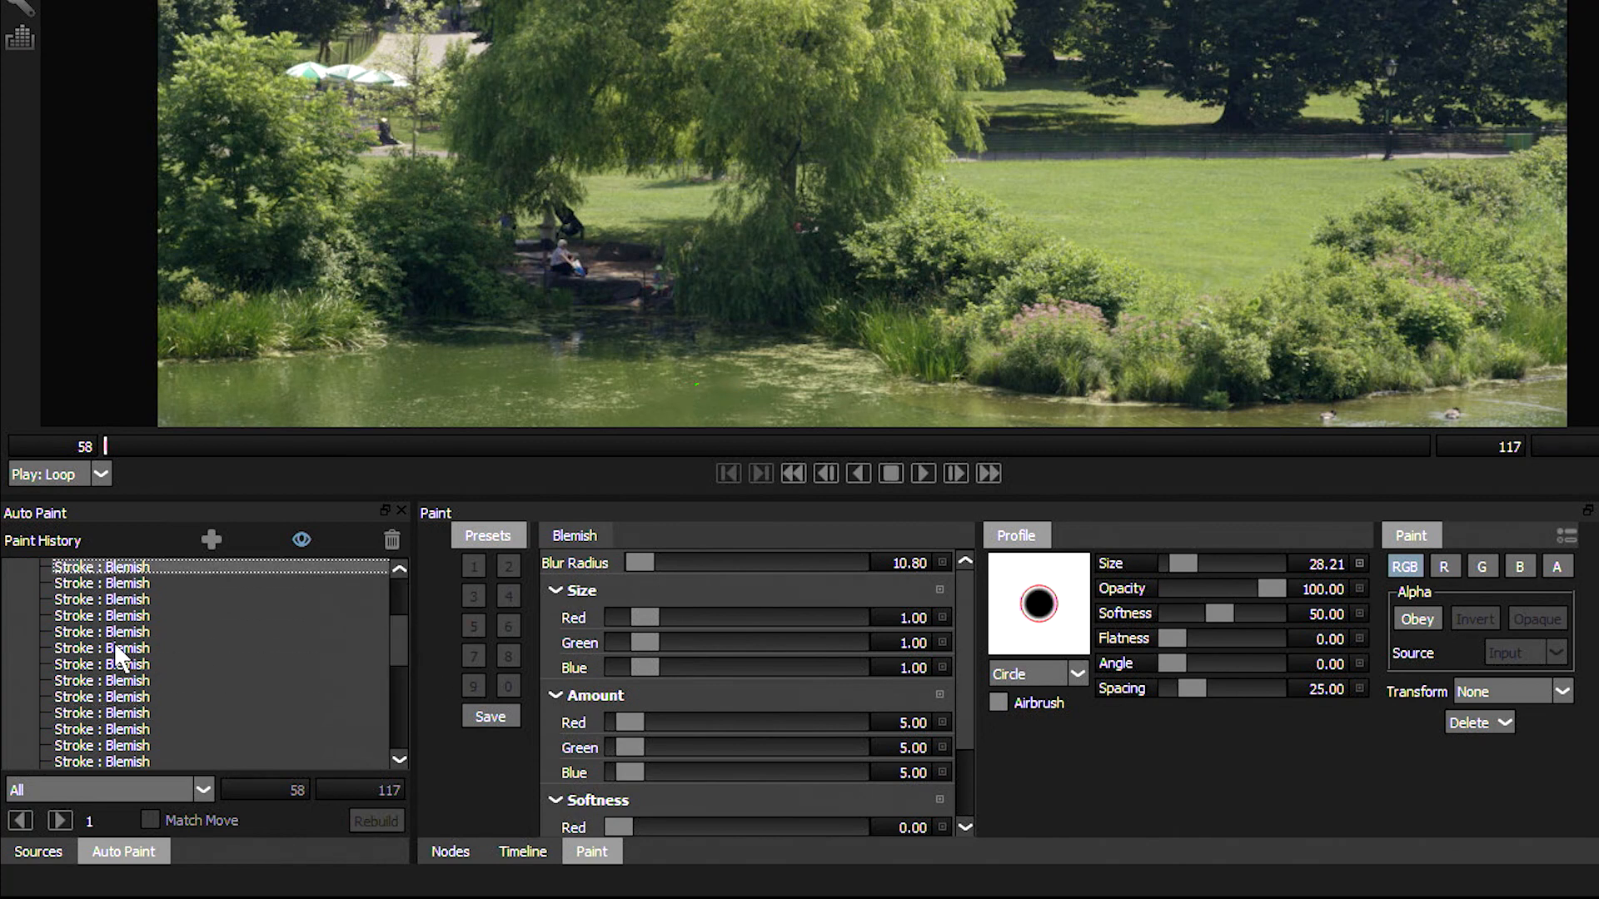
{"action": "left_click", "coordinate": [102, 648]}
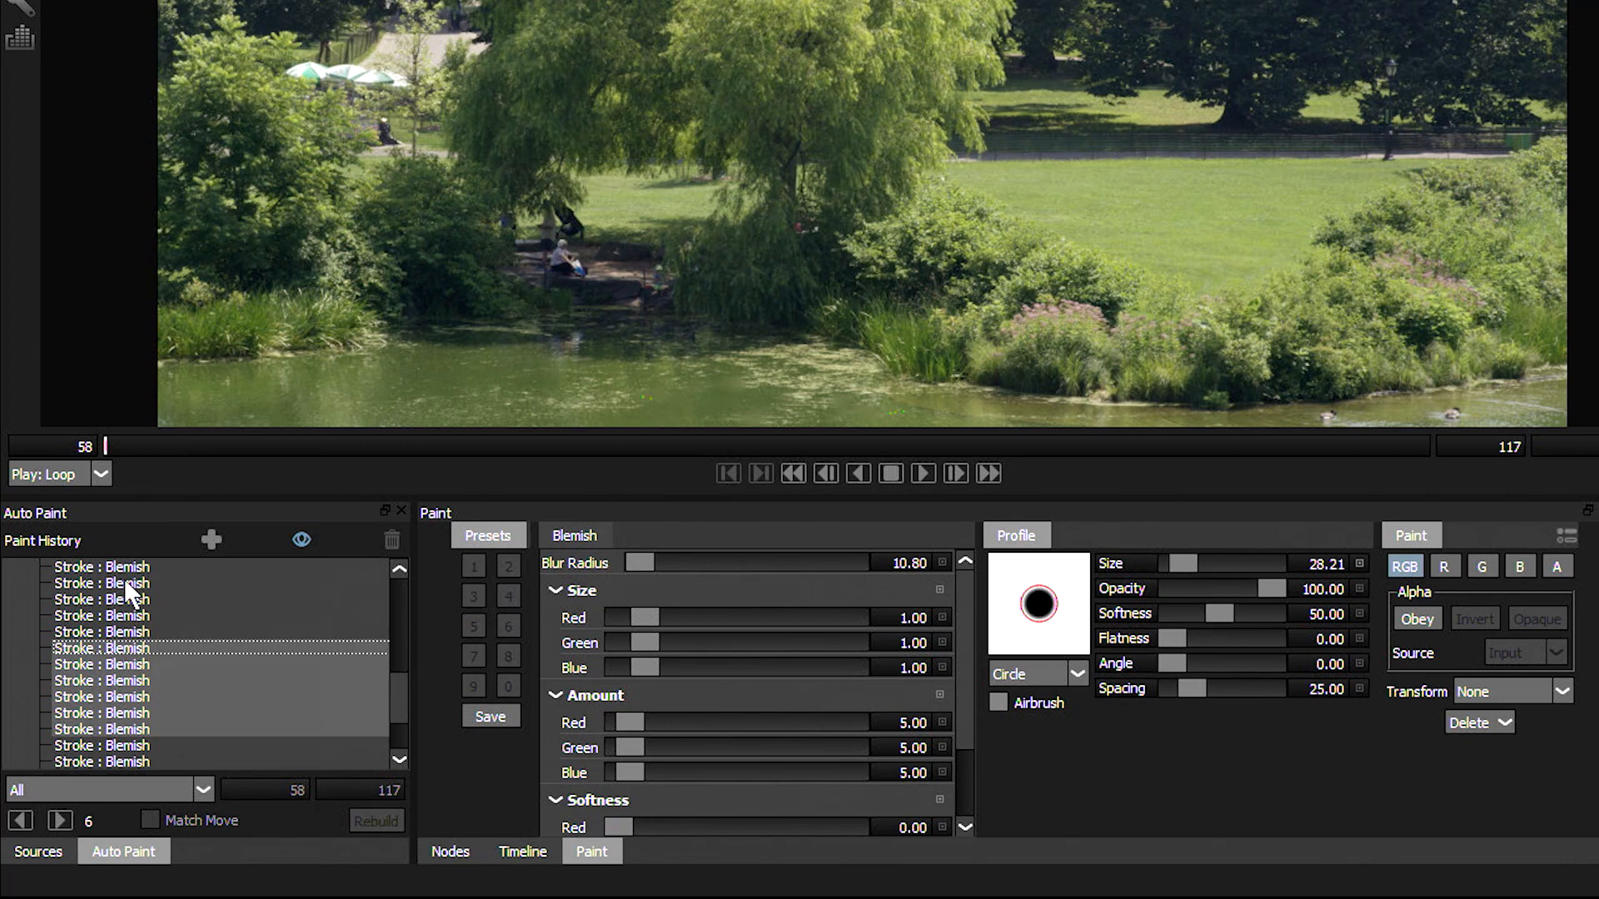
{"action": "left_click", "coordinate": [400, 760]}
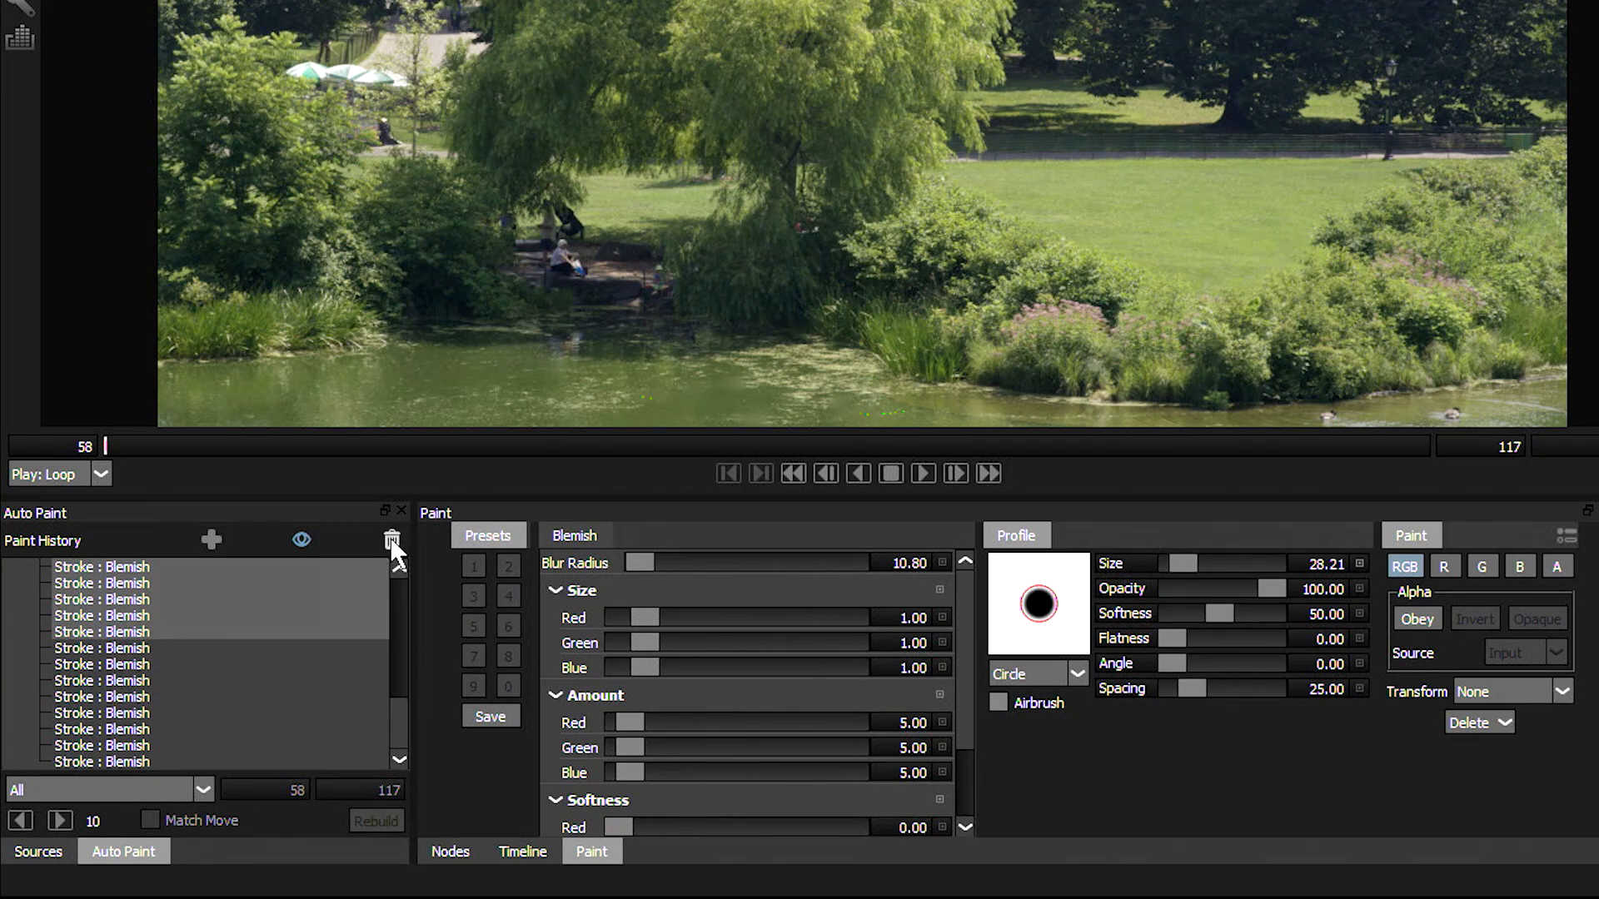
{"action": "left_click", "coordinate": [392, 541]}
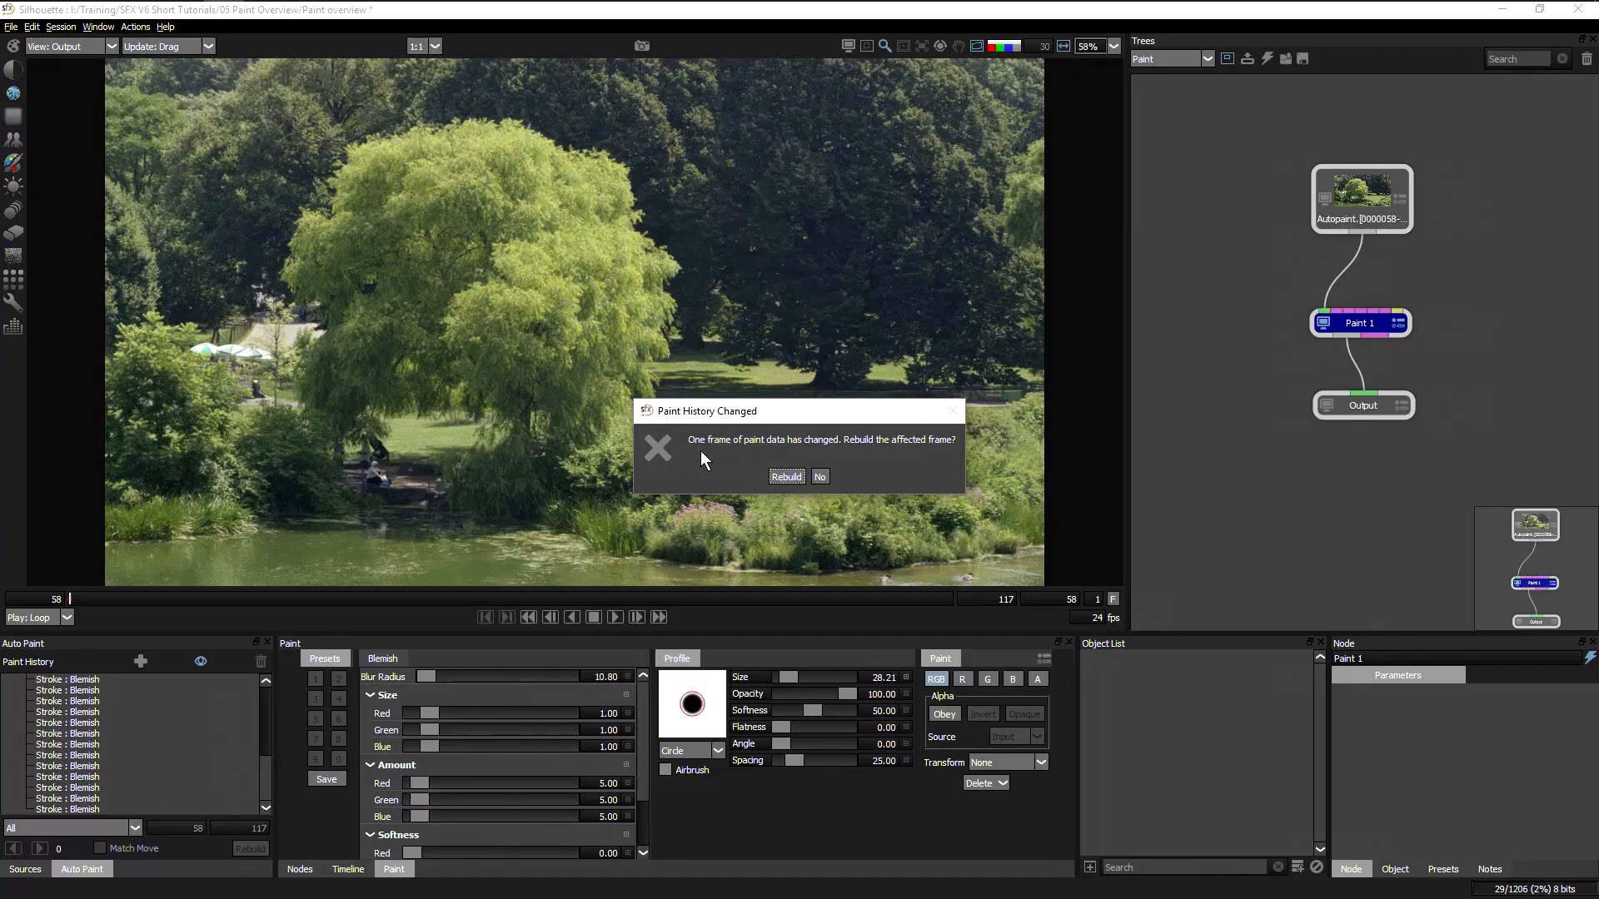
{"action": "mouse_move", "coordinate": [798, 451]}
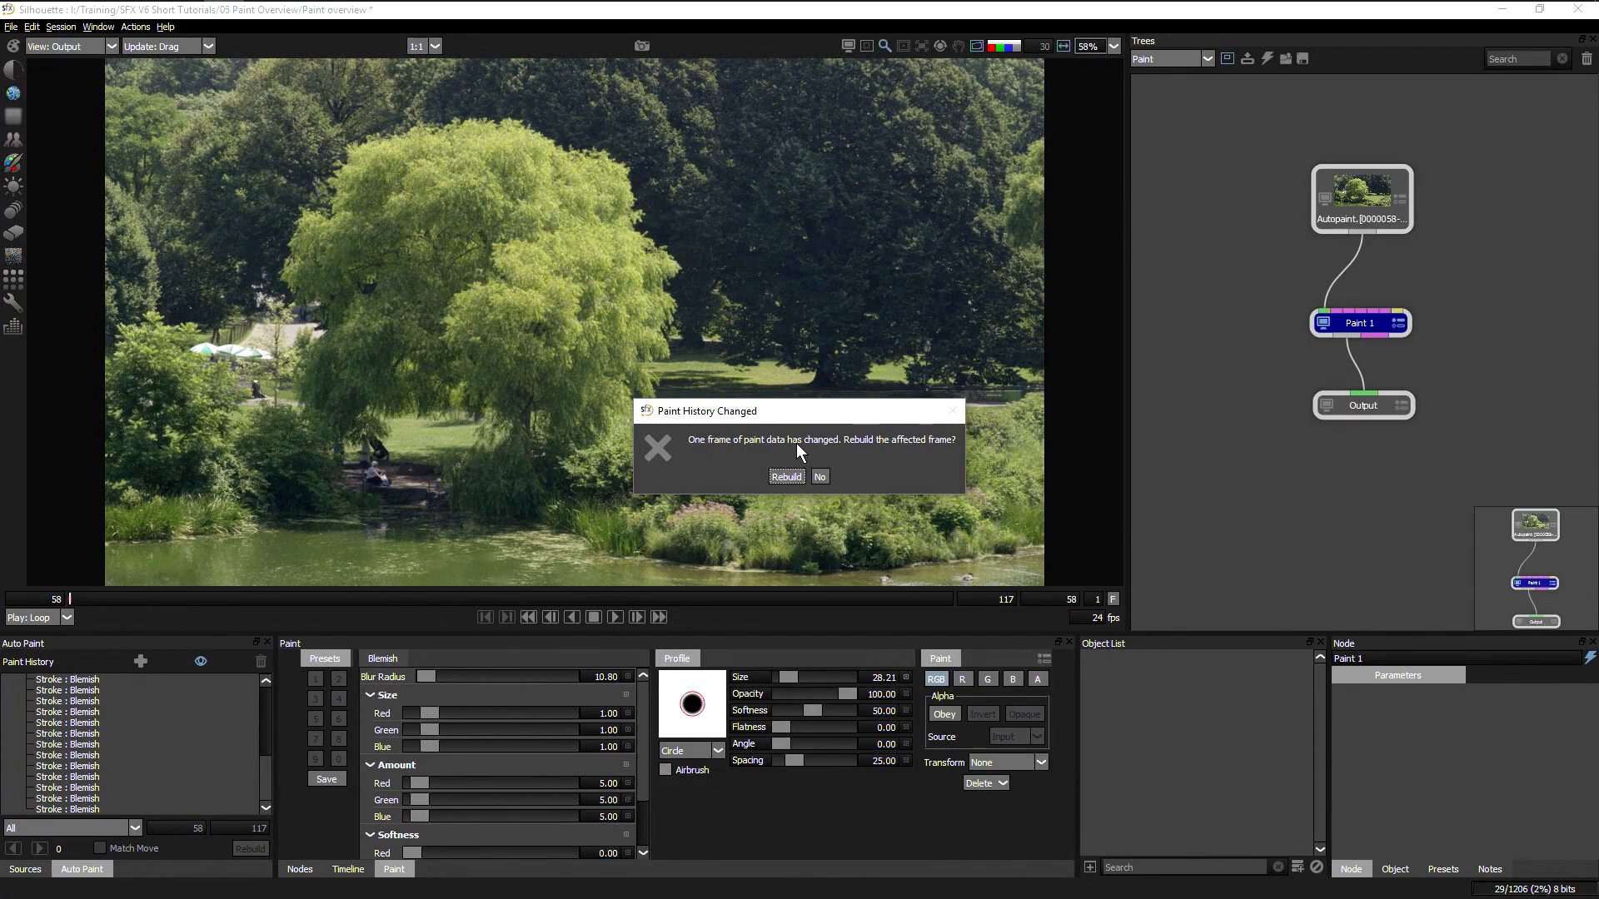
{"action": "mouse_move", "coordinate": [944, 461]}
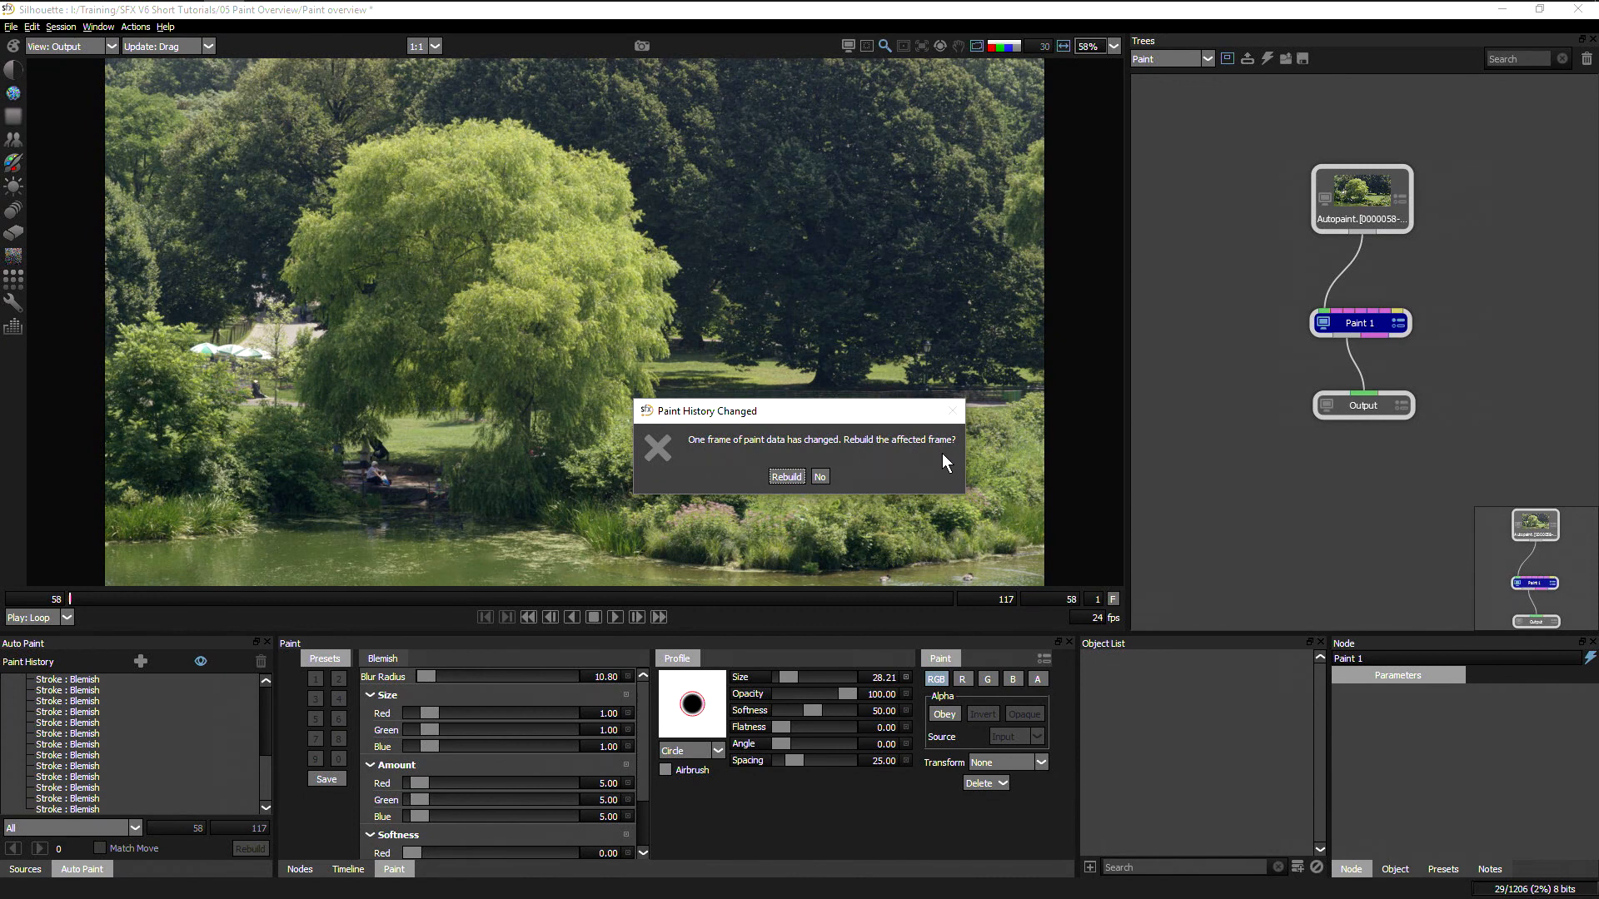
{"action": "mouse_move", "coordinate": [749, 427]}
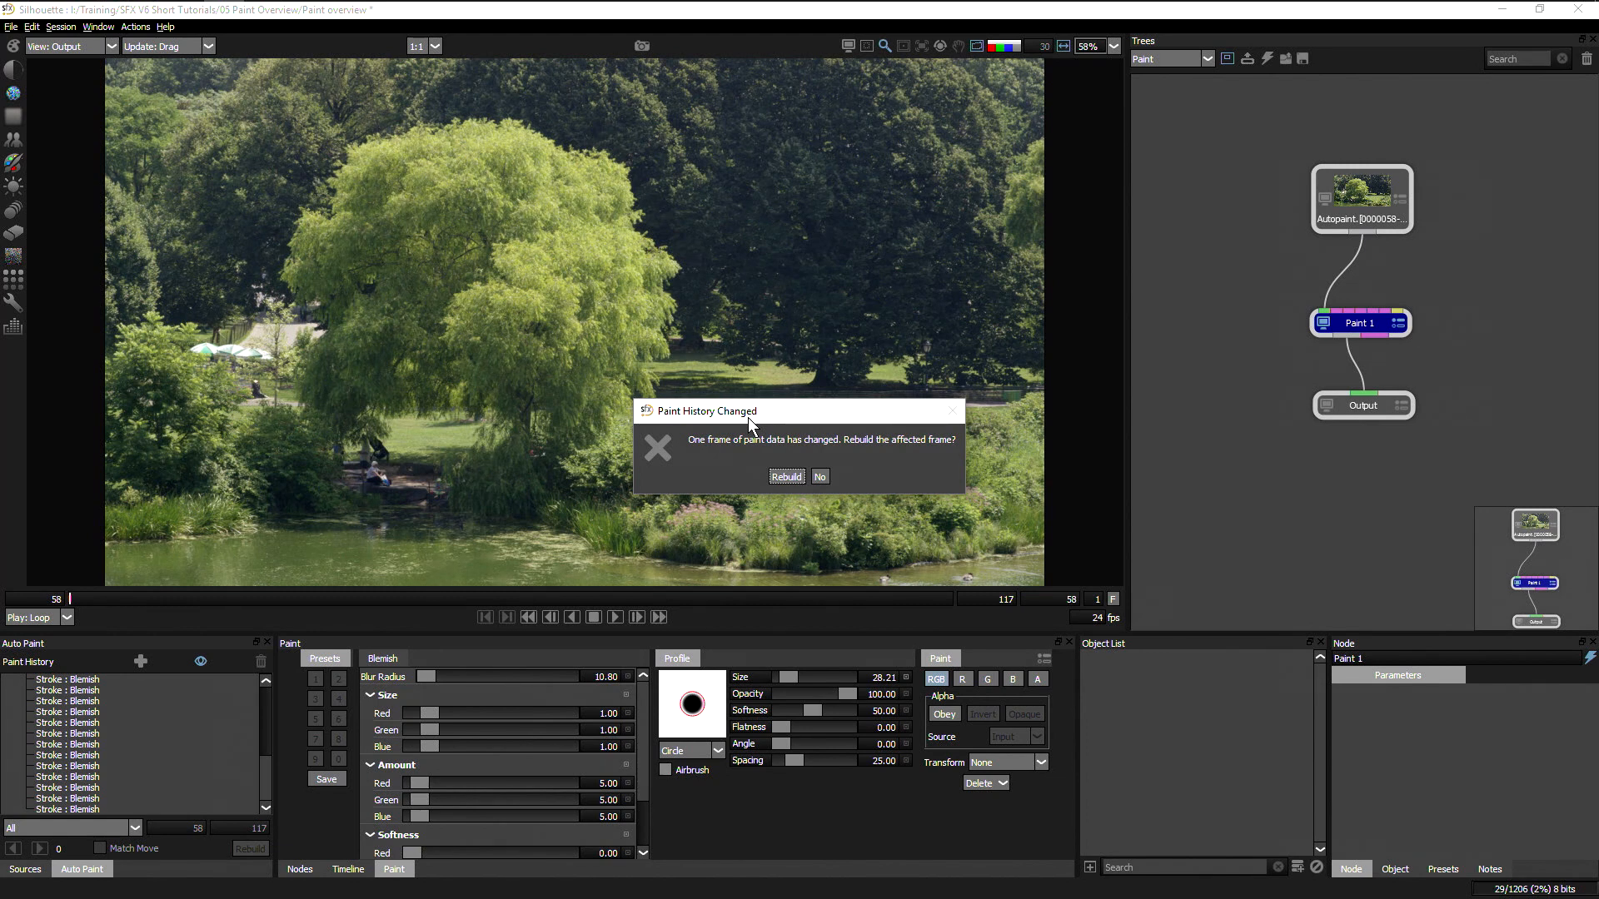
{"action": "mouse_move", "coordinate": [733, 509]}
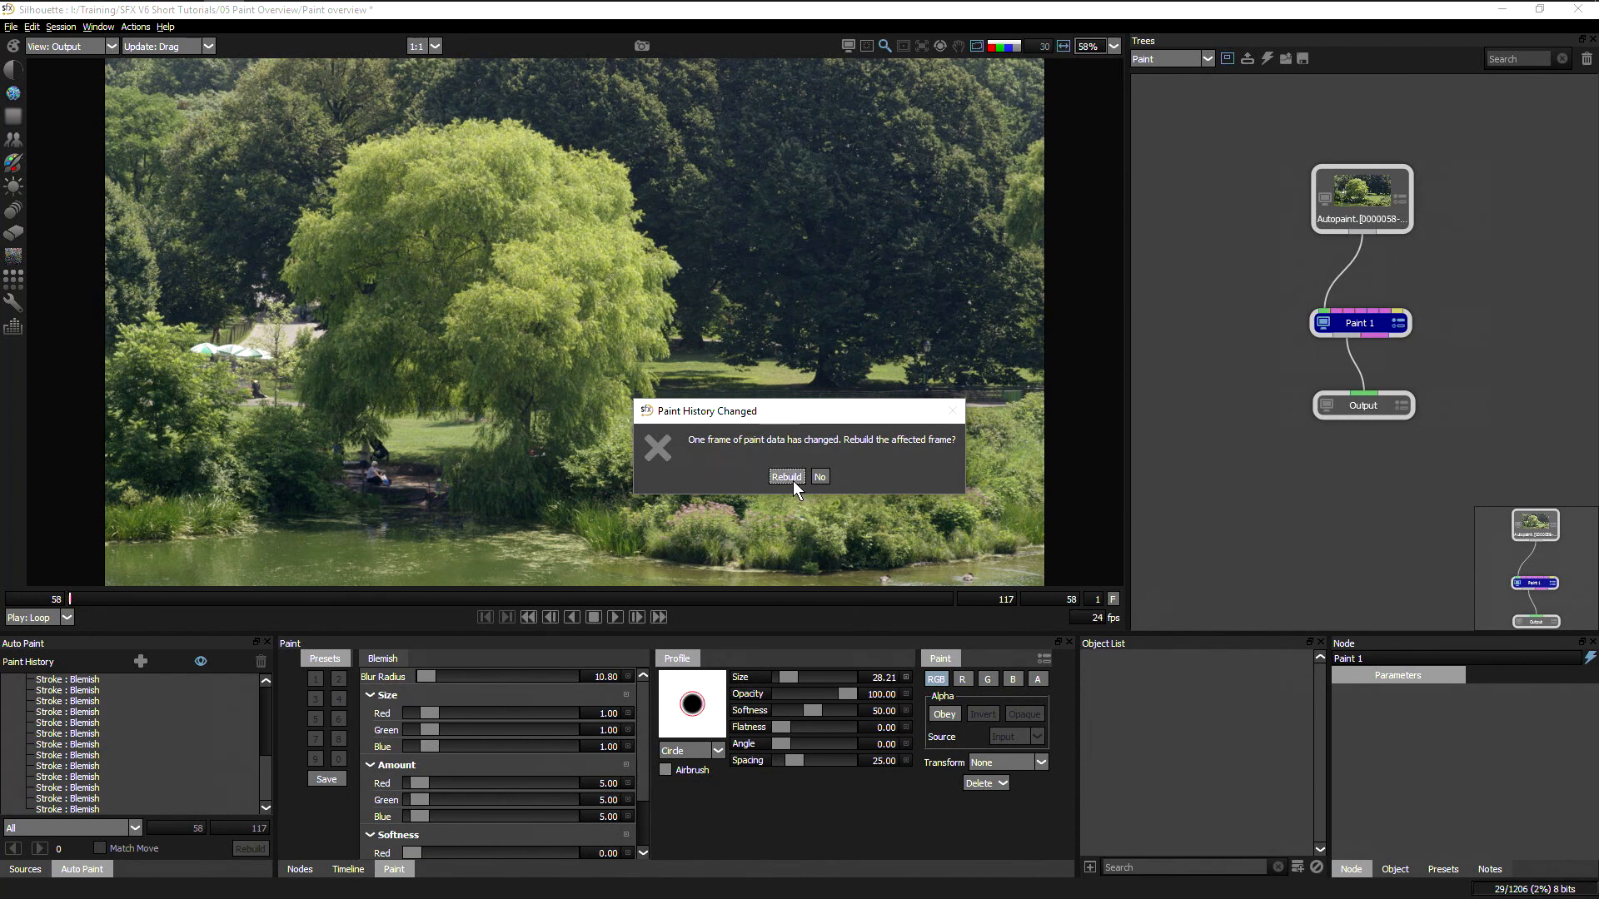
Rebuild the frame, clear the remaining Paint History, and rebuild again.
{"action": "left_click", "coordinate": [785, 477]}
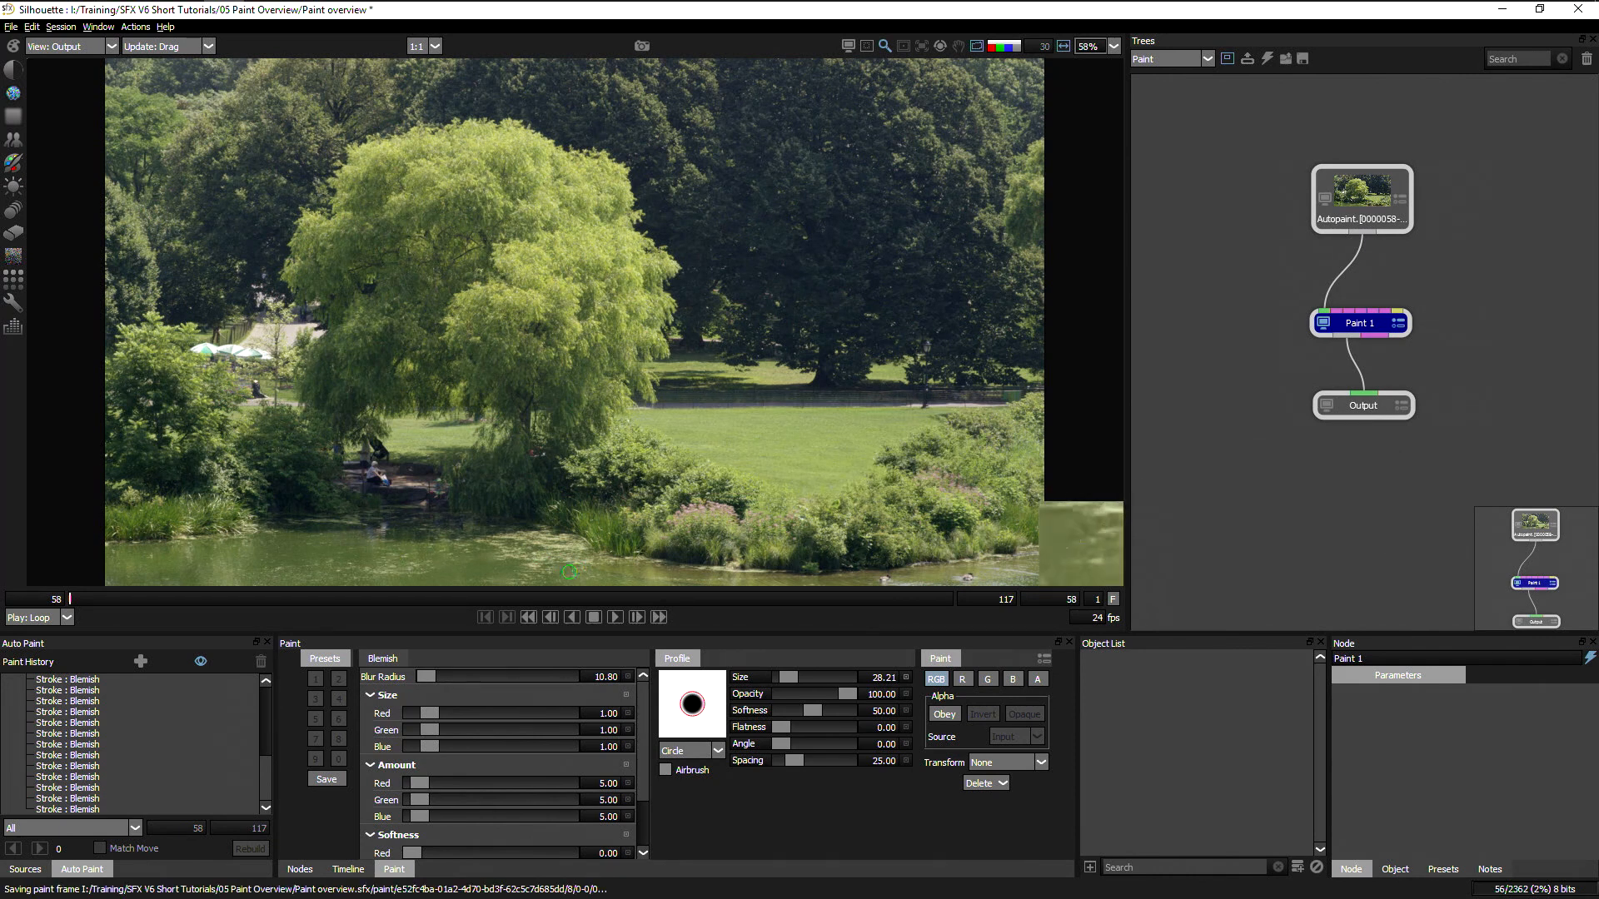
{"action": "left_click", "coordinate": [10, 680]}
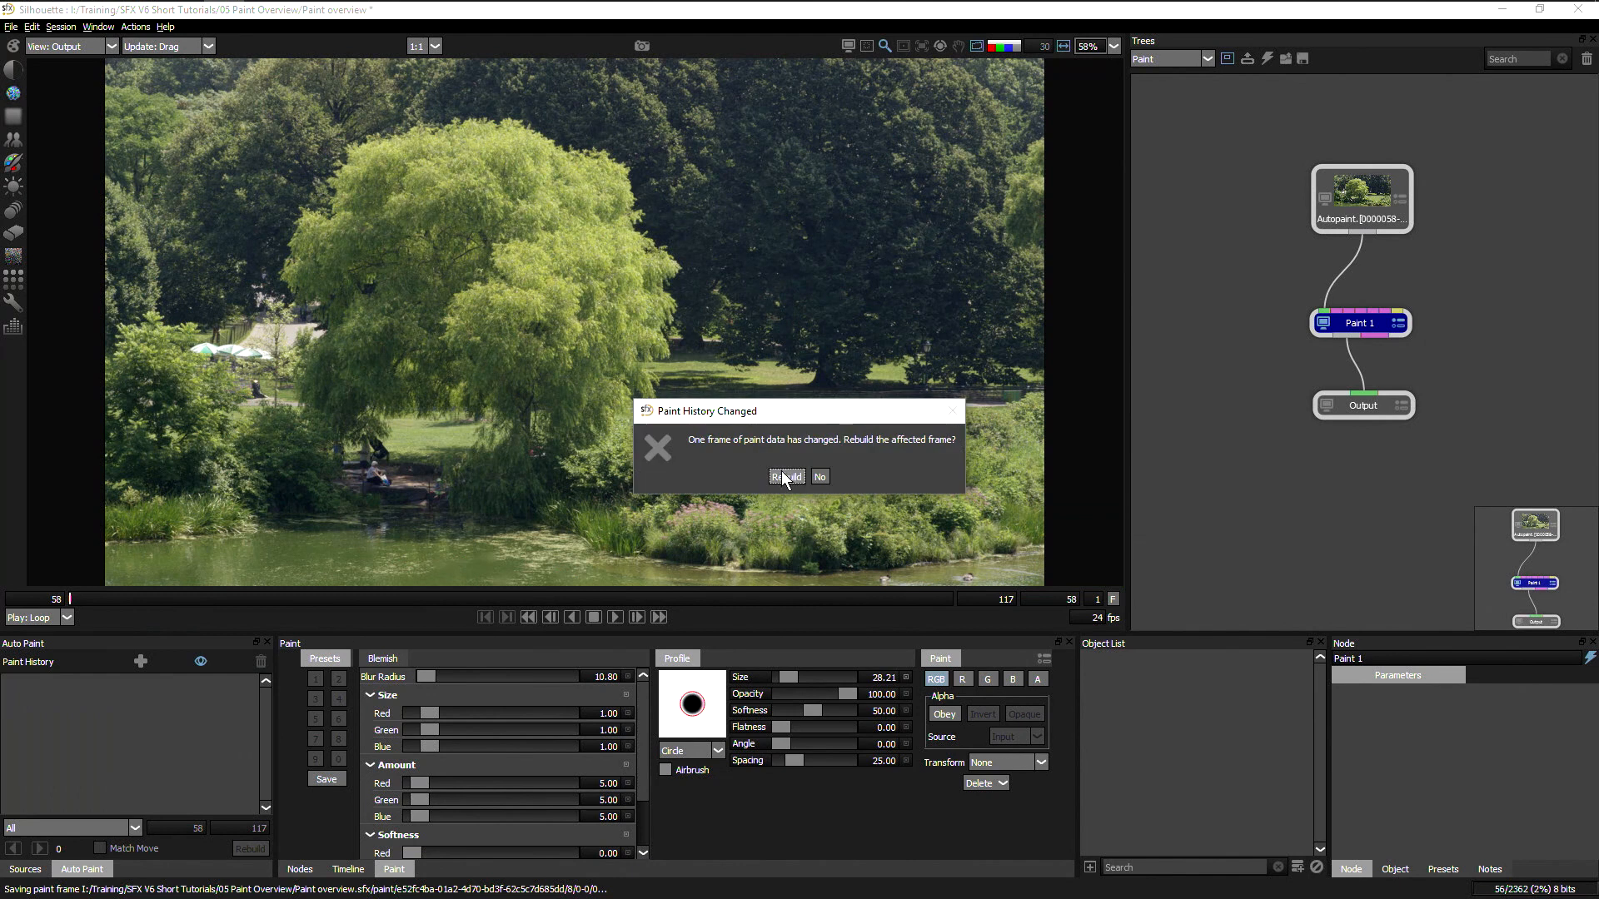
{"action": "left_click", "coordinate": [786, 476]}
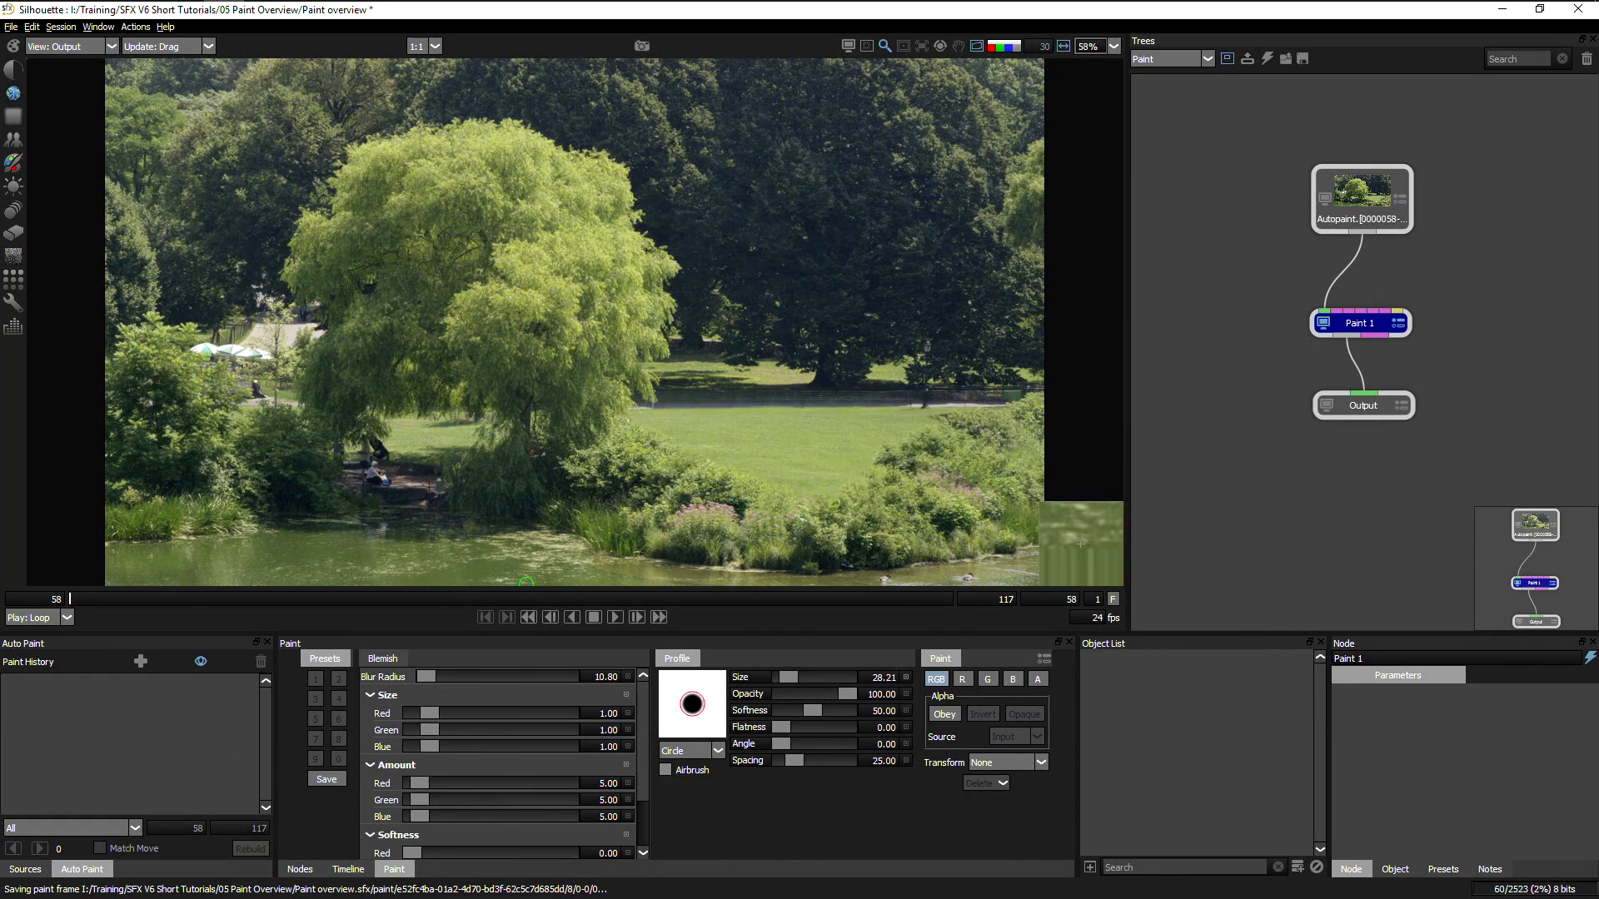
{"action": "mouse_move", "coordinate": [611, 577]}
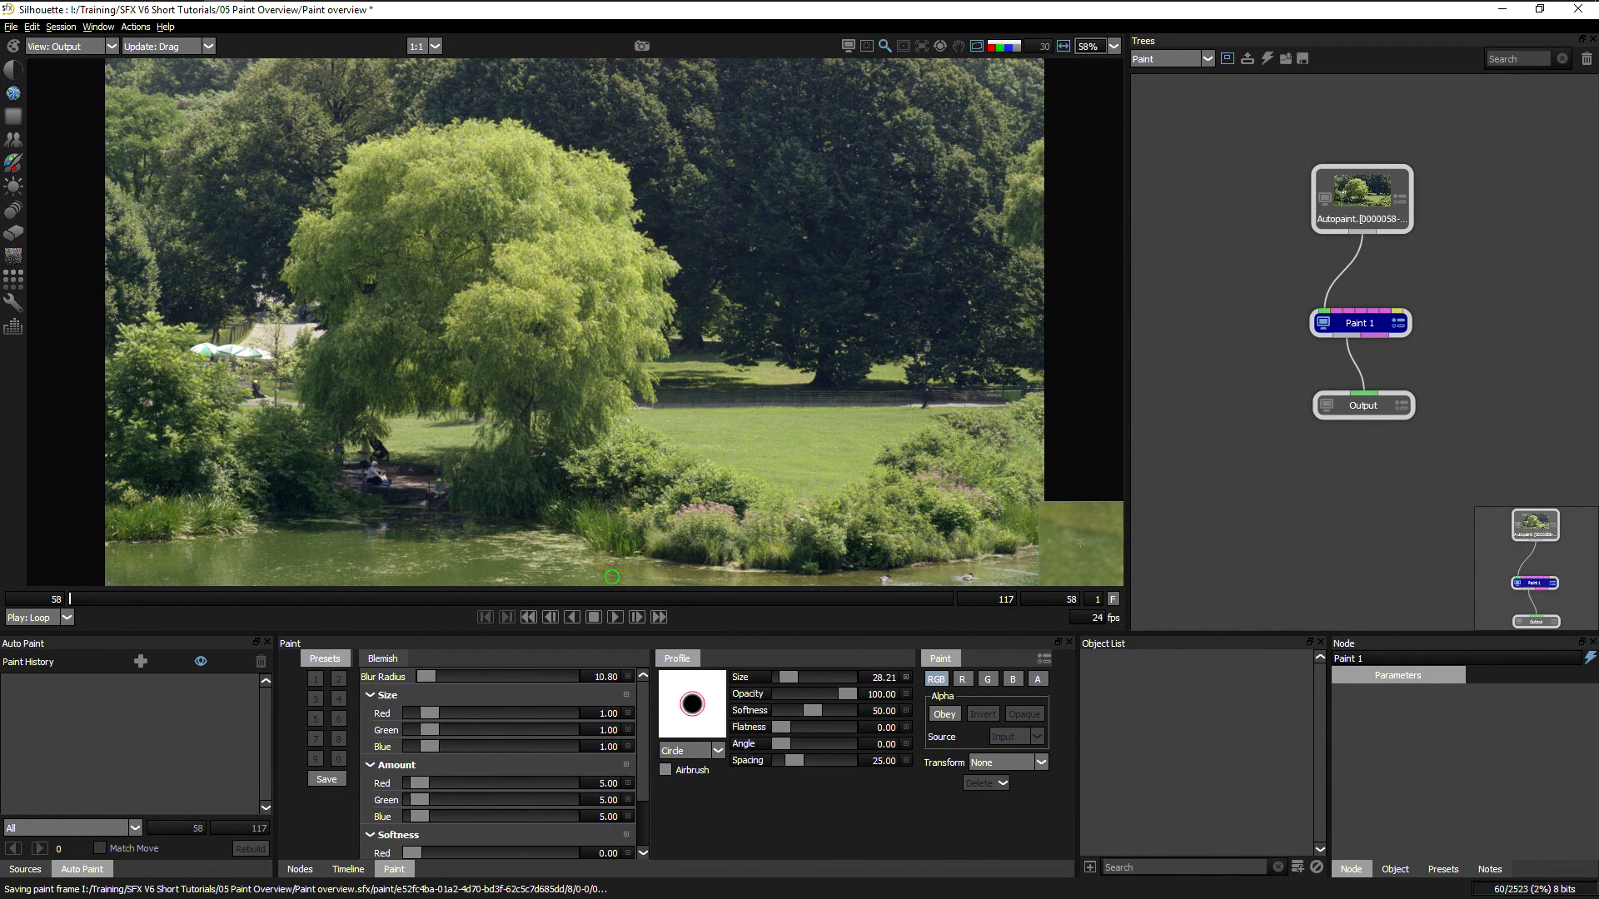
{"action": "mouse_move", "coordinate": [380, 423]}
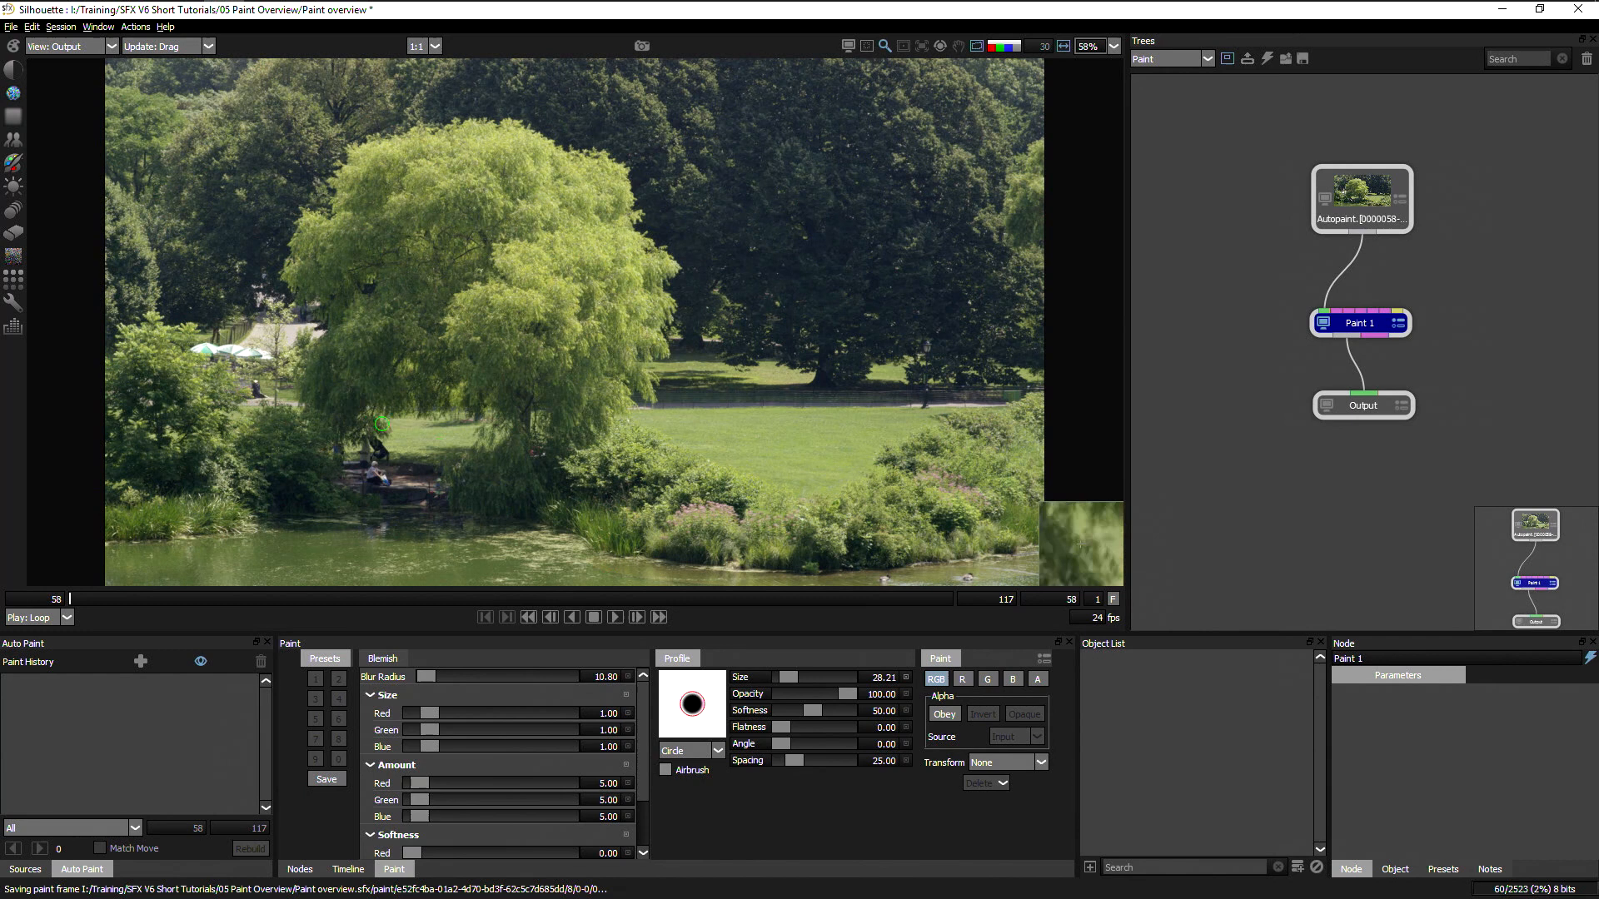
{"action": "mouse_move", "coordinate": [386, 498]}
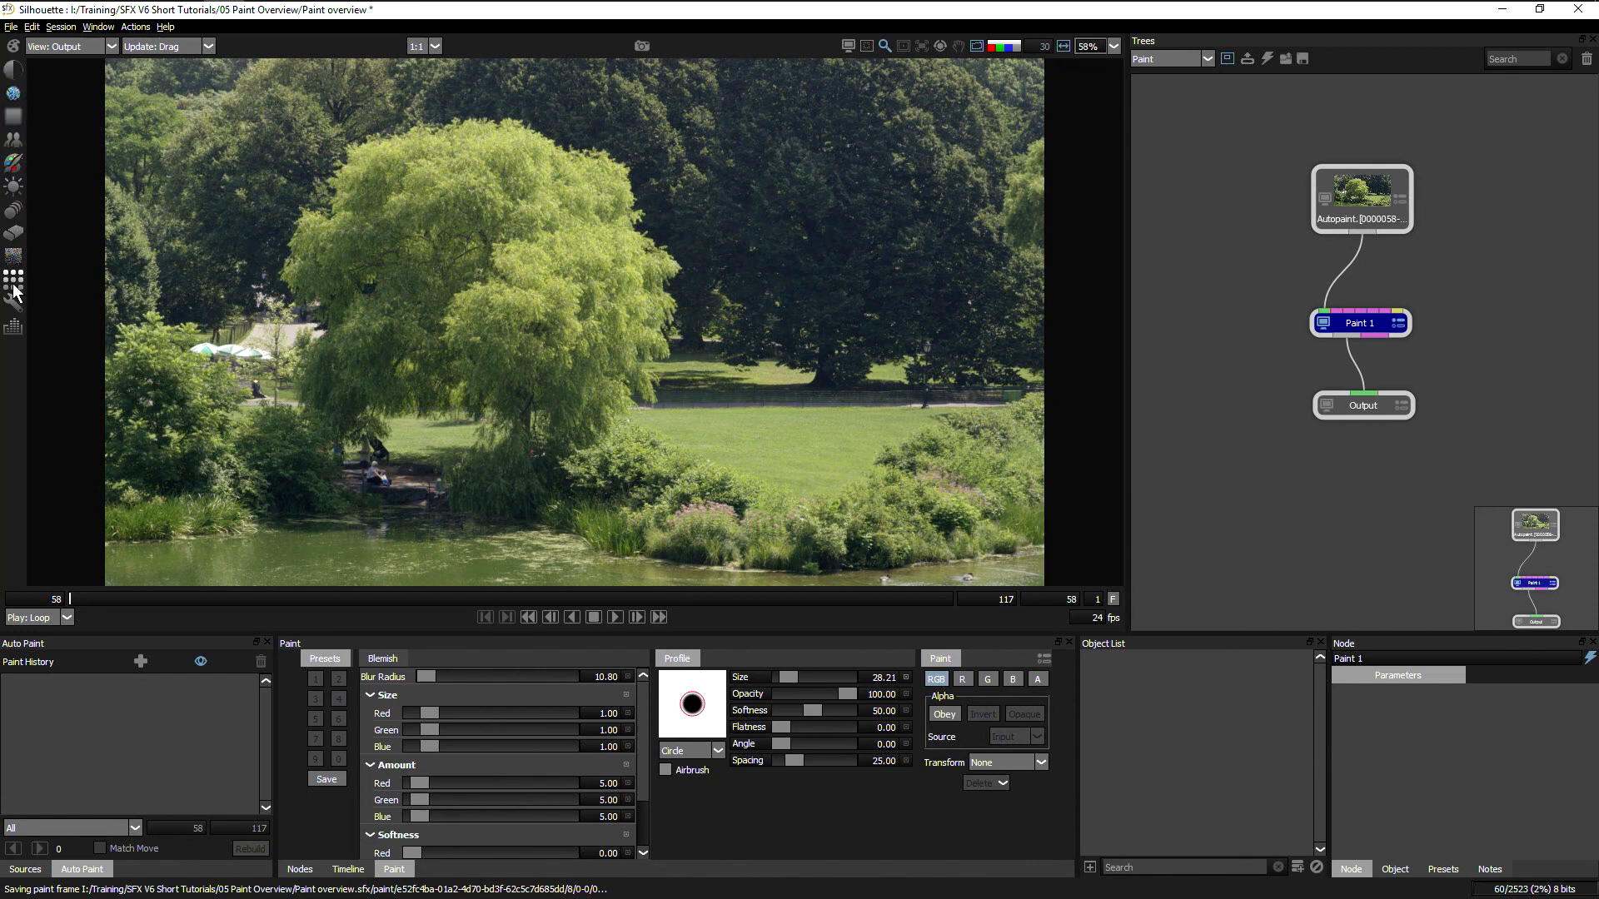
{"action": "mouse_move", "coordinate": [14, 120]}
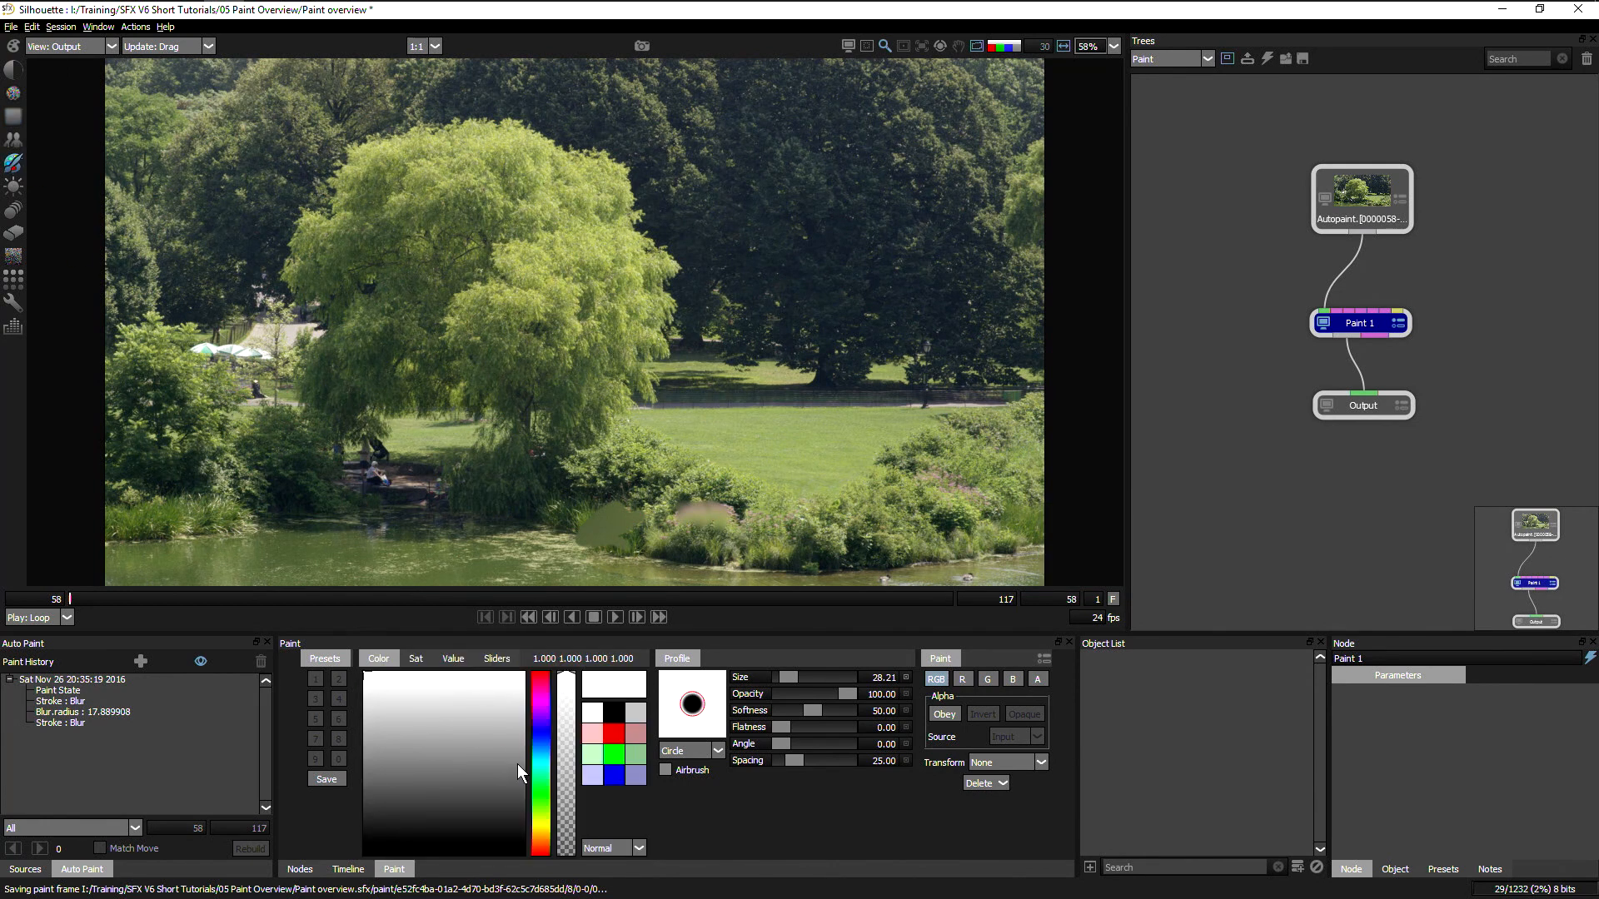
Choose magenta as the paint colour for the Hello lettering and underline.
{"action": "left_click", "coordinate": [540, 713]}
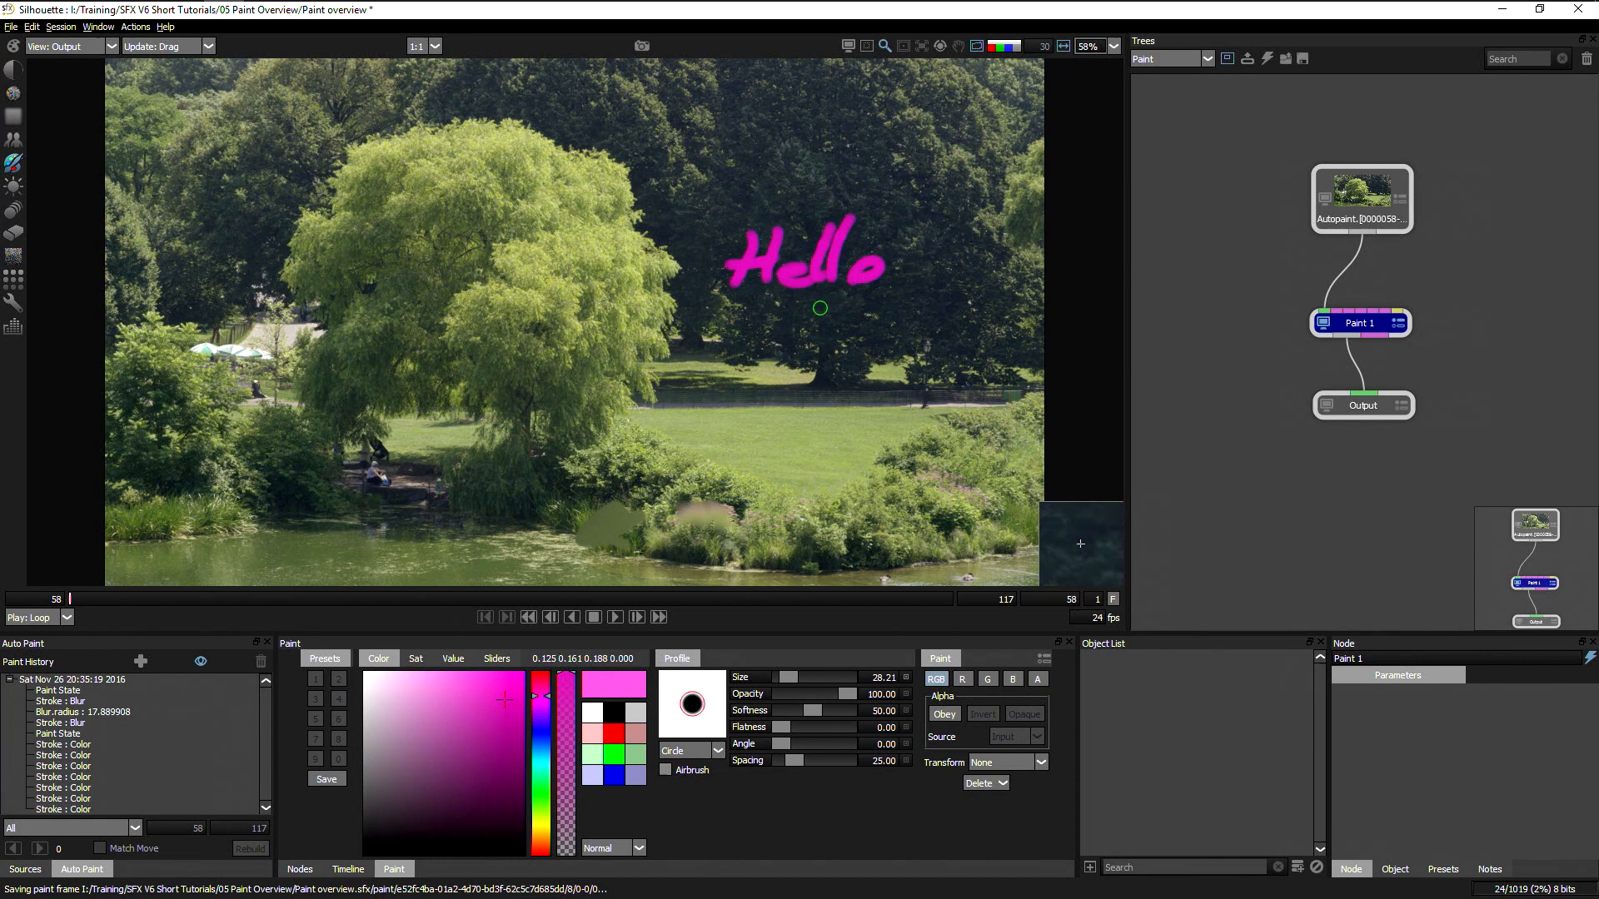
{"action": "left_click", "coordinate": [14, 189]}
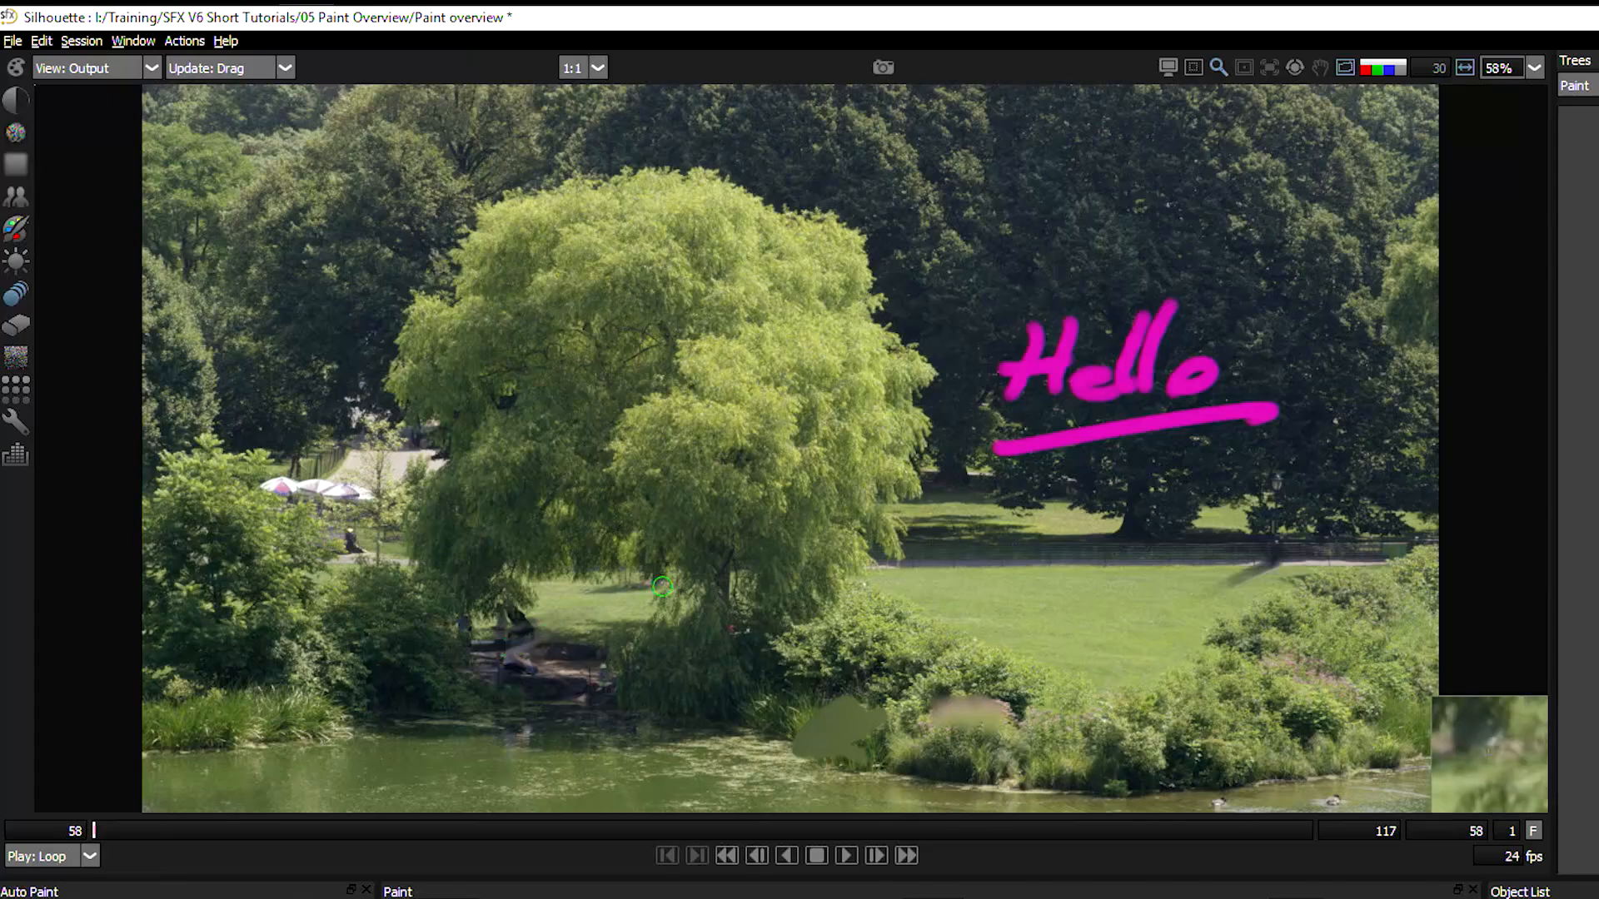
{"action": "mouse_move", "coordinate": [1323, 672]}
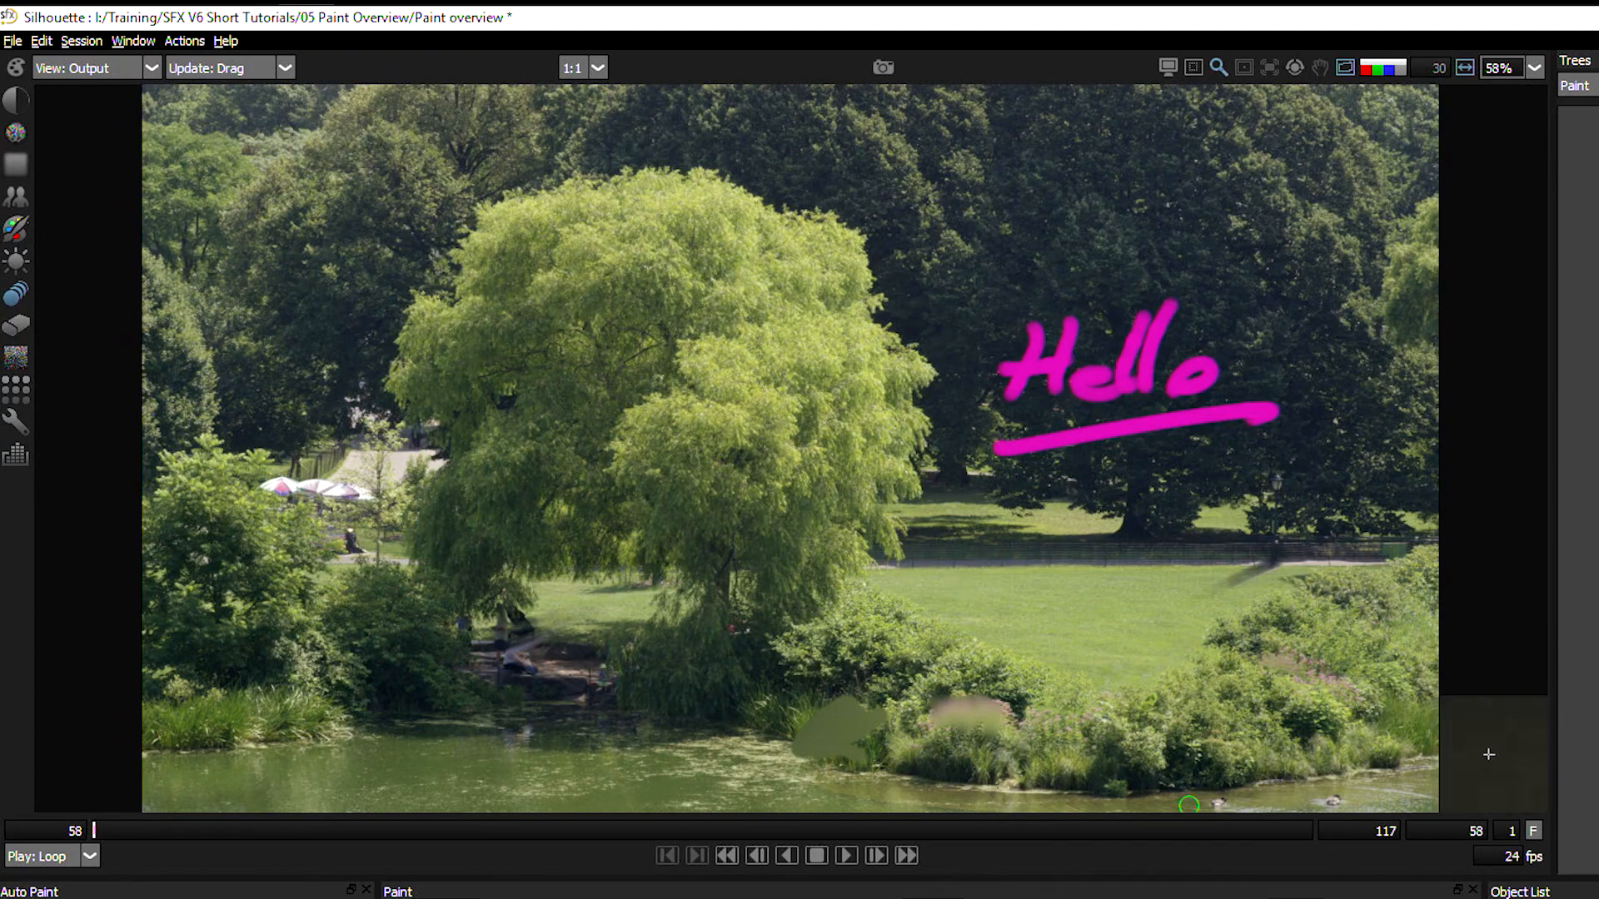
{"action": "mouse_move", "coordinate": [86, 280]}
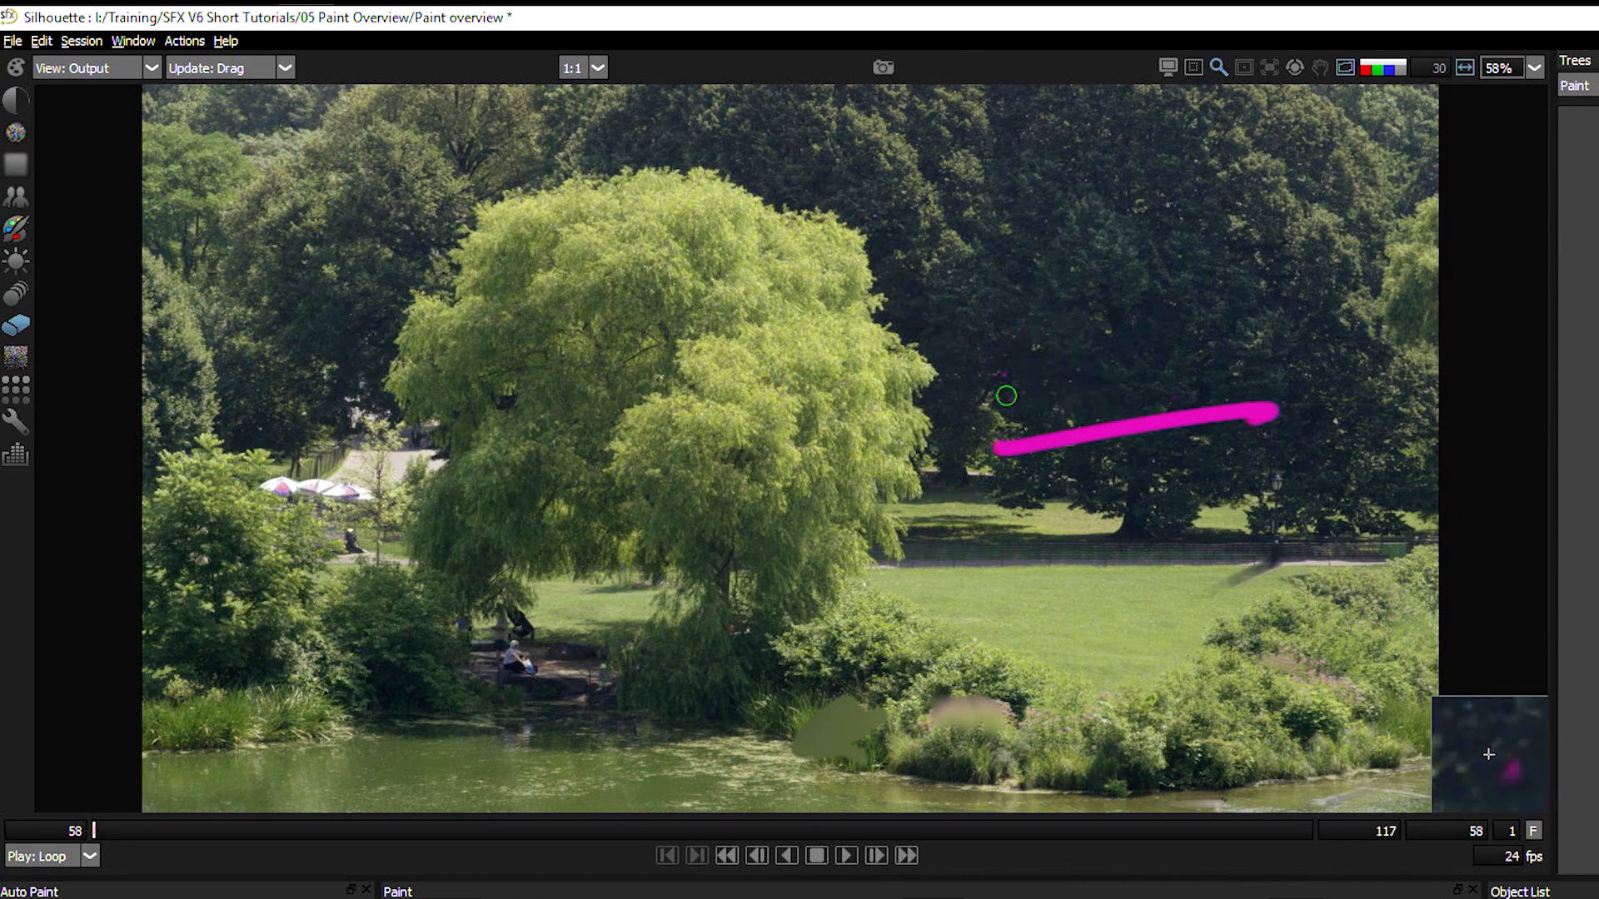
{"action": "mouse_move", "coordinate": [962, 358]}
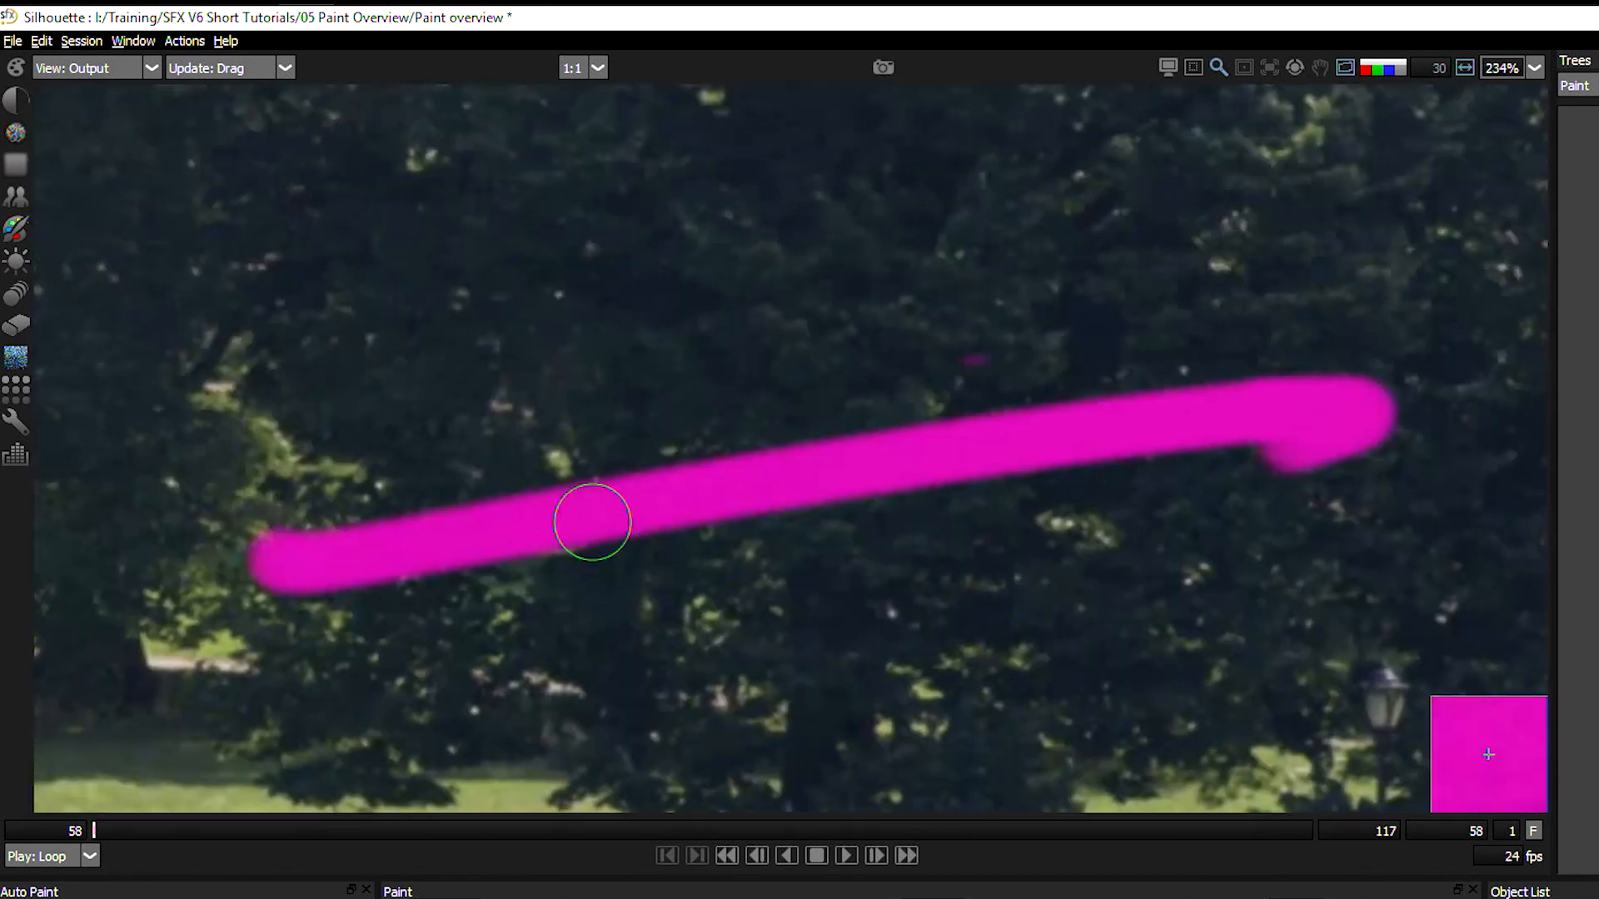
{"action": "mouse_move", "coordinate": [958, 498]}
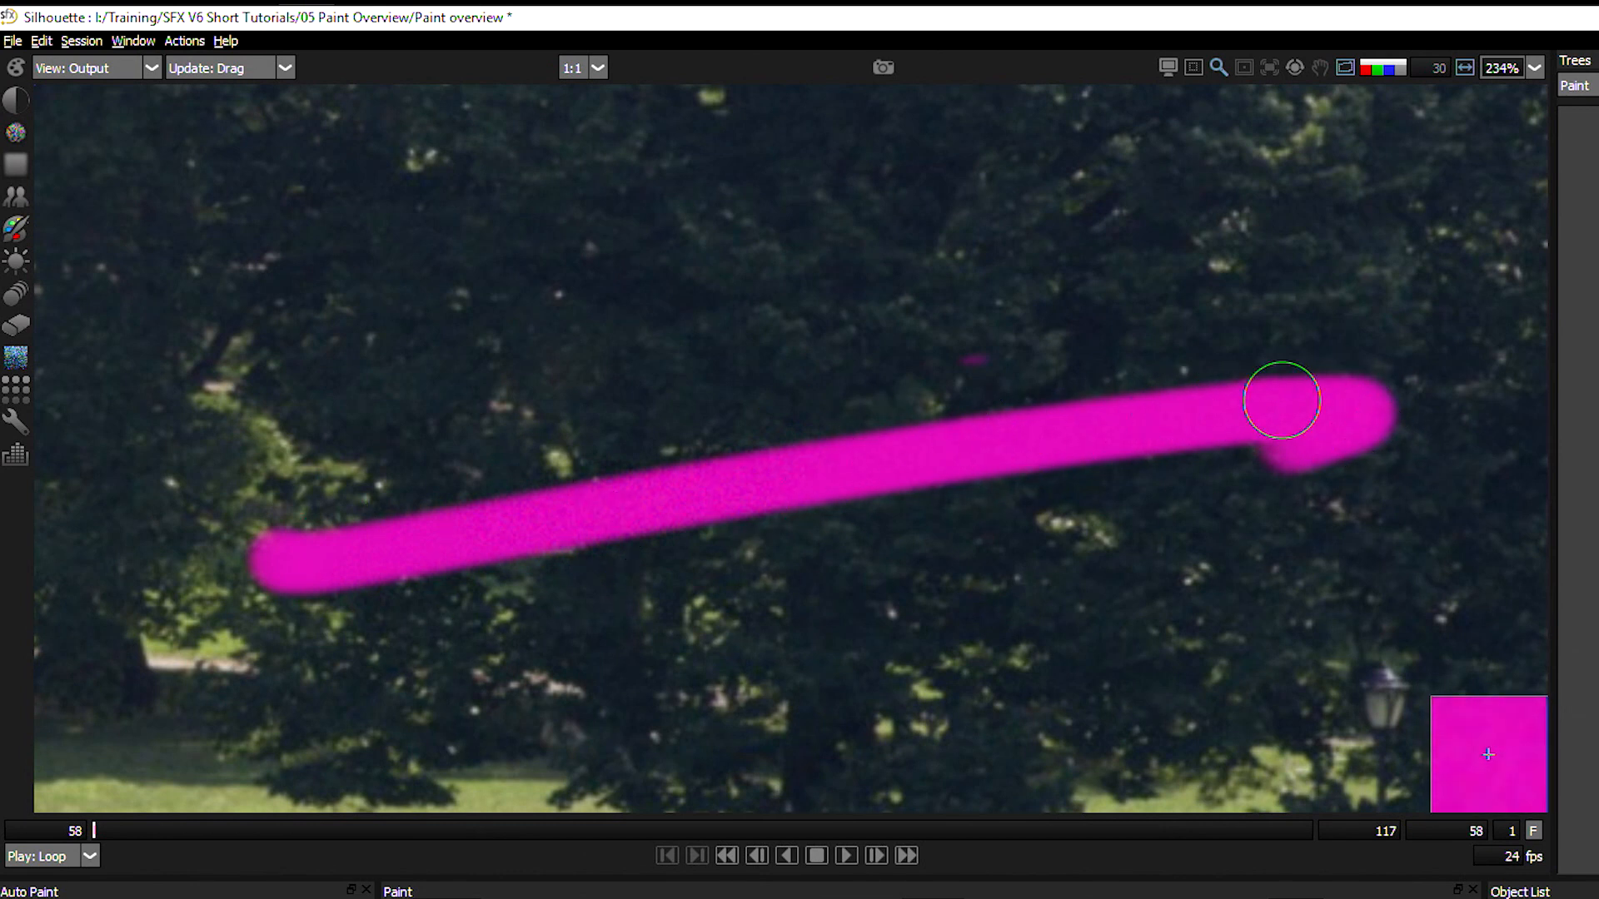
{"action": "mouse_move", "coordinate": [873, 581]}
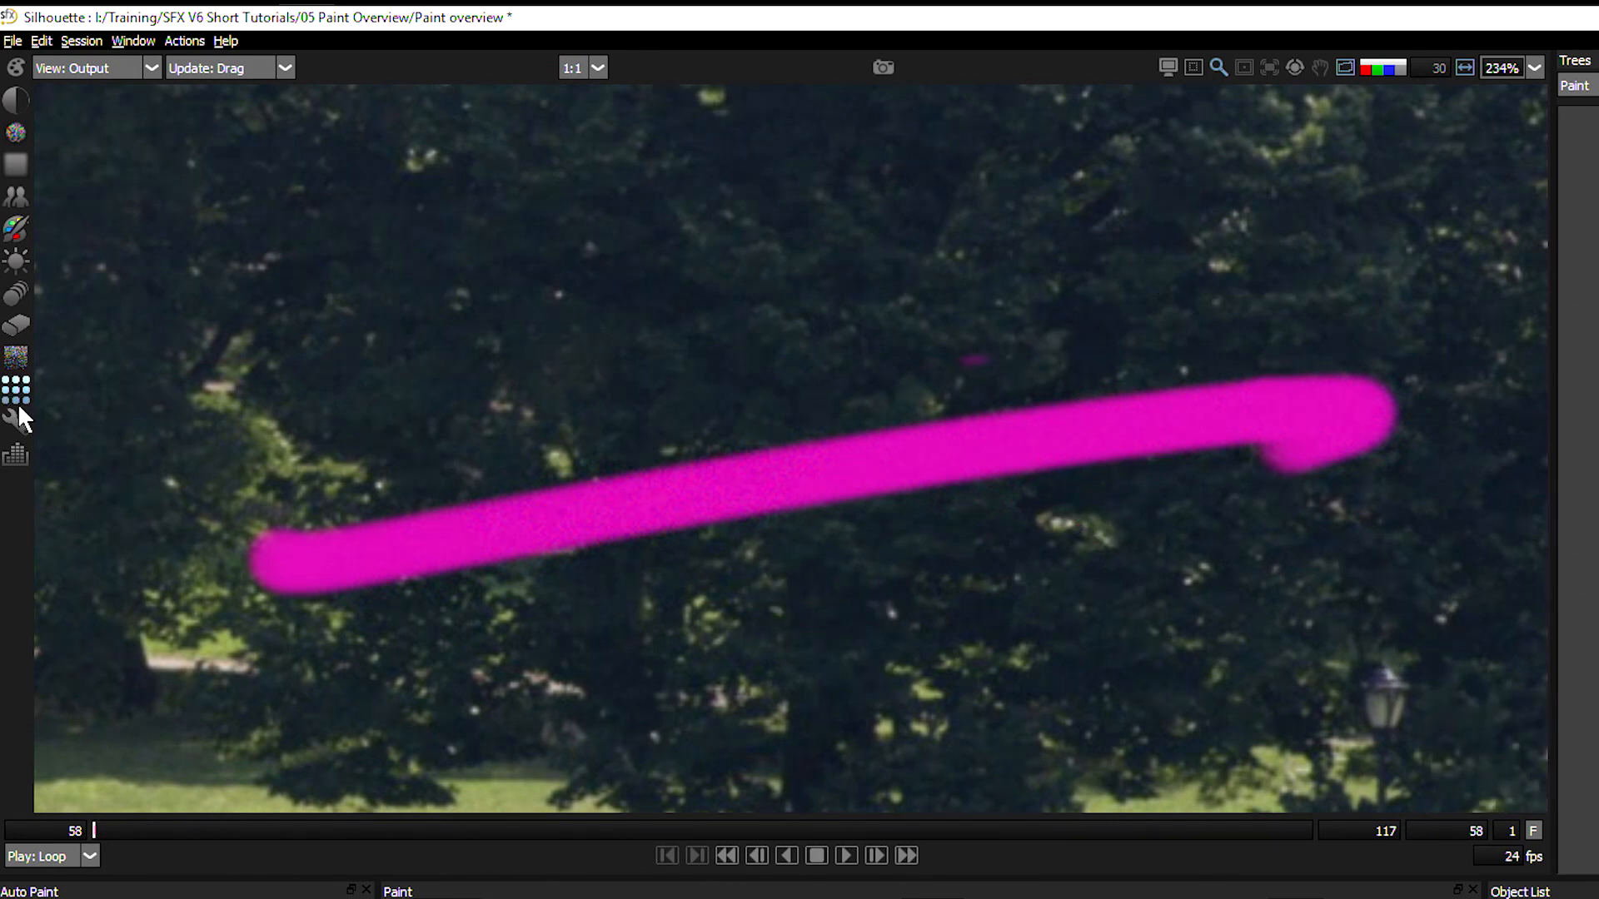
Load the Repair brush once the Hello lettering is erased.
{"action": "left_click", "coordinate": [1500, 67]}
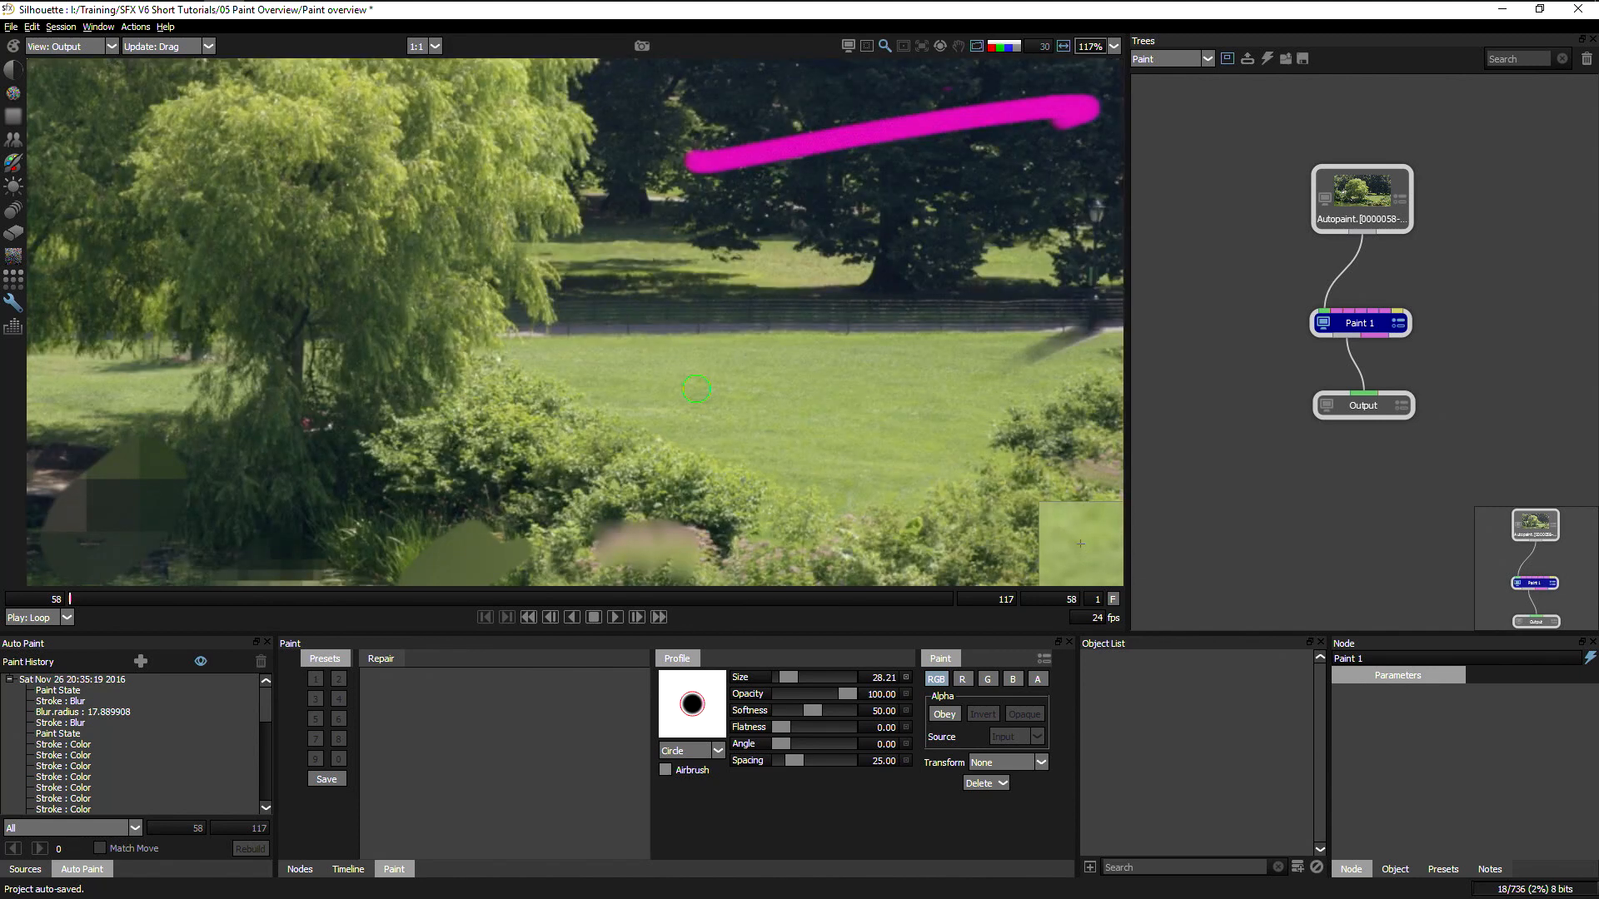
{"action": "mouse_move", "coordinate": [692, 386]}
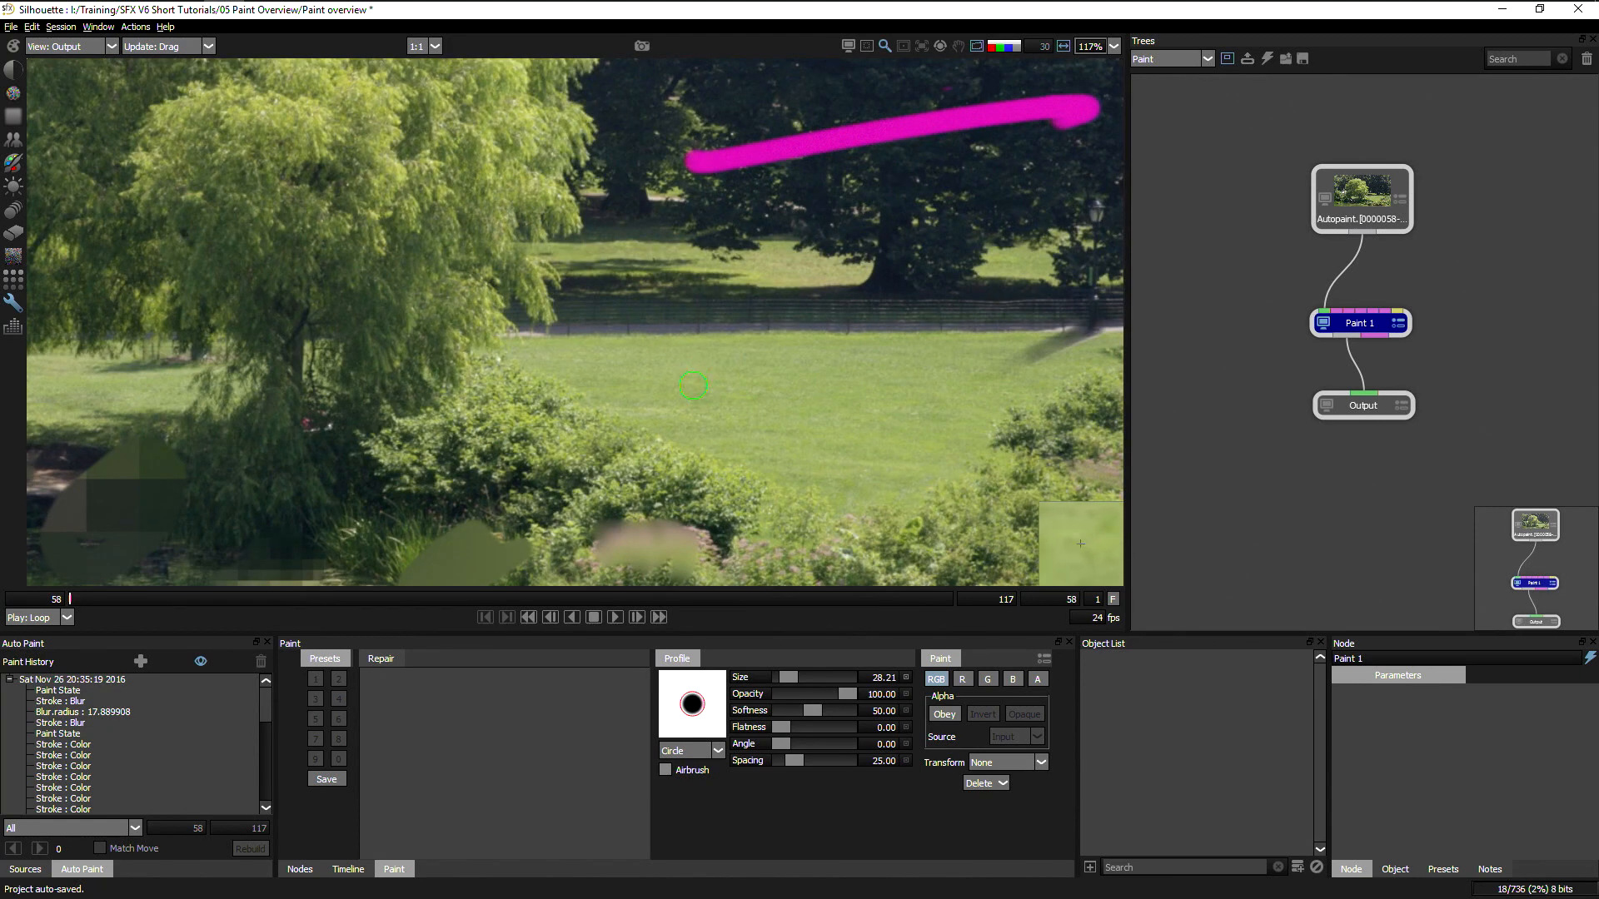
{"action": "mouse_move", "coordinate": [654, 395]}
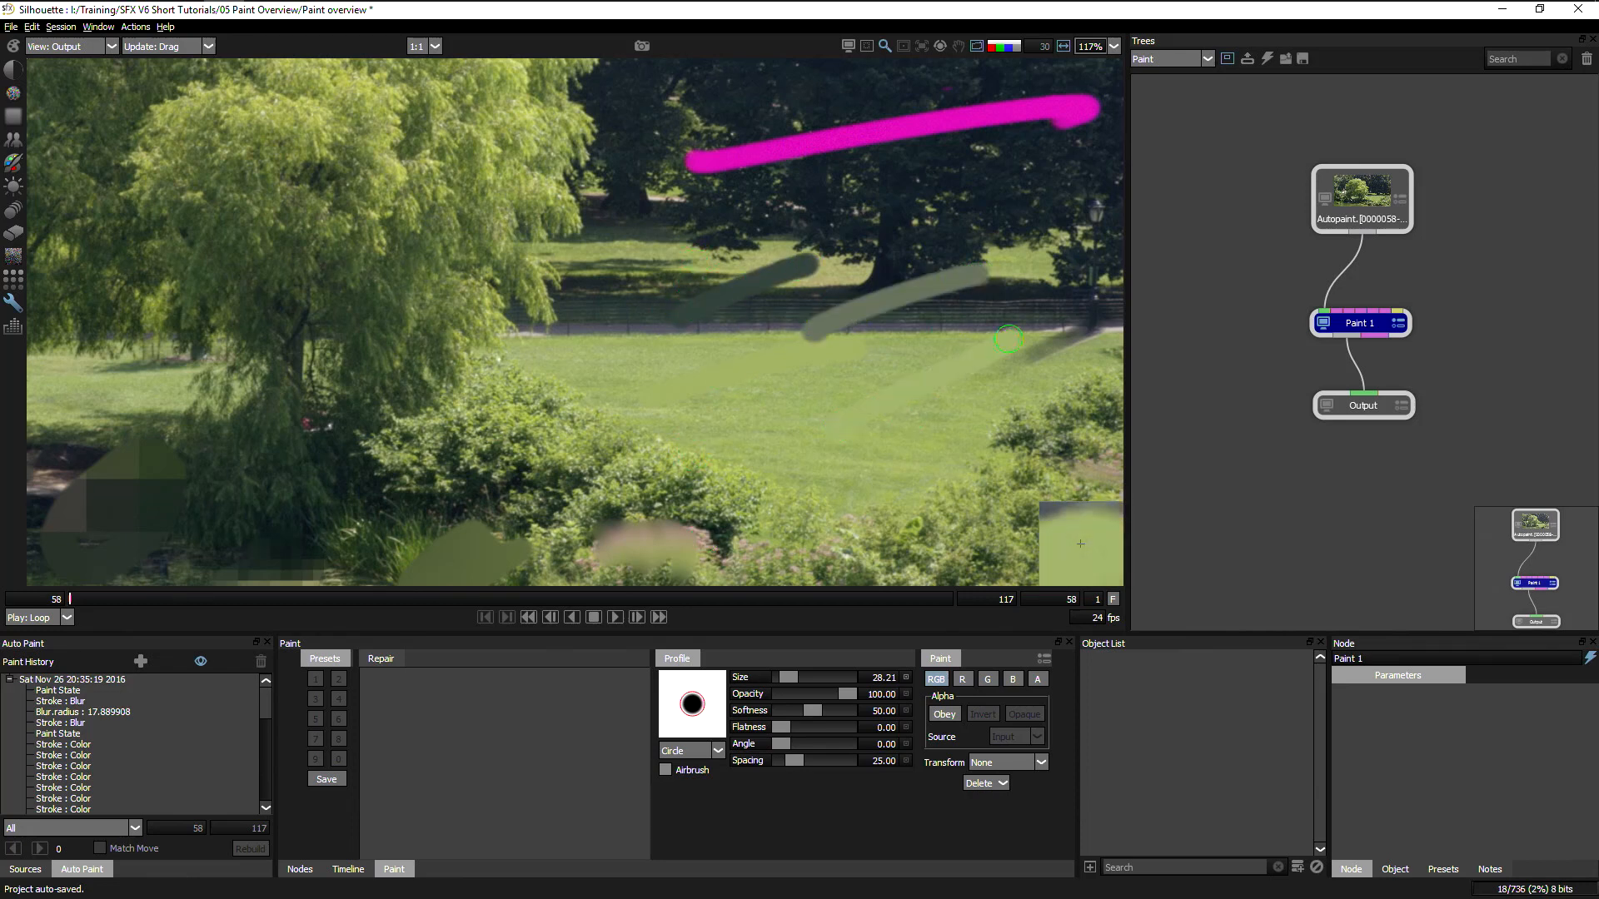
{"action": "mouse_move", "coordinate": [857, 121]}
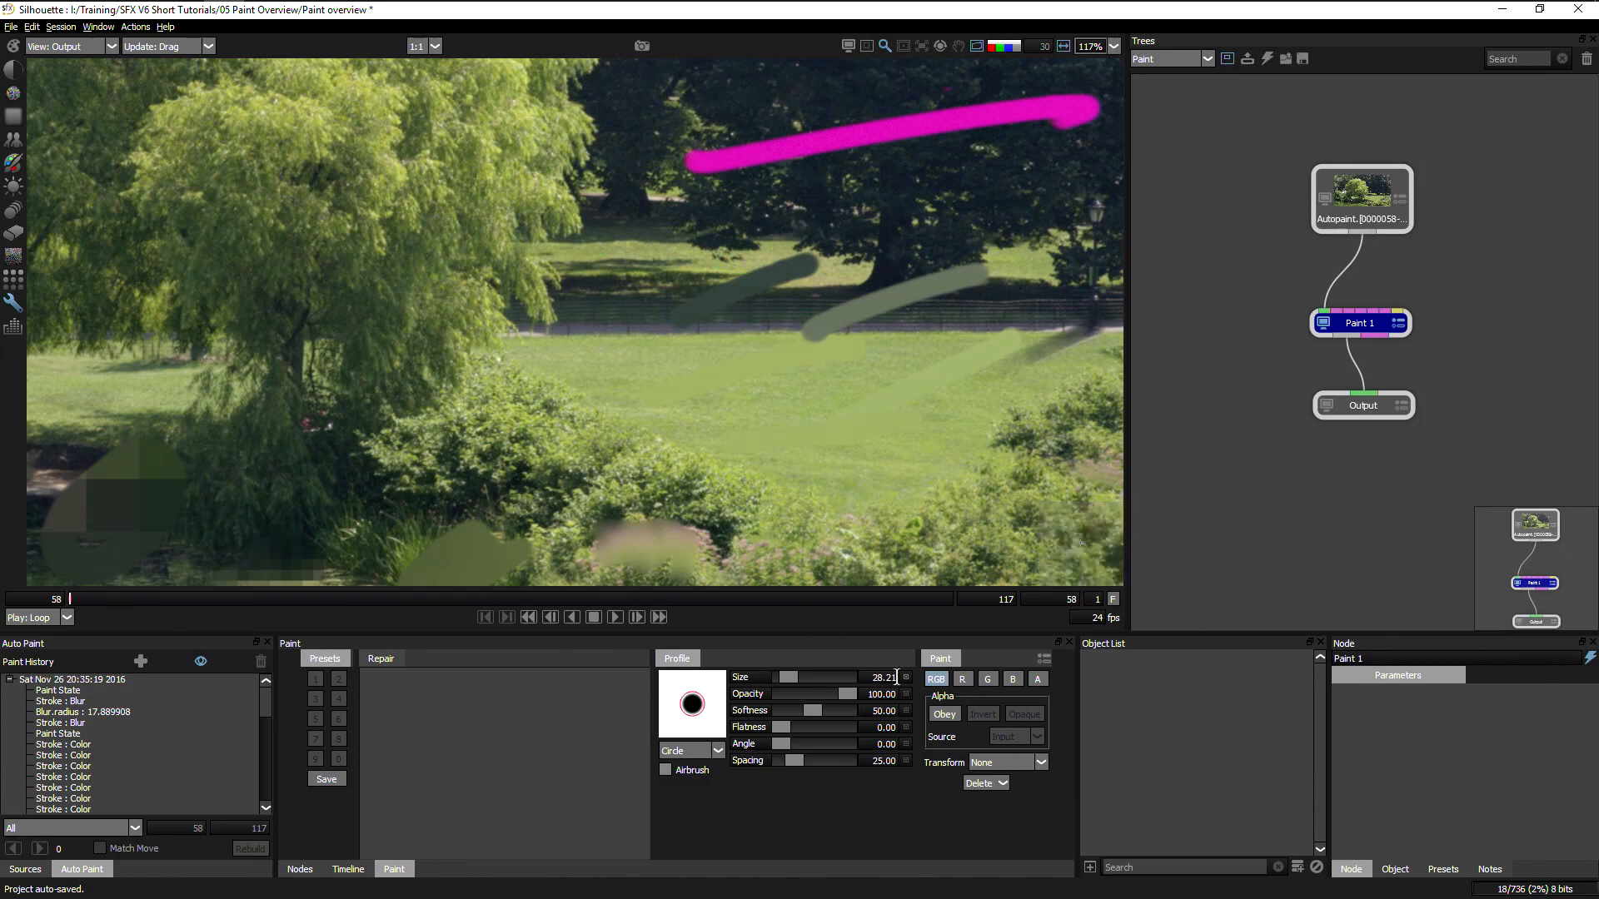
Toggle the RGB/A channel and Opaque alpha options for the green repair strokes.
{"action": "left_click", "coordinate": [936, 678]}
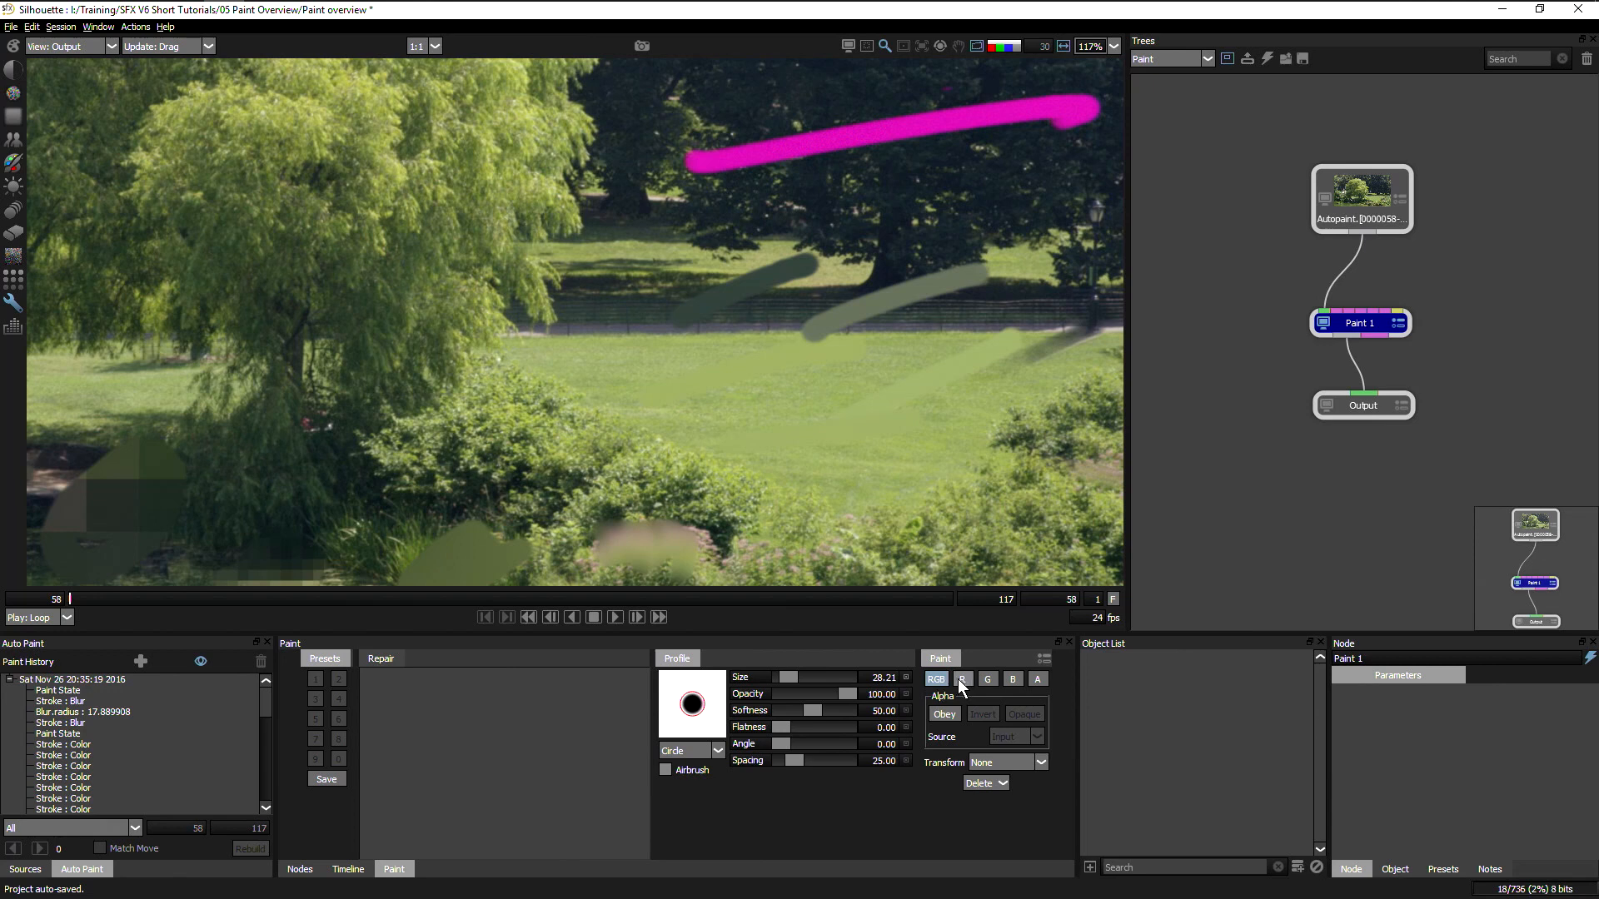
{"action": "mouse_move", "coordinate": [1030, 692]}
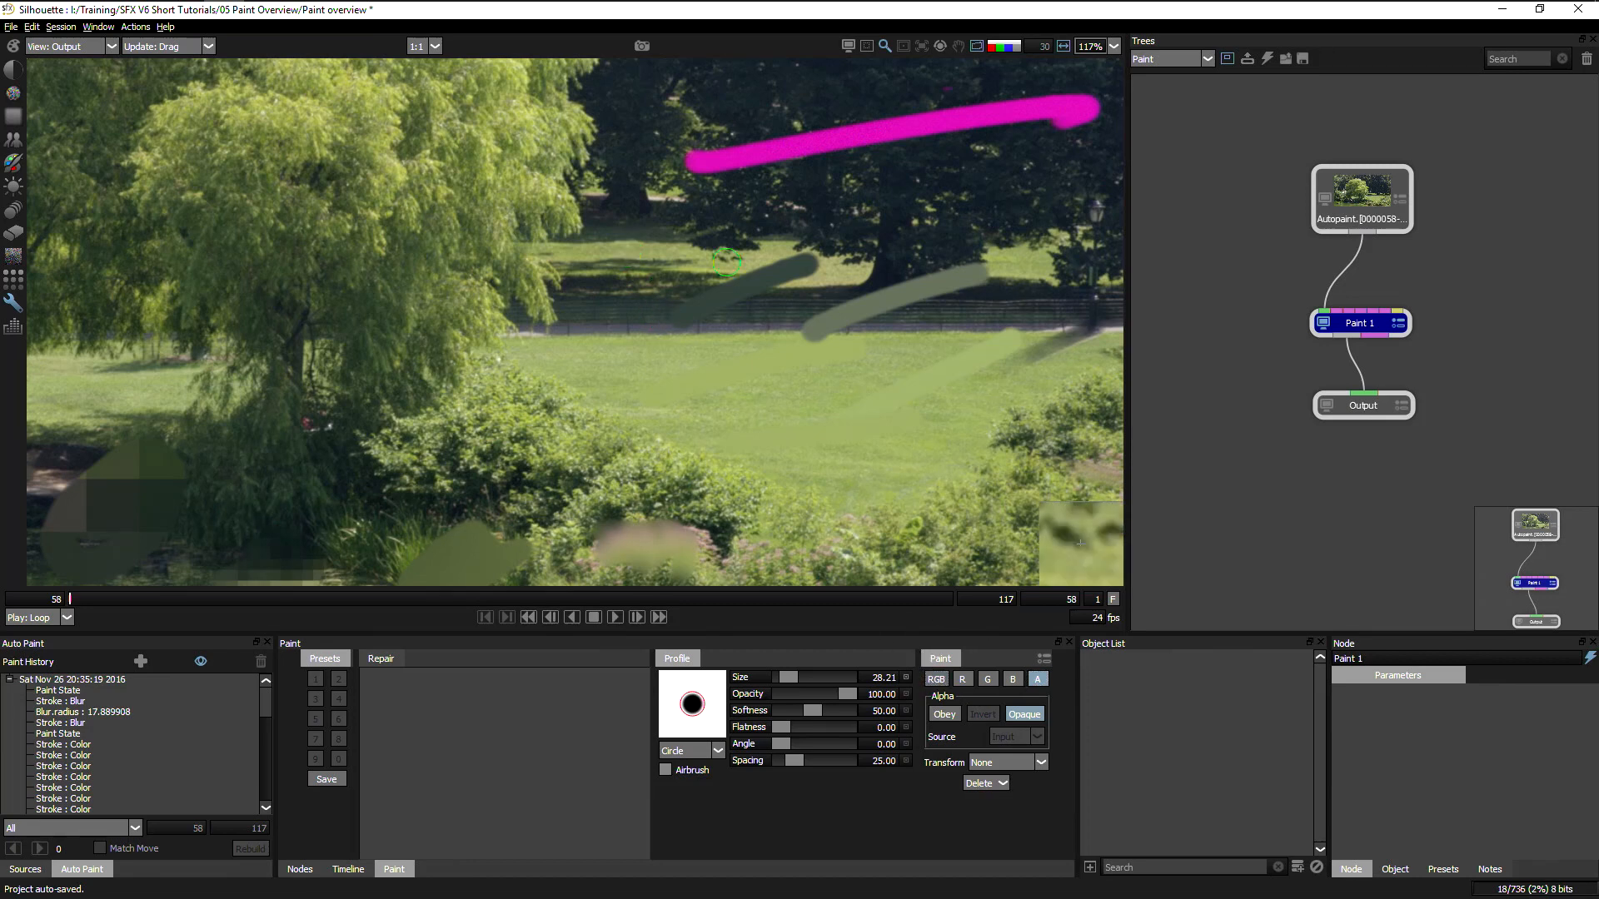
{"action": "mouse_move", "coordinate": [668, 283]}
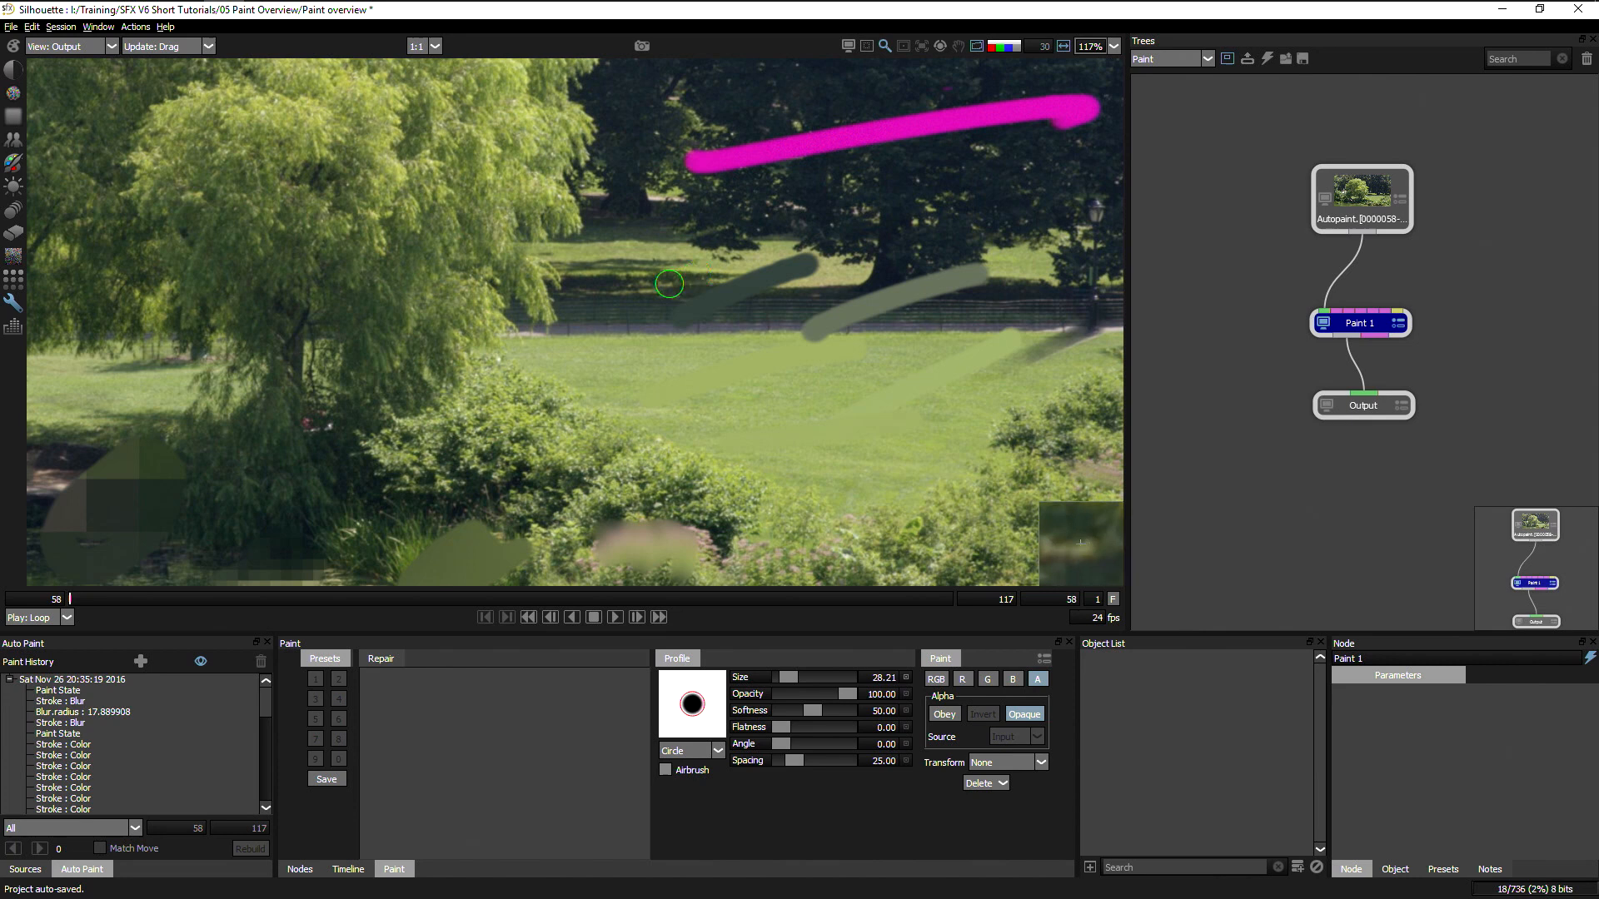
{"action": "mouse_move", "coordinate": [622, 317]}
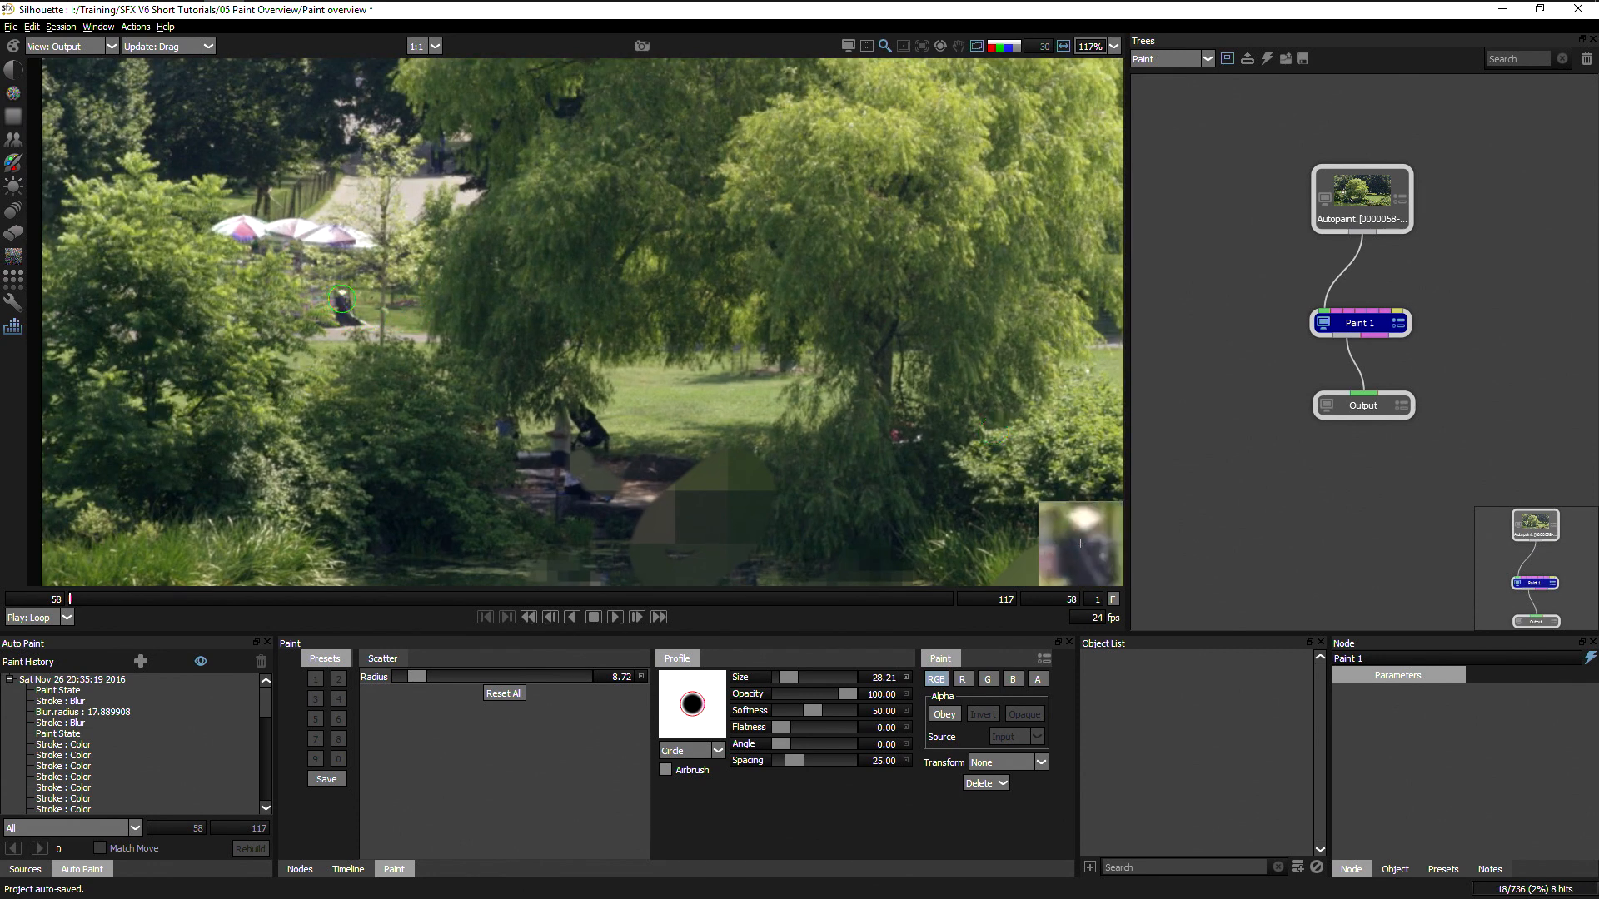
{"action": "mouse_move", "coordinate": [350, 305]}
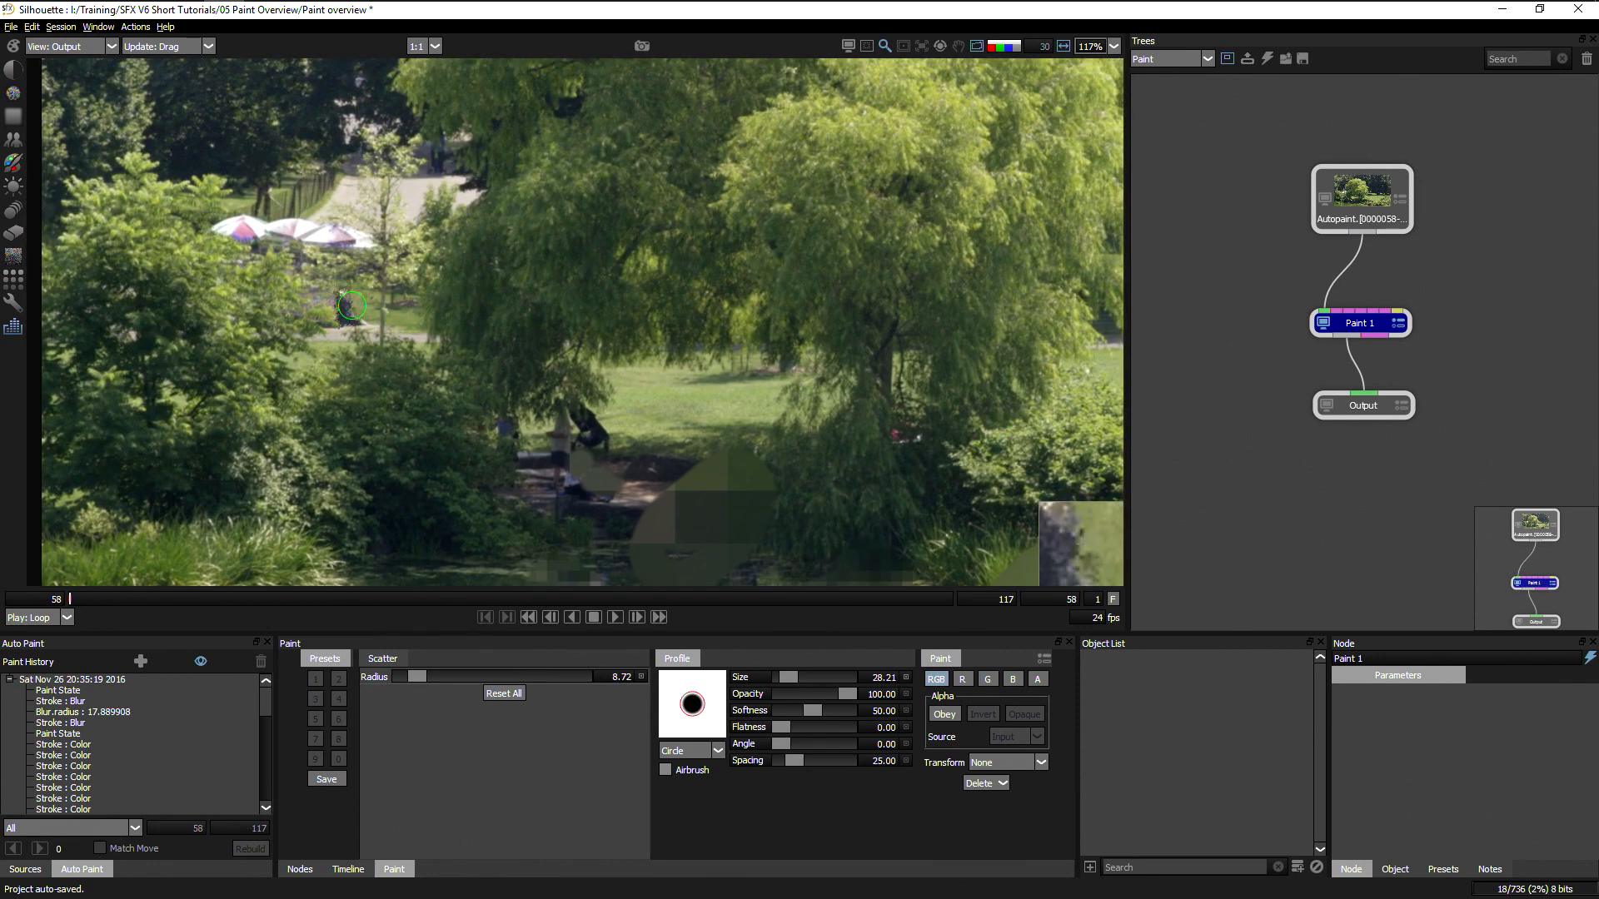
{"action": "mouse_move", "coordinate": [446, 537]}
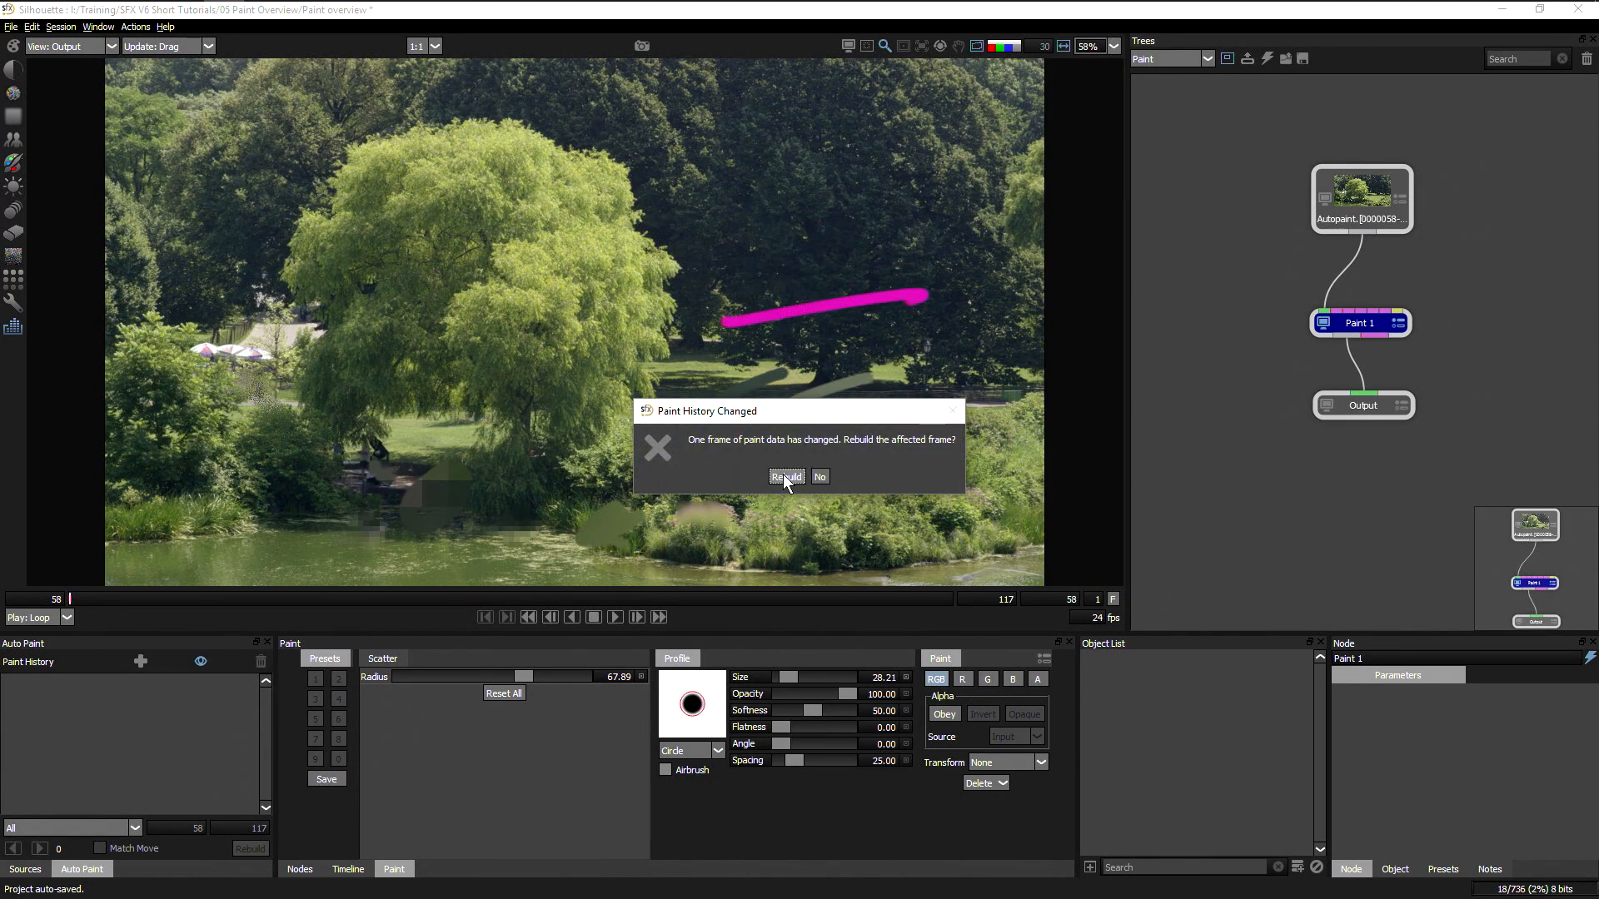
Rebuild the frame after clearing all paint from the Paint History.
{"action": "left_click", "coordinate": [786, 477]}
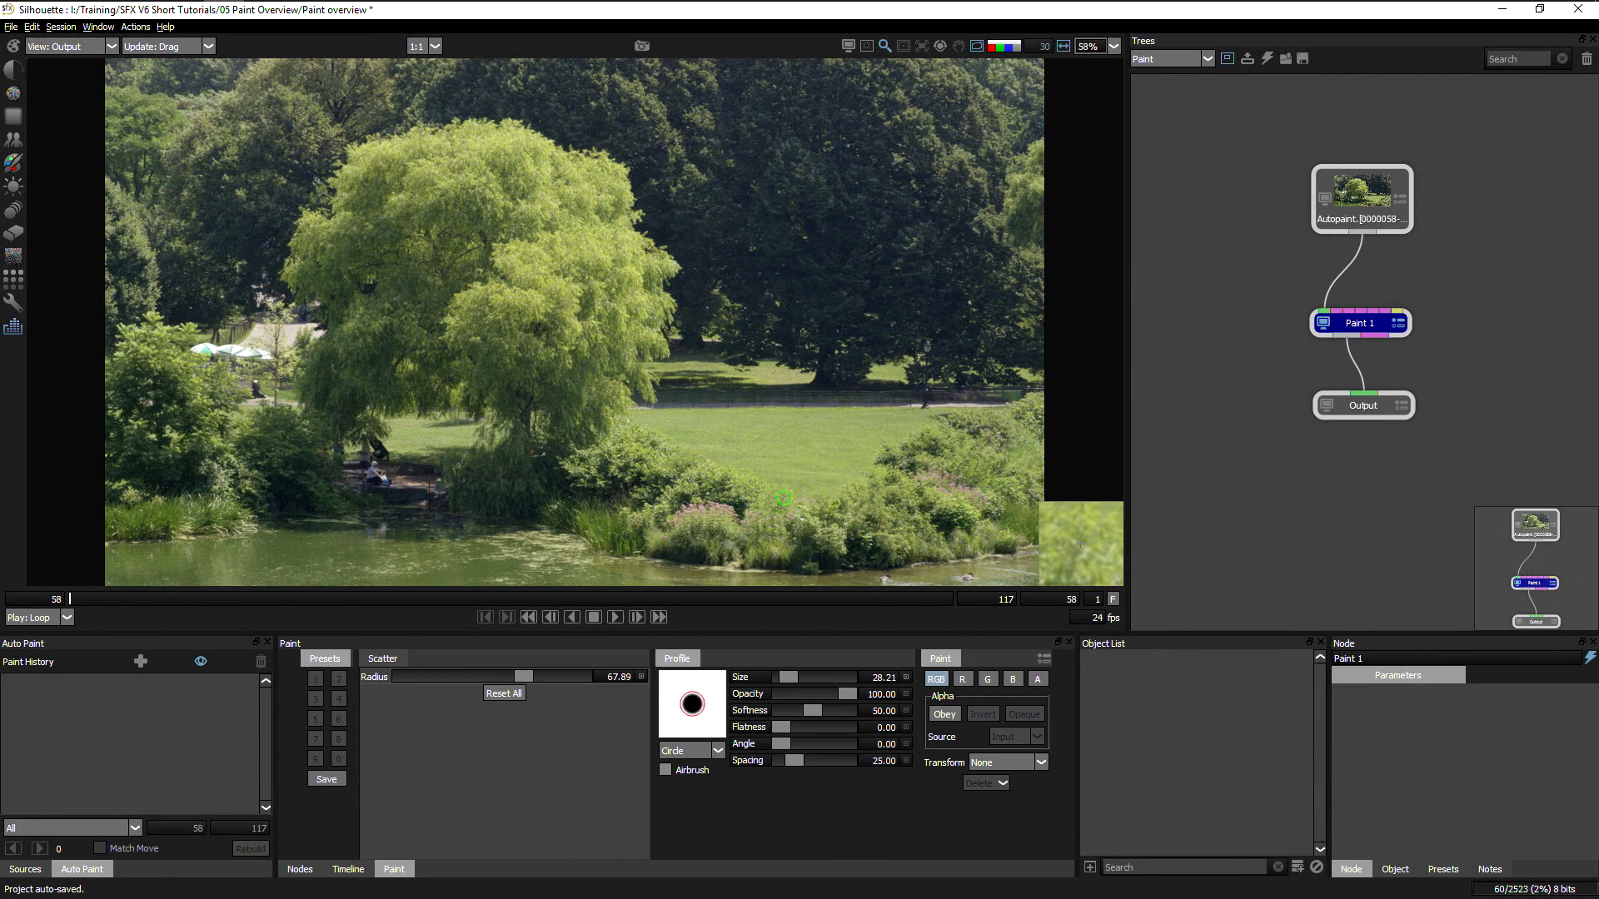
{"action": "mouse_move", "coordinate": [130, 166]}
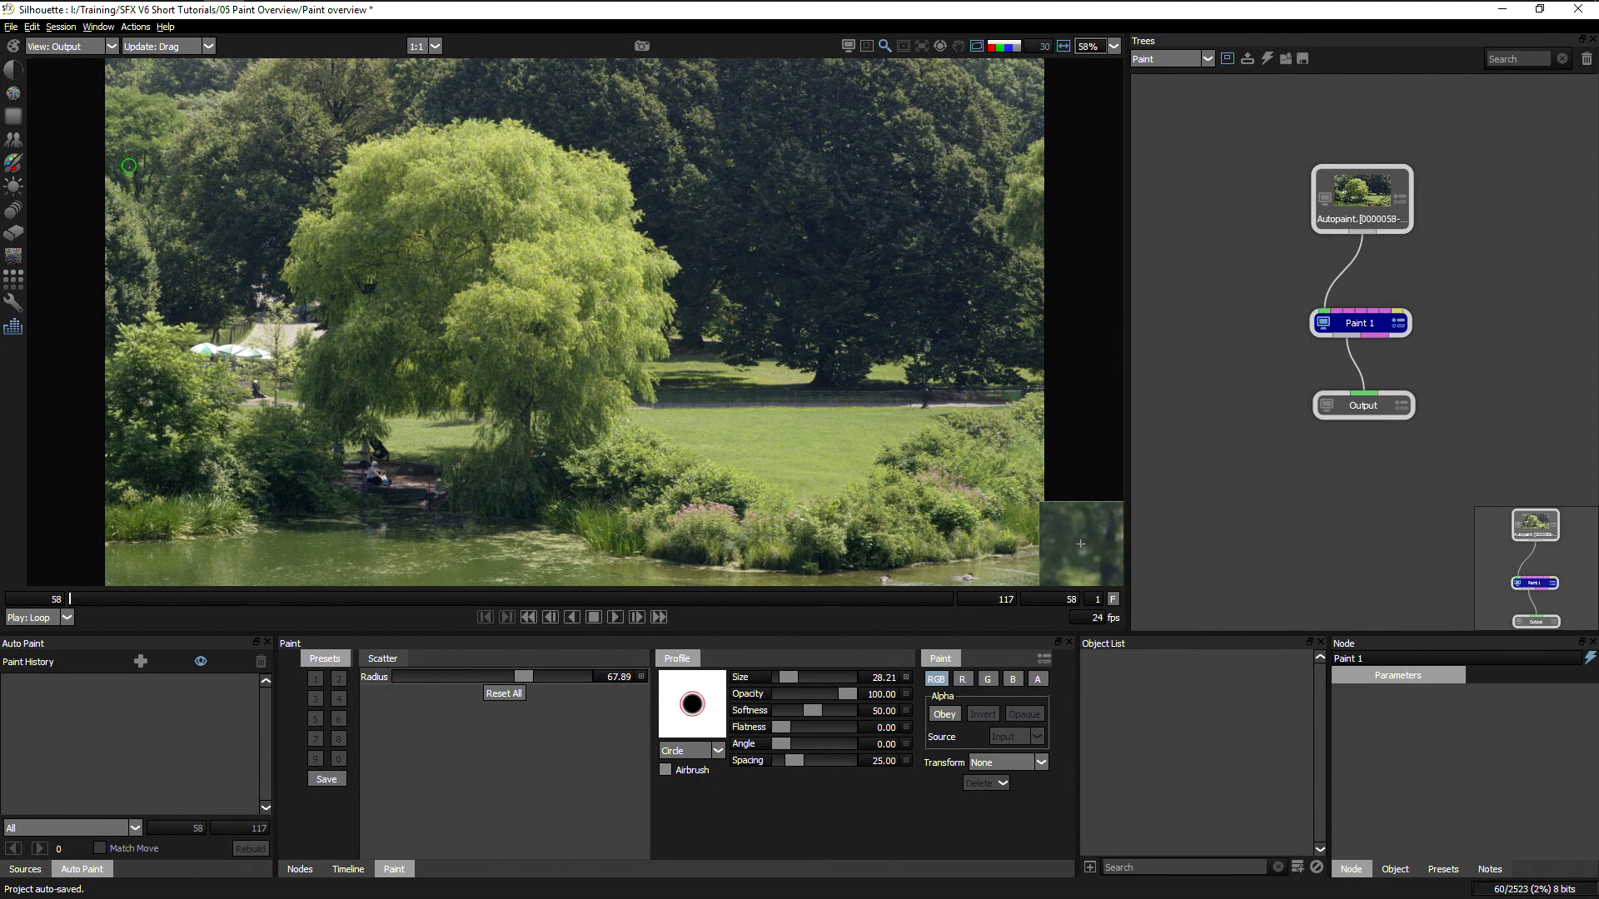
Load the clone brush, set its Source to Output, and check the frame offset (58).
{"action": "left_click", "coordinate": [378, 658]}
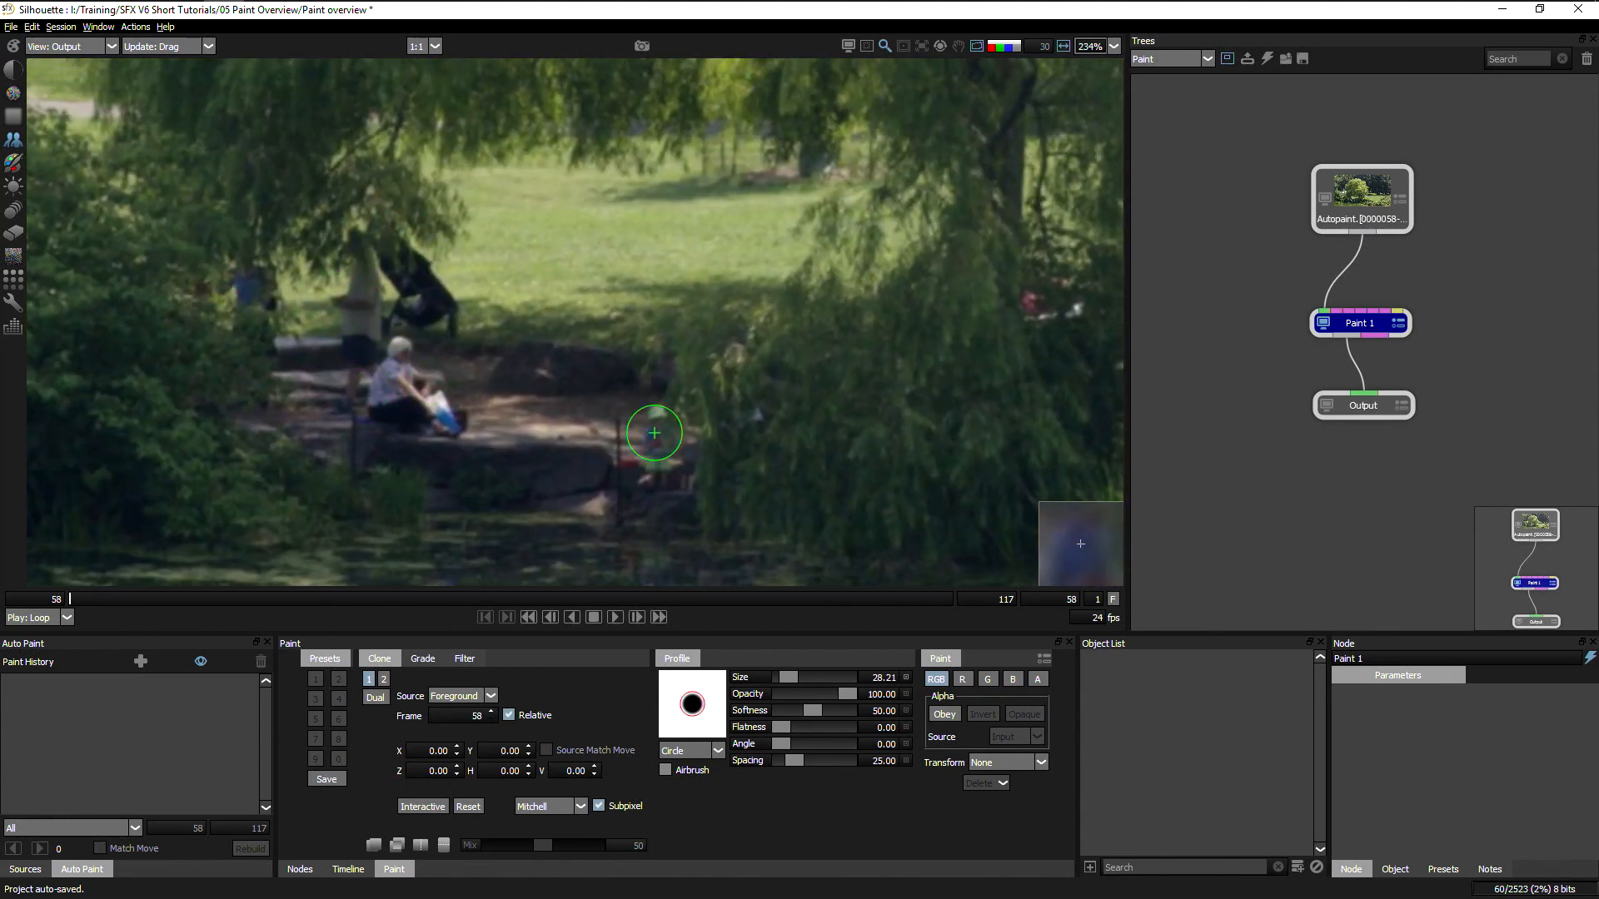
{"action": "mouse_move", "coordinate": [446, 360]}
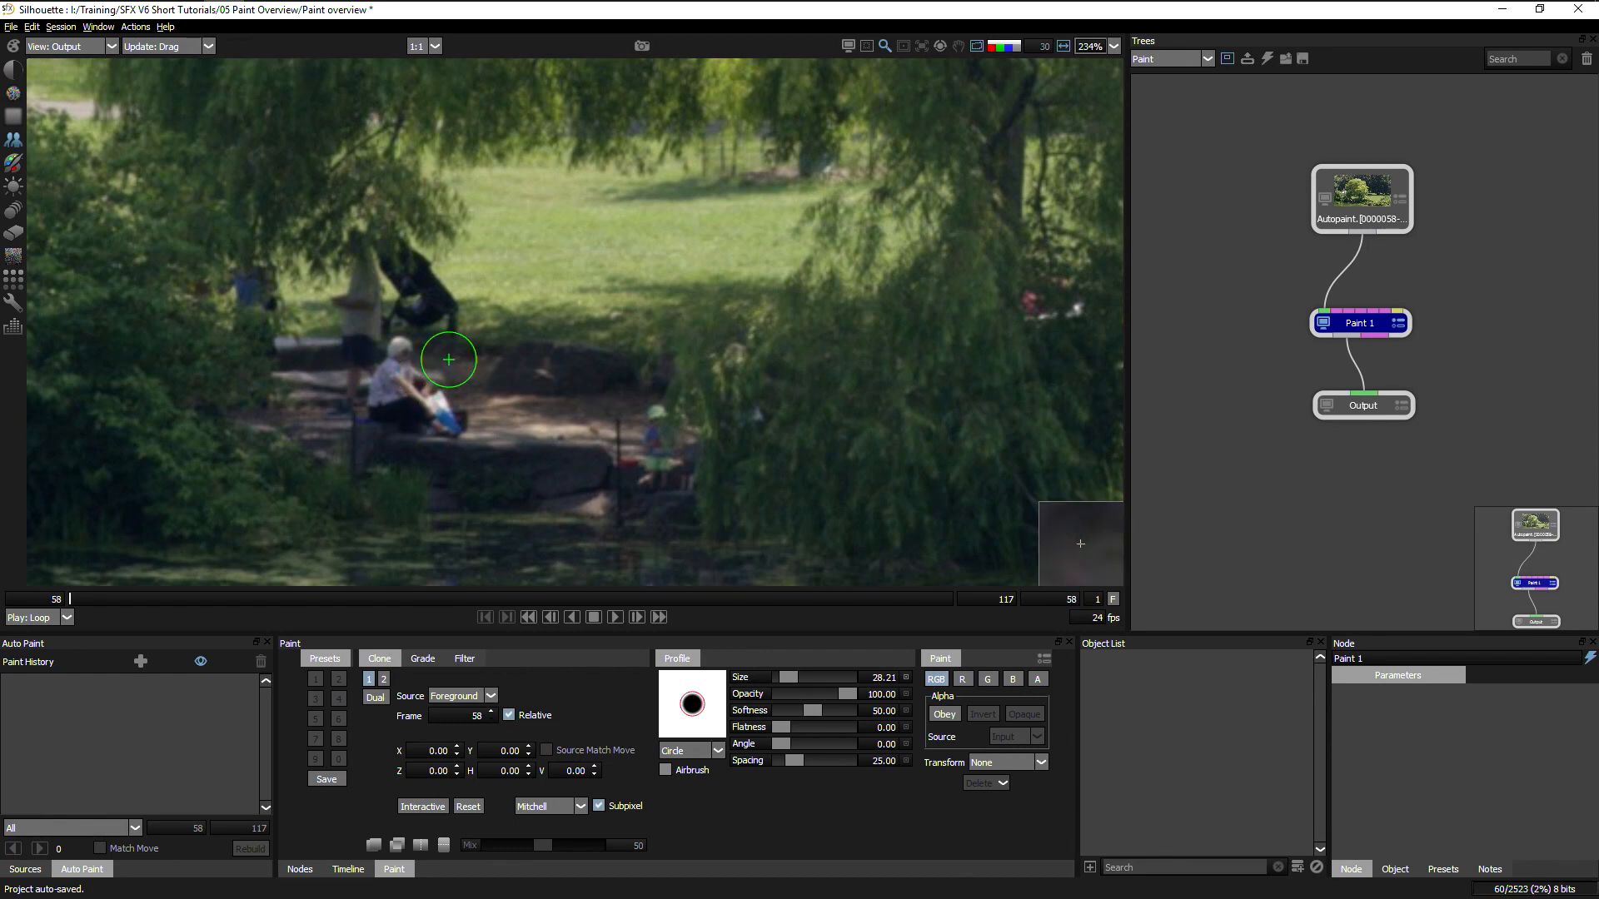
{"action": "mouse_move", "coordinate": [545, 573]}
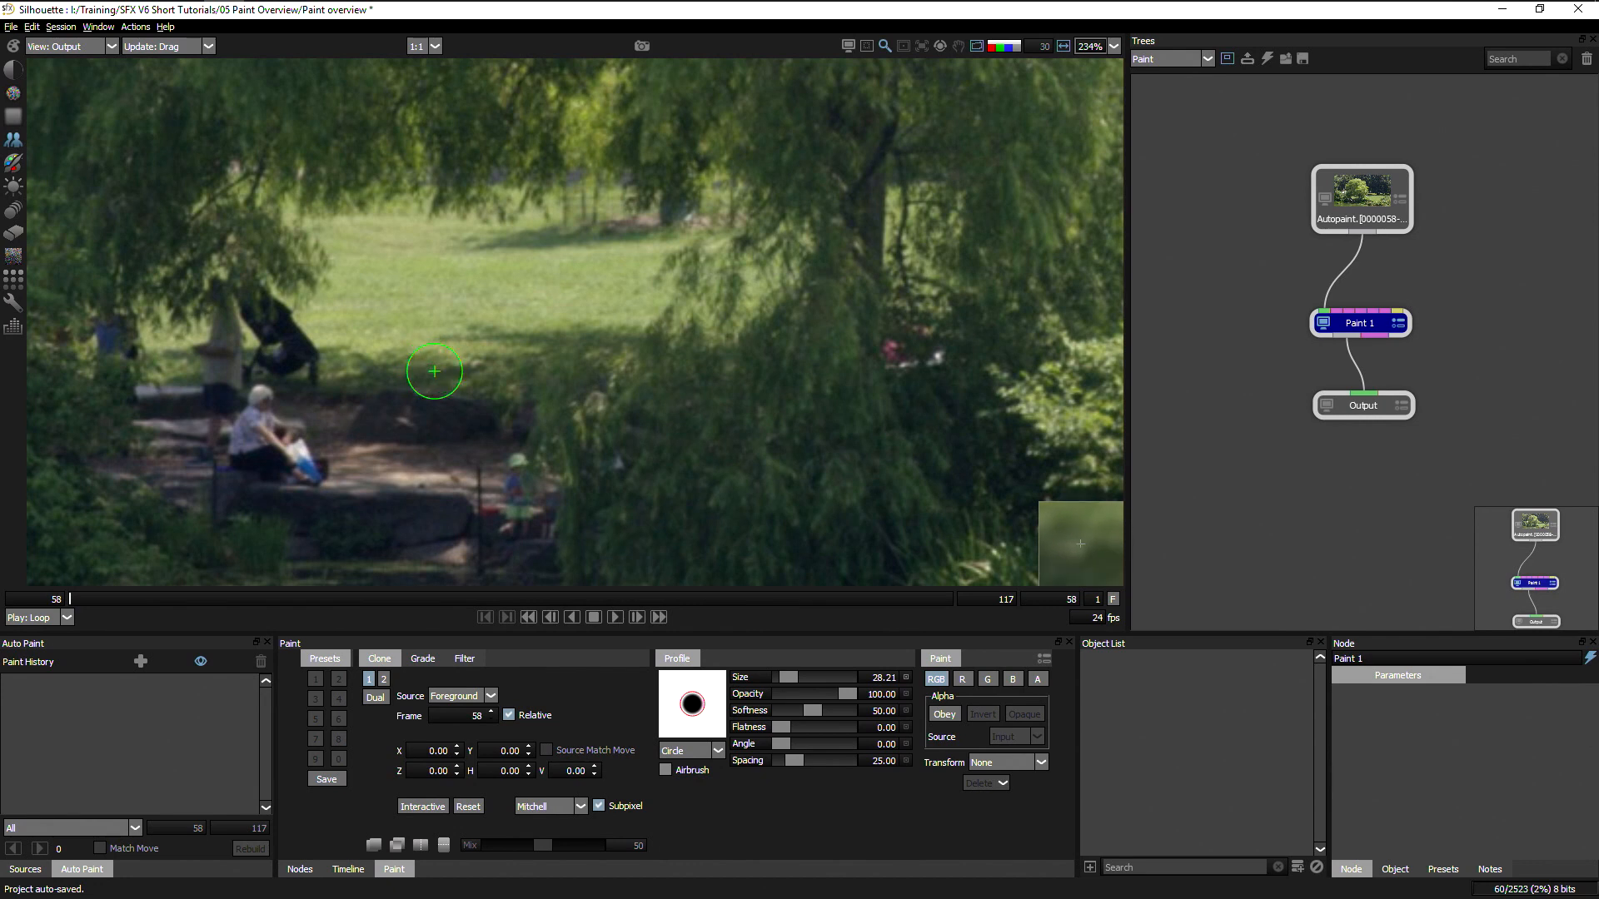
{"action": "mouse_move", "coordinate": [477, 337]}
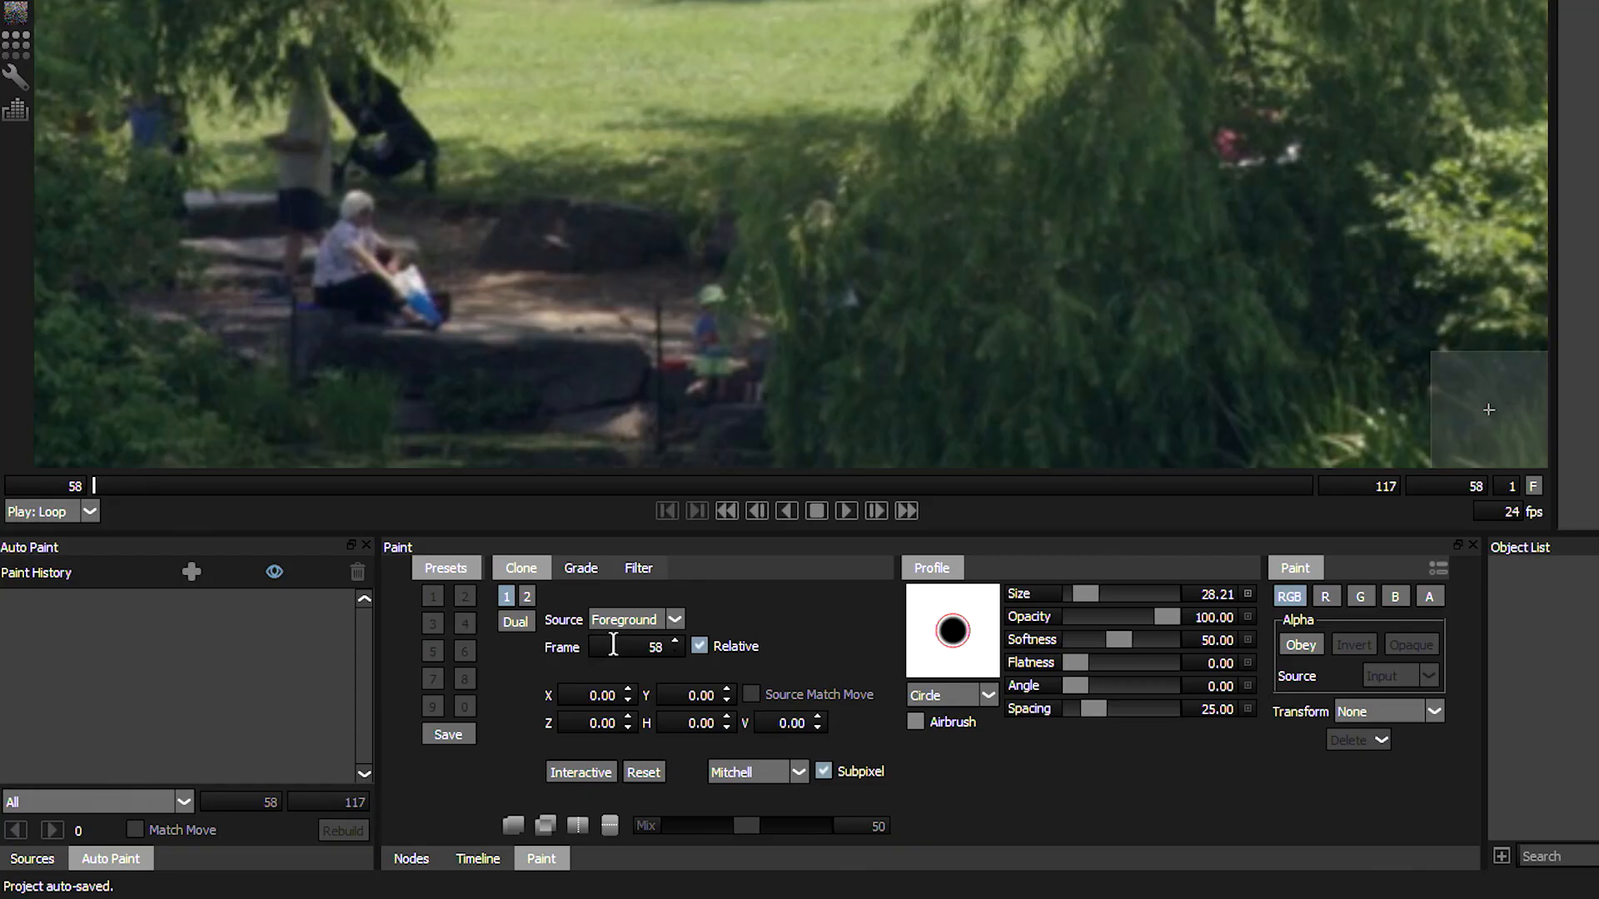
{"action": "left_click", "coordinate": [635, 619]}
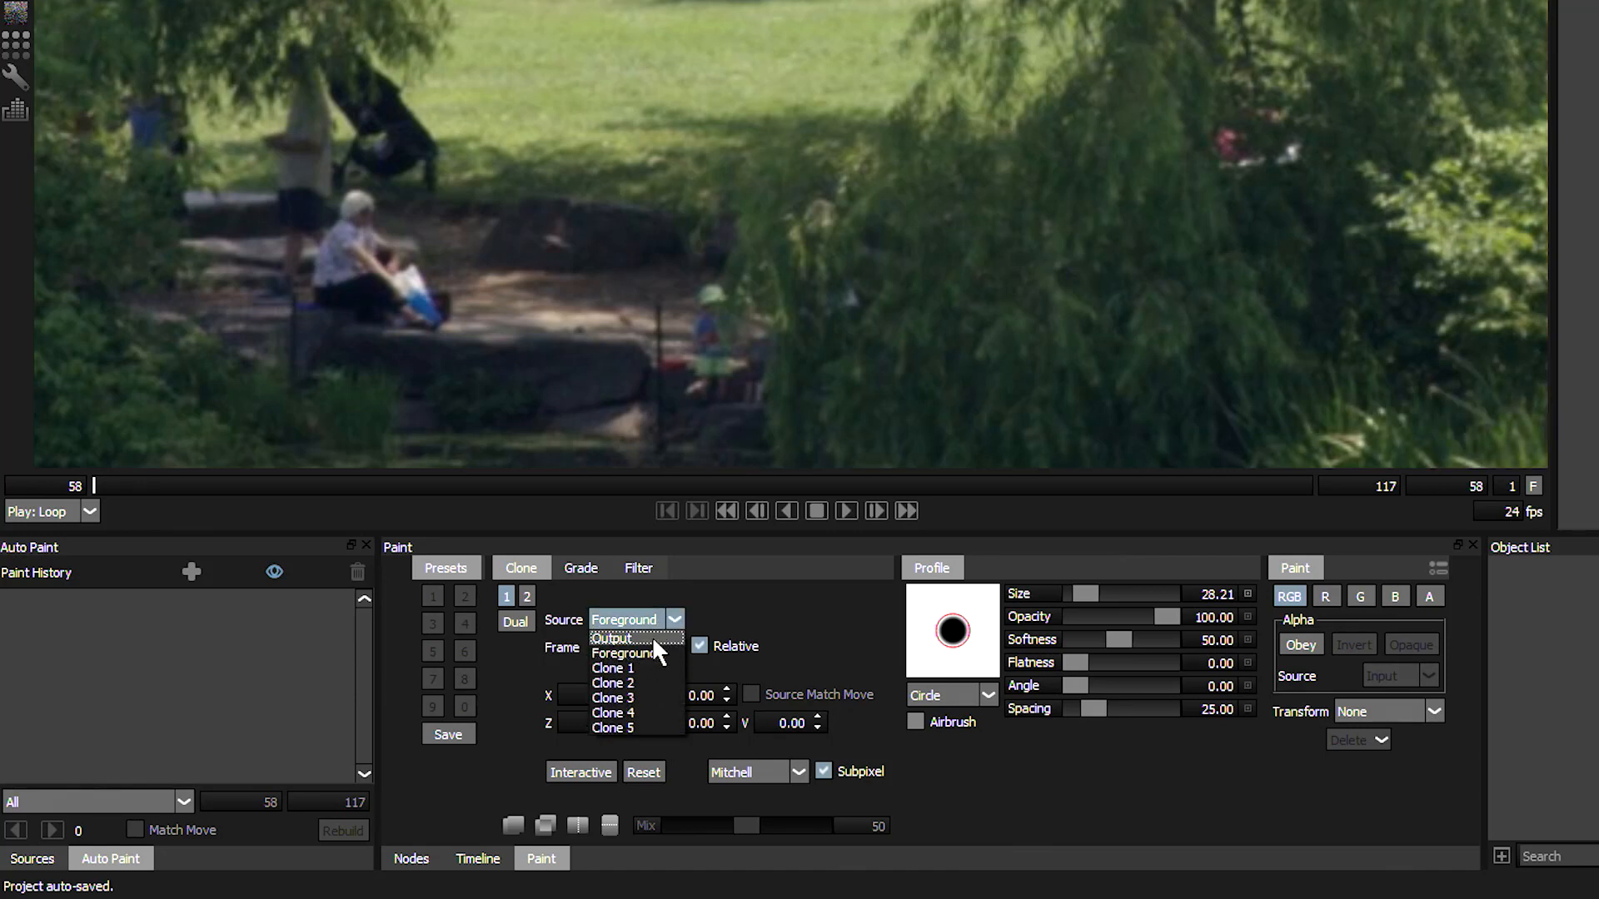
{"action": "left_click", "coordinate": [610, 639]}
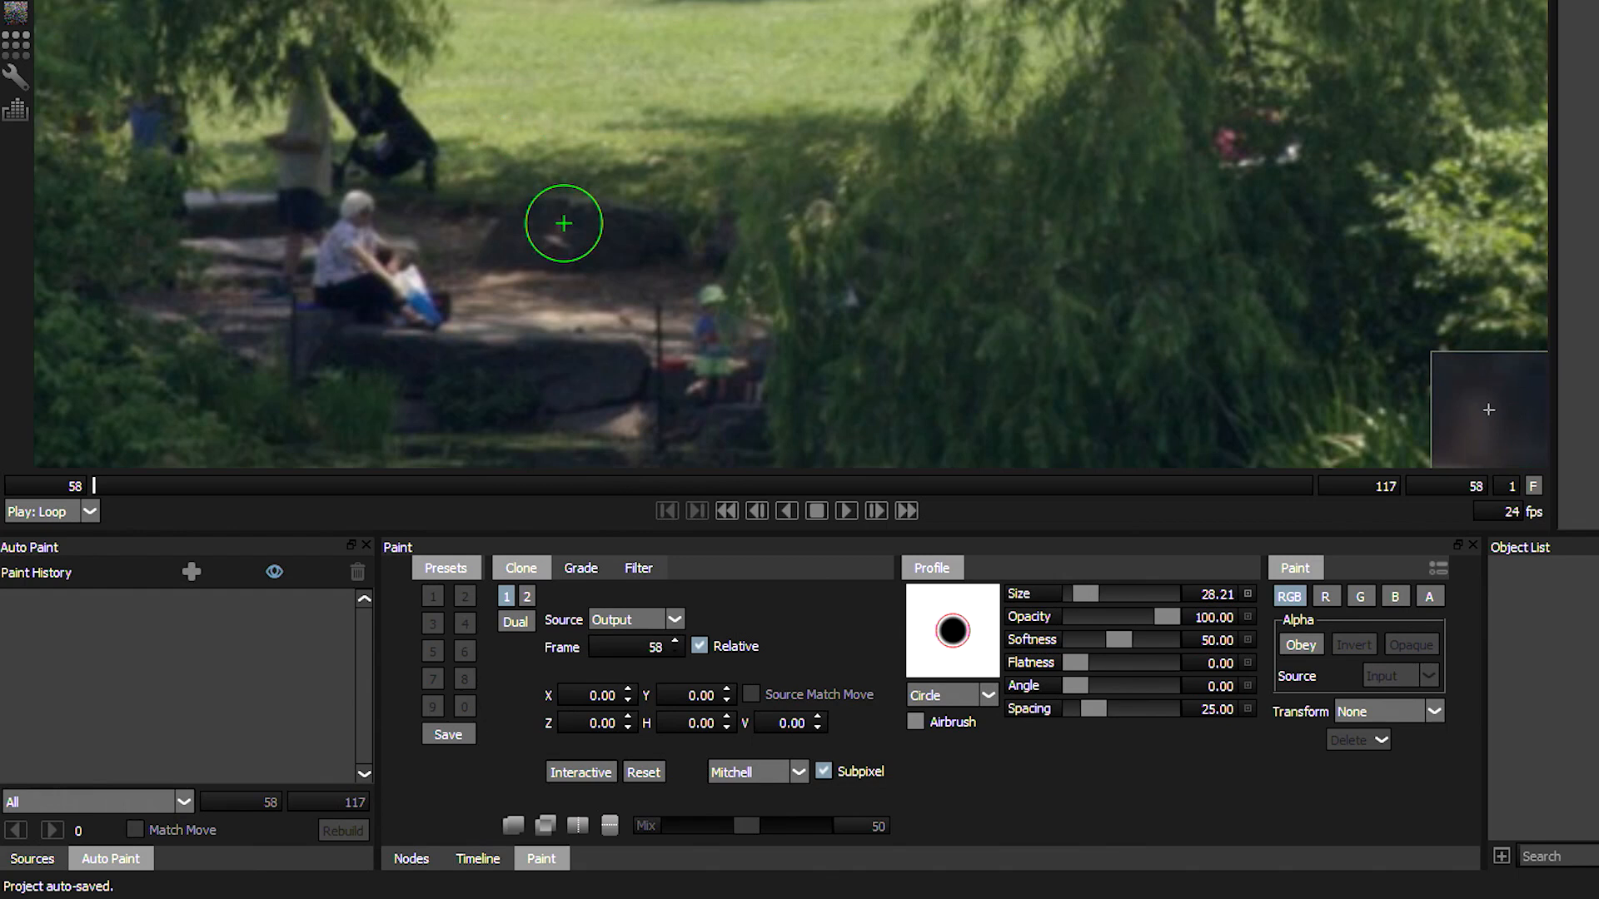
{"action": "mouse_move", "coordinate": [555, 229]}
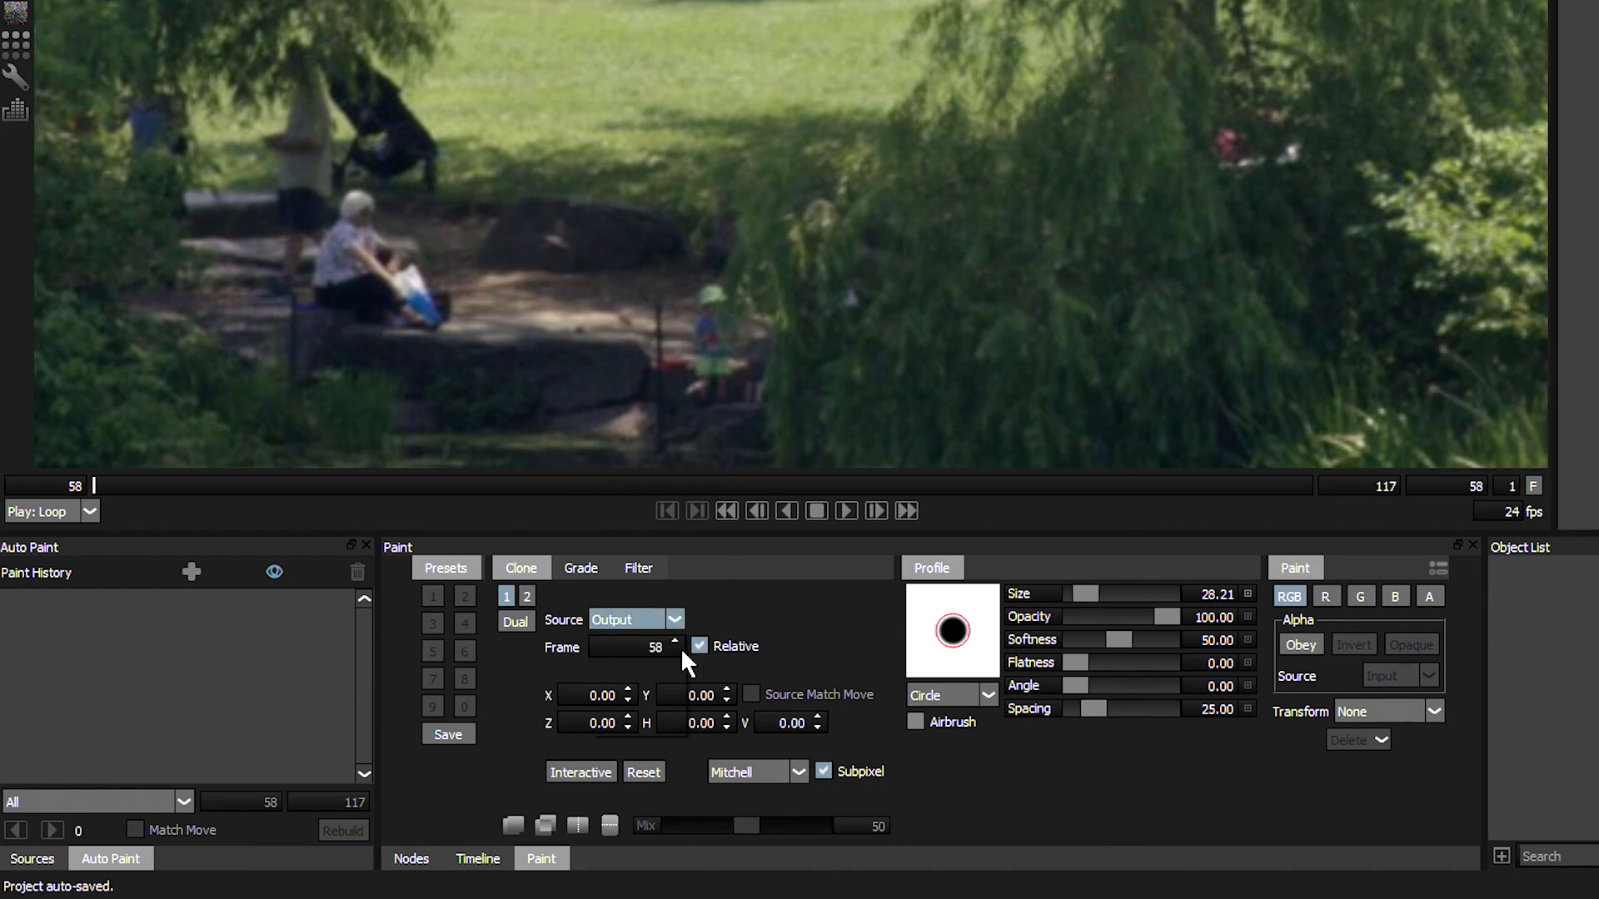
{"action": "left_click", "coordinate": [634, 620]}
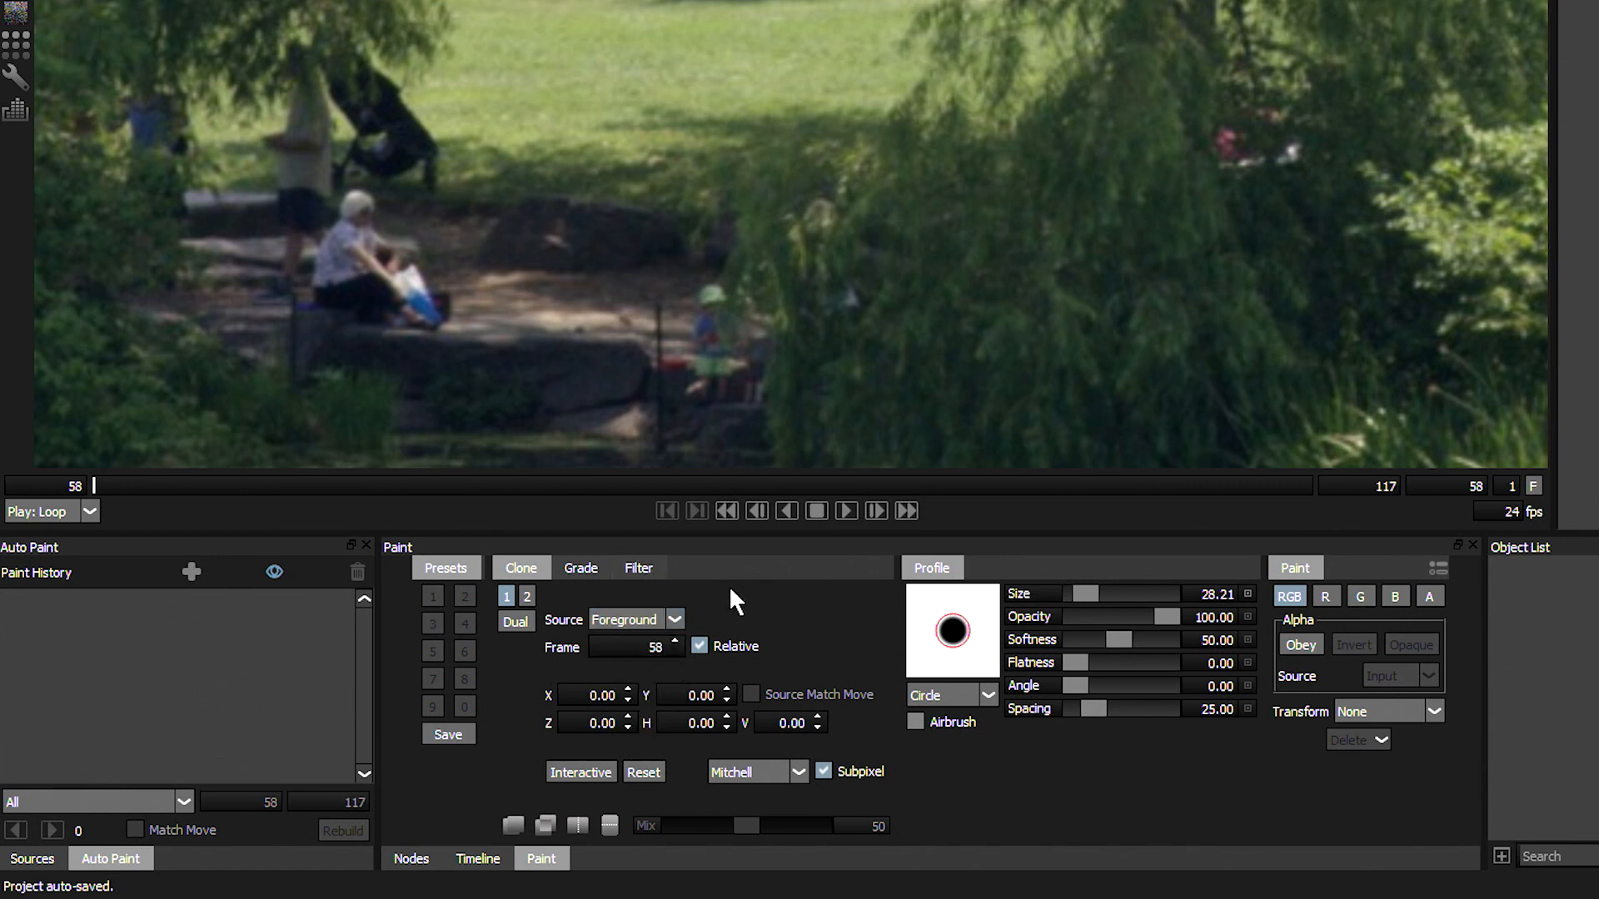
{"action": "left_click", "coordinate": [673, 619]}
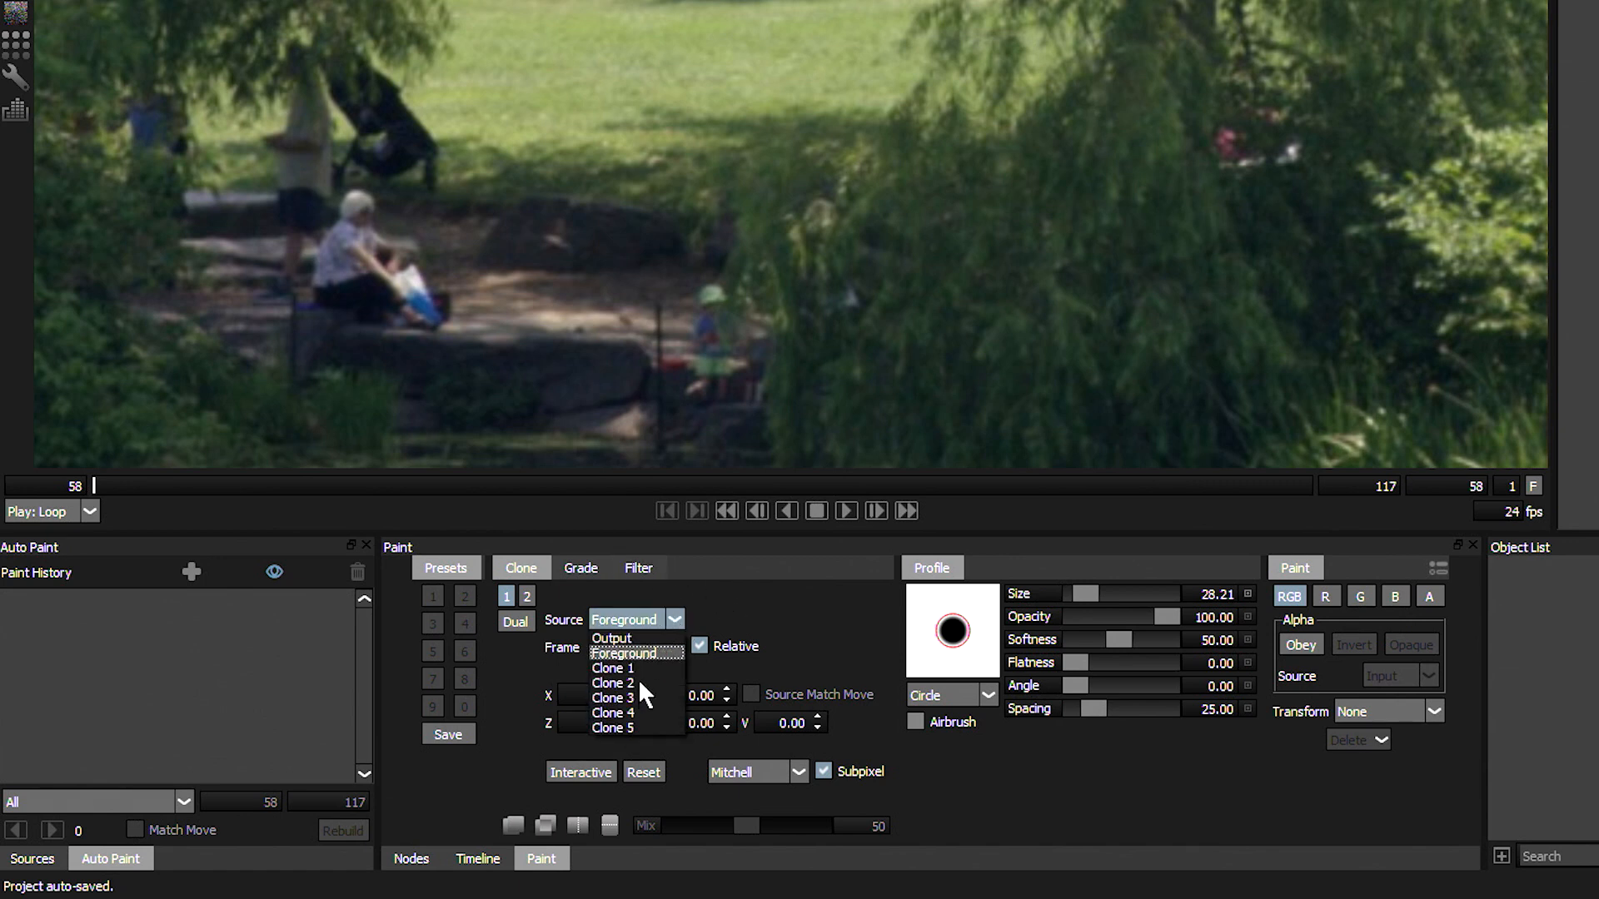
{"action": "mouse_move", "coordinate": [650, 741]}
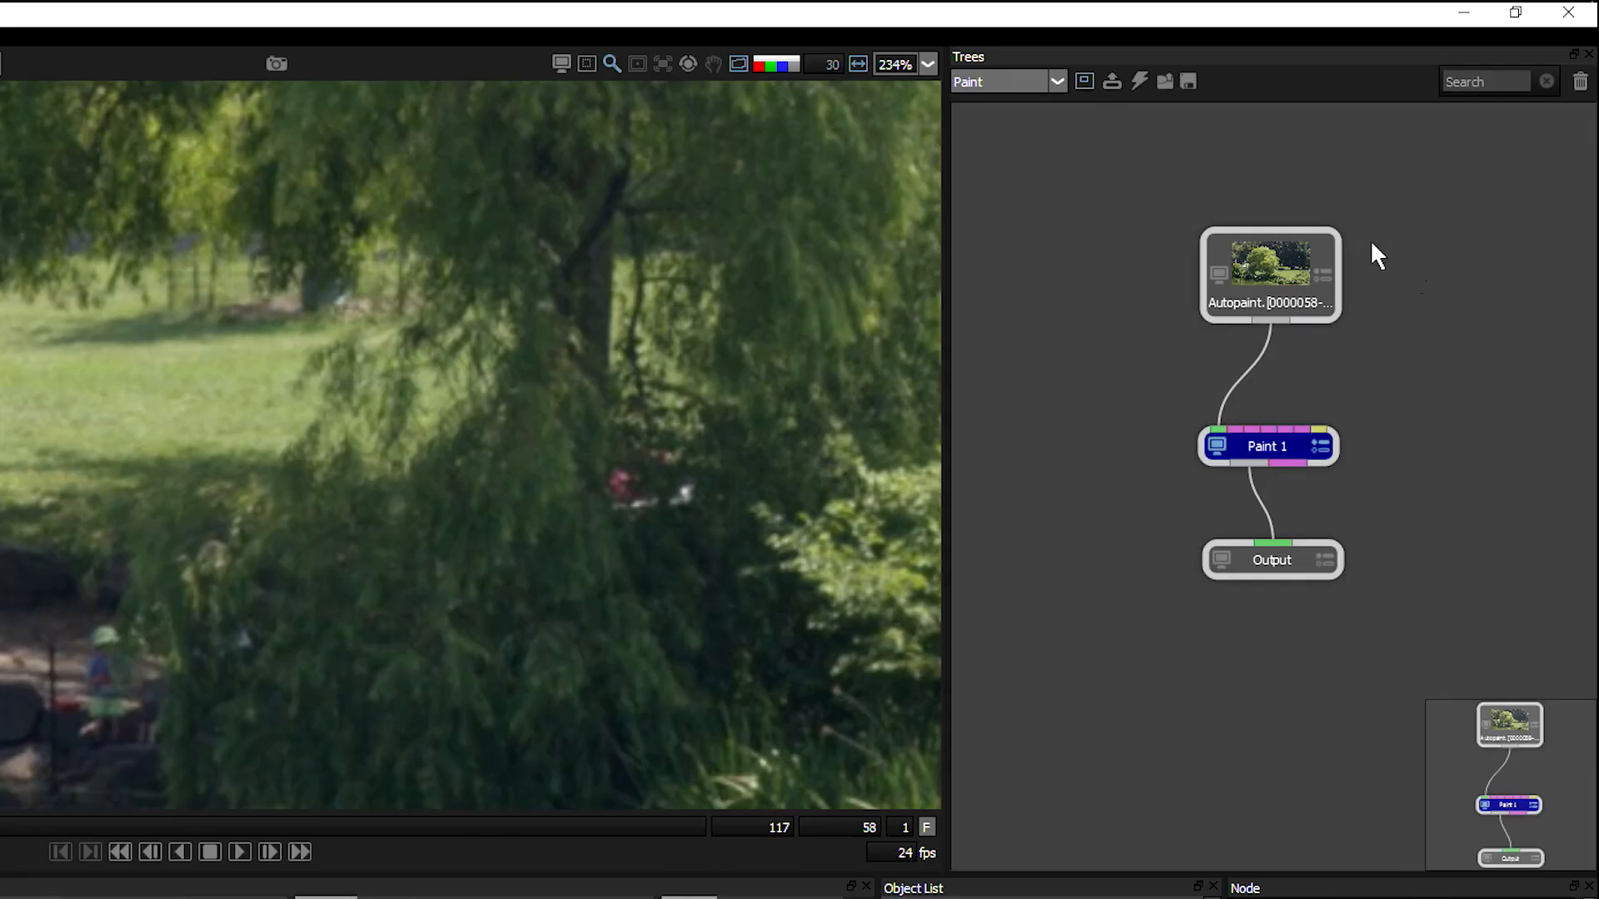
{"action": "mouse_move", "coordinate": [1265, 446]}
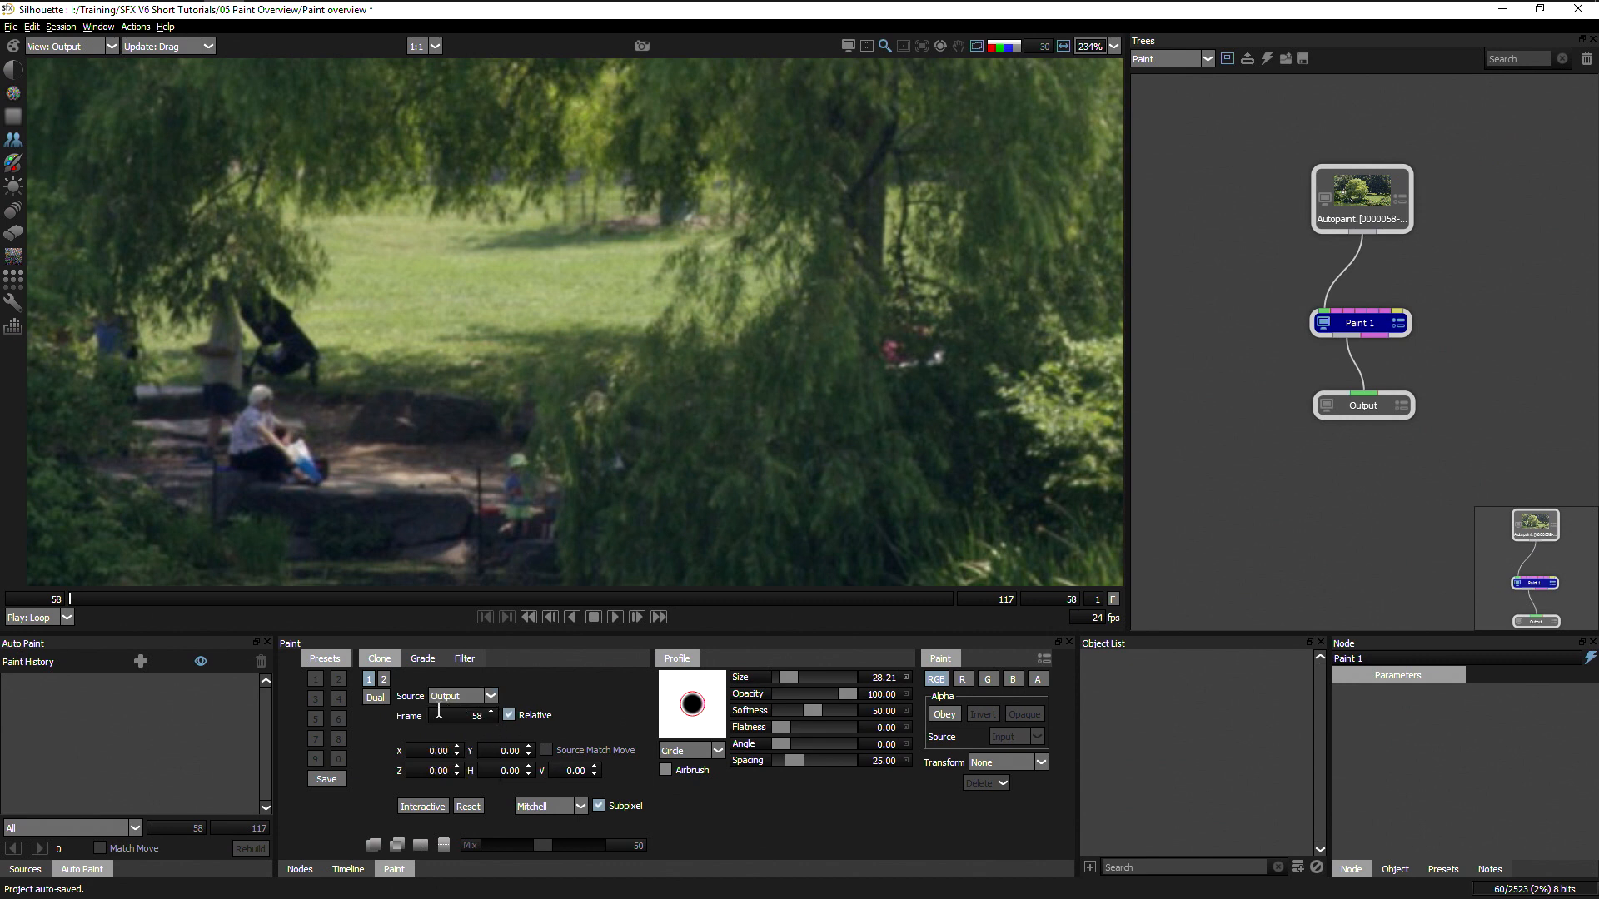
{"action": "left_click", "coordinate": [23, 868]}
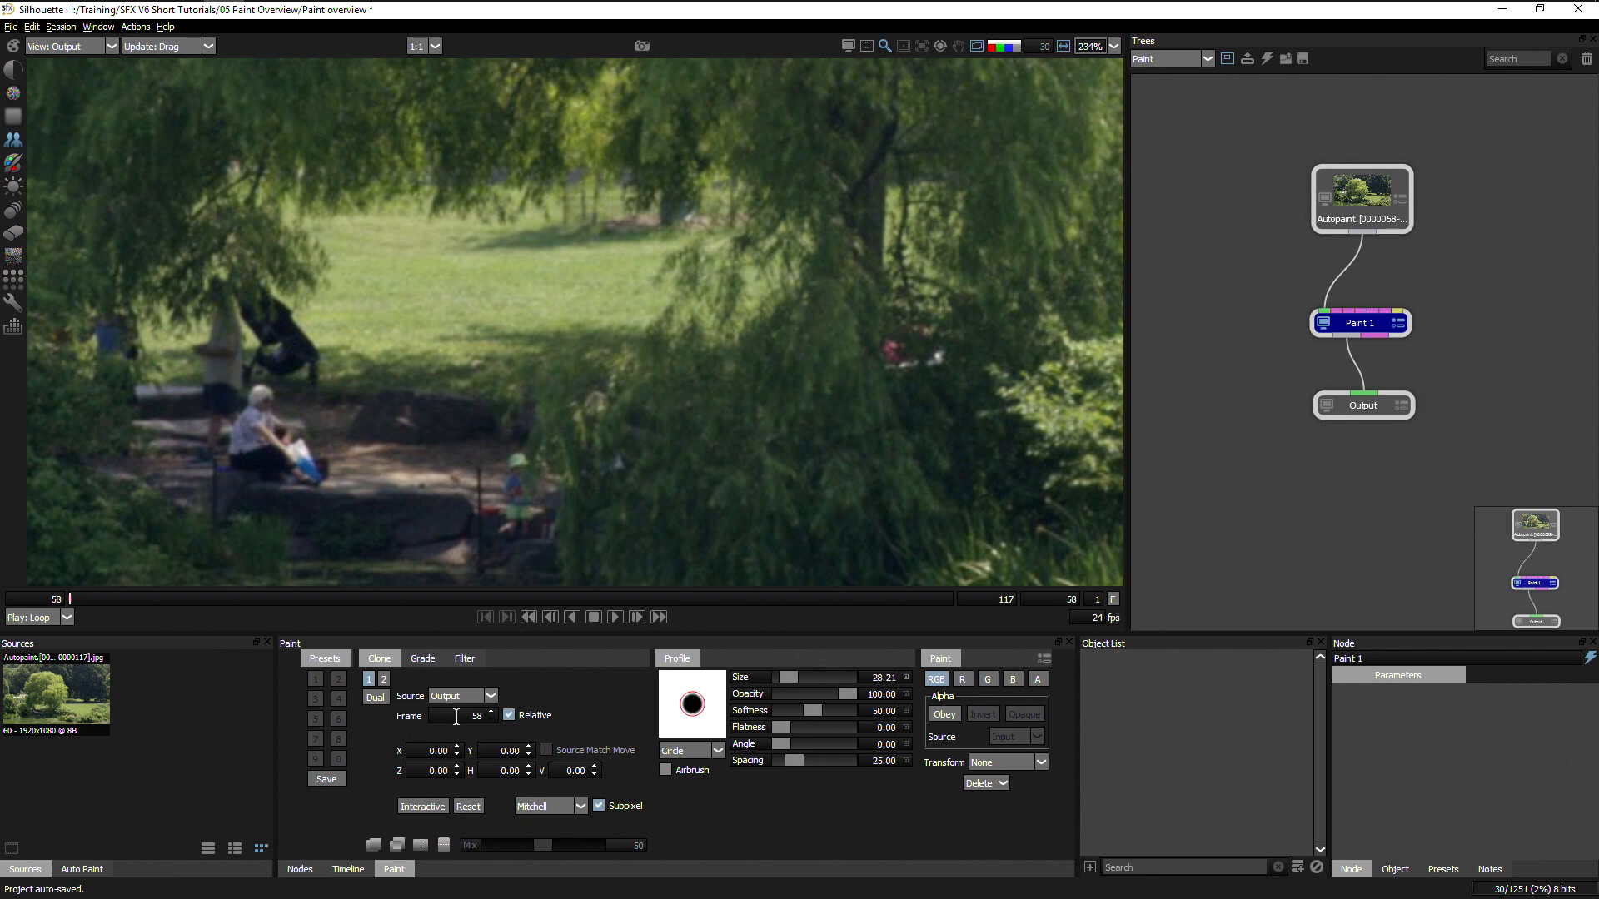
{"action": "mouse_move", "coordinate": [457, 716]}
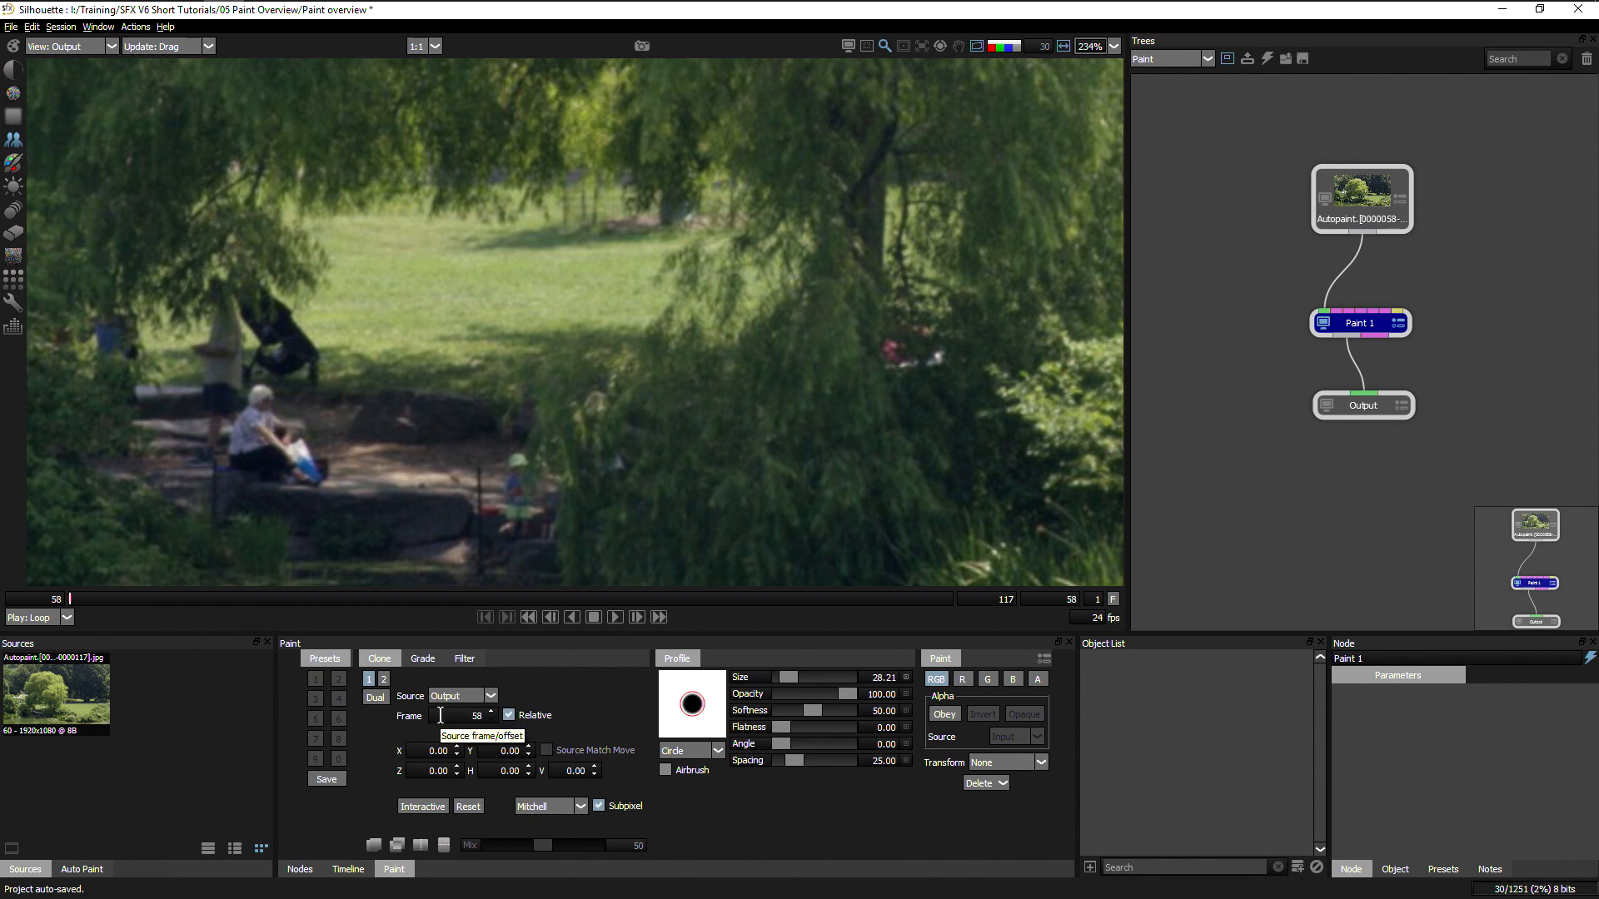
{"action": "mouse_move", "coordinate": [409, 728]}
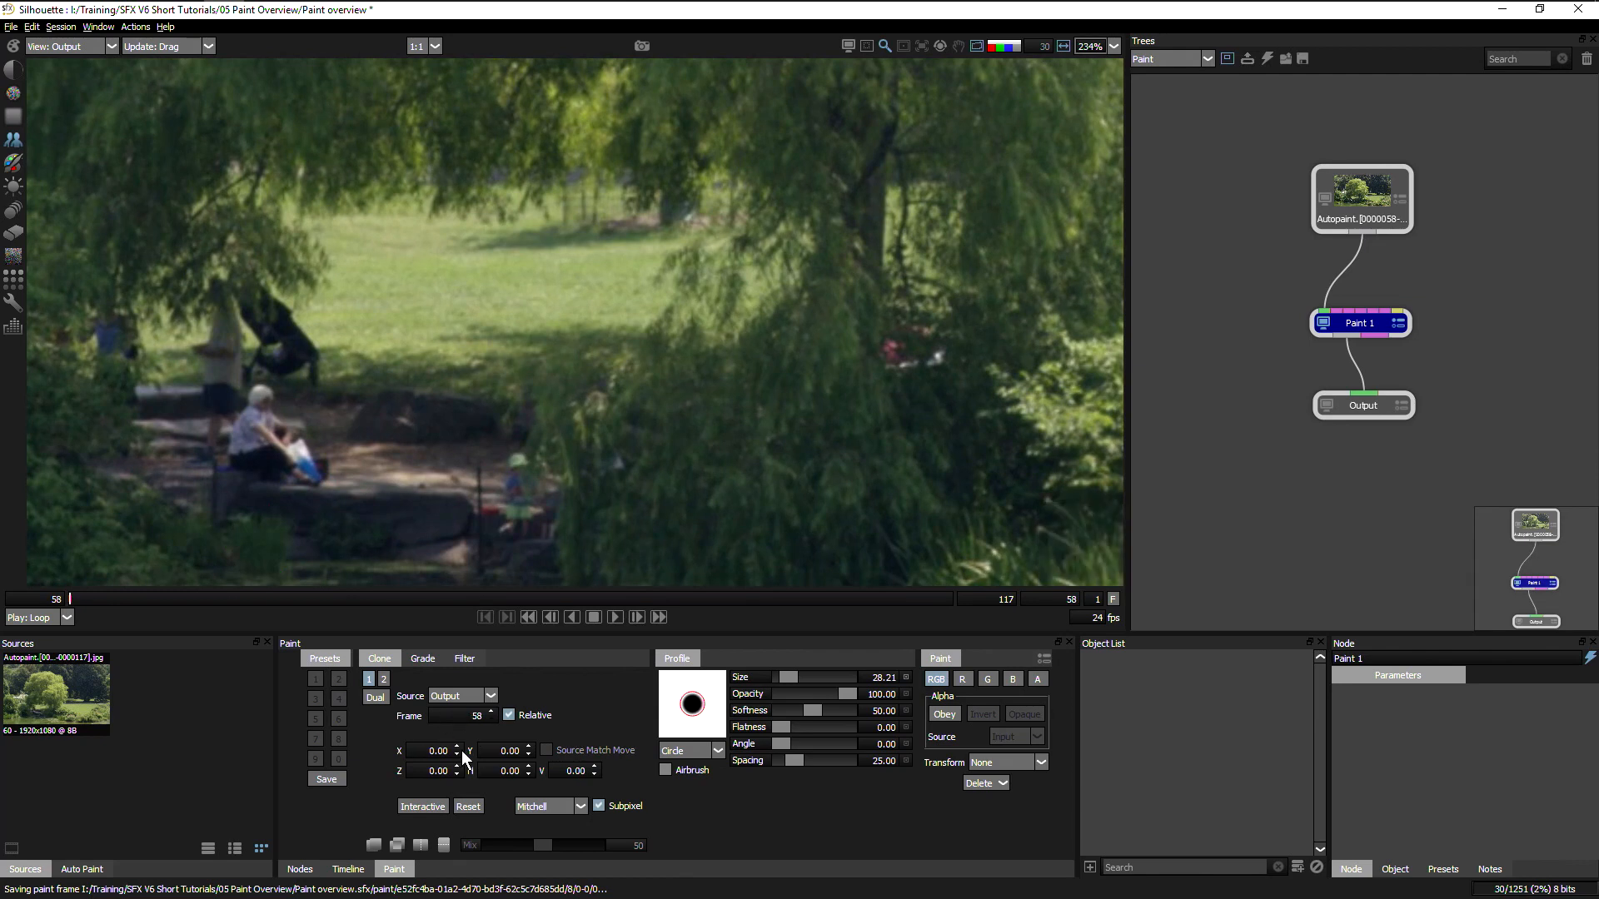
{"action": "mouse_move", "coordinate": [395, 739]}
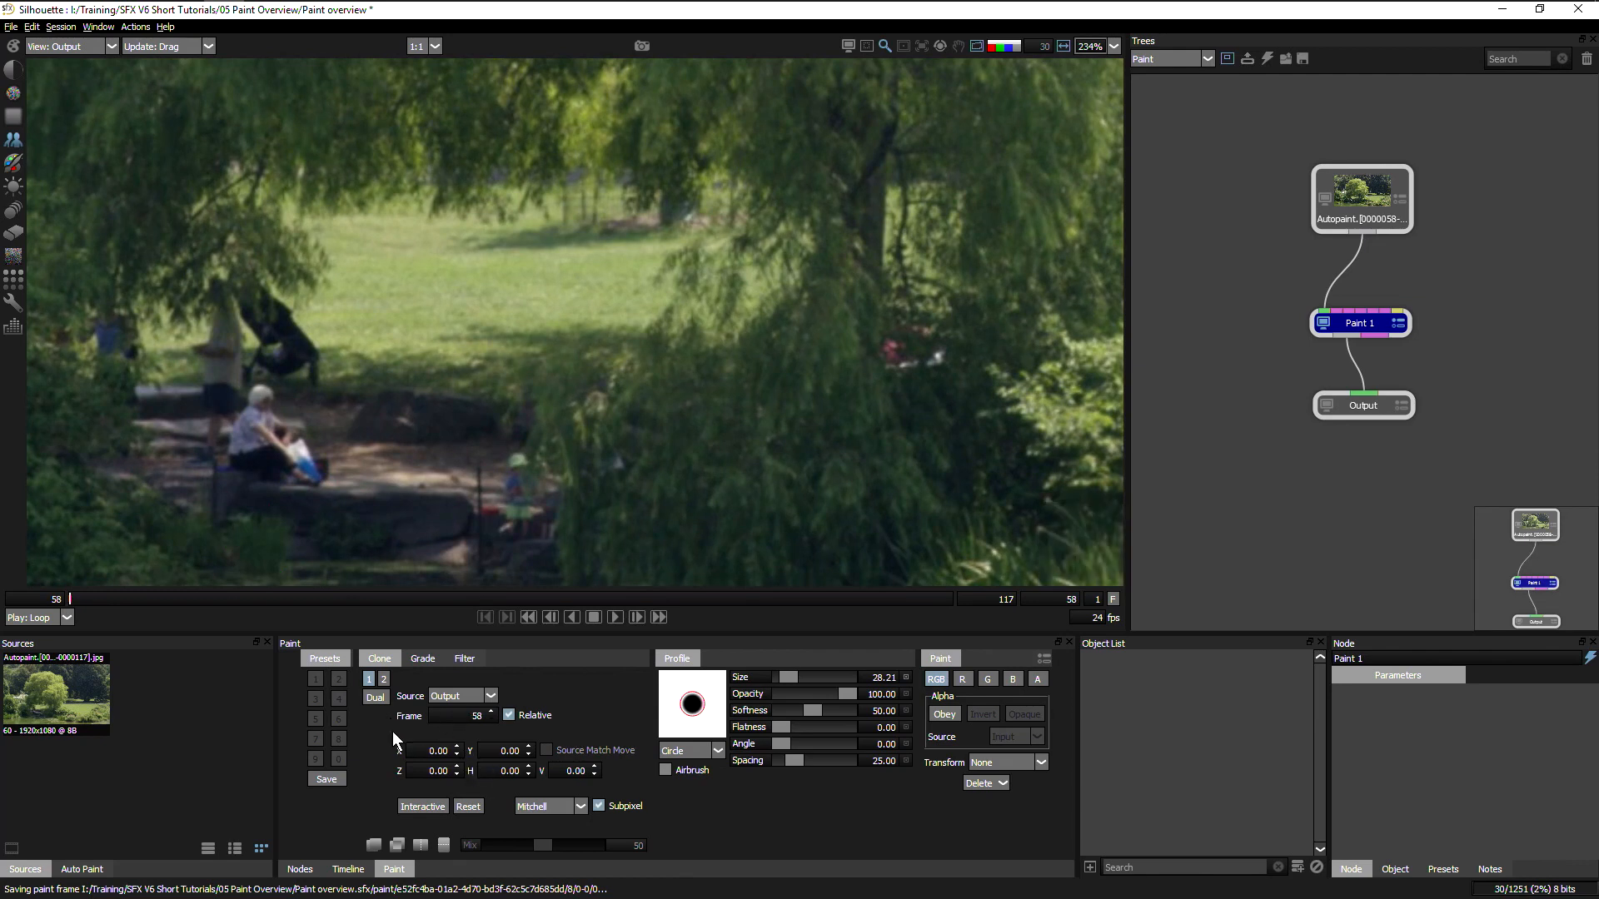
Align the clone source offset to about -15, 1.7 using the difference and horizontal-split overlays.
{"action": "left_click", "coordinate": [373, 845]}
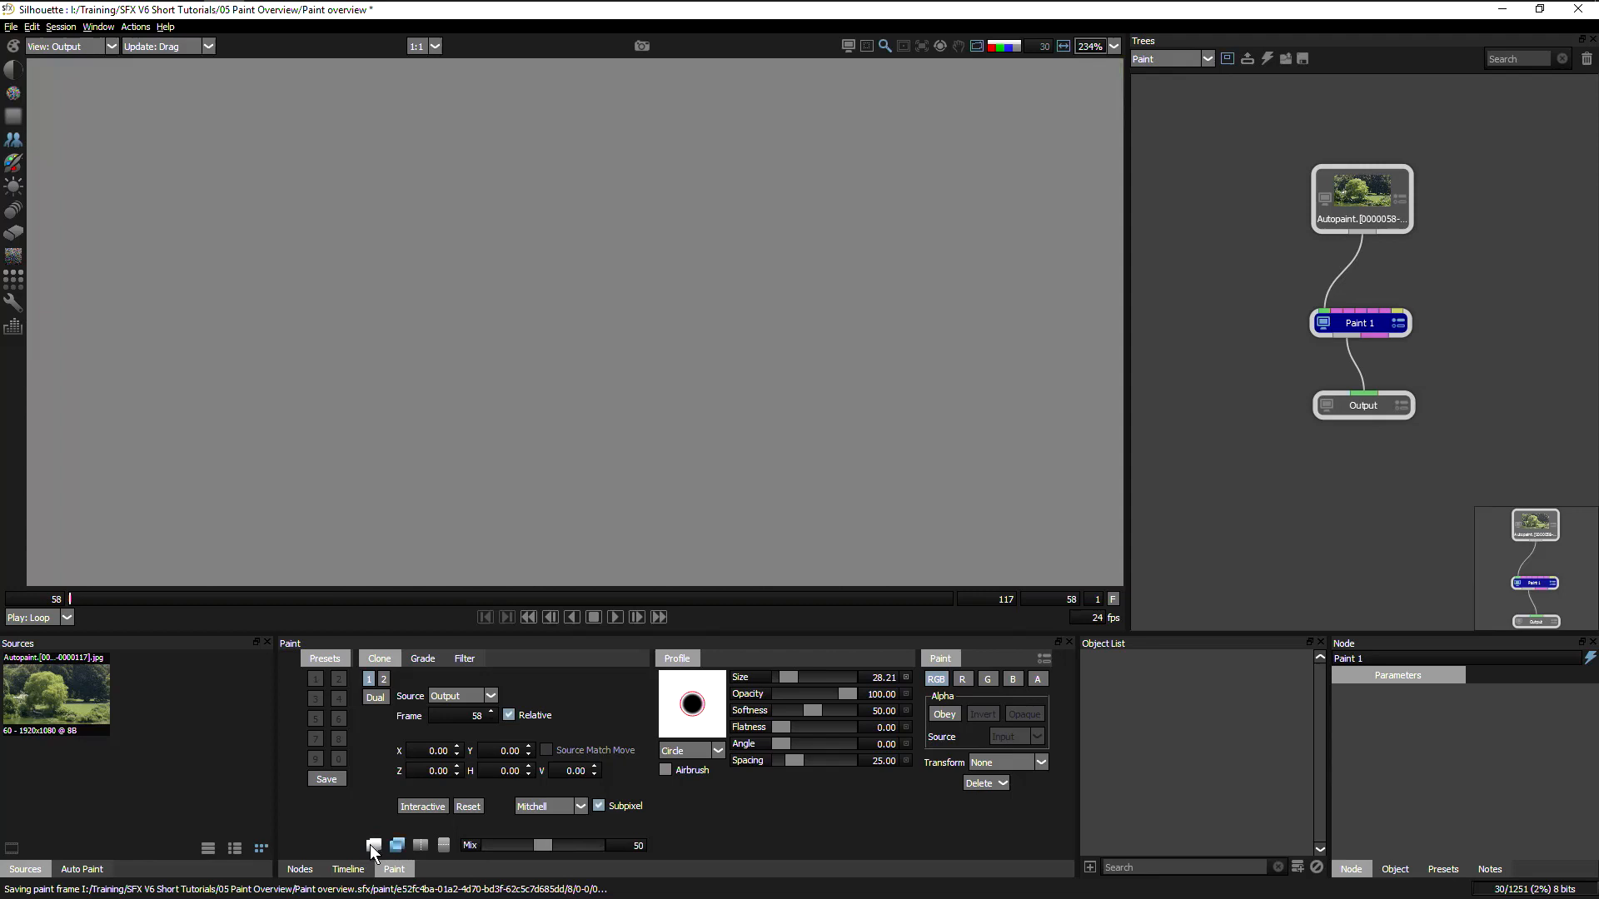
{"action": "left_click", "coordinate": [373, 844]}
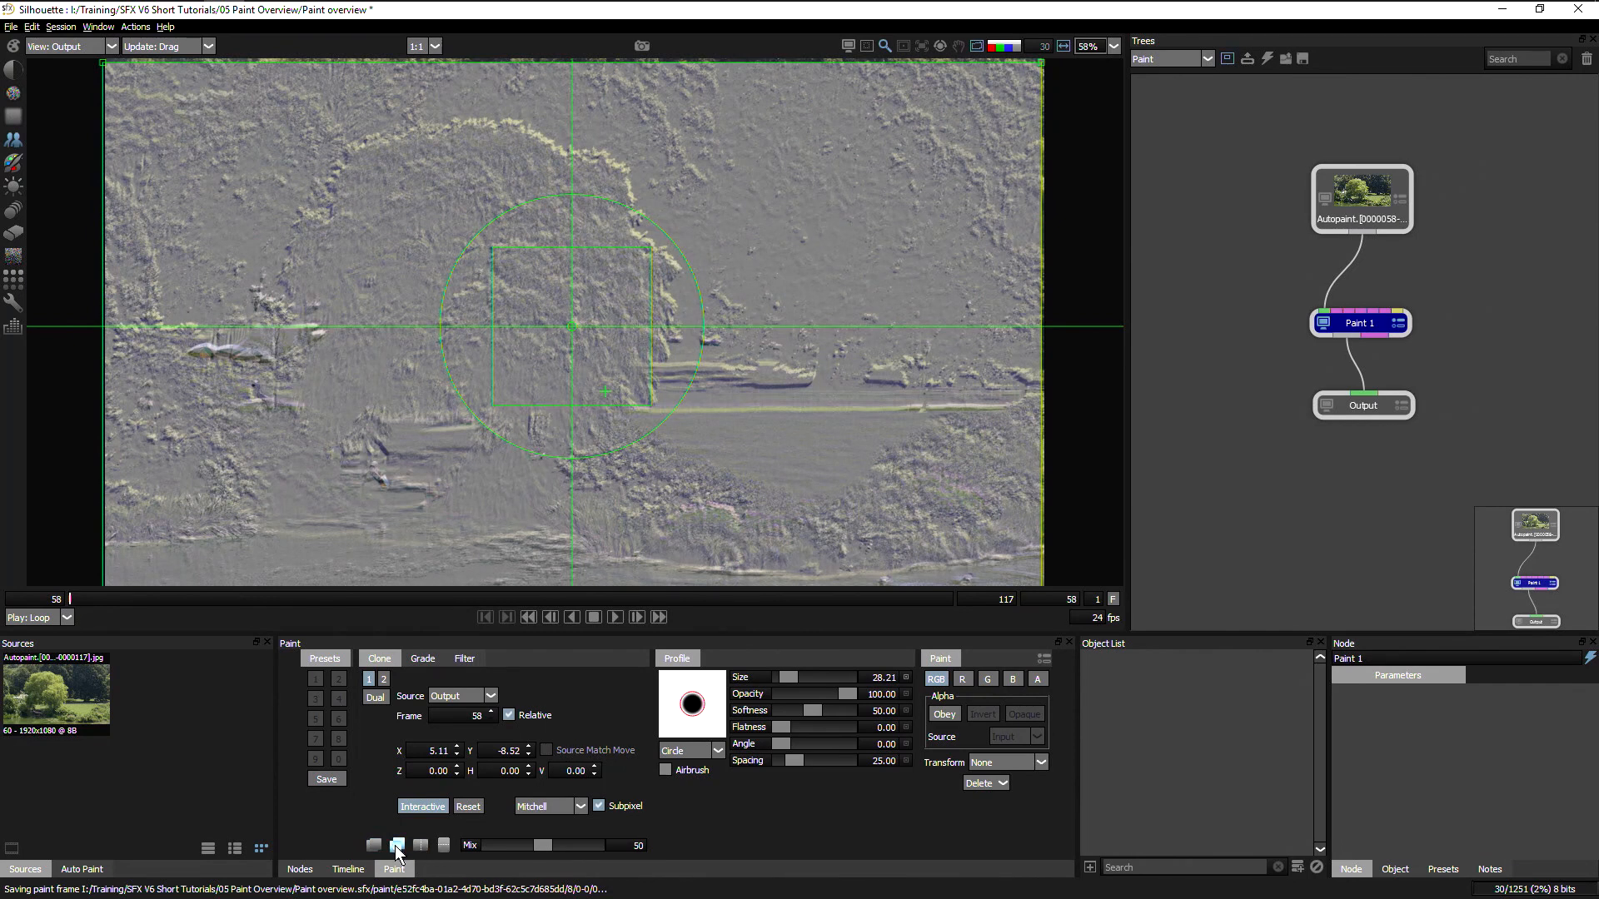
{"action": "left_click", "coordinate": [419, 845]}
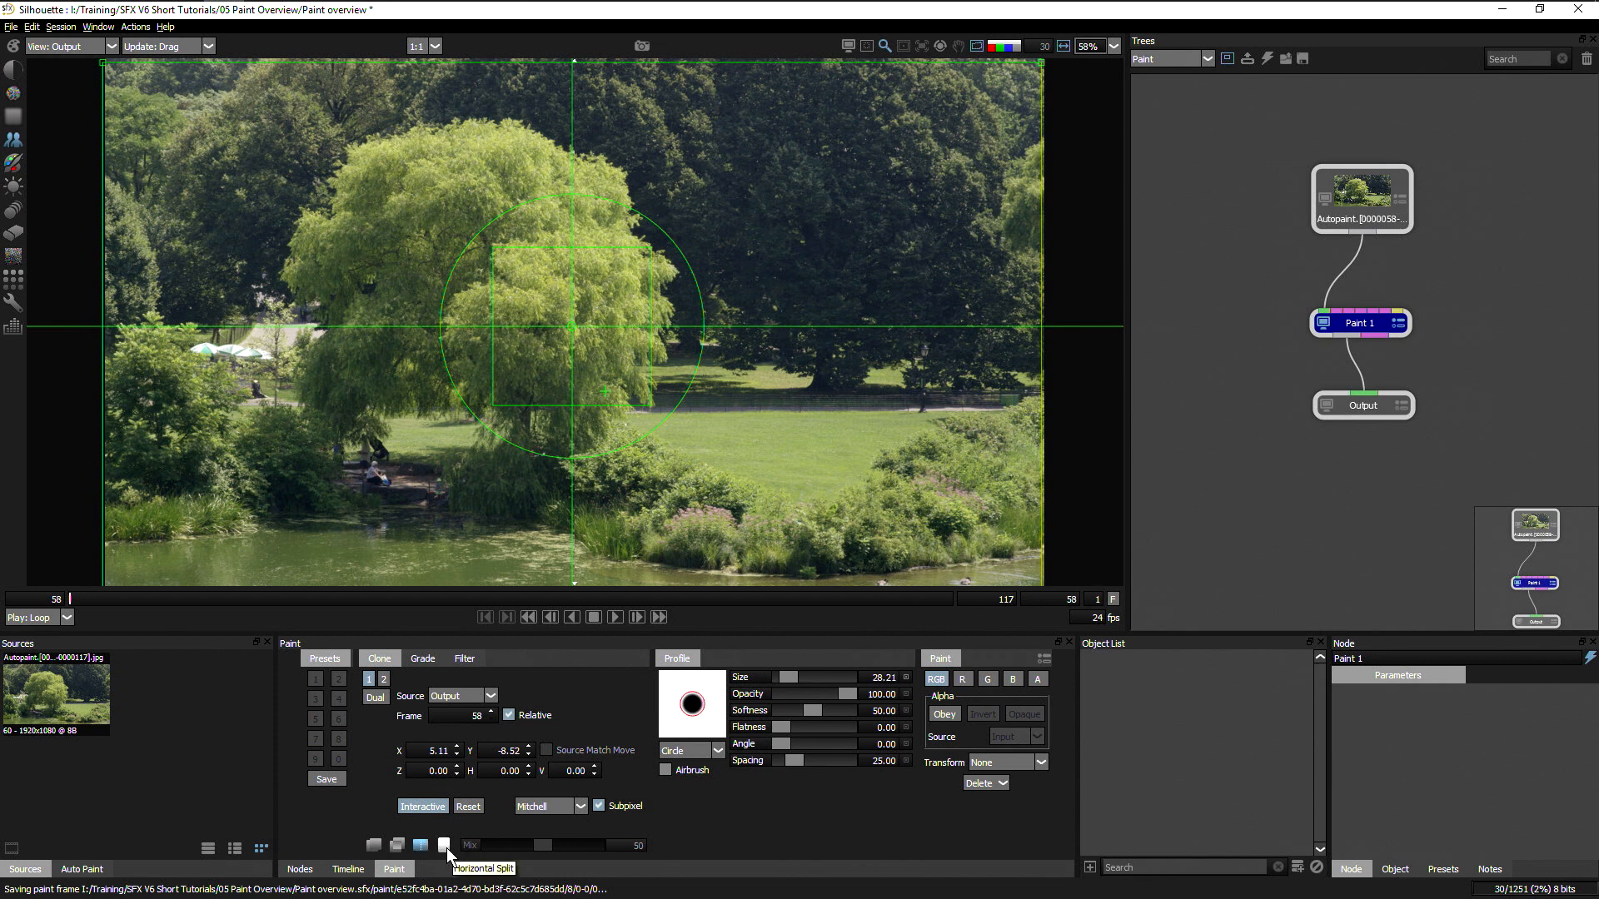
{"action": "left_click", "coordinate": [420, 844]}
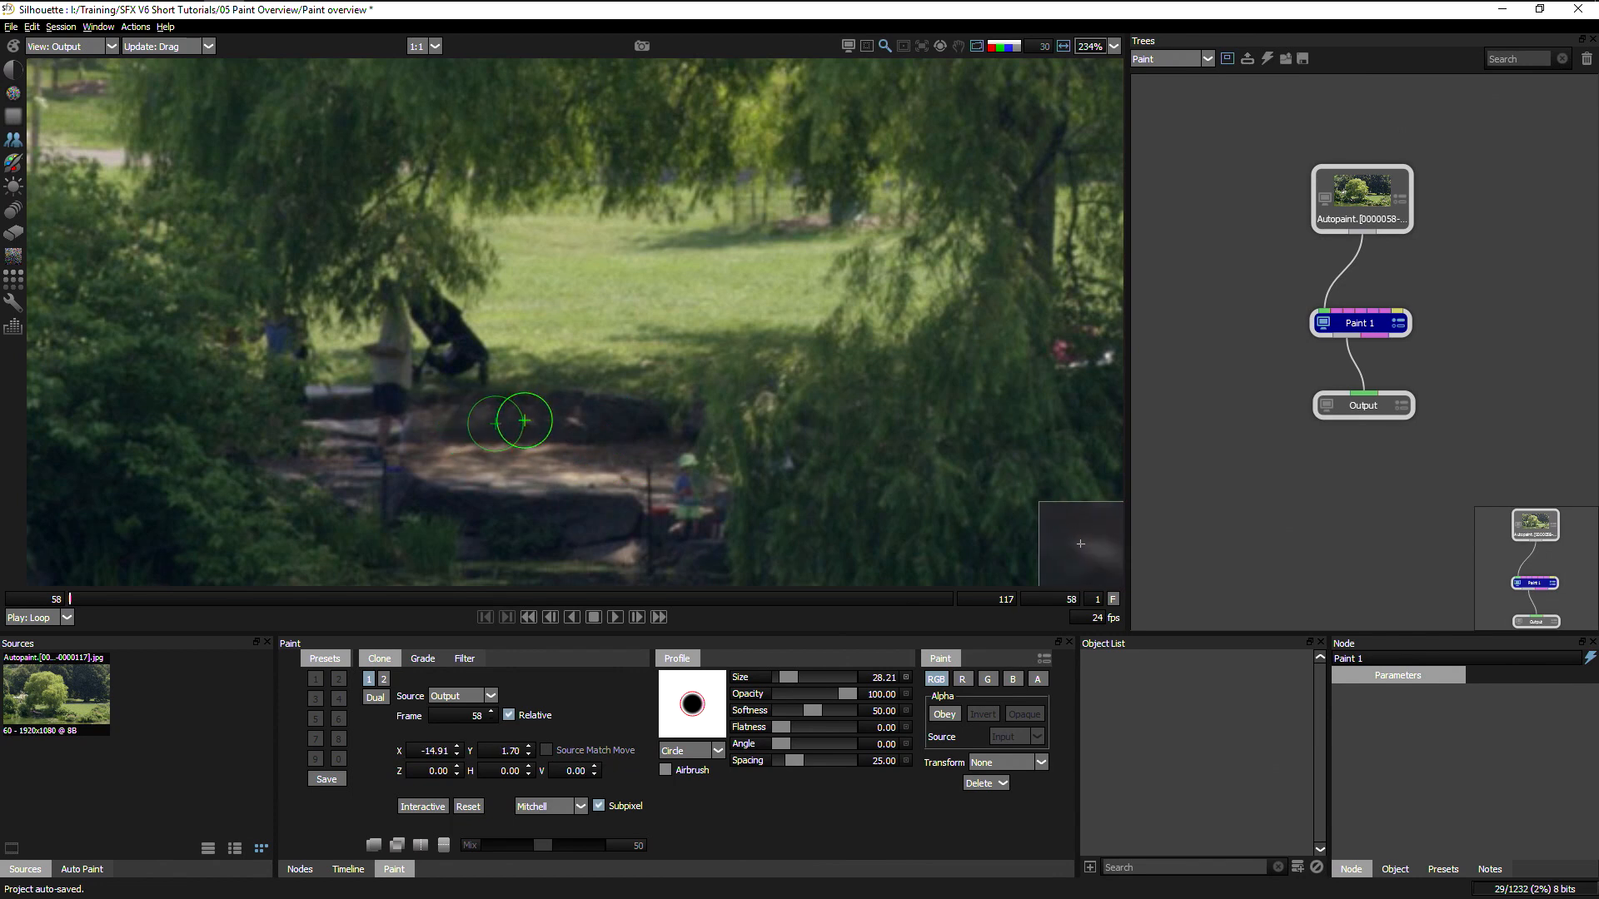
{"action": "mouse_move", "coordinate": [699, 627]}
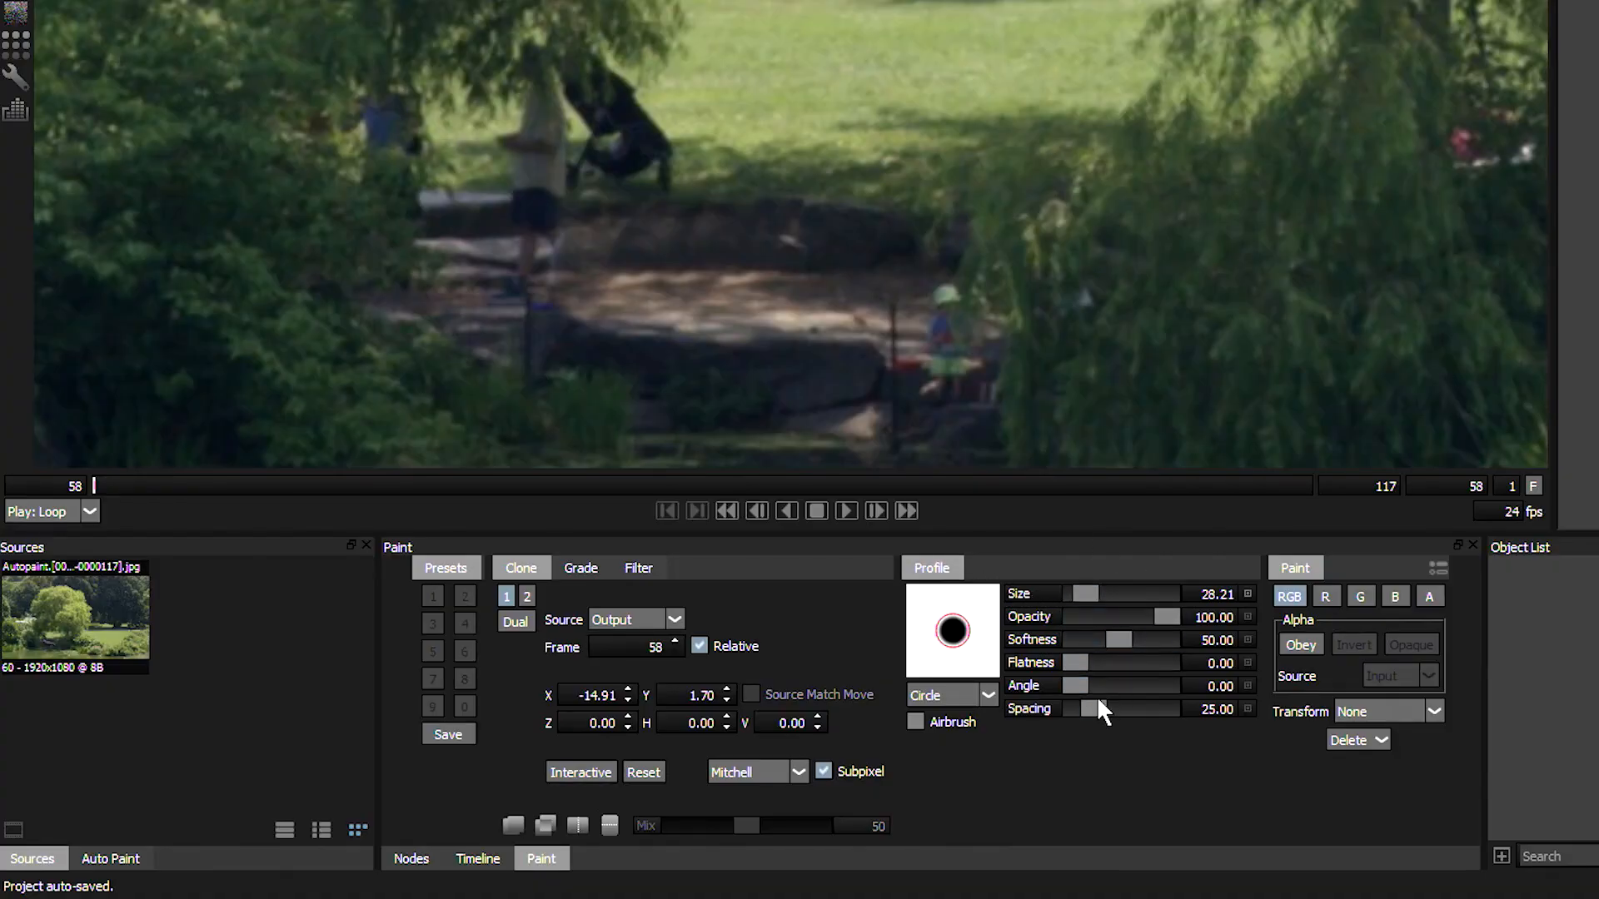
{"action": "mouse_move", "coordinate": [1013, 540]}
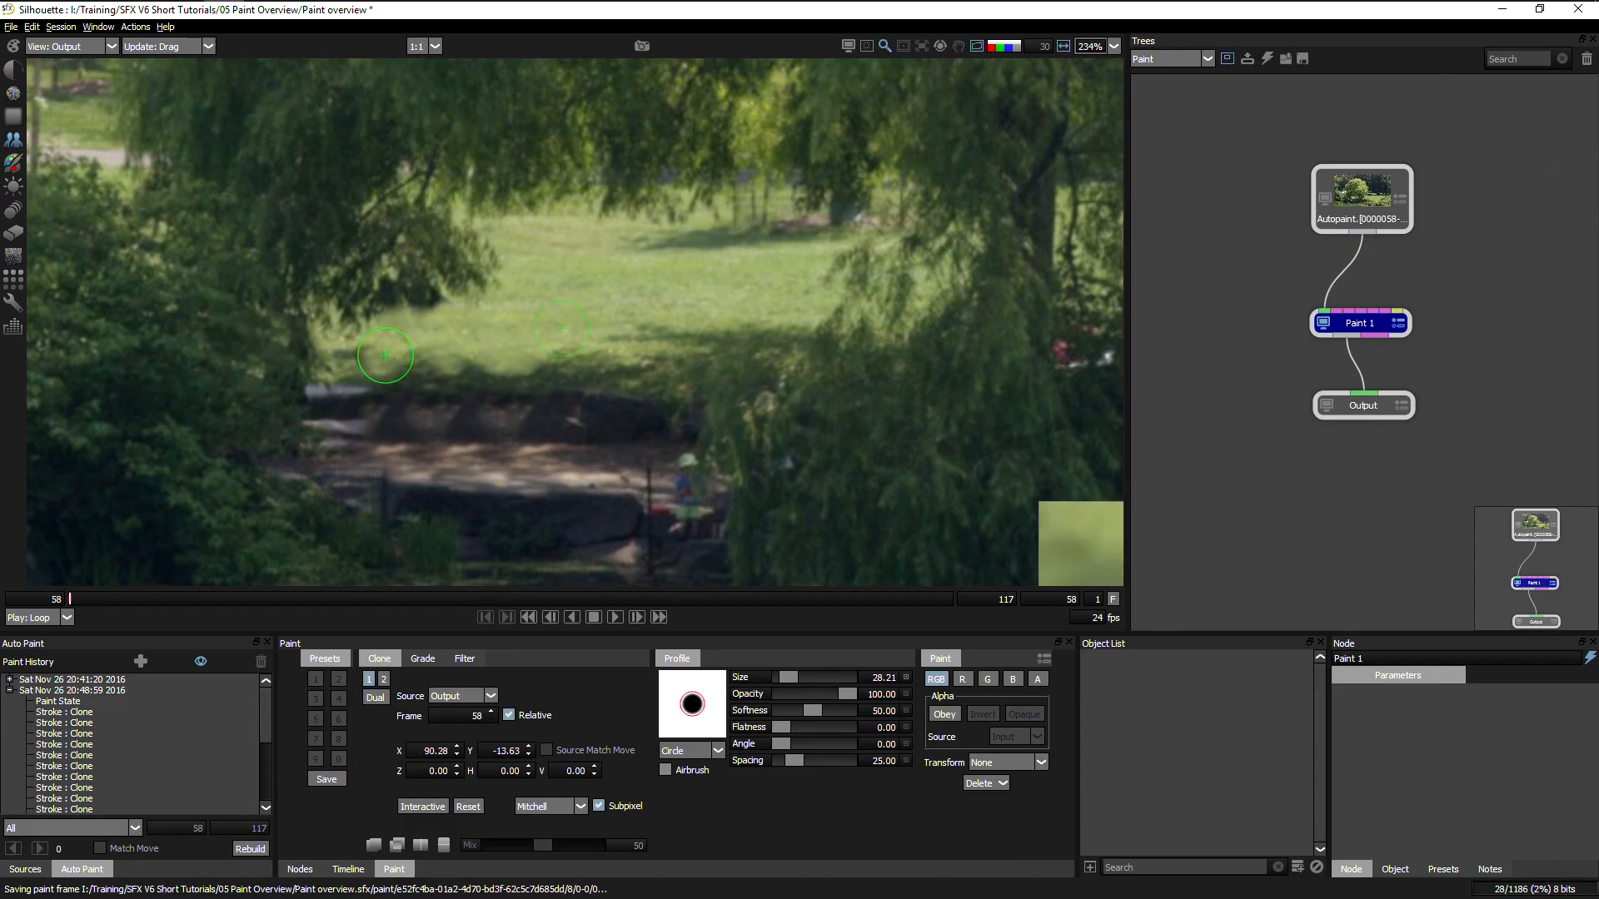
Switch the viewer display mode from the final output to View: Paint.
{"action": "left_click", "coordinate": [110, 46]}
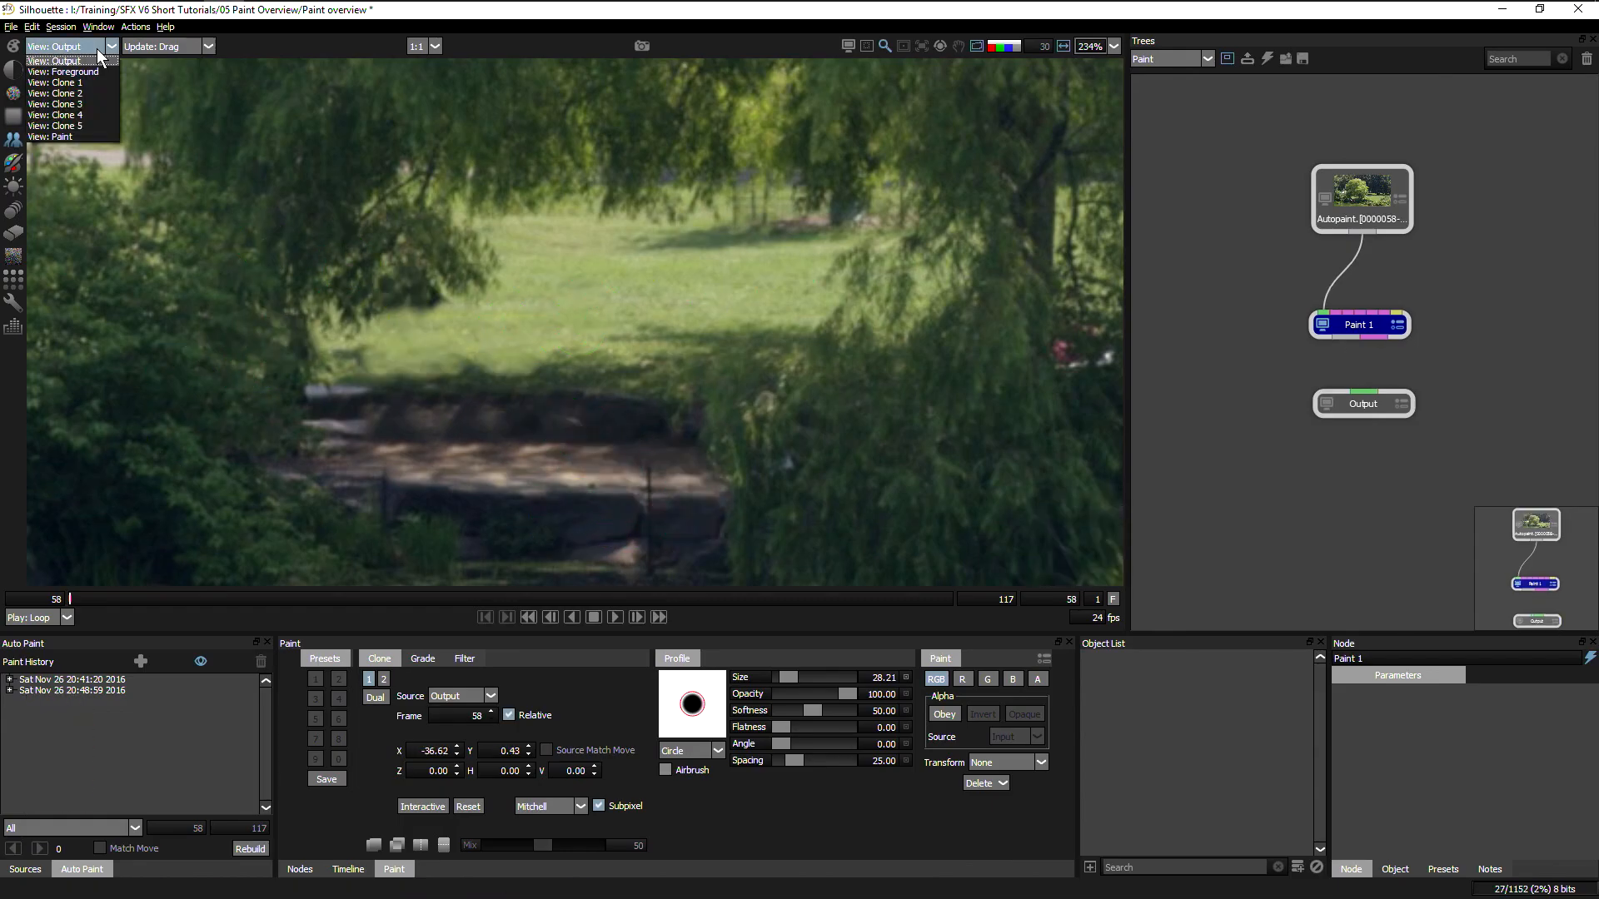
{"action": "left_click", "coordinate": [64, 60]}
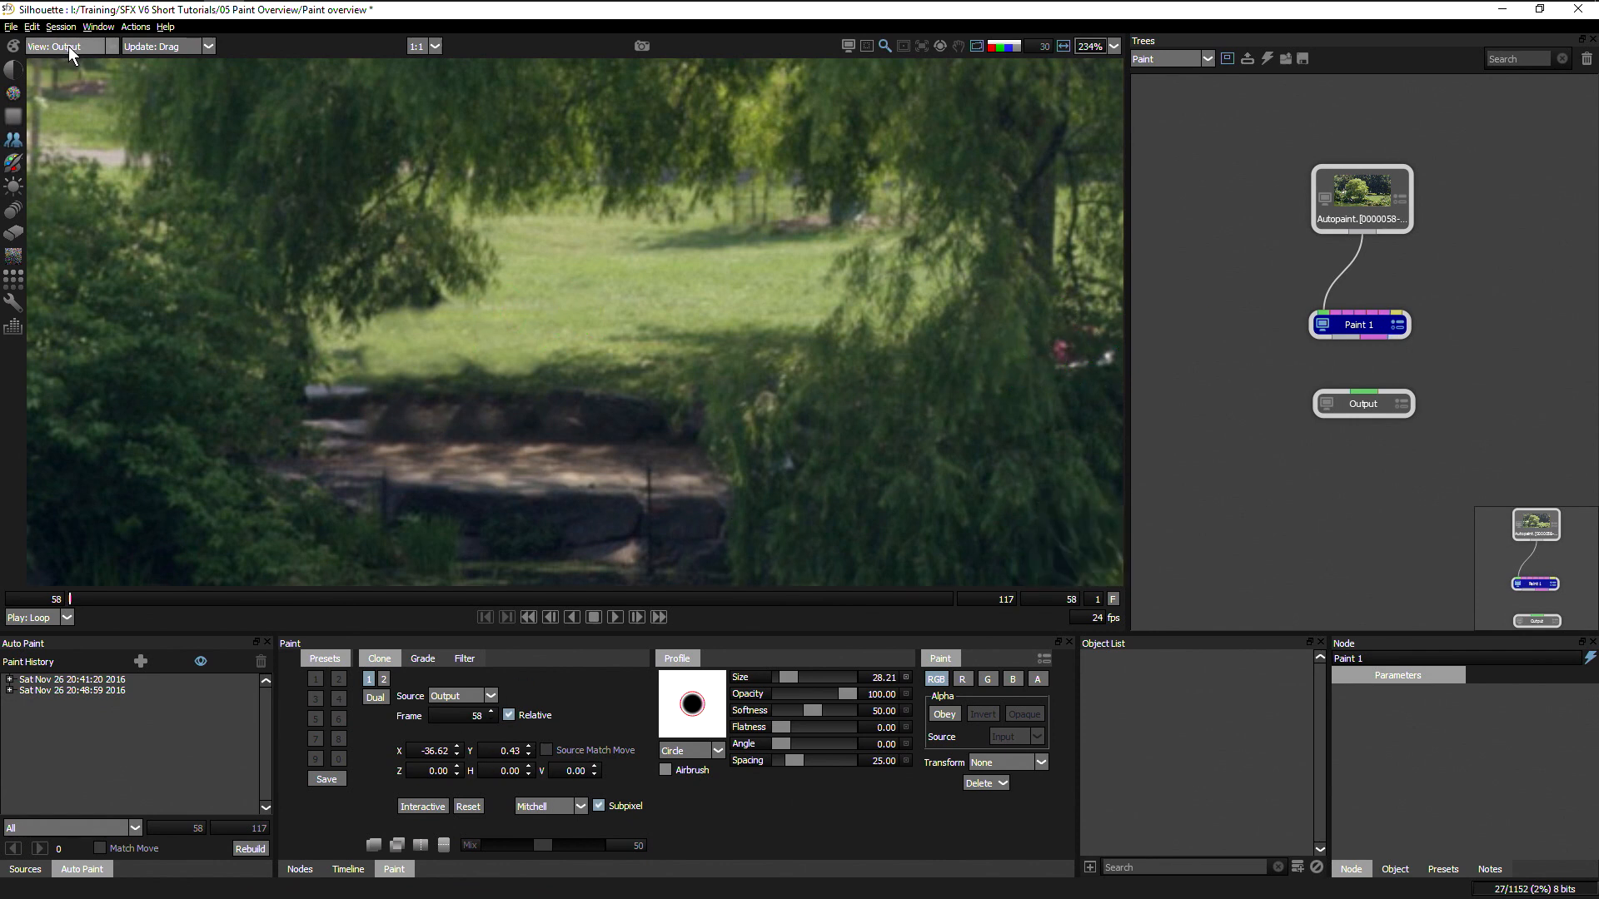
{"action": "left_click", "coordinate": [67, 46]}
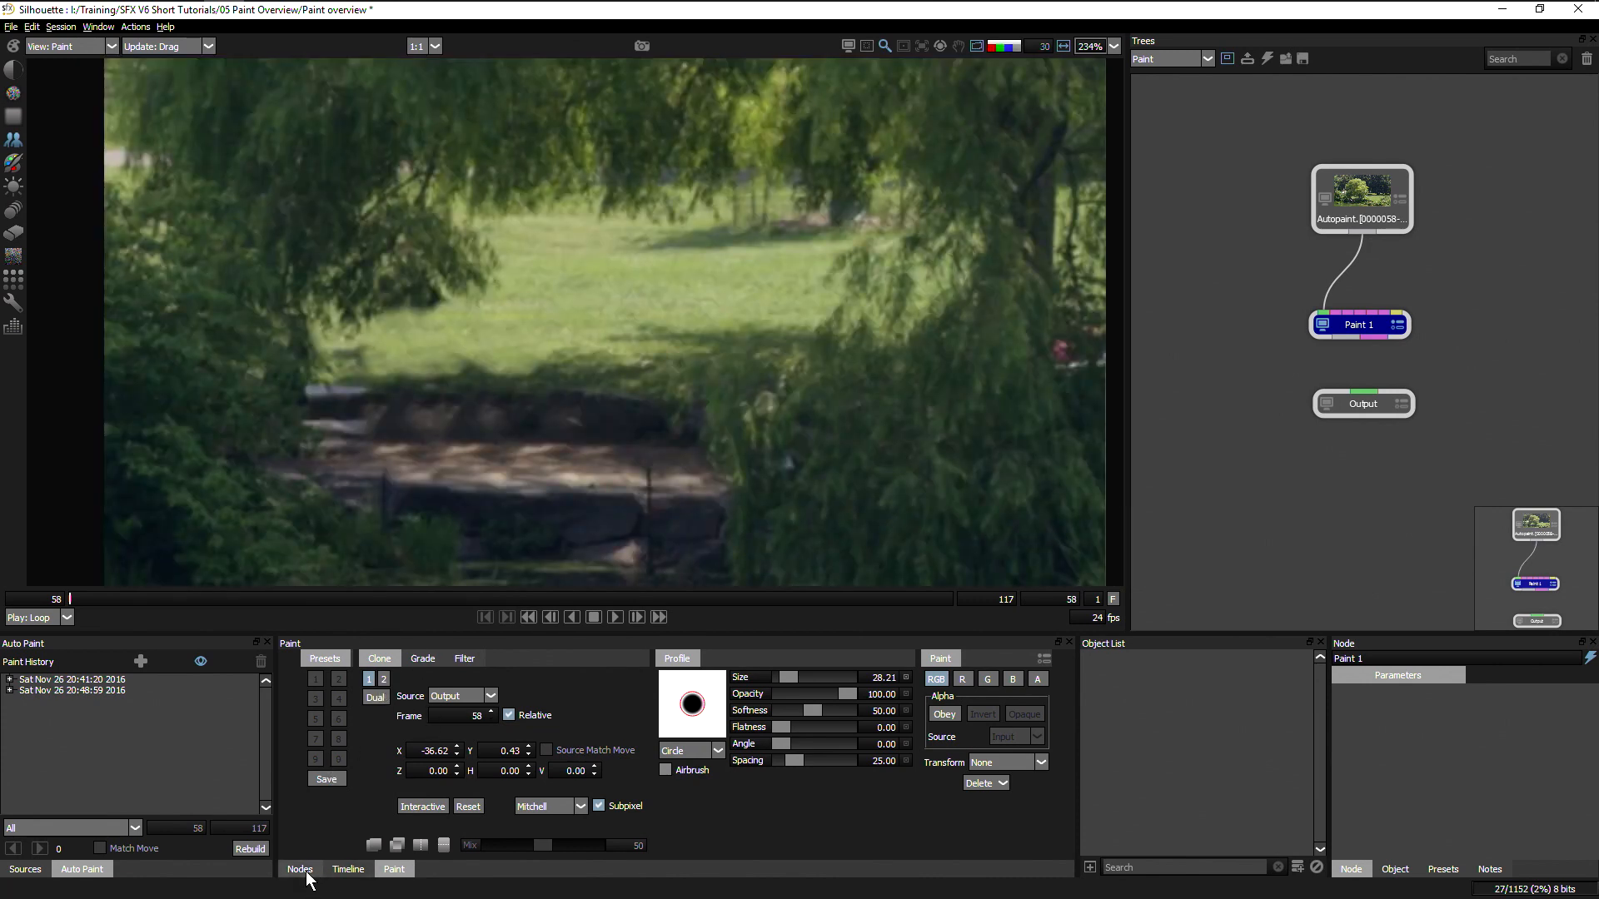
Add Color and Composite nodes, layer Paint 1 over black, and view the Composite.
{"action": "left_click", "coordinate": [299, 868]}
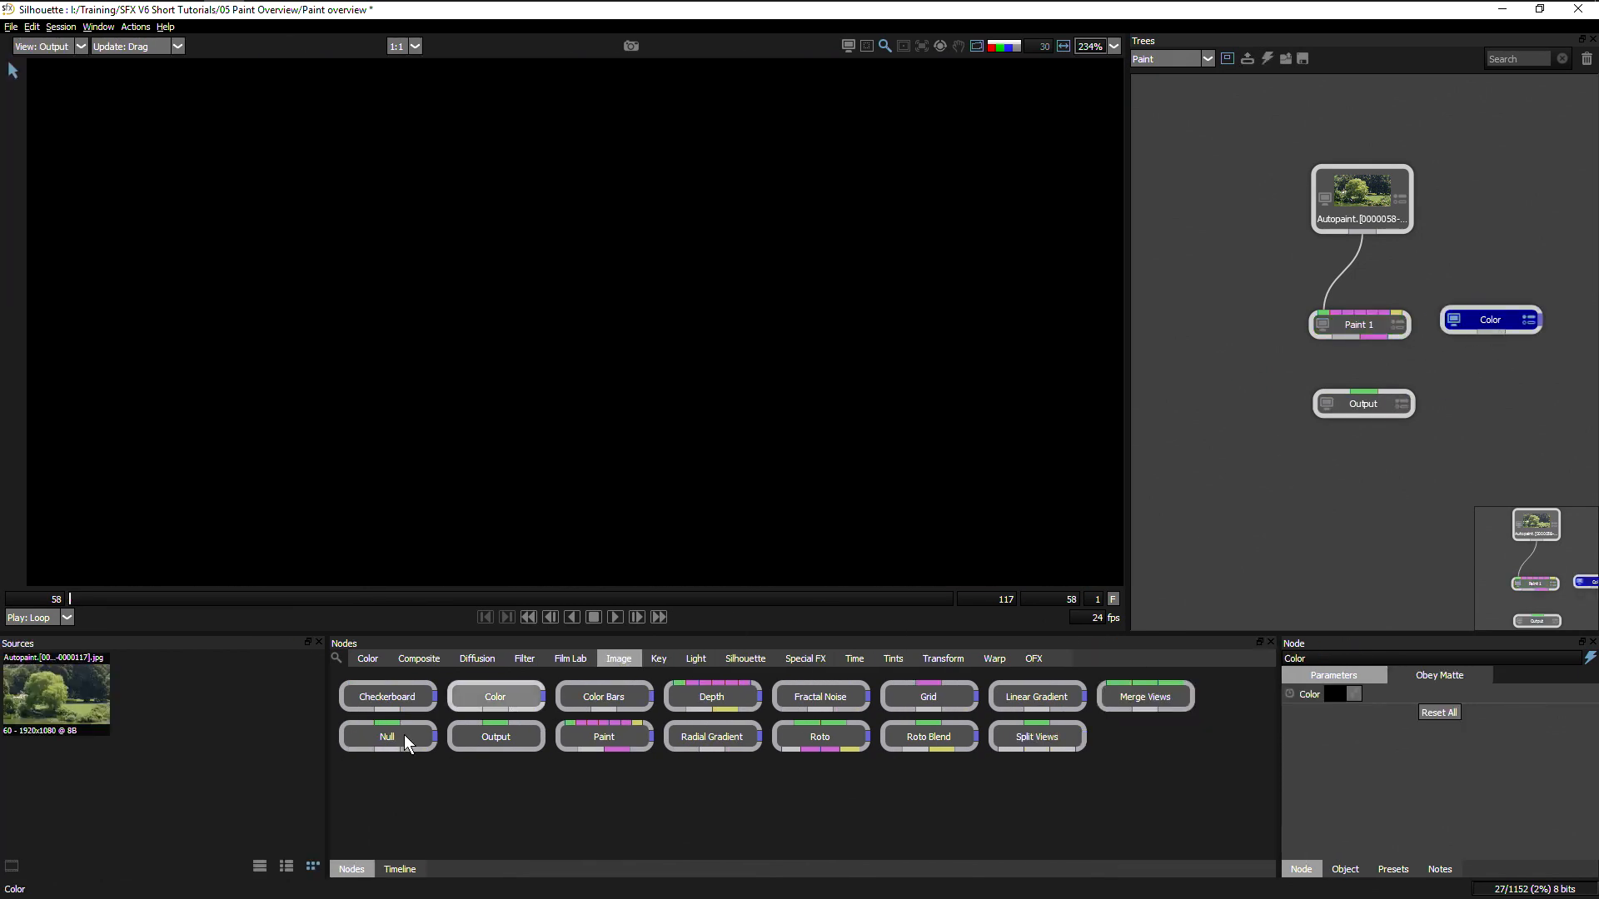
{"action": "left_click", "coordinate": [418, 659]}
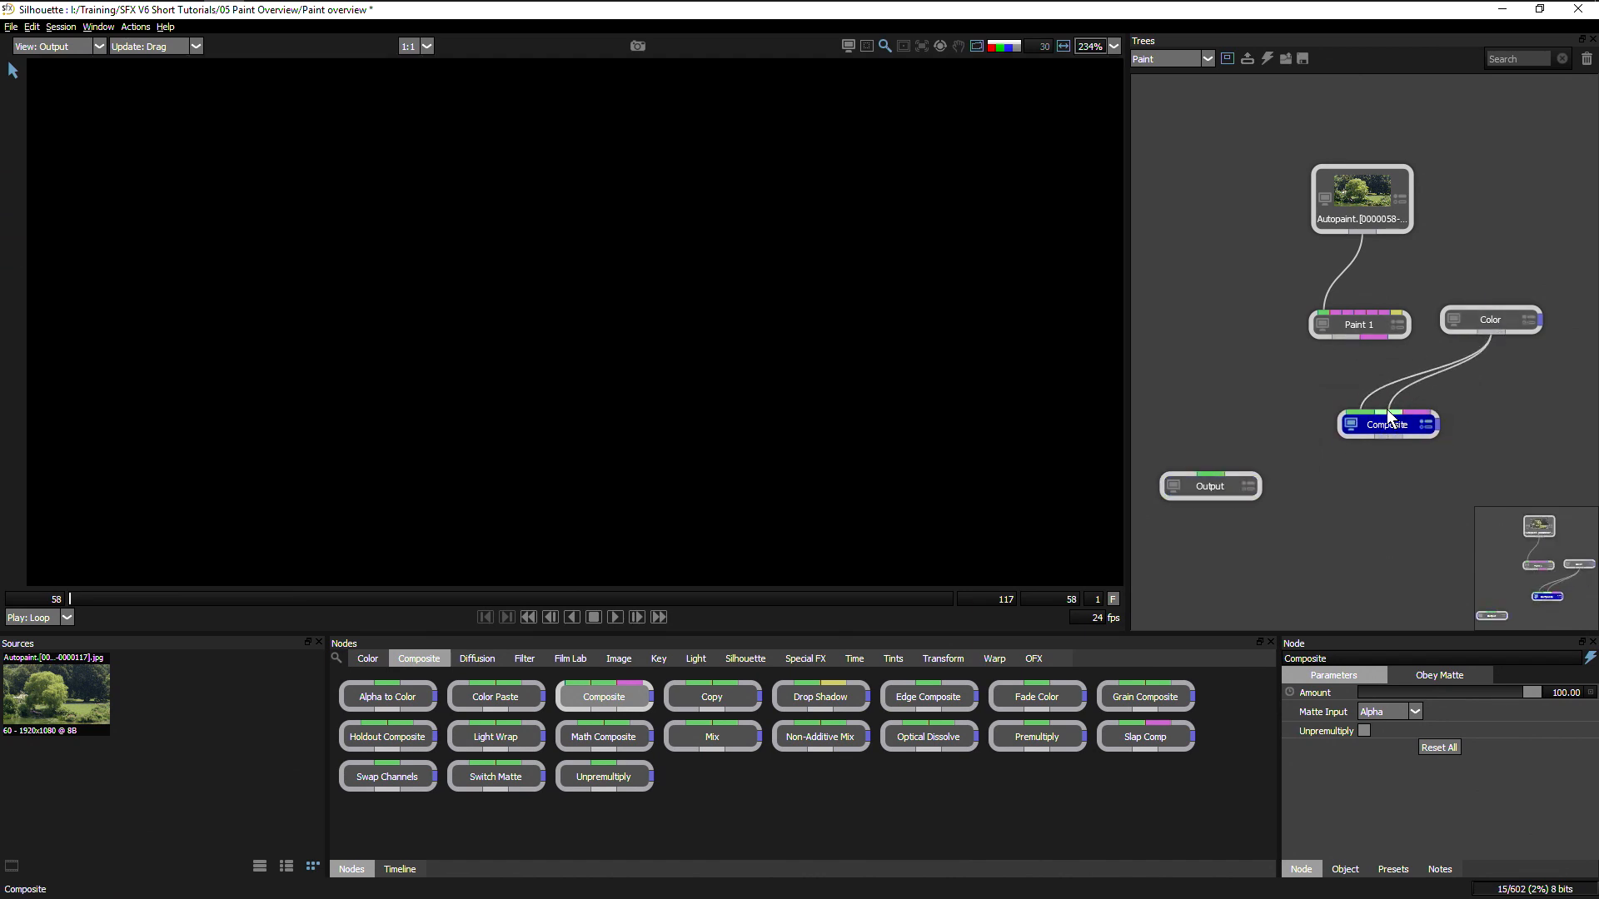
{"action": "left_click", "coordinate": [1386, 424]}
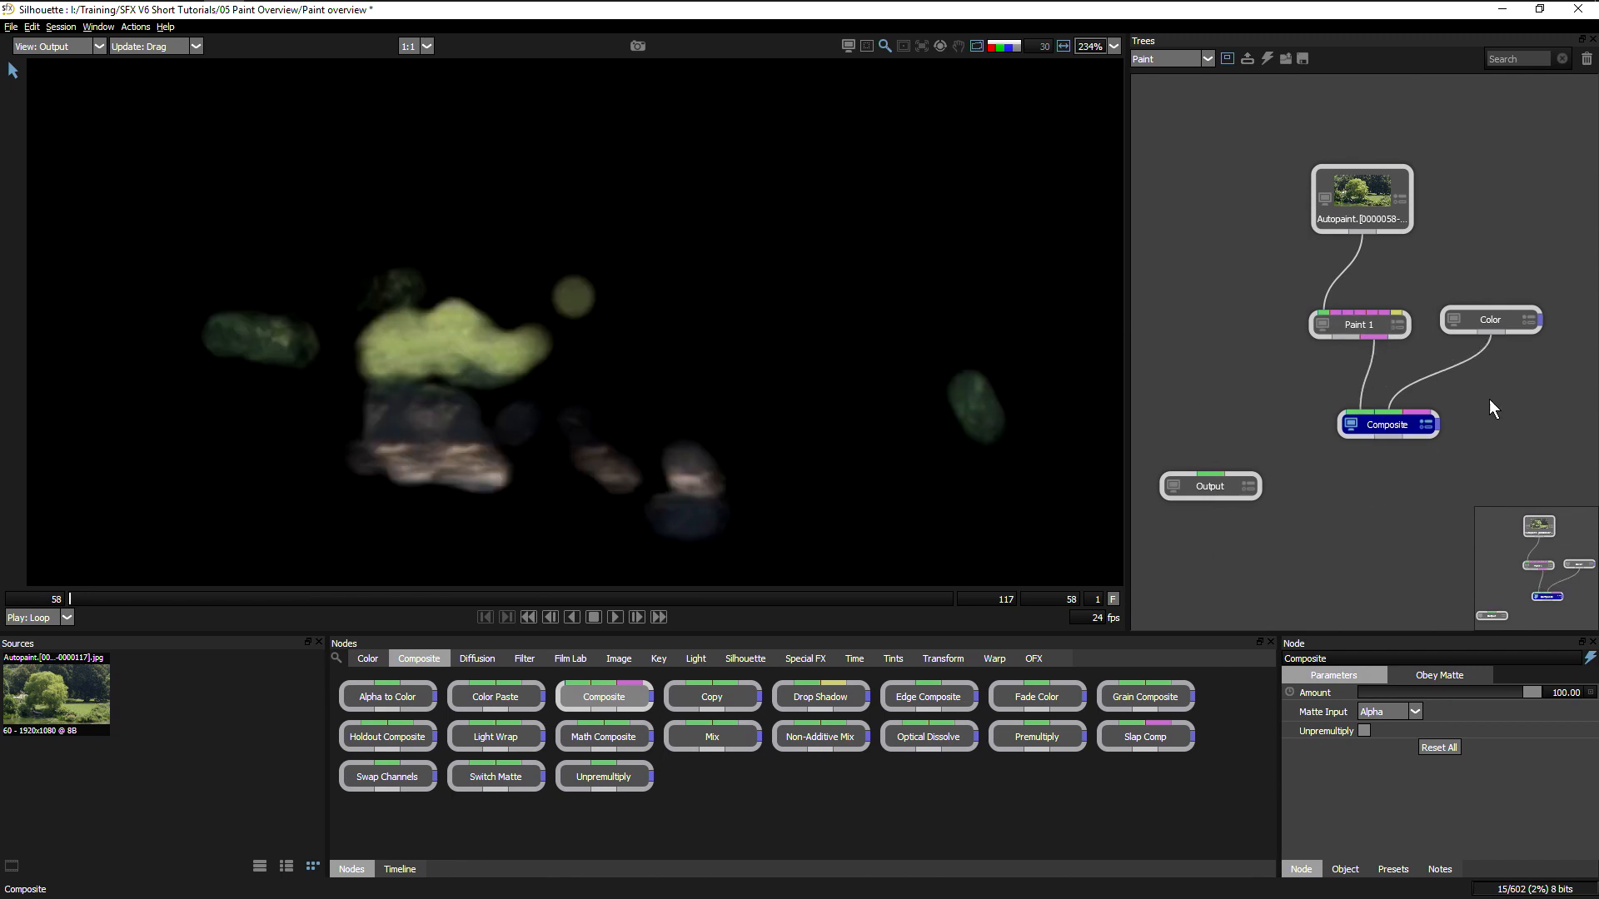
{"action": "mouse_move", "coordinate": [328, 587]}
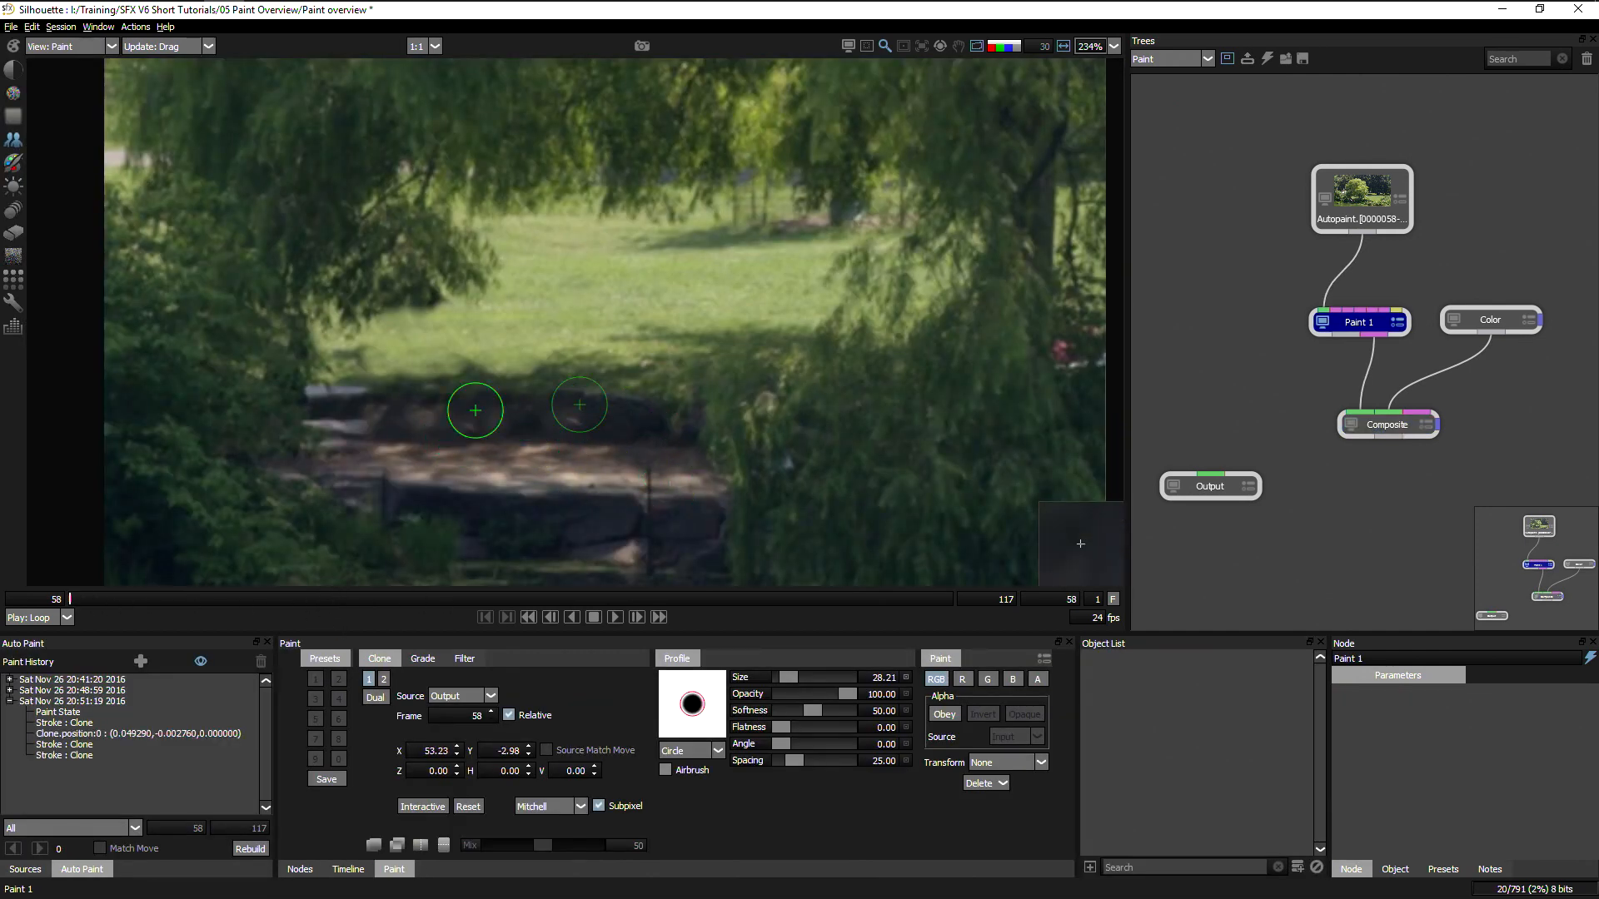
Clone out the figures on the stone steps and fit the whole park shot in view.
{"action": "left_click", "coordinate": [1386, 424]}
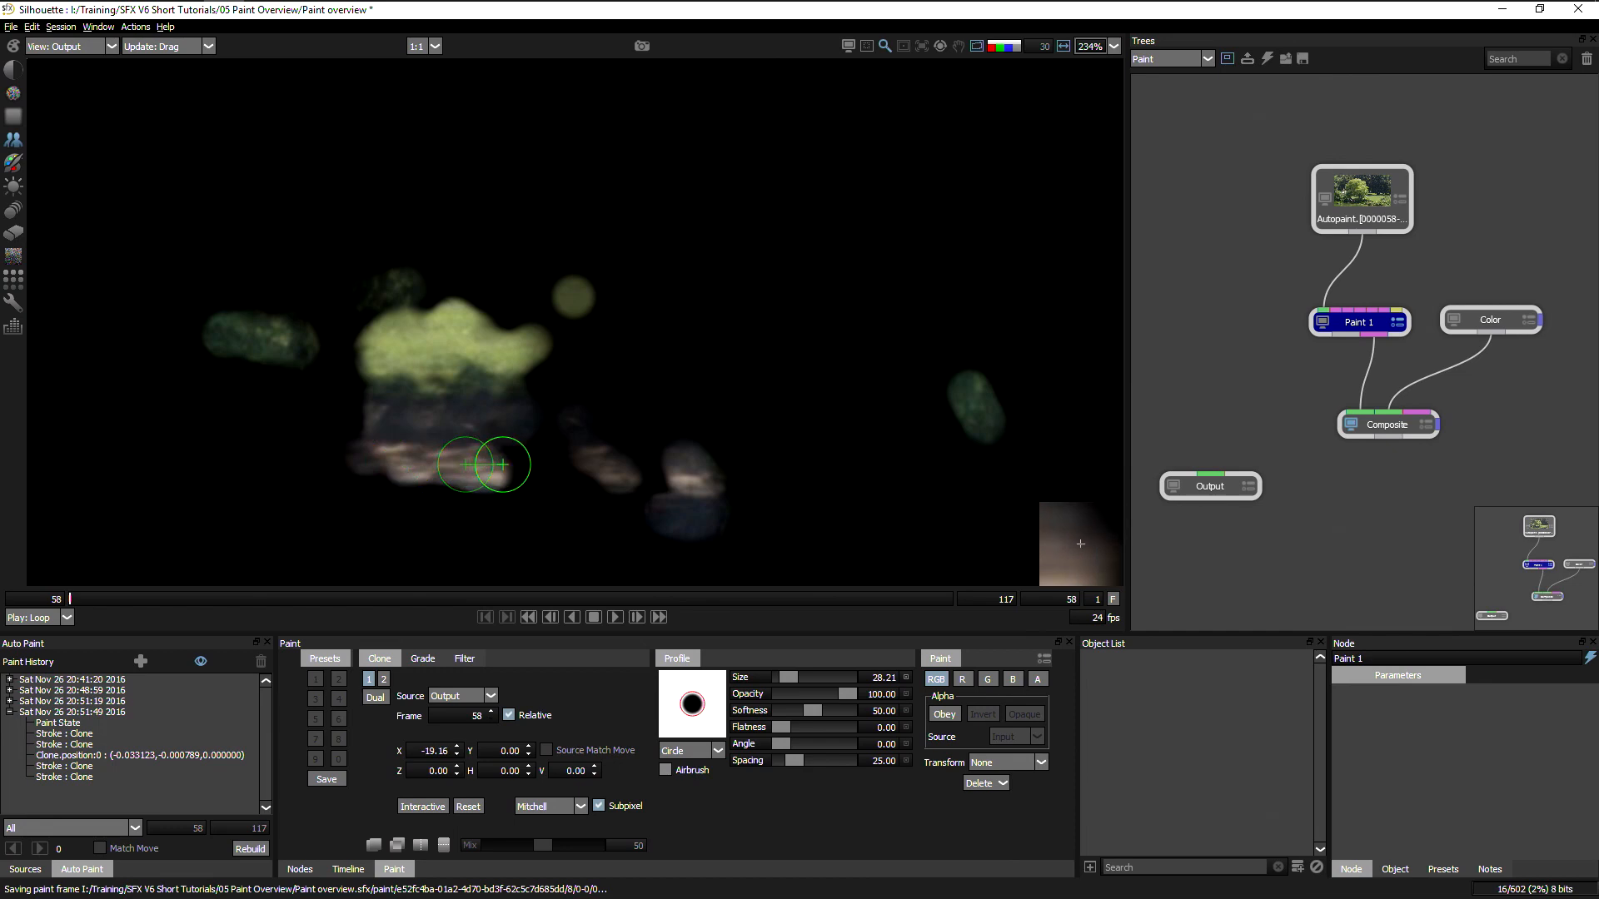
{"action": "left_click", "coordinate": [64, 46]}
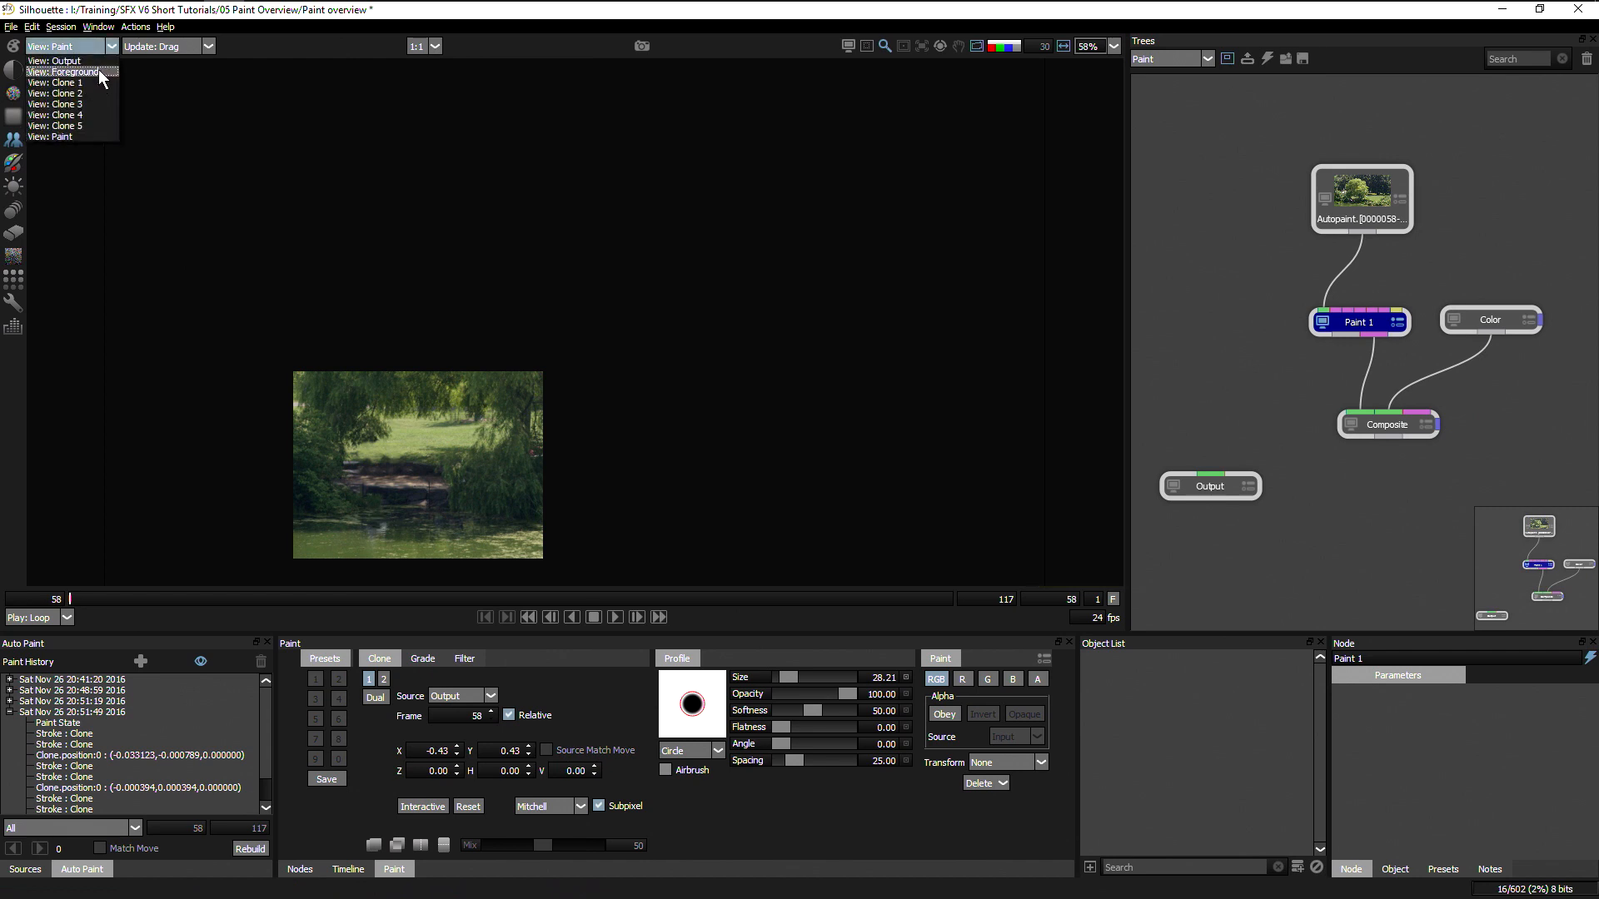
{"action": "left_click", "coordinate": [56, 60]}
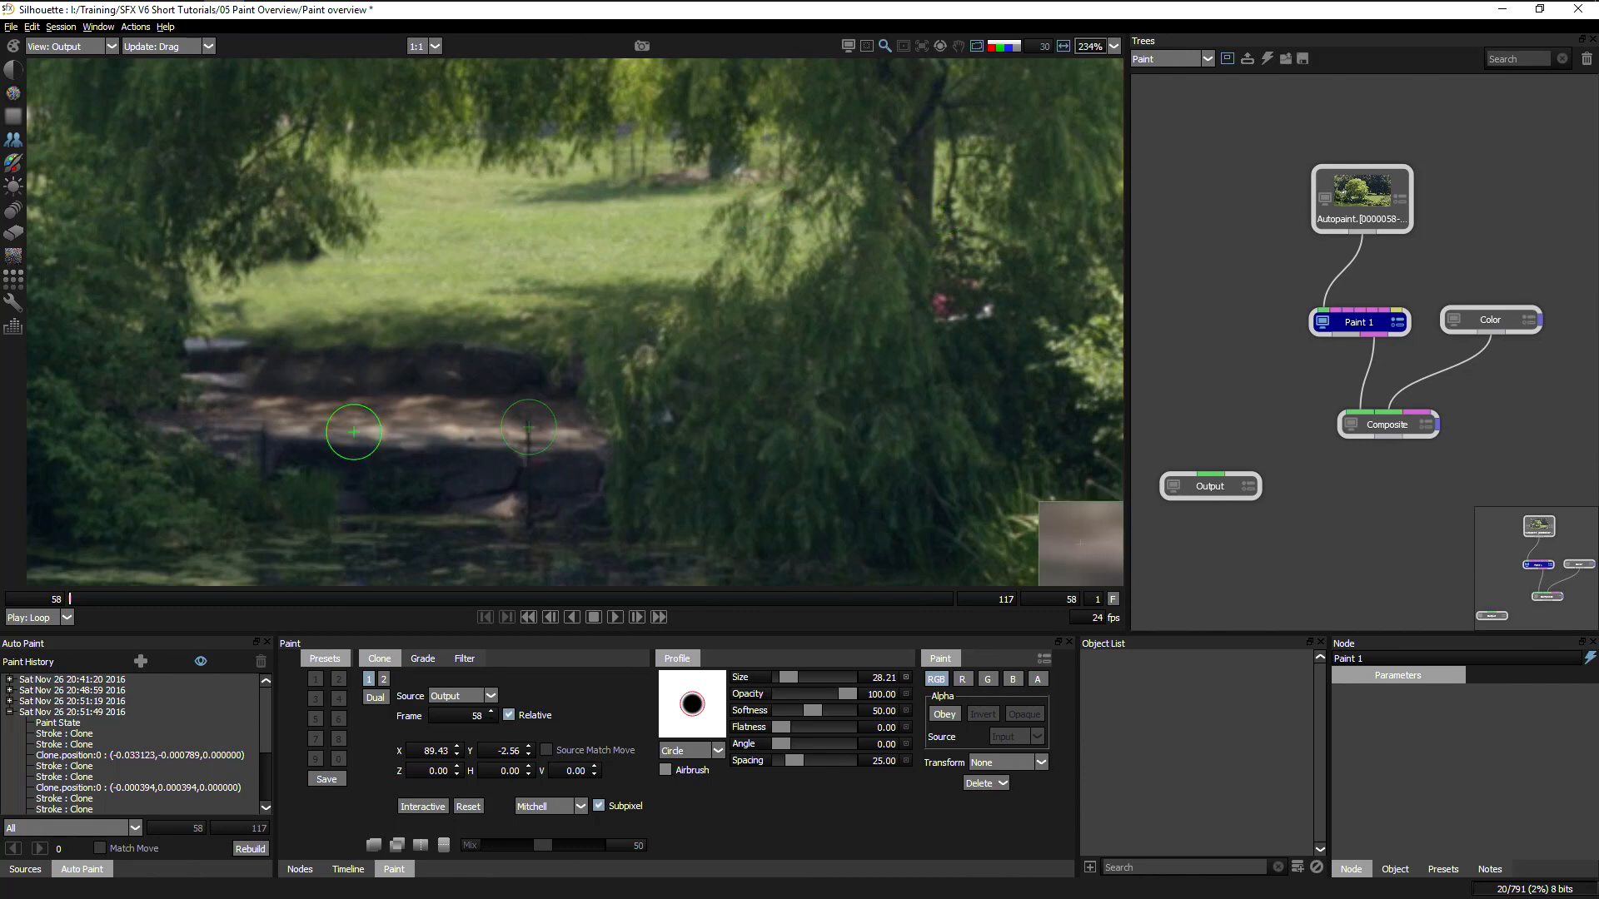
{"action": "left_click", "coordinate": [1109, 45]}
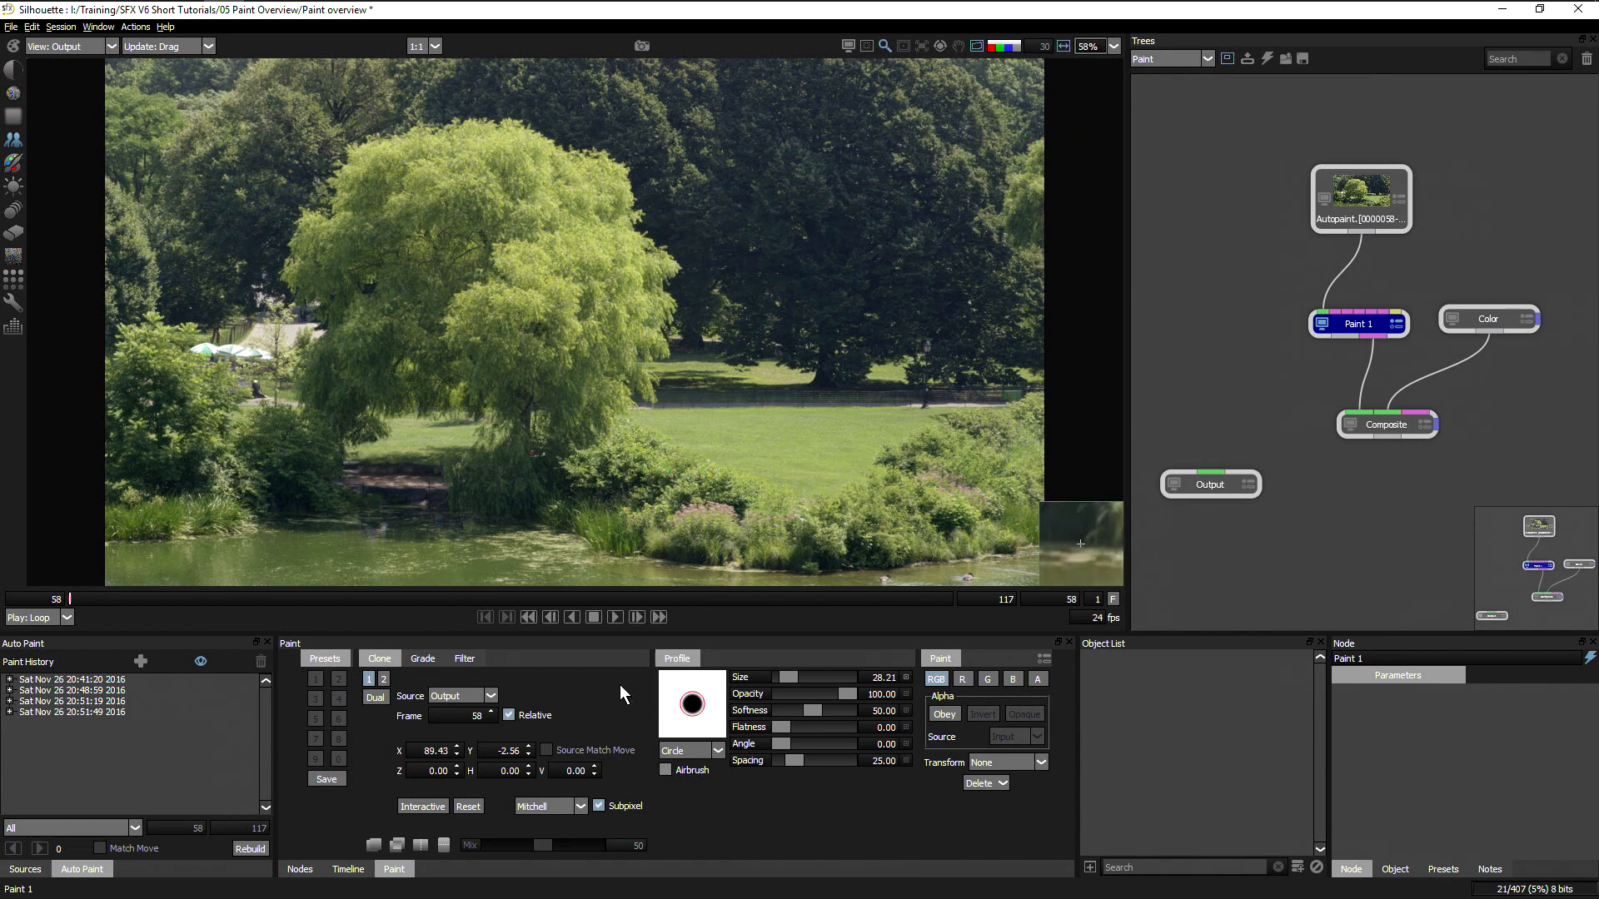
Switch to the night street Clone tree and select its stabilizing Transform node.
{"action": "left_click", "coordinate": [1207, 58]}
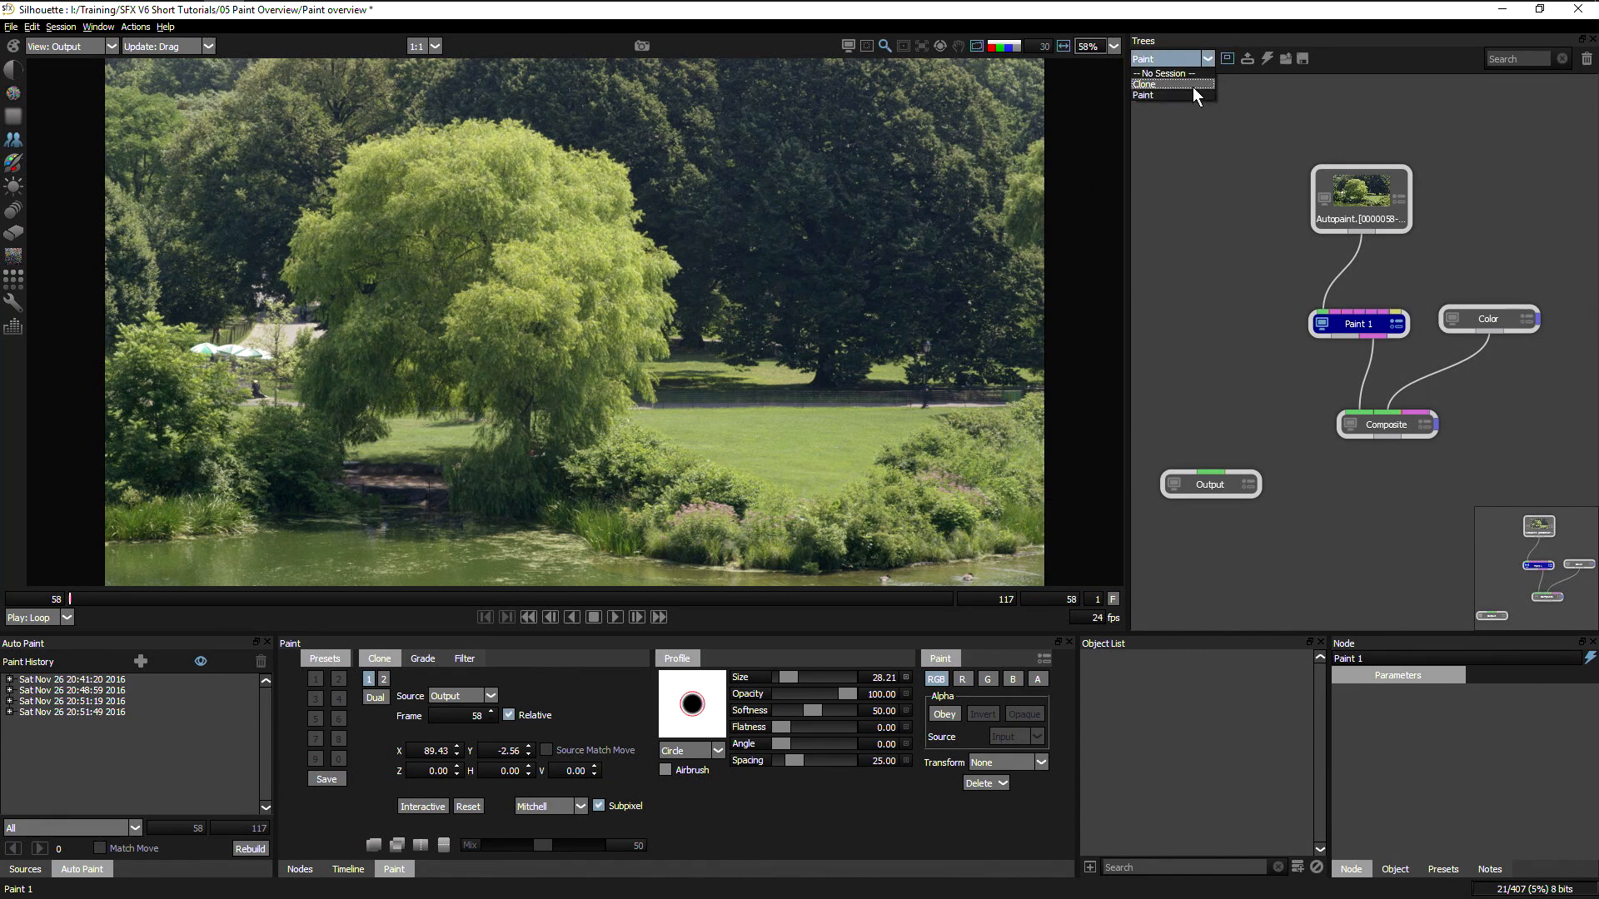
{"action": "left_click", "coordinate": [1149, 83]}
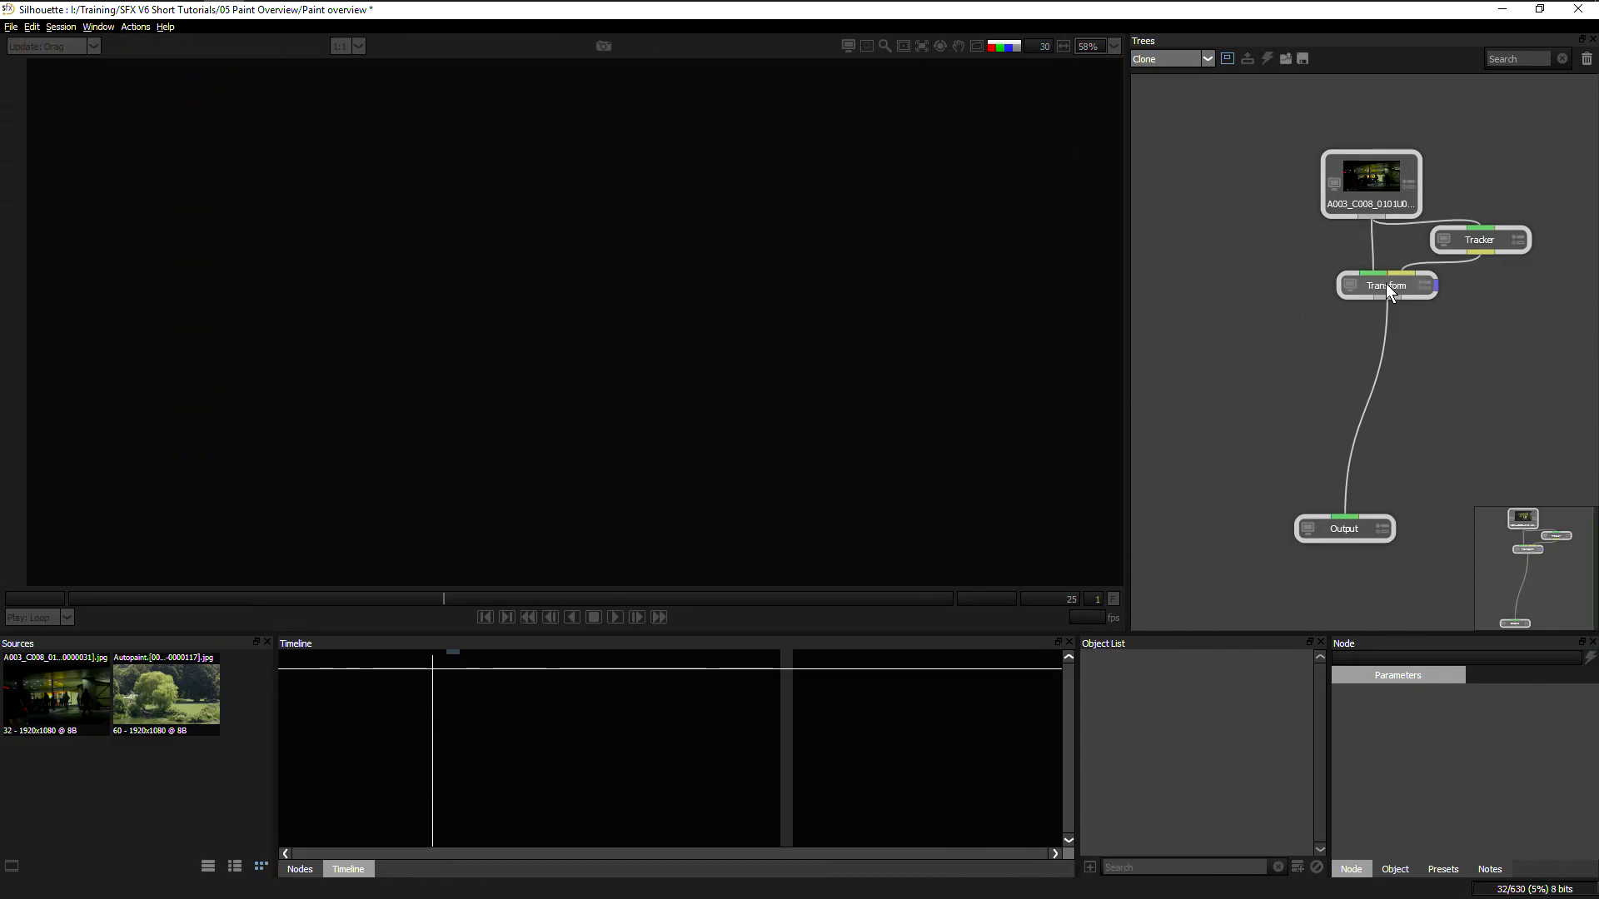
{"action": "left_click", "coordinate": [1386, 286]}
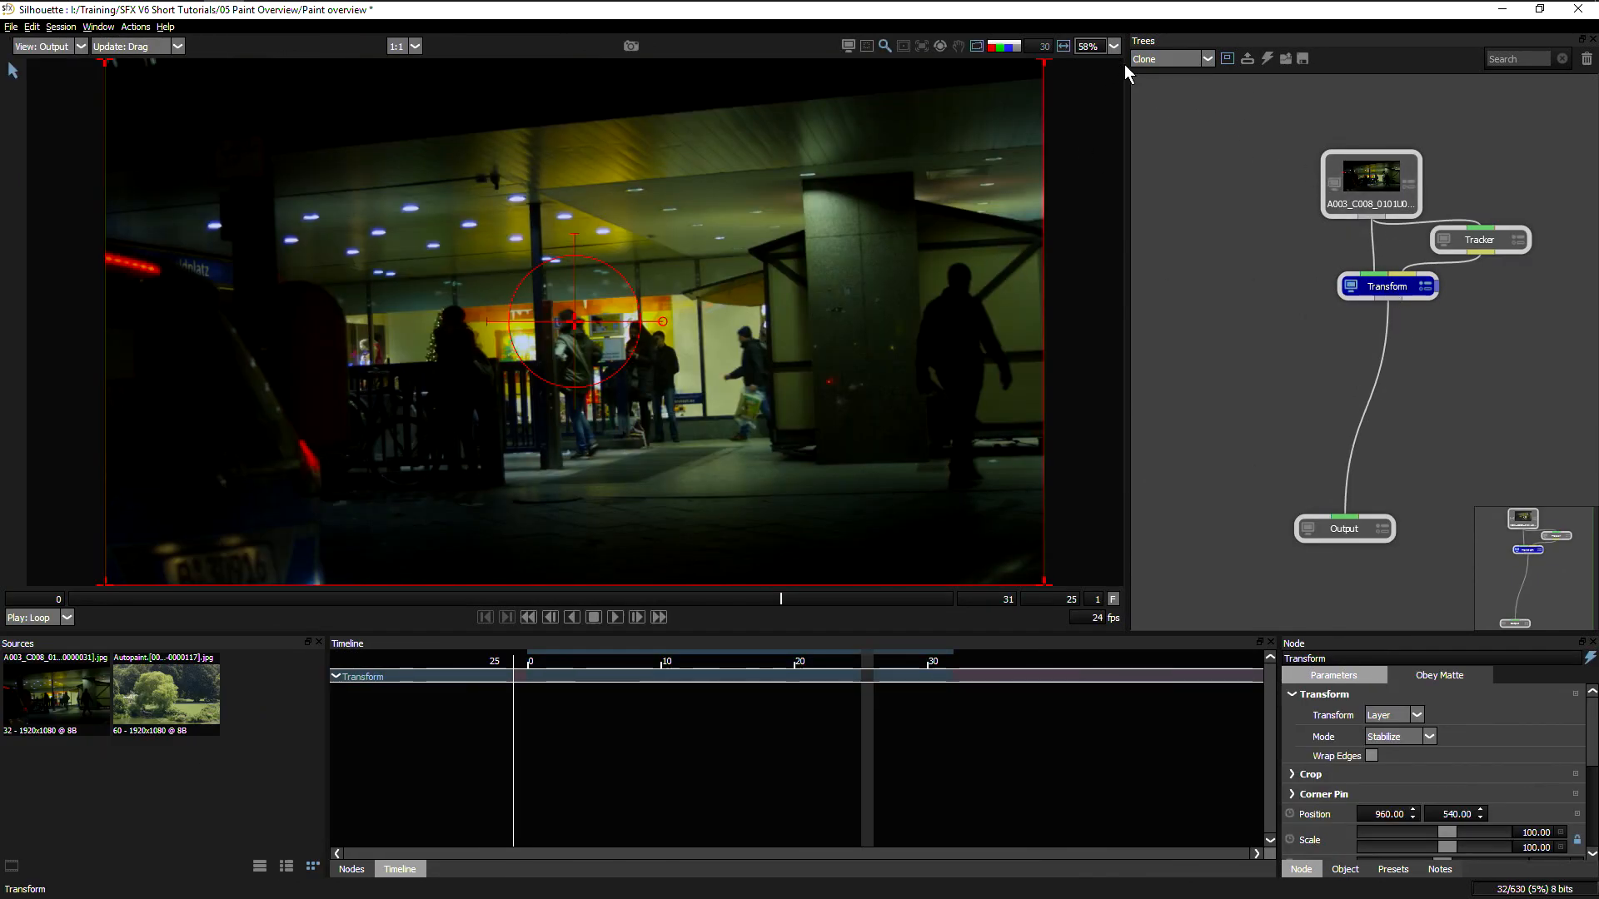
Add a Paint node below the Transform from the Silhouette node library.
{"action": "left_click", "coordinate": [614, 617]}
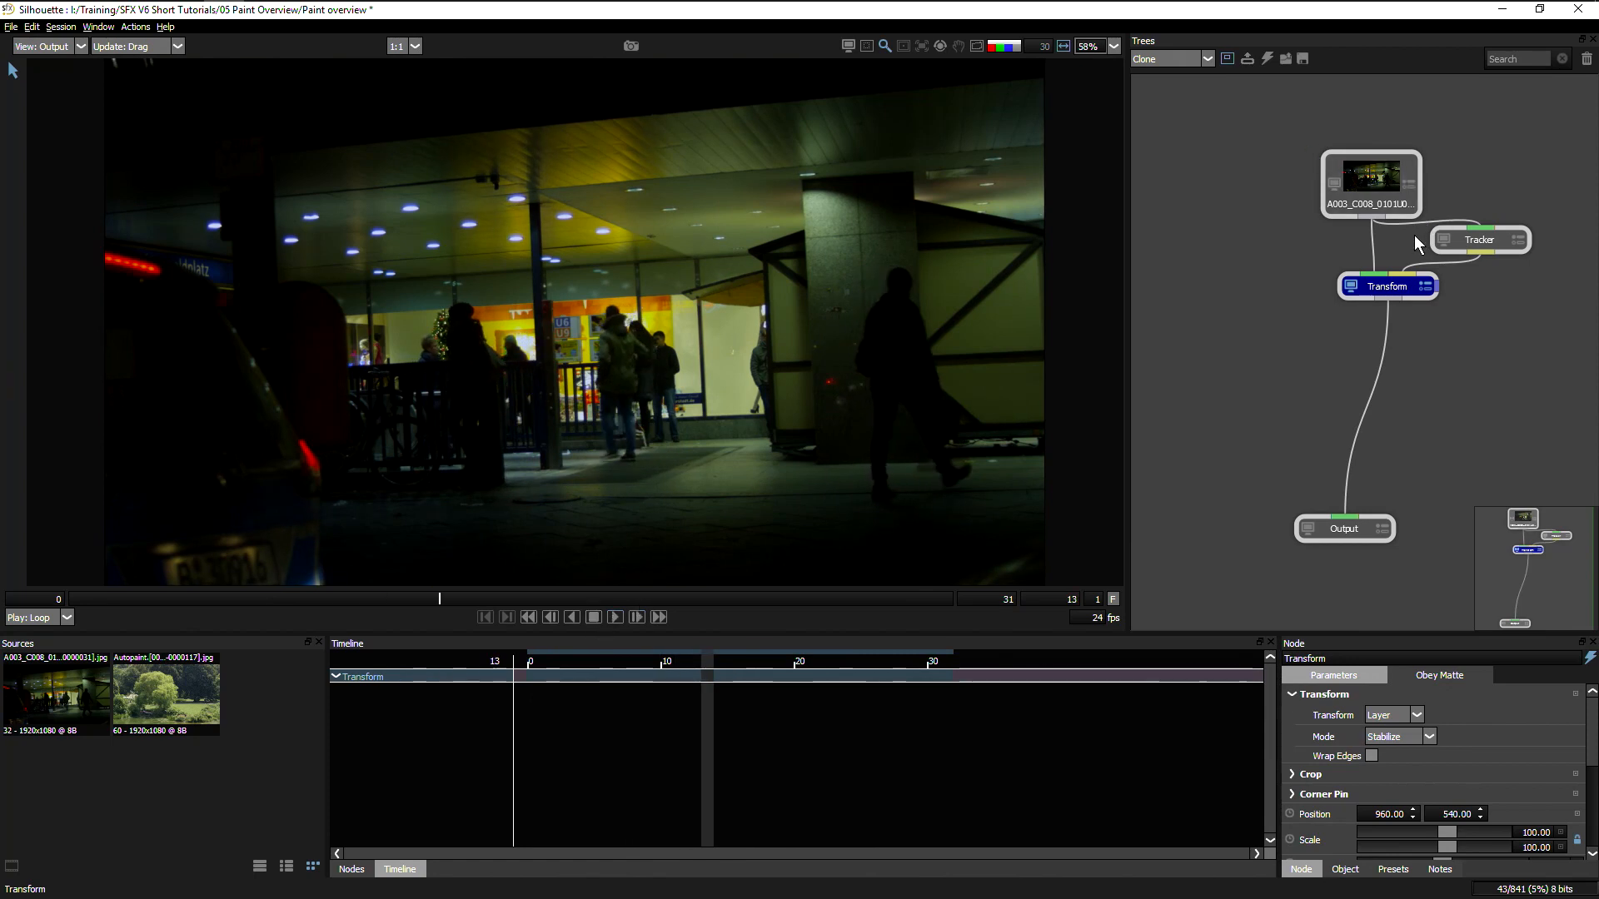
{"action": "left_click", "coordinate": [351, 868]}
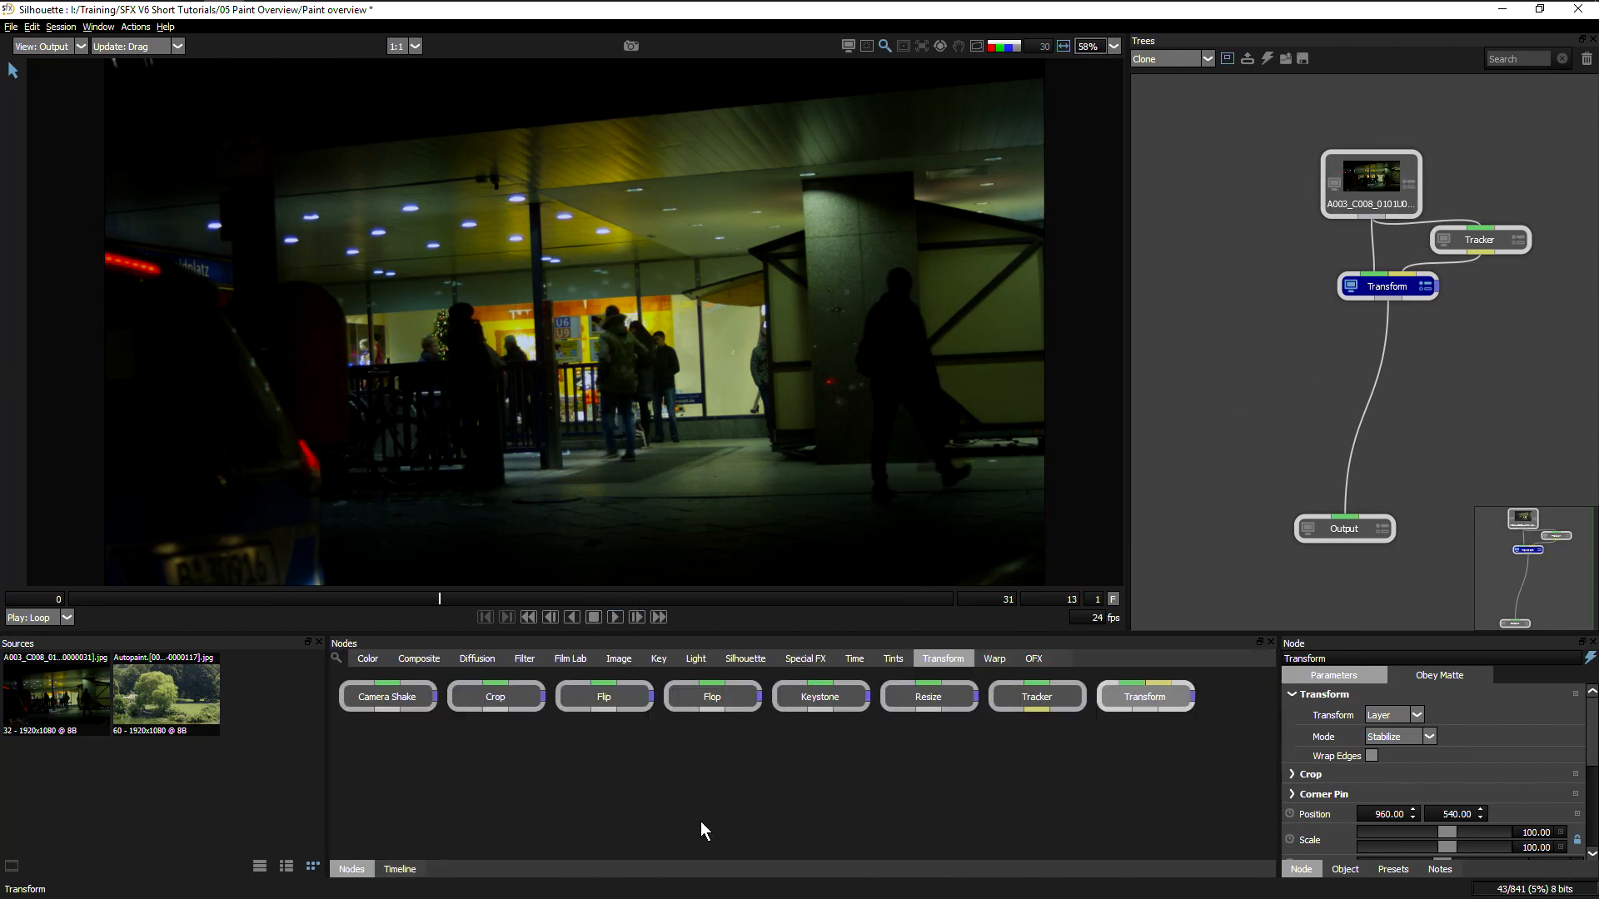
{"action": "mouse_move", "coordinate": [699, 813]}
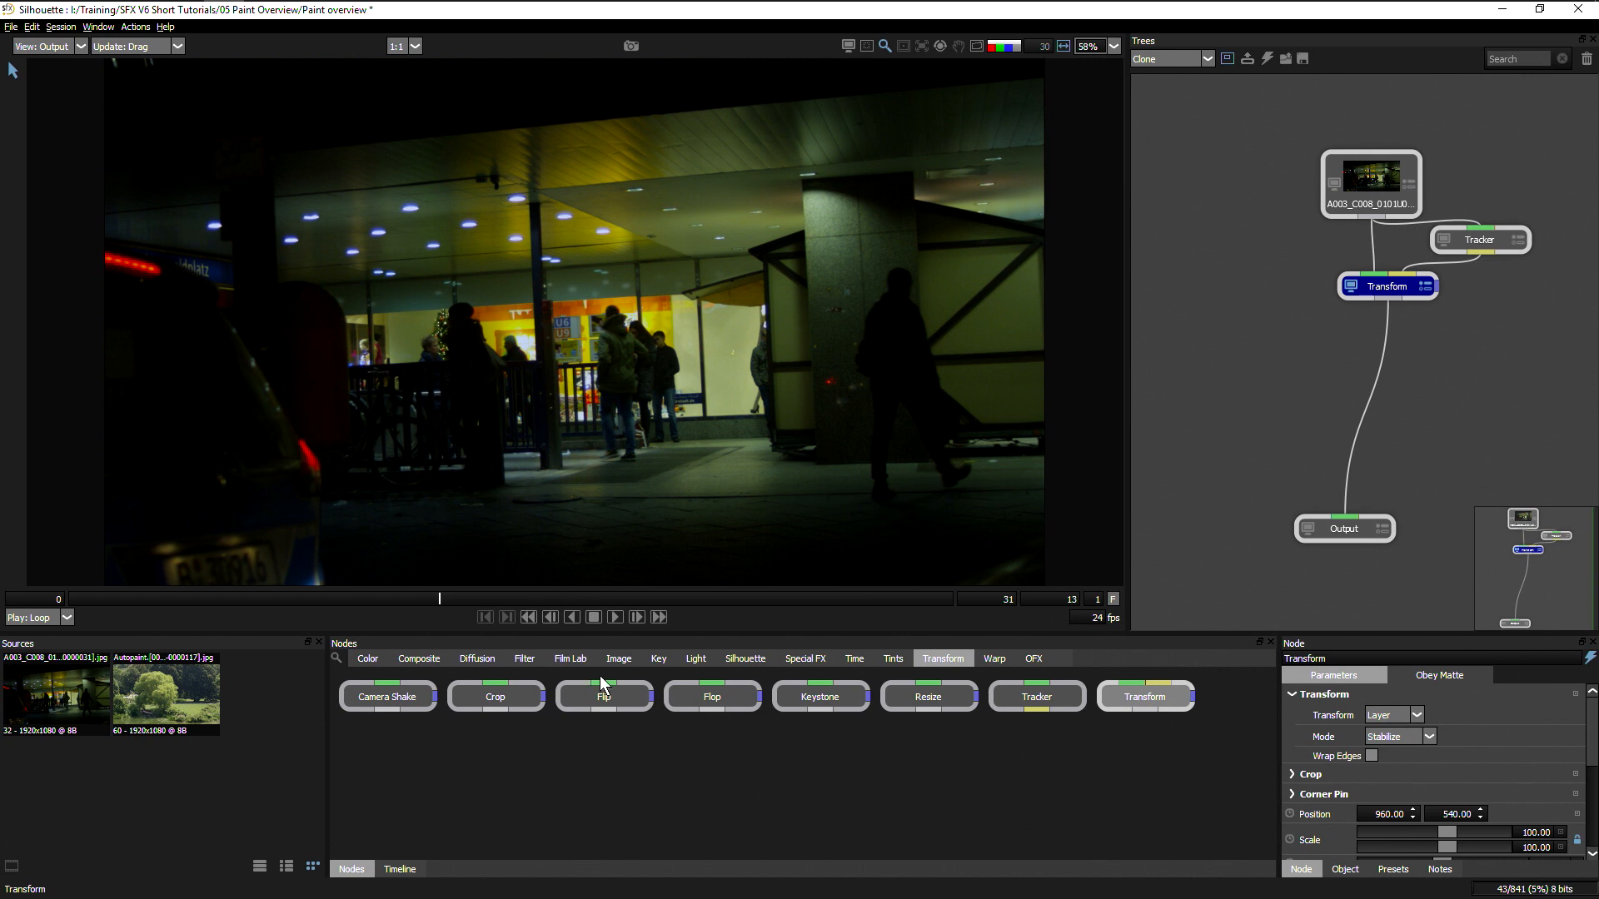
{"action": "left_click", "coordinate": [745, 658]}
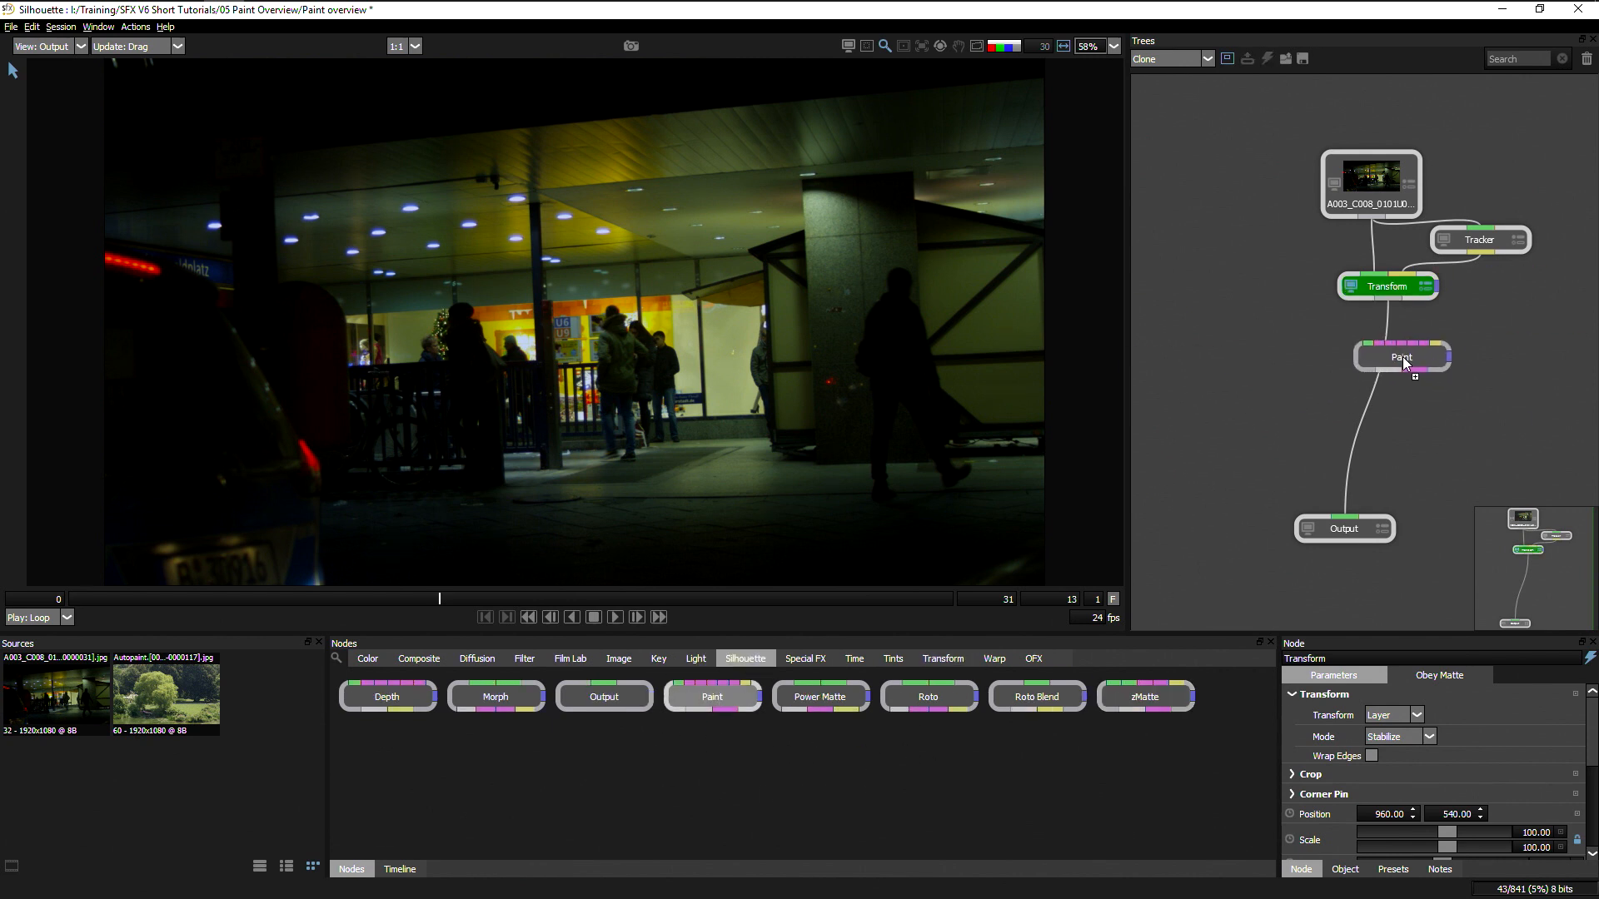
Load the Clone brush in the new Paint node, zero the source offset, and go to frame 18.
{"action": "double_click", "coordinate": [1402, 358]}
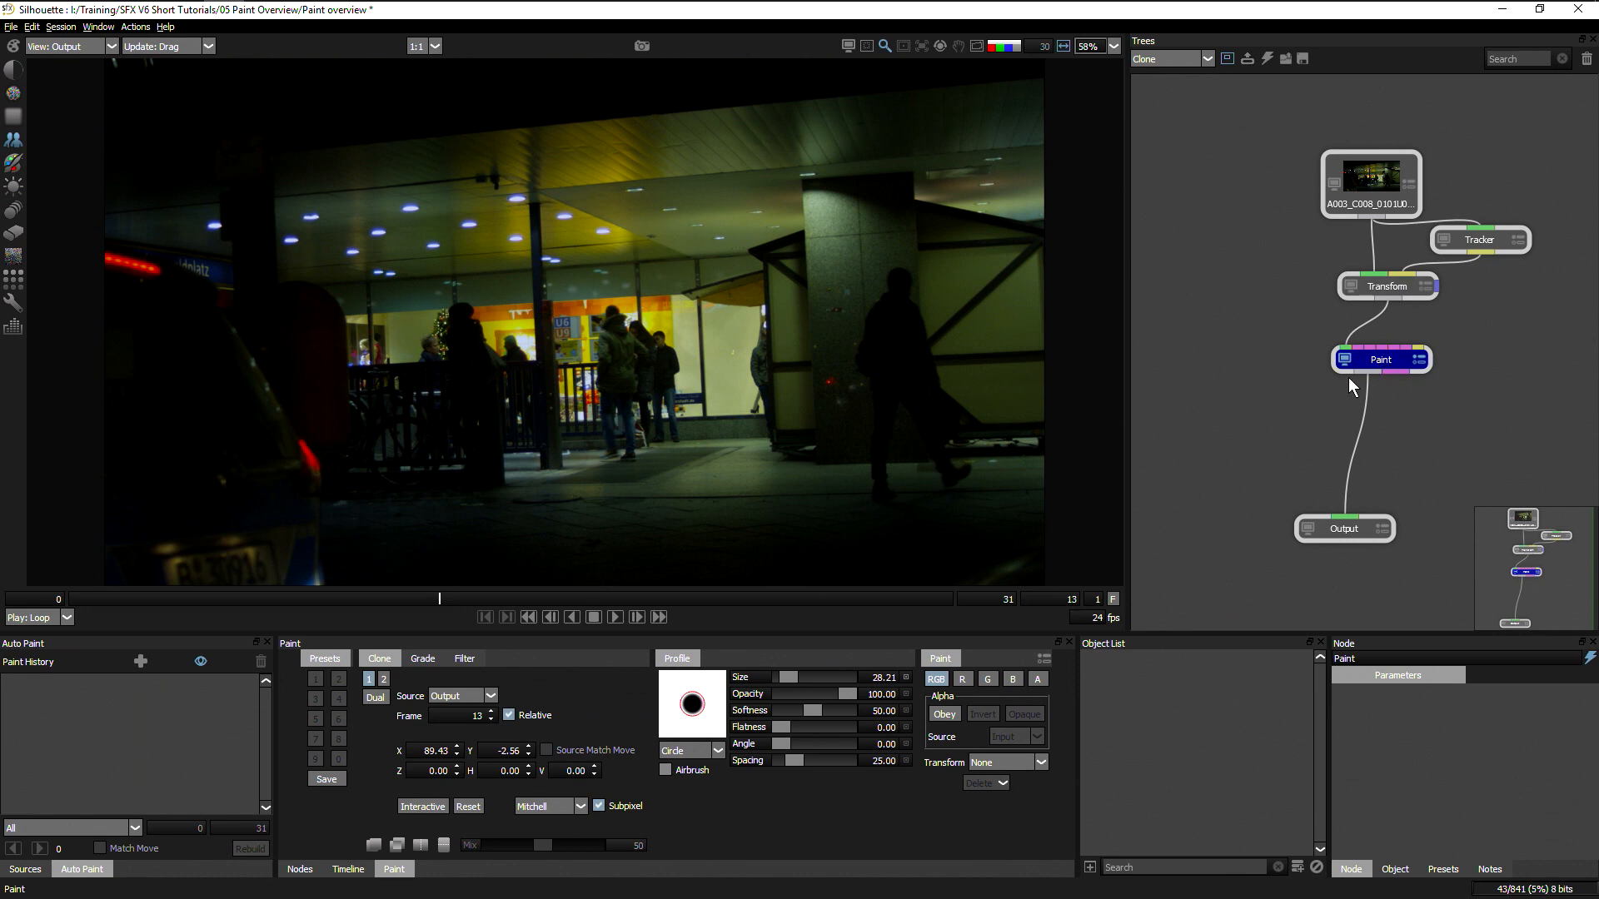
{"action": "mouse_move", "coordinate": [5, 178]}
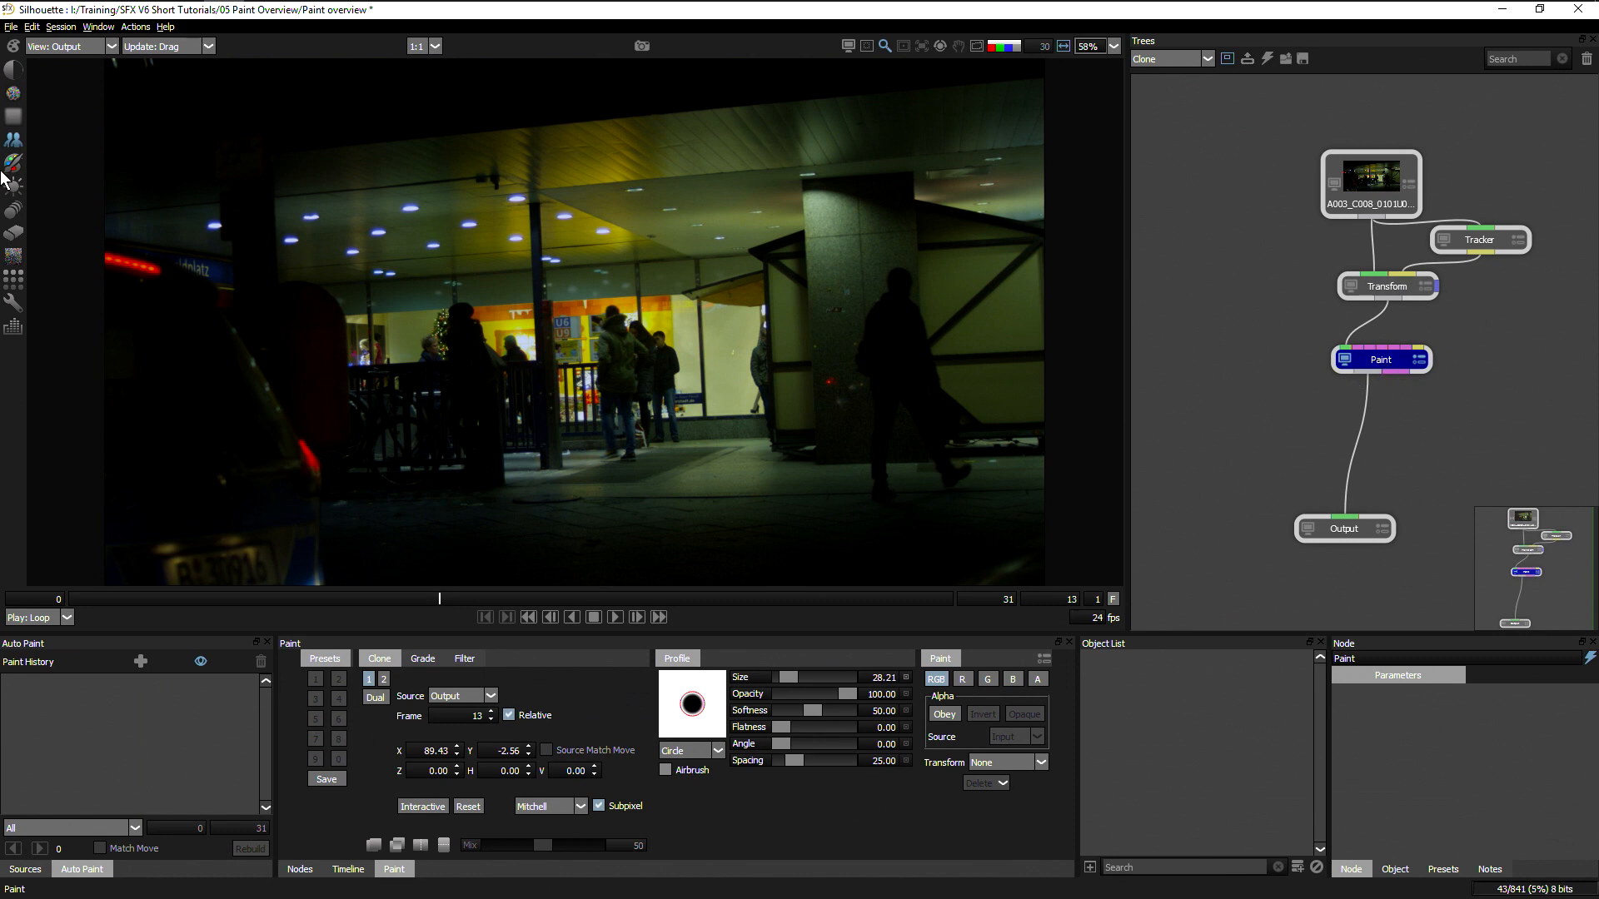
{"action": "mouse_move", "coordinate": [480, 760]}
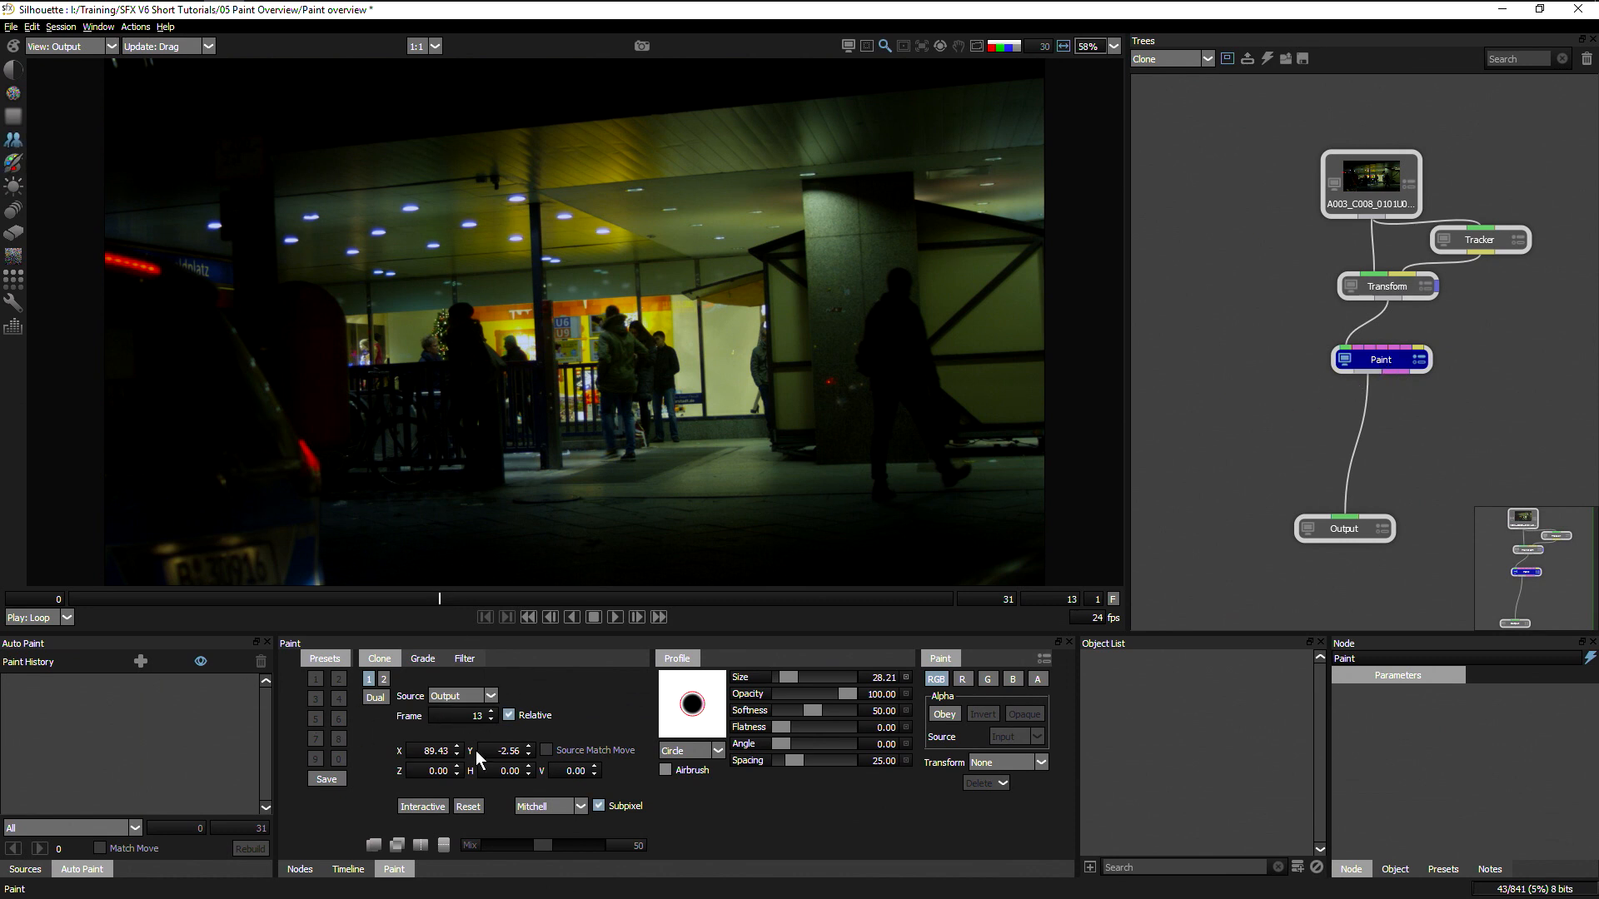
{"action": "left_click", "coordinate": [468, 805]}
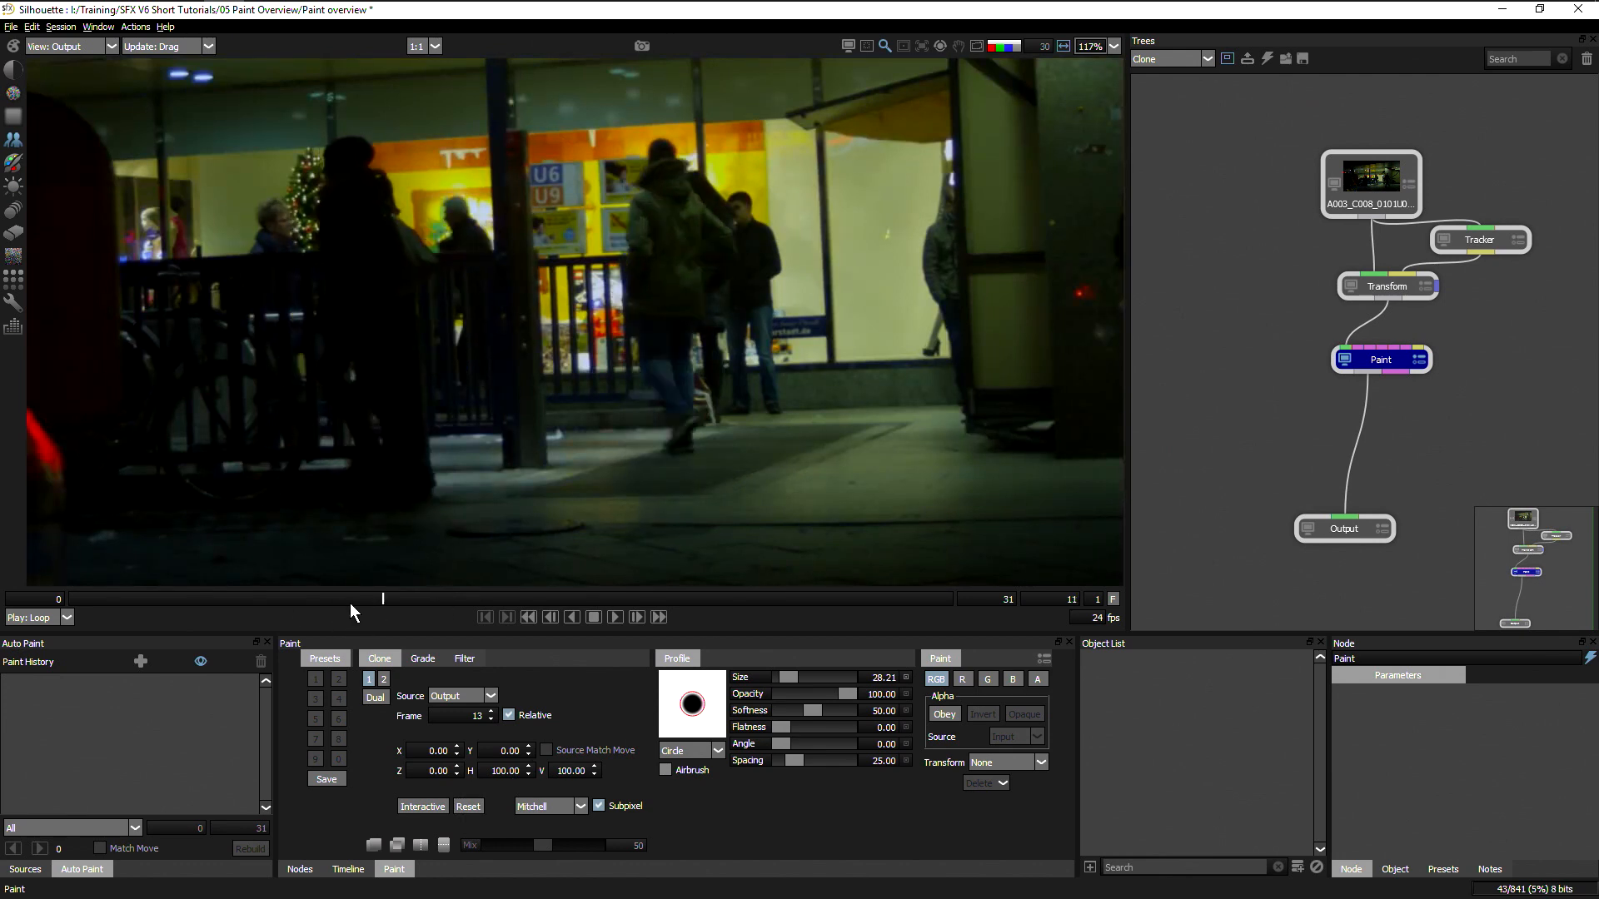
{"action": "left_click", "coordinate": [615, 617]}
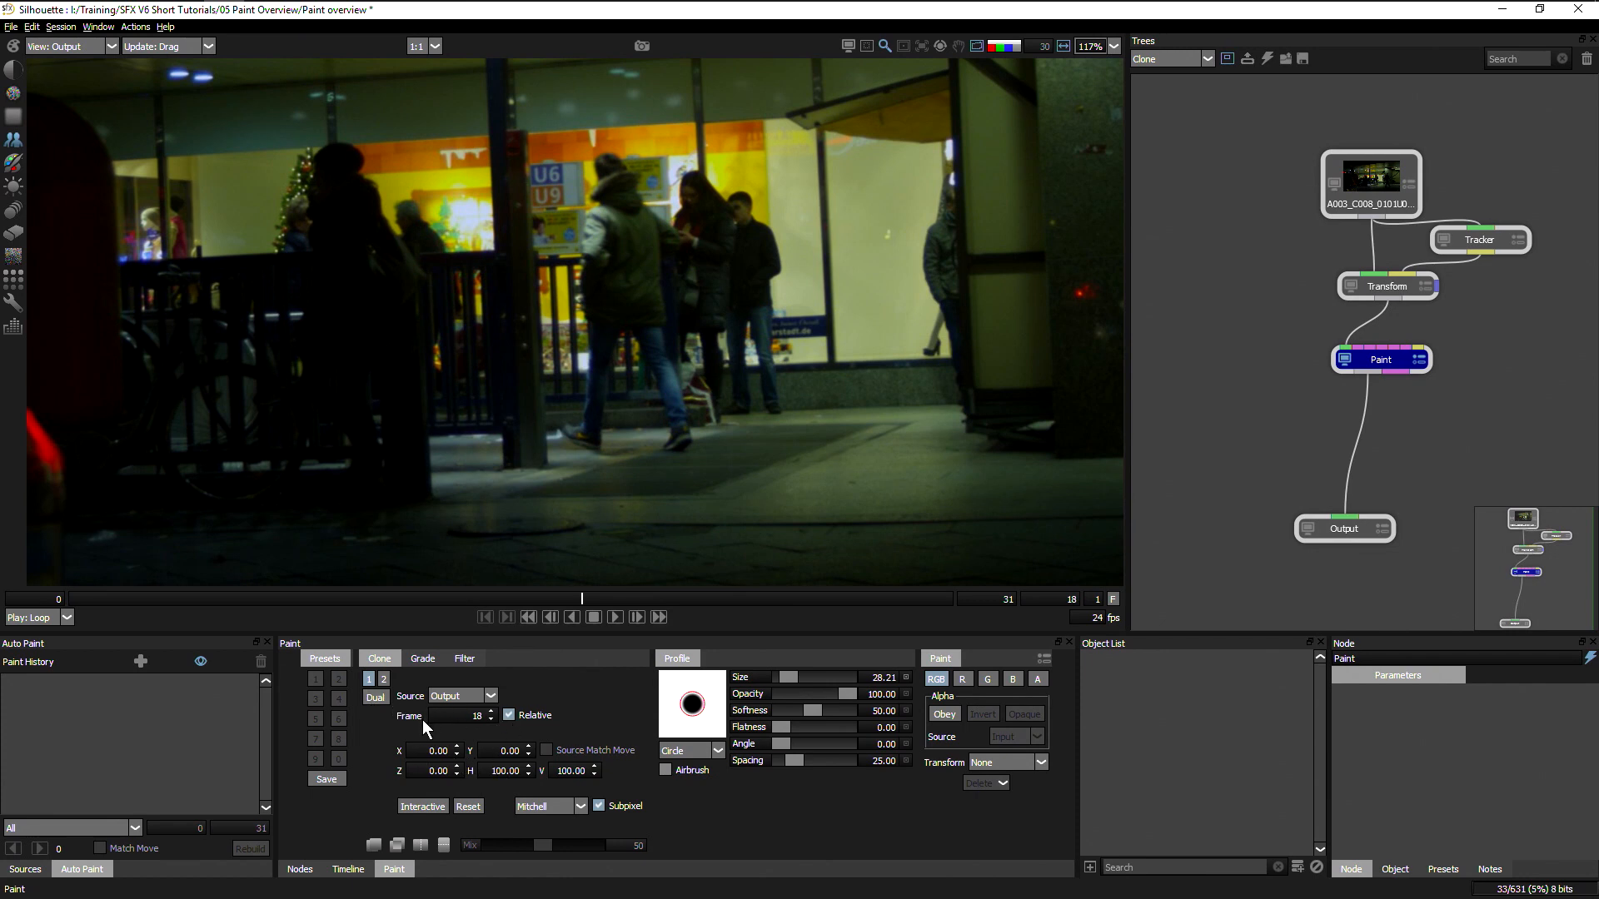
{"action": "mouse_move", "coordinate": [482, 740]}
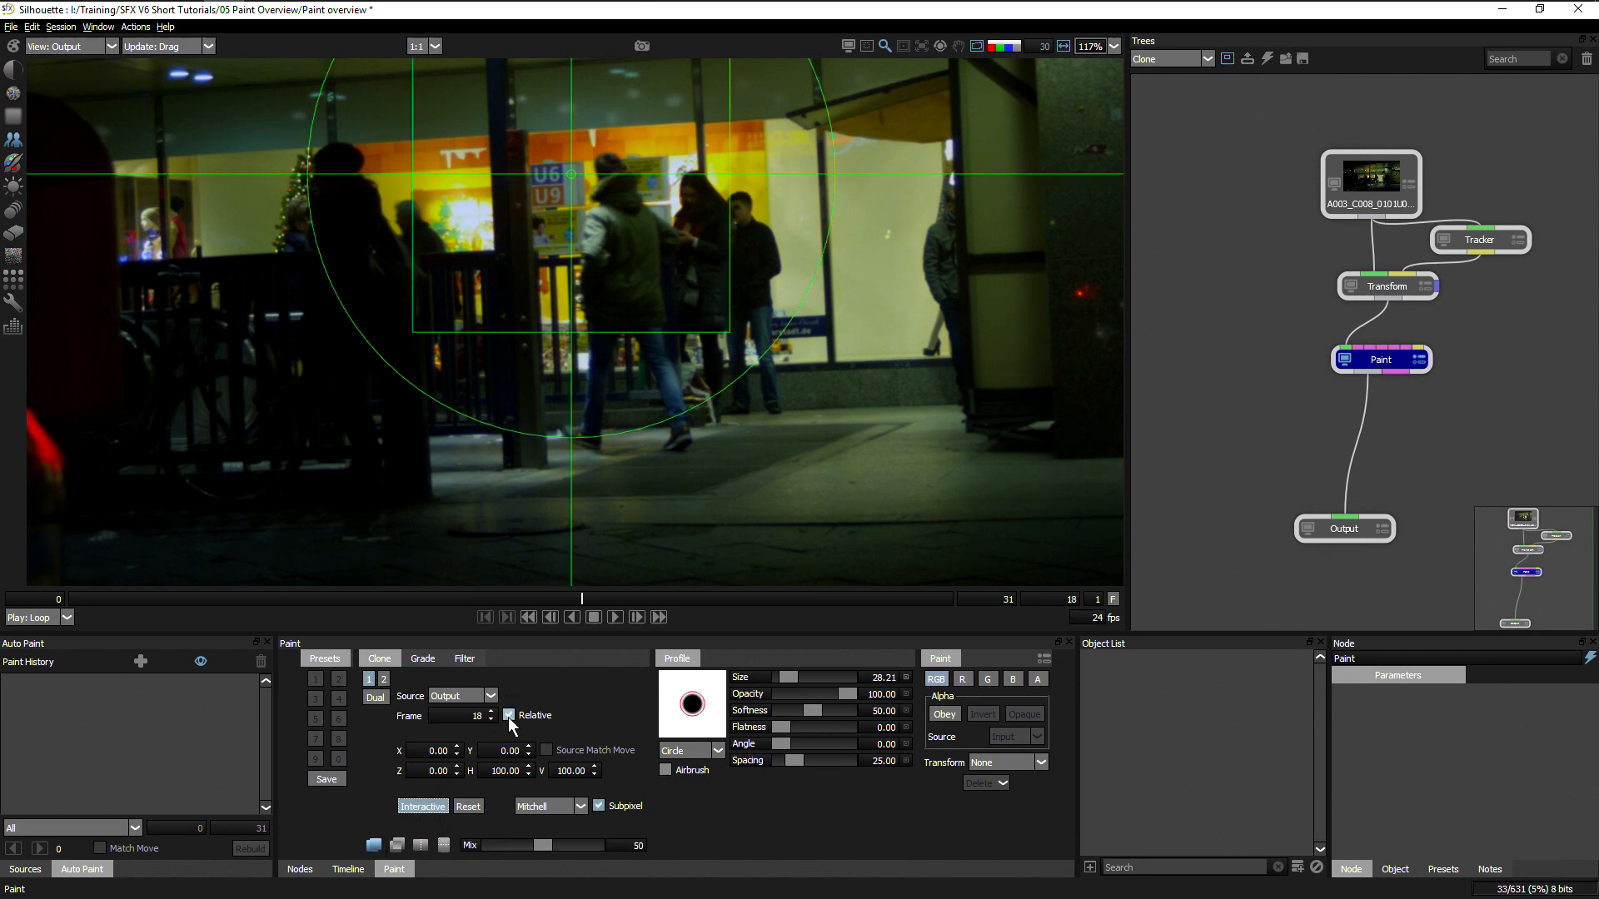
Uncheck Relative so the clone source uses an absolute frame number.
{"action": "left_click", "coordinate": [492, 719]}
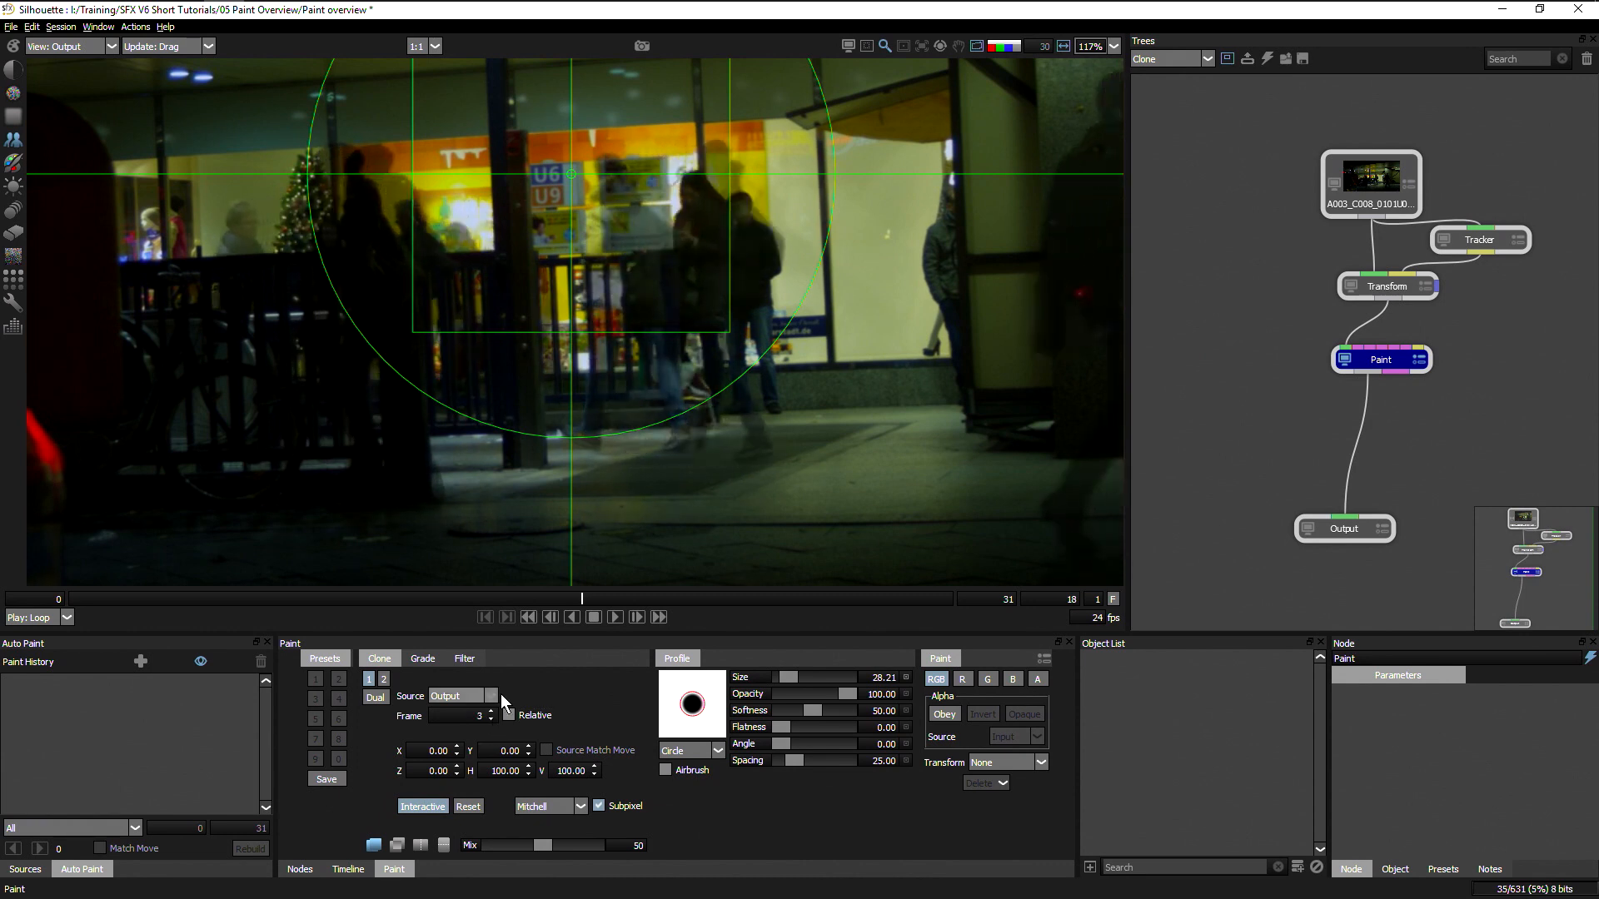
{"action": "left_click", "coordinate": [493, 718]}
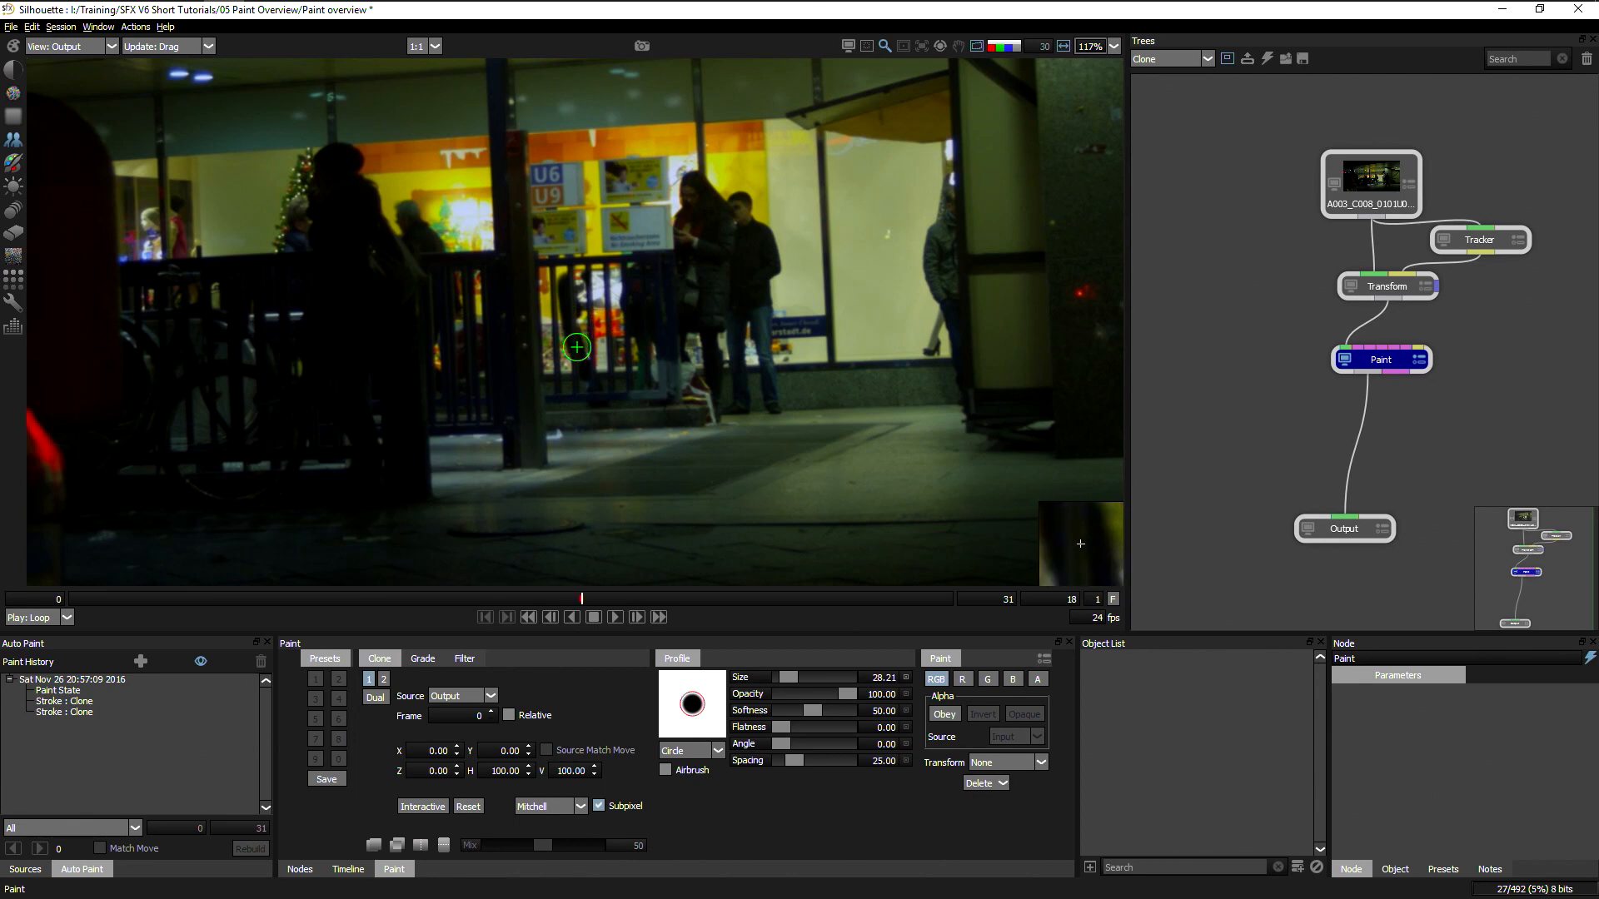
Step the clone source Frame up to absolute frame 9.
{"action": "left_click", "coordinate": [490, 710]}
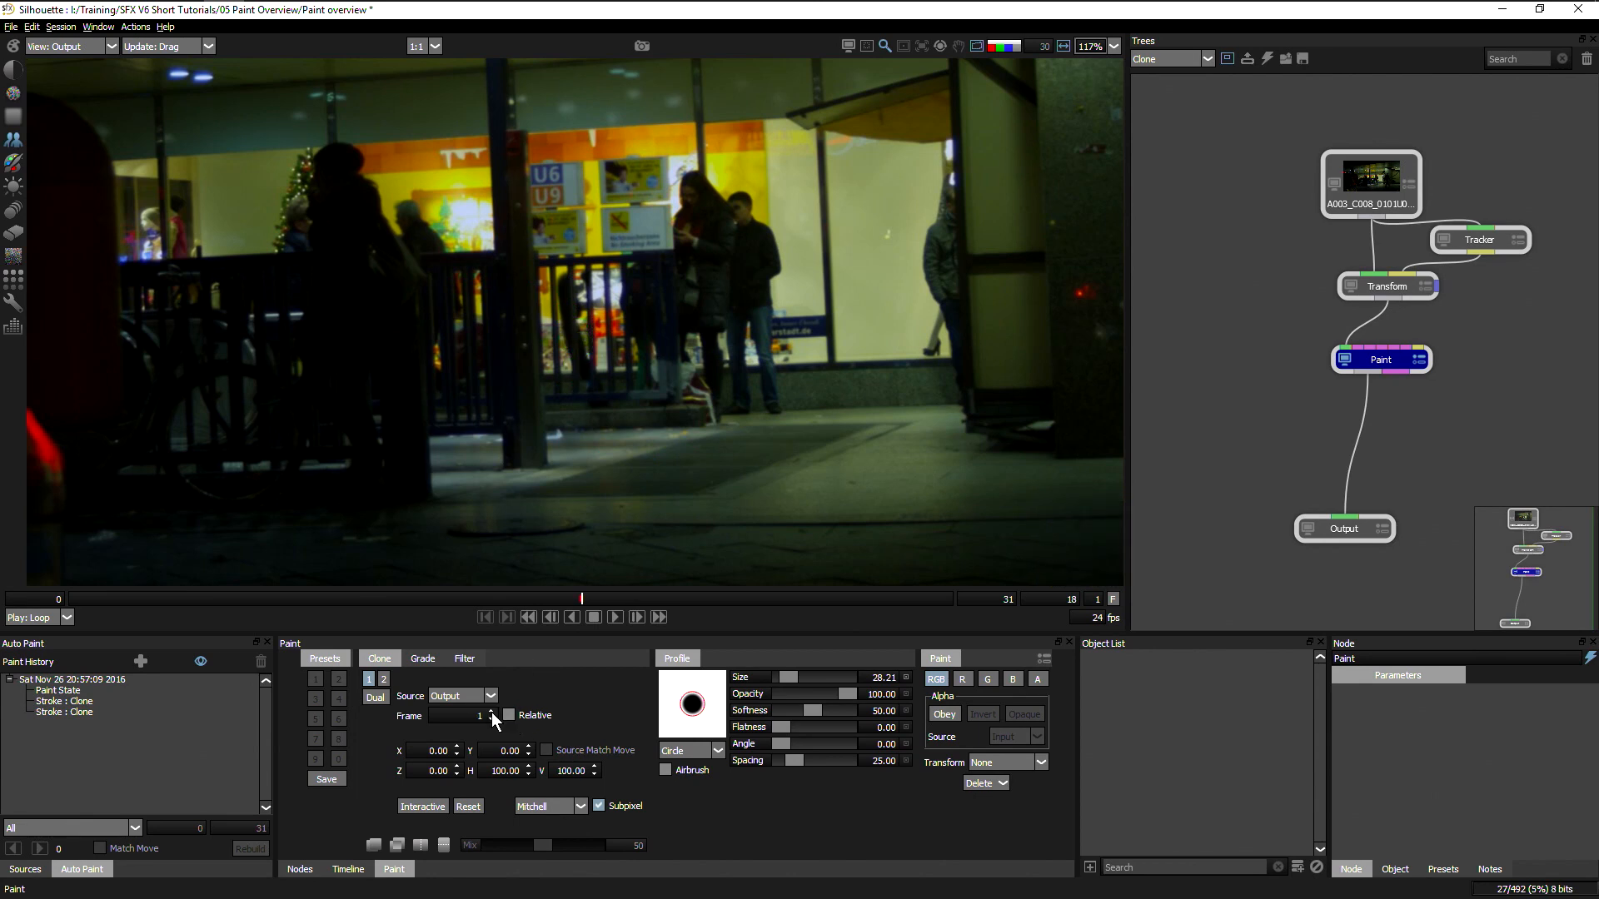
{"action": "left_click", "coordinate": [490, 712]}
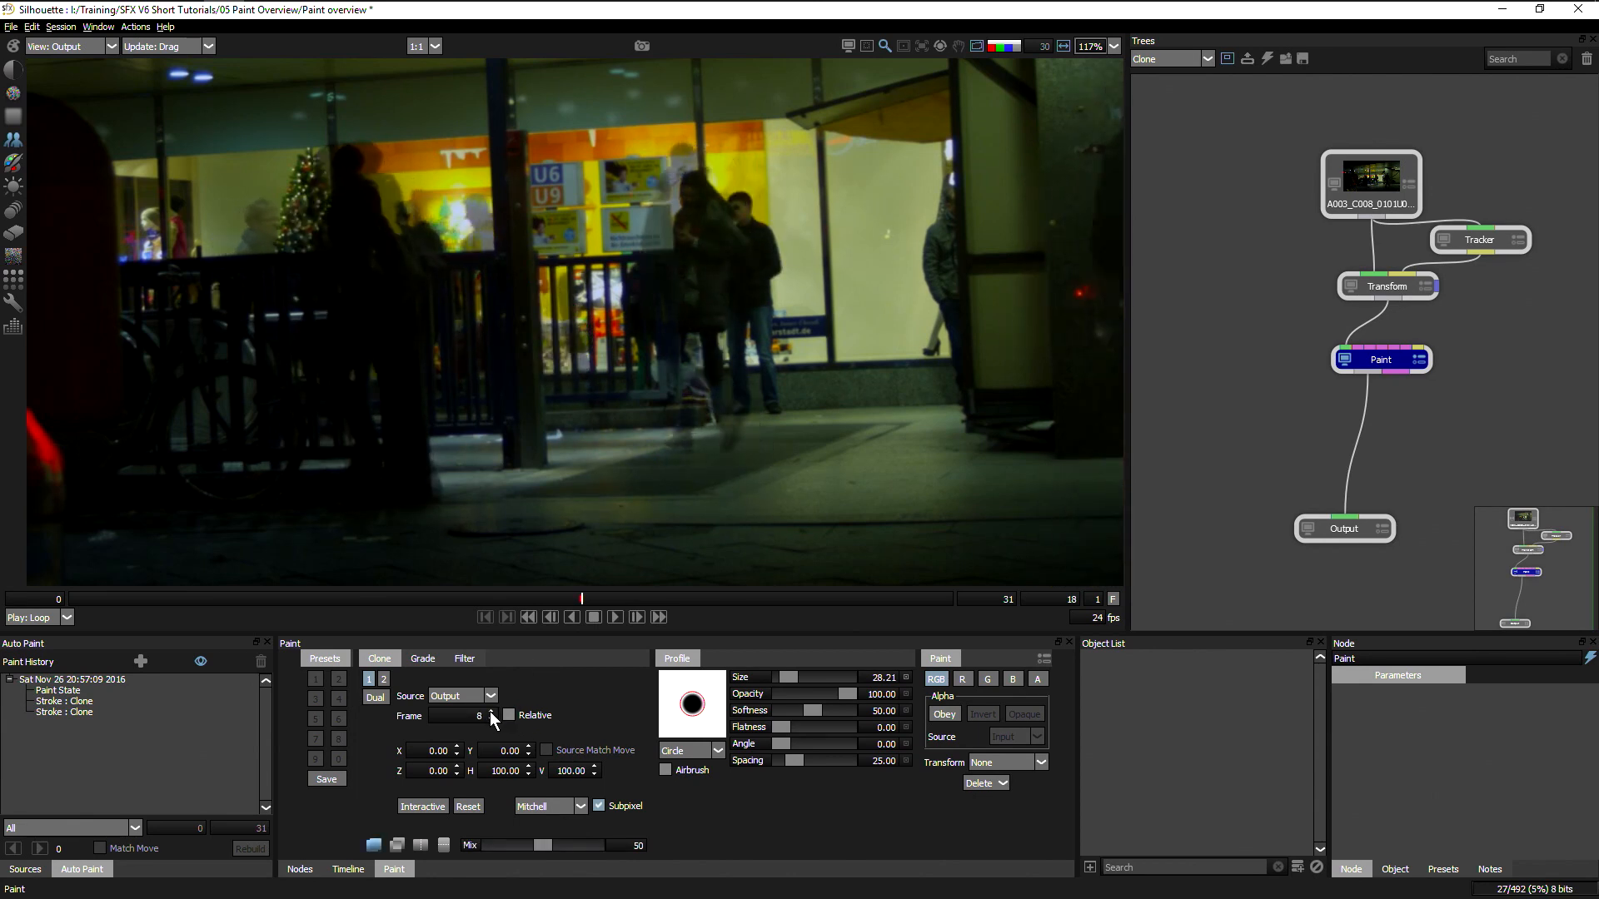
{"action": "left_click", "coordinate": [492, 712]}
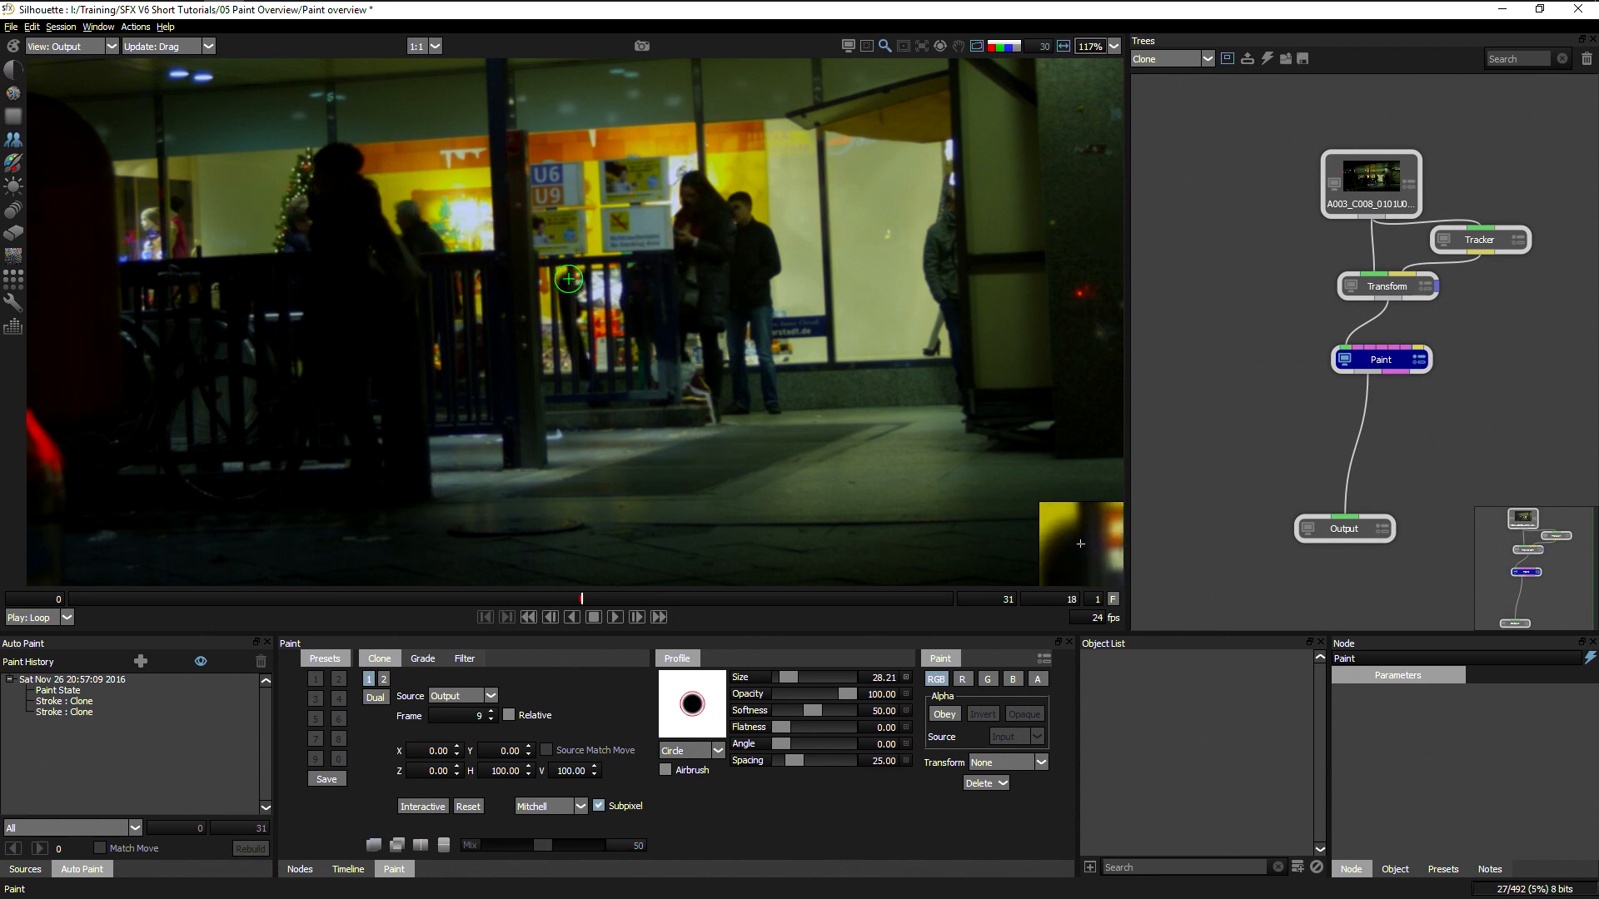
{"action": "mouse_move", "coordinate": [589, 408]}
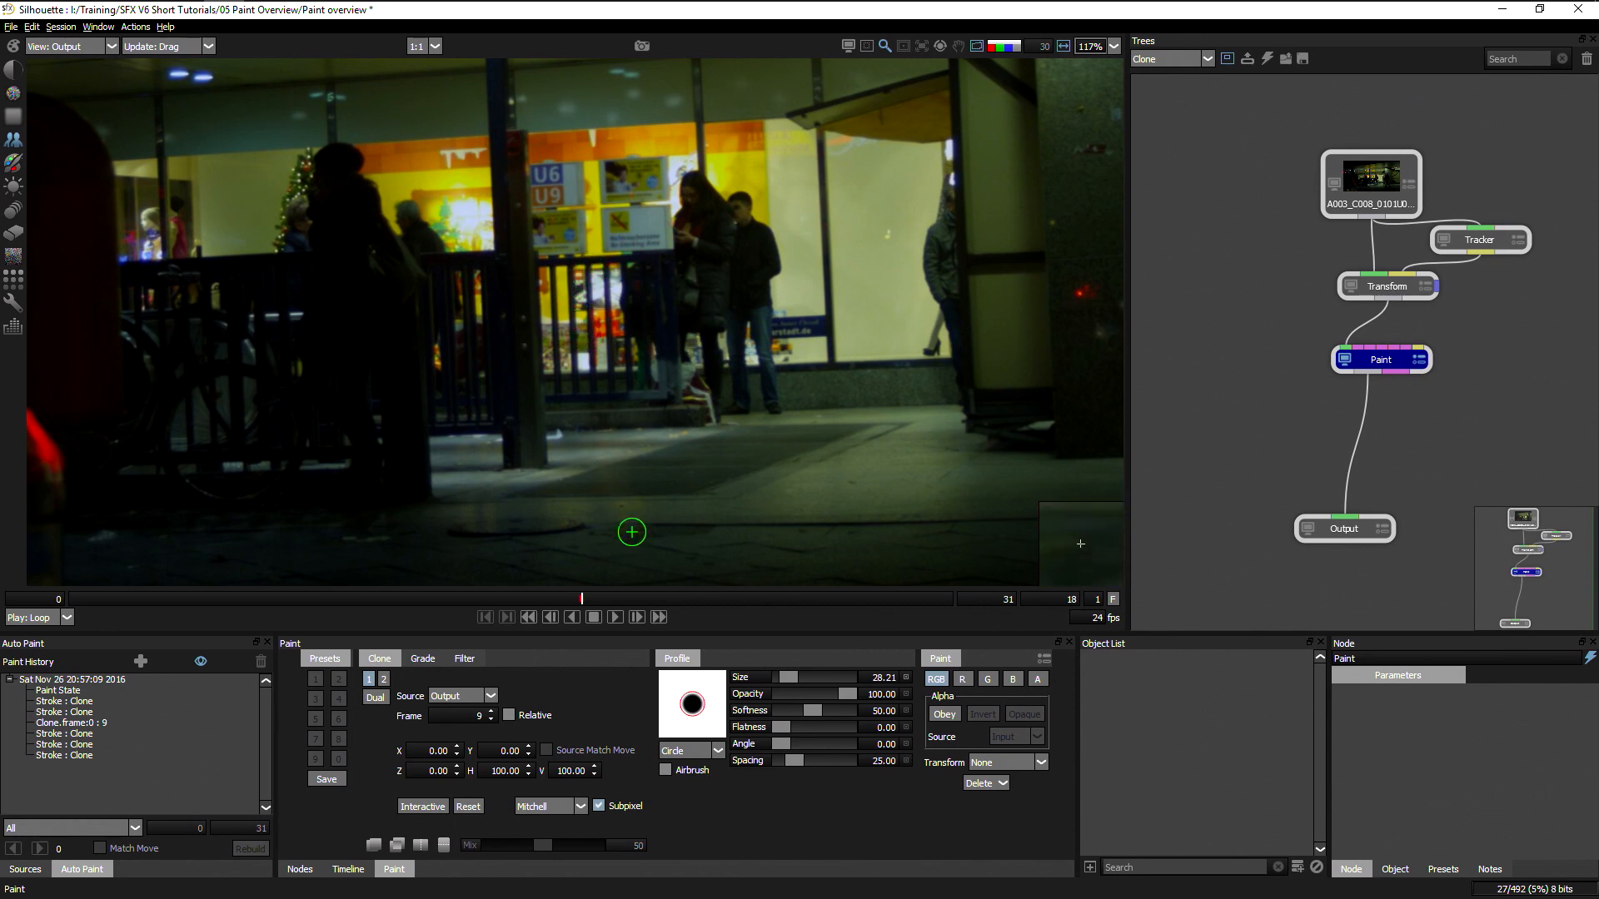
{"action": "mouse_move", "coordinate": [554, 496]}
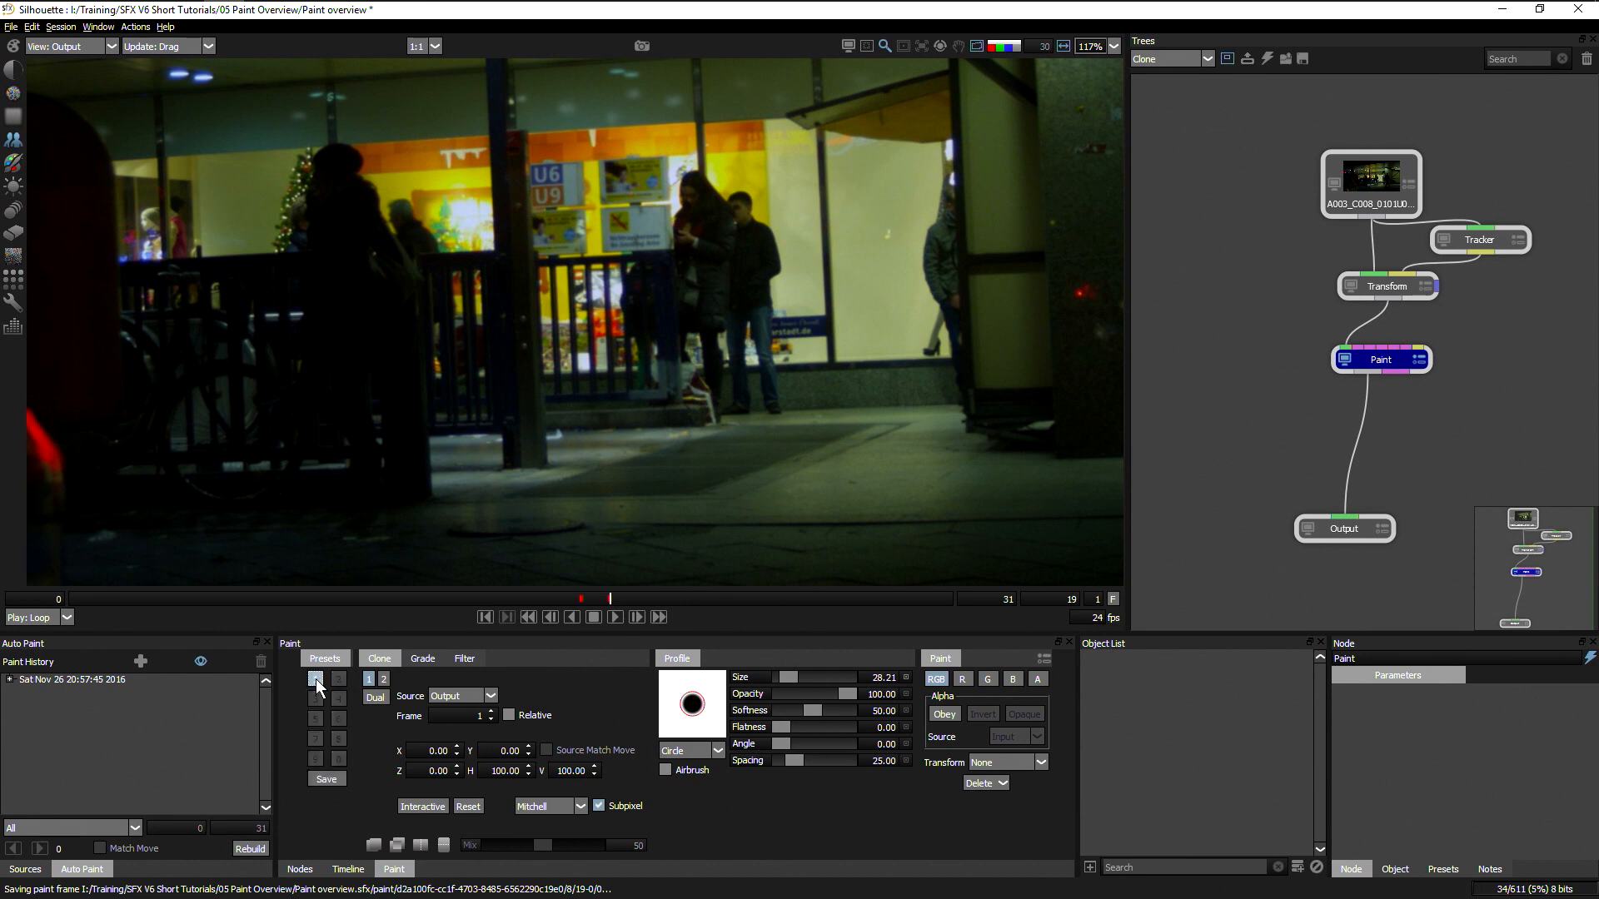
{"action": "mouse_move", "coordinate": [317, 681]}
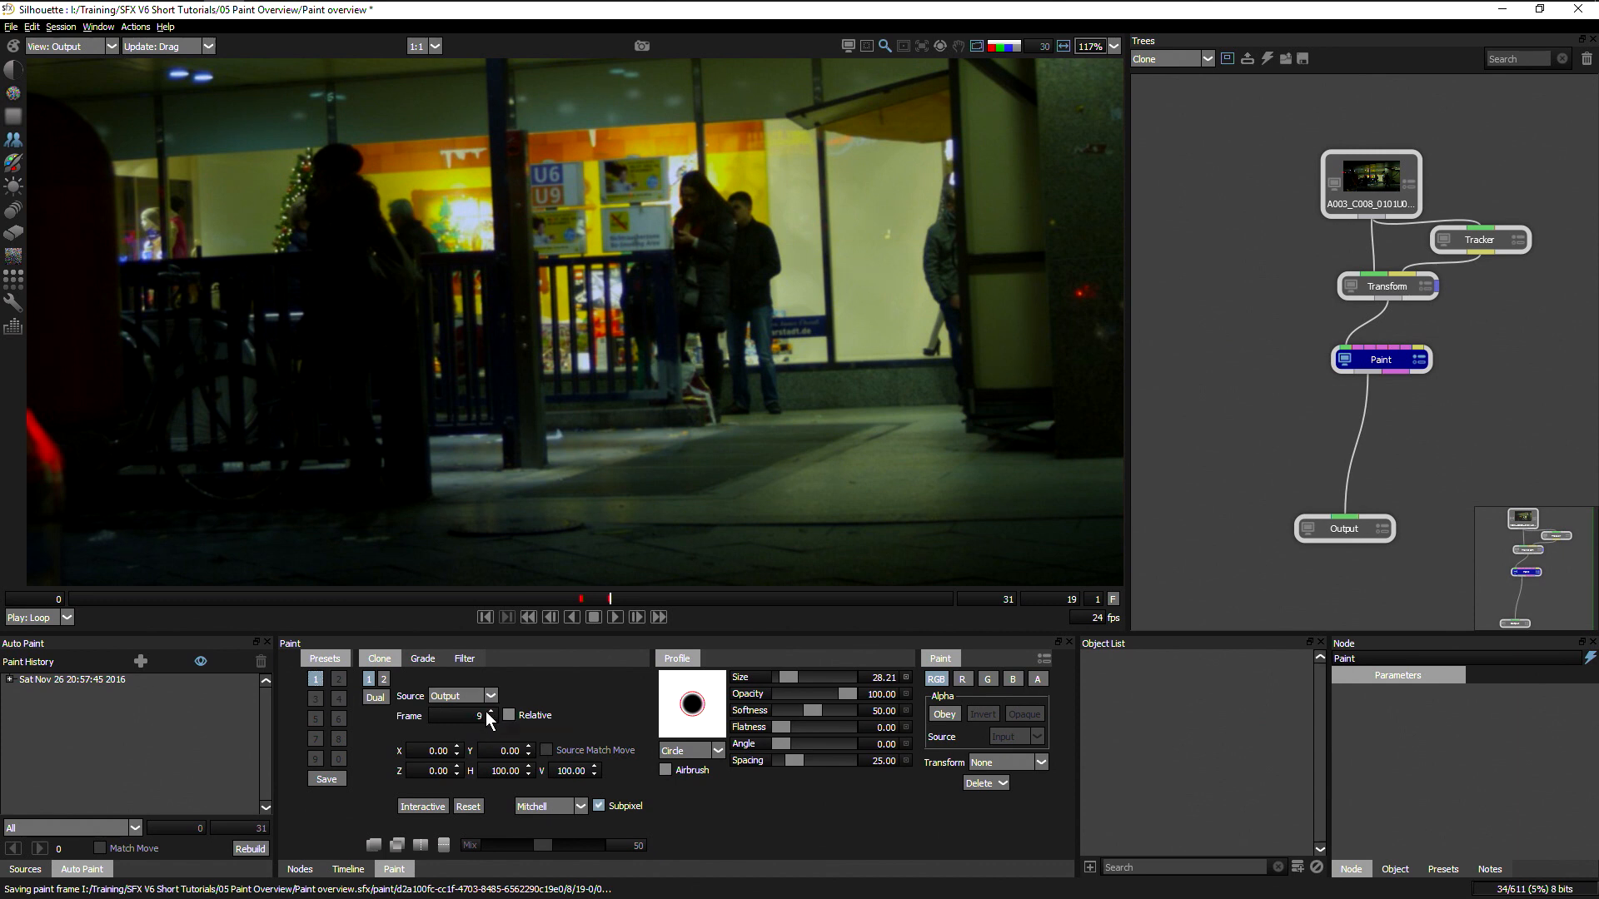
{"action": "mouse_move", "coordinate": [333, 798]}
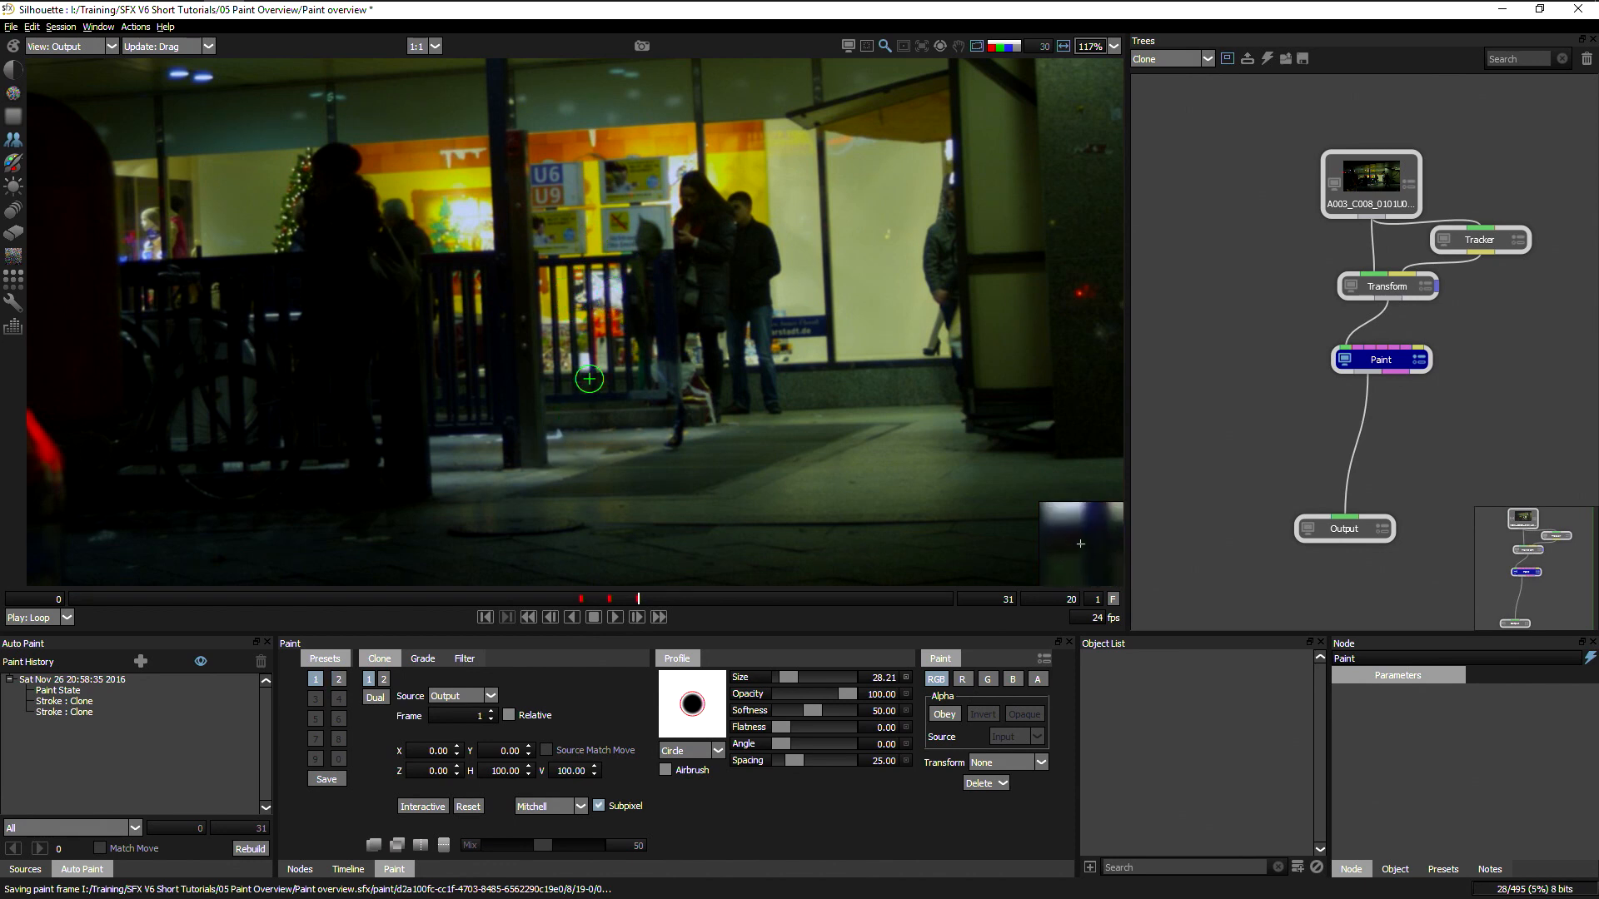
Clone the passerby's legs off the railing and pavement, then play back the shot.
{"action": "left_click_drag", "start_coordinate": [588, 378], "coordinate": [642, 247]}
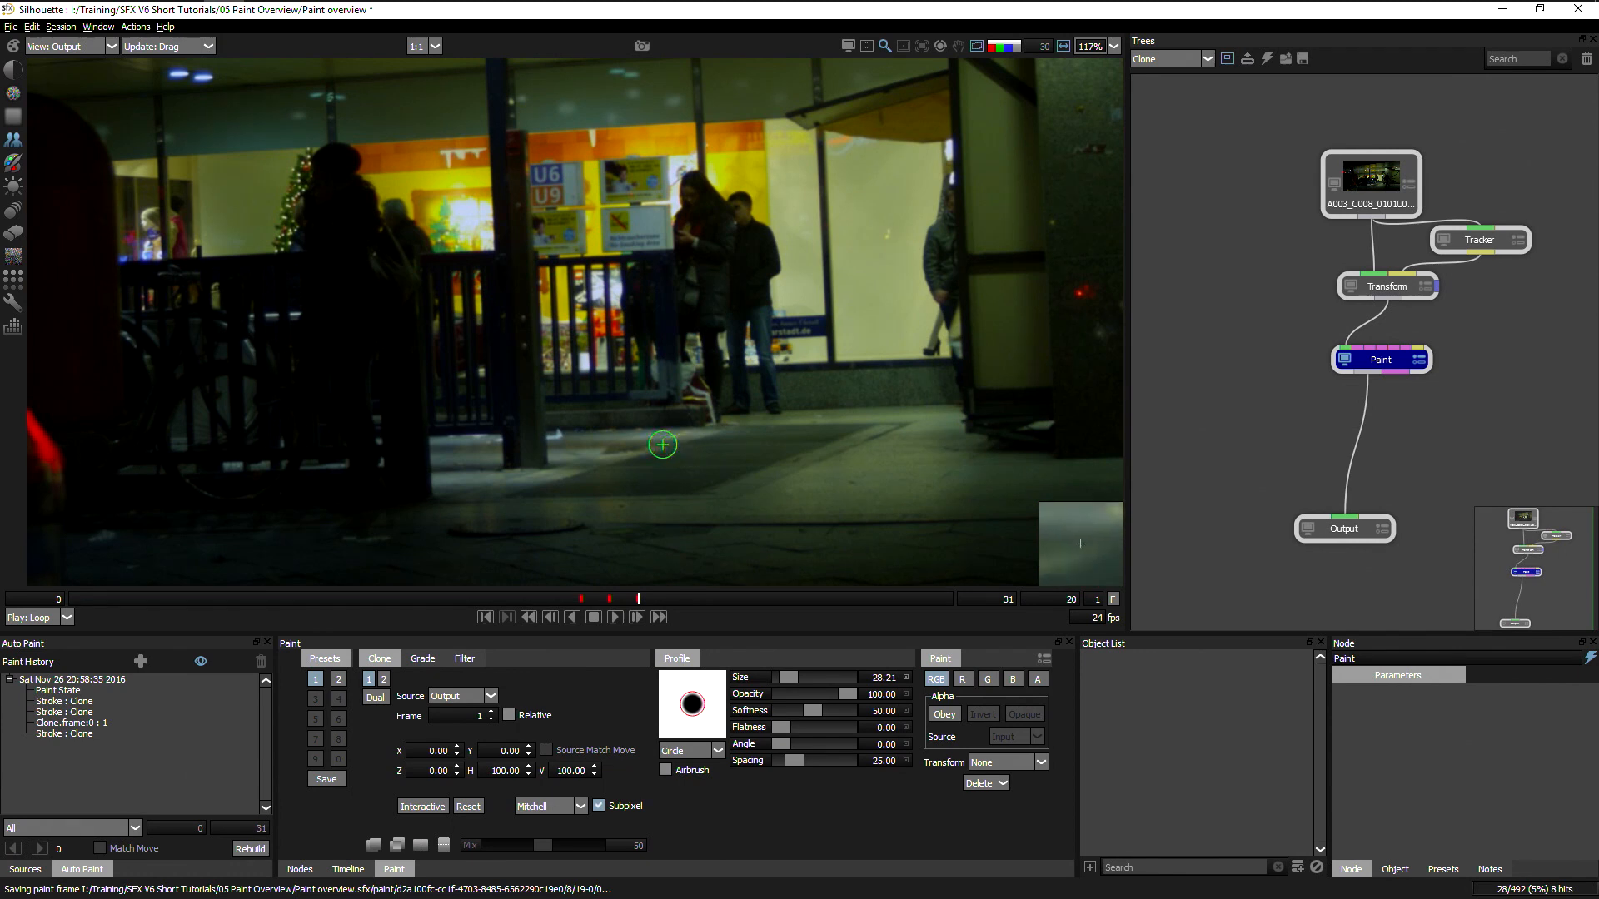
{"action": "mouse_move", "coordinate": [794, 549]}
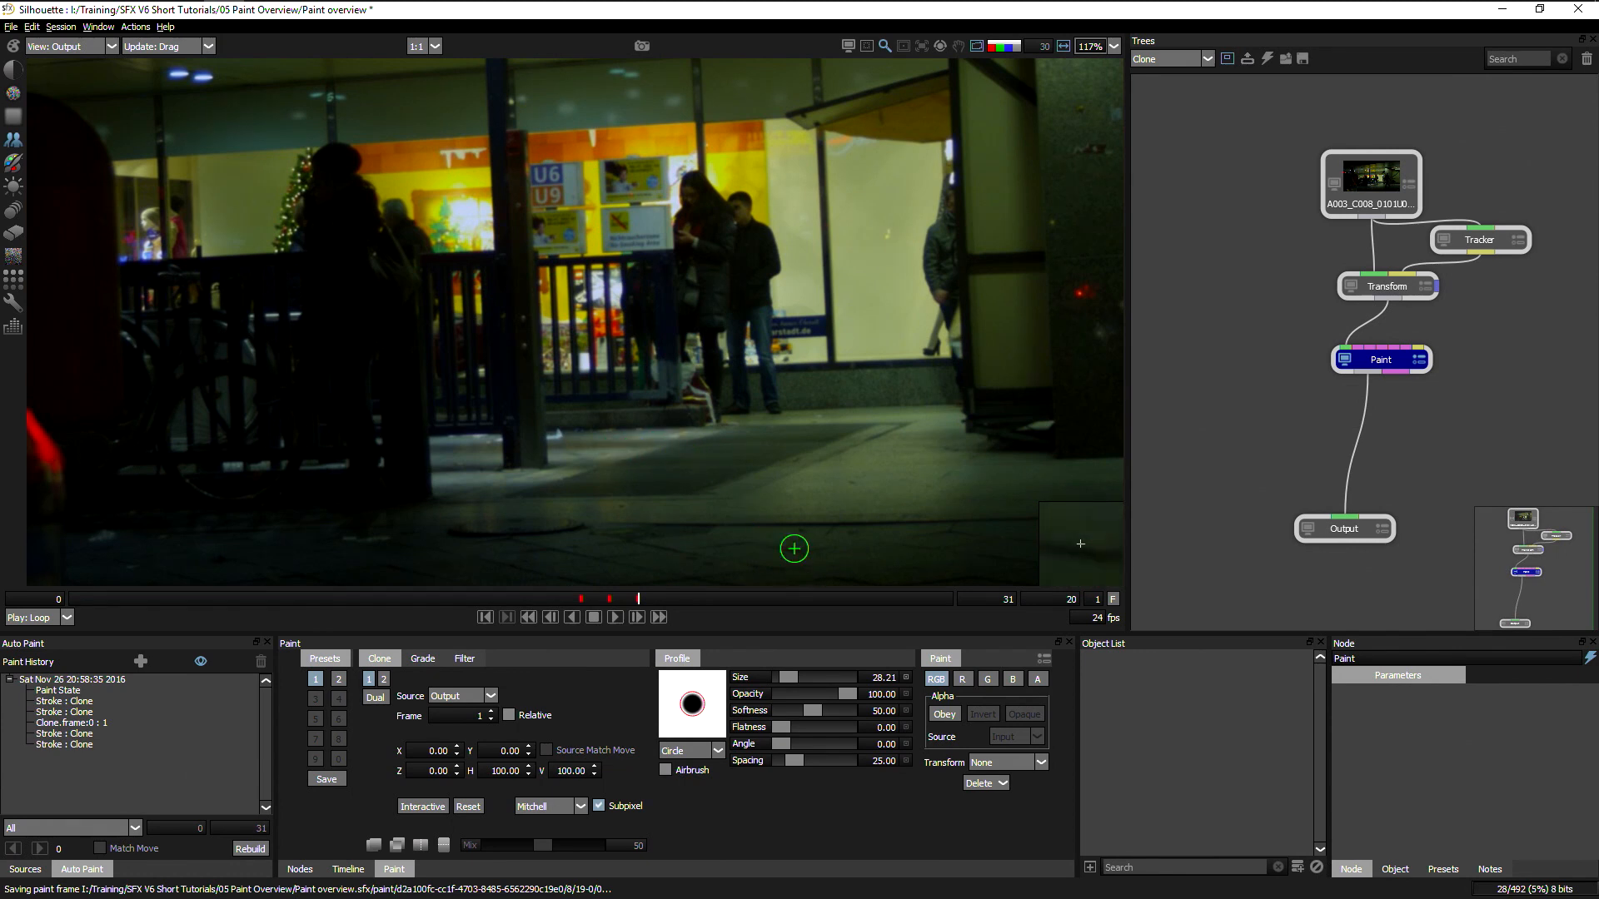
{"action": "left_click", "coordinate": [65, 46]}
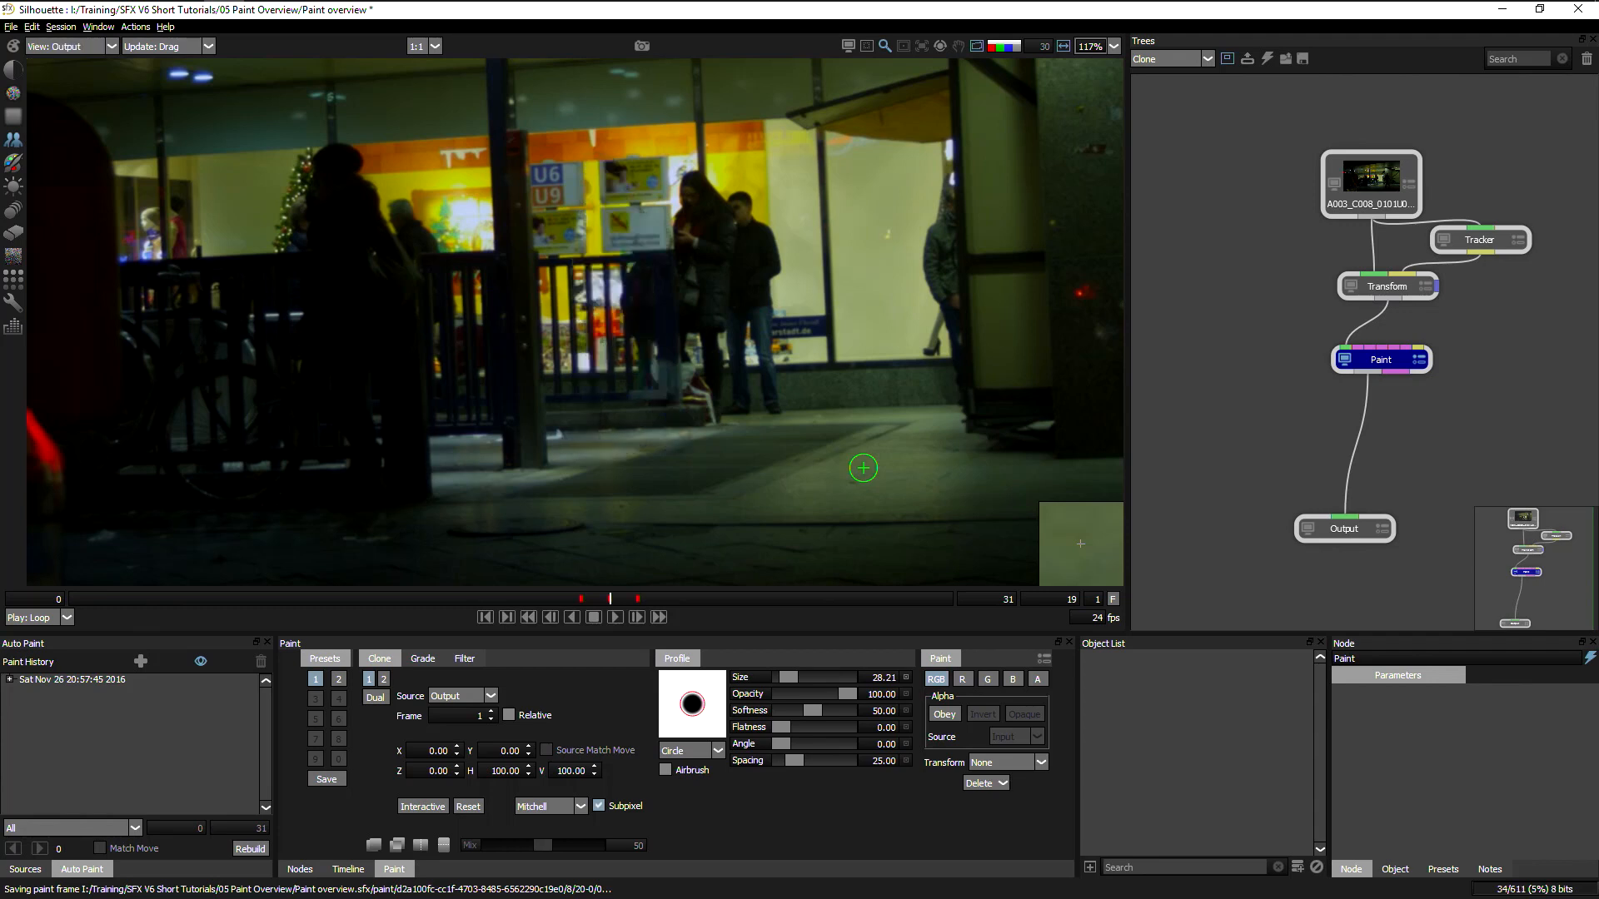
{"action": "left_click", "coordinate": [614, 617]}
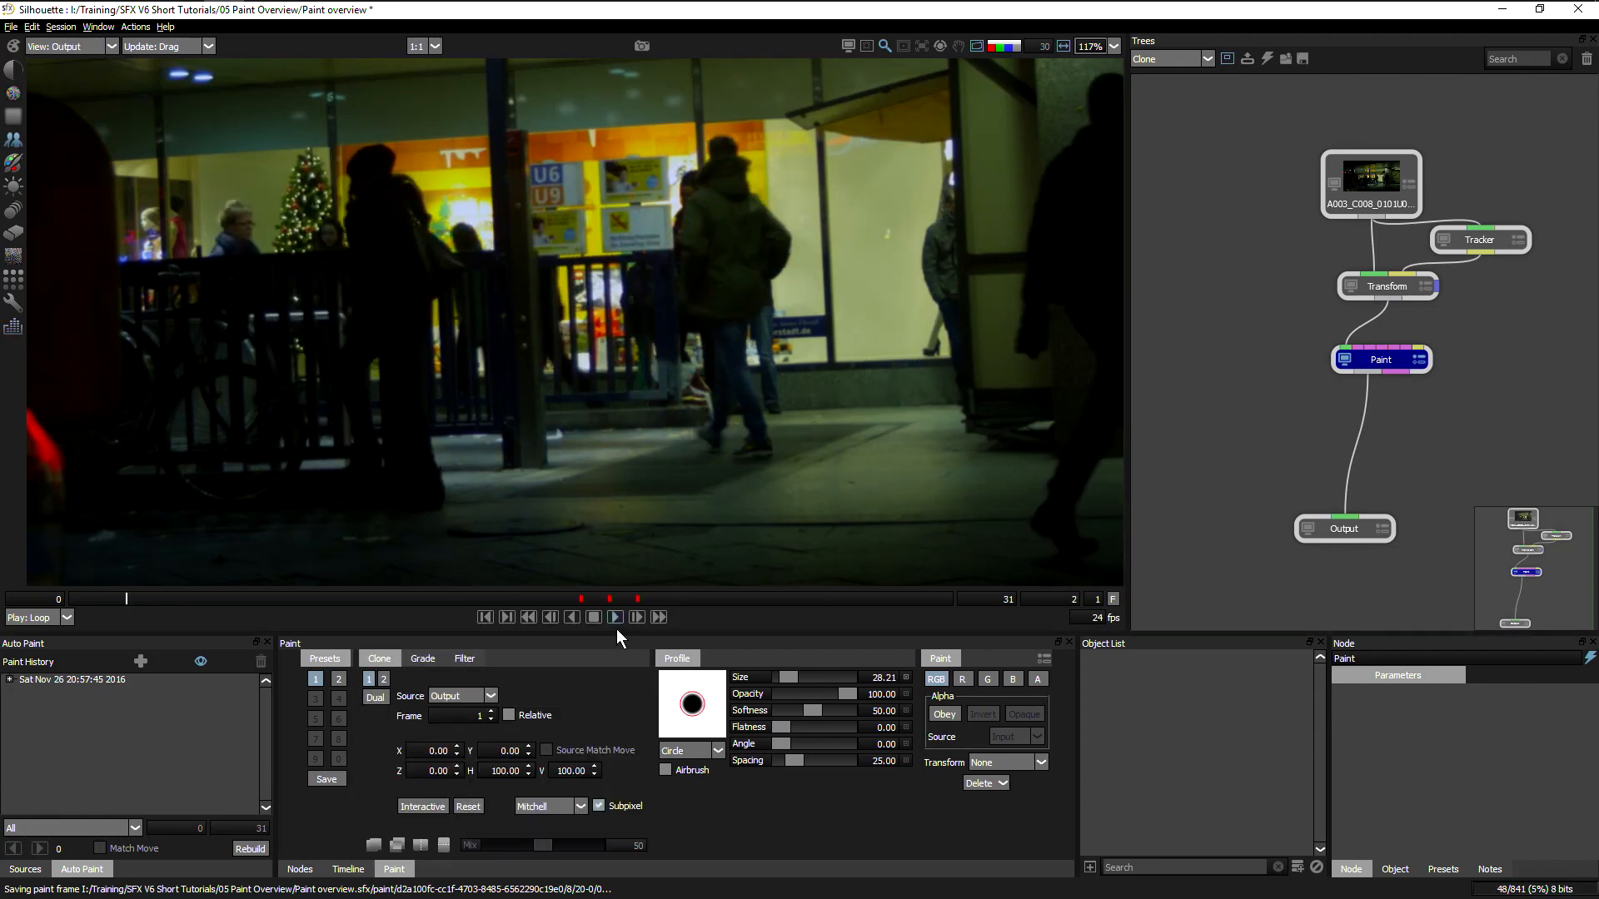